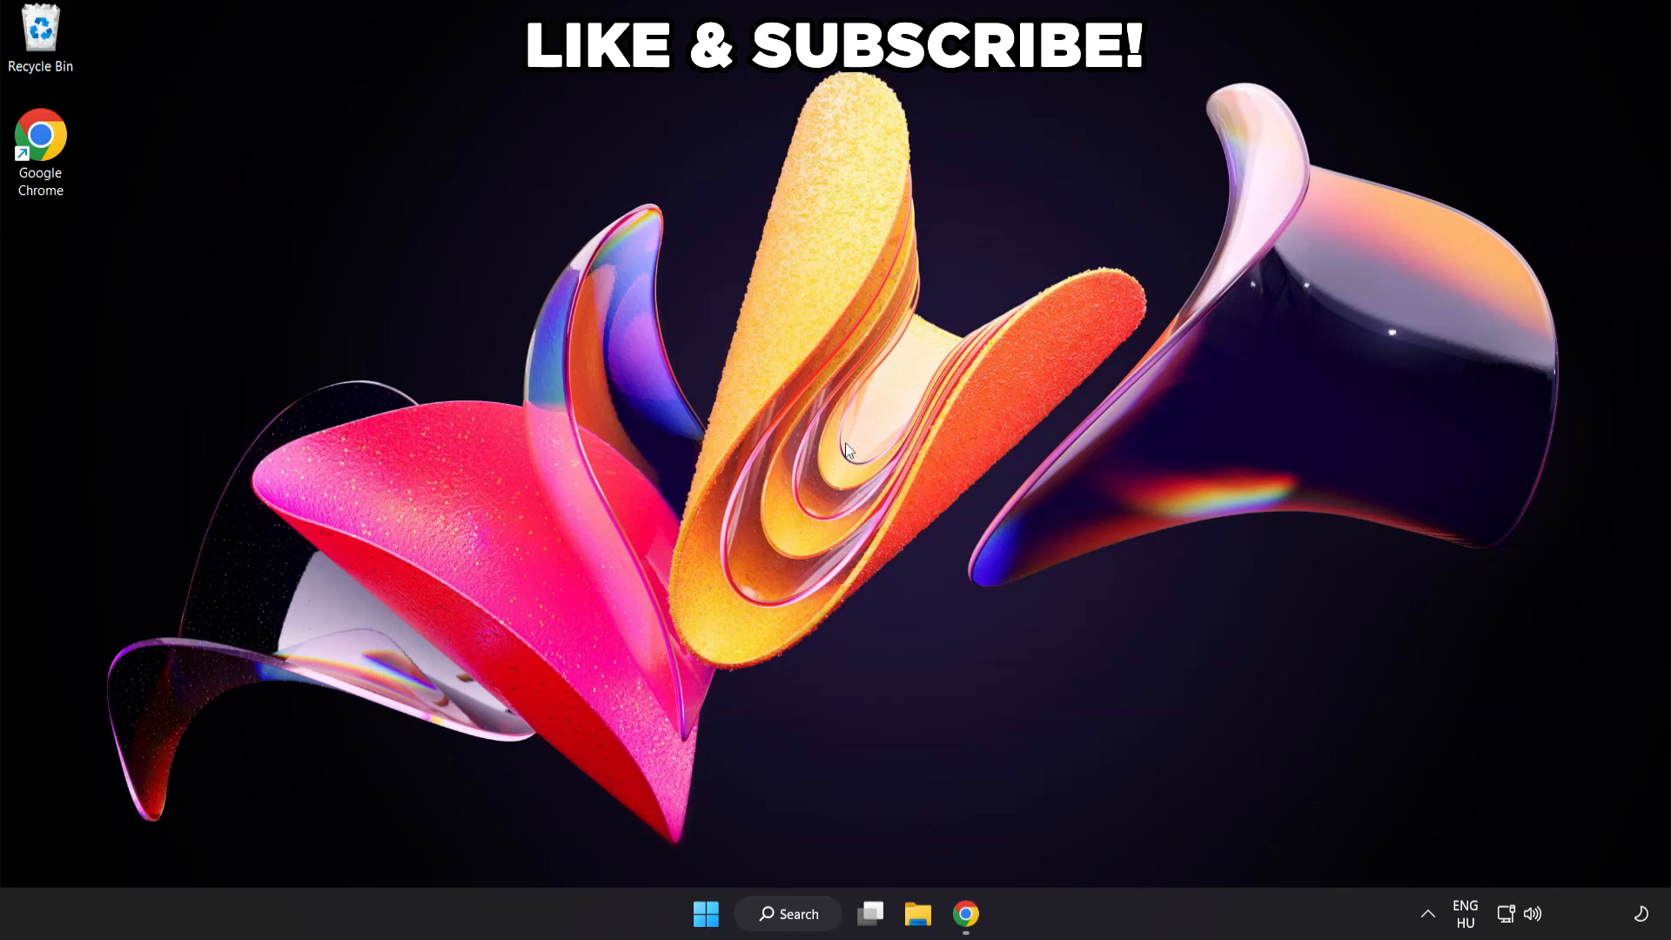
{"action": "mouse_move", "coordinate": [790, 933]}
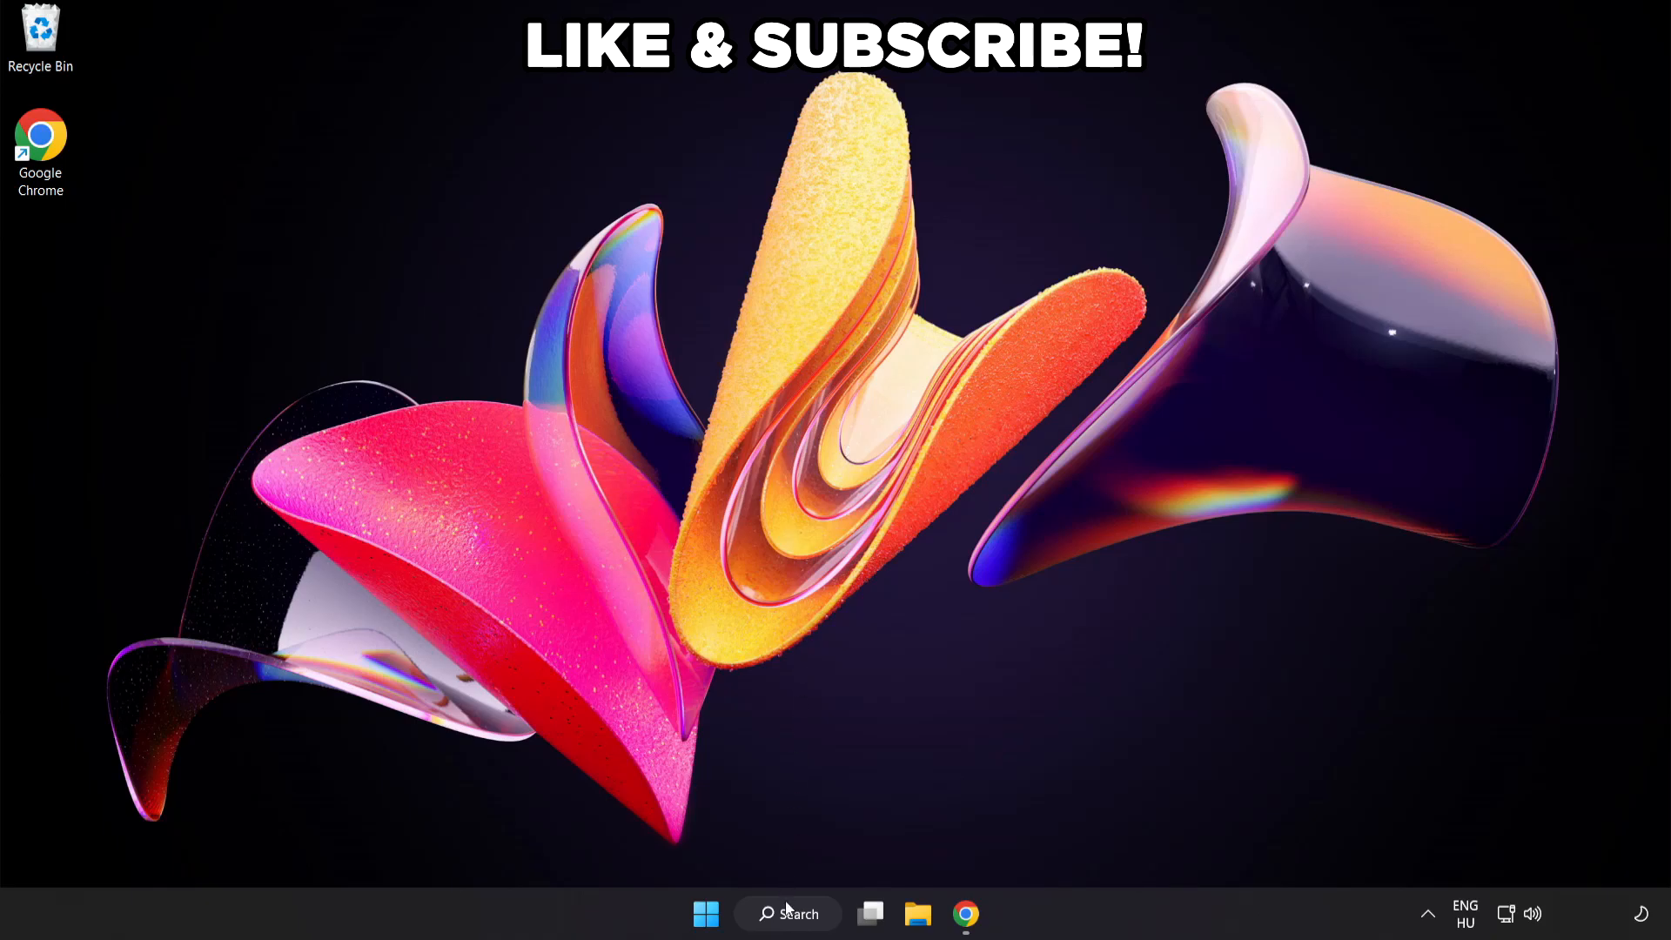
Make High performance the active power plan in Power Options, then close the window
{"action": "left_click", "coordinate": [788, 914]}
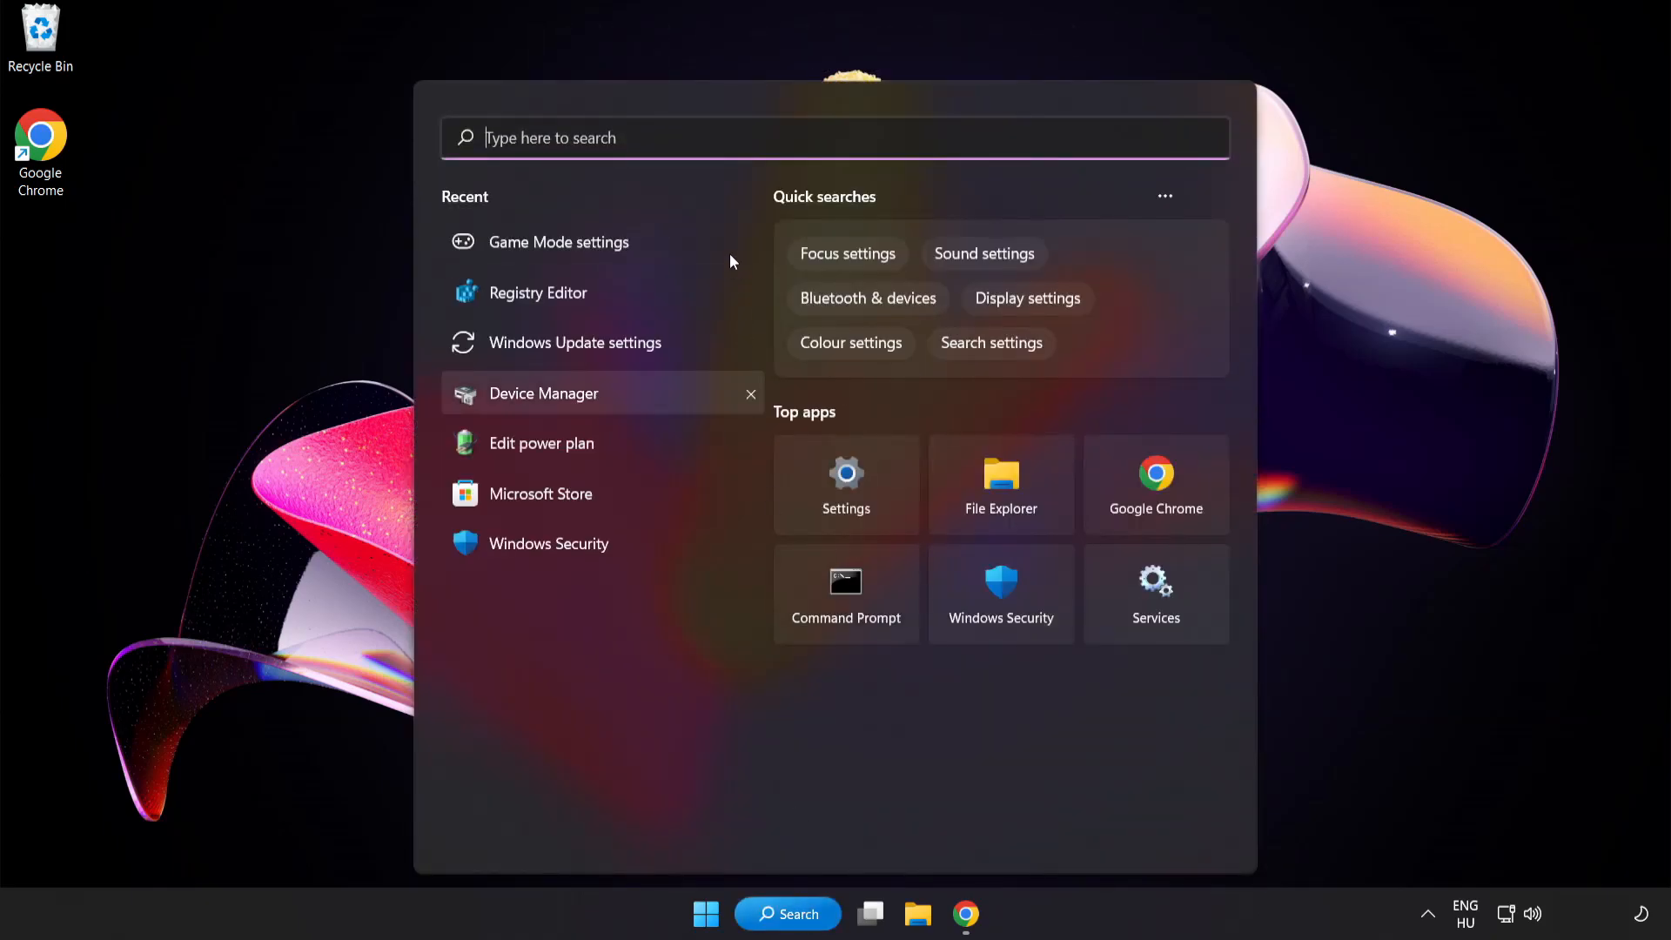
{"action": "type", "text": "edit power plan"}
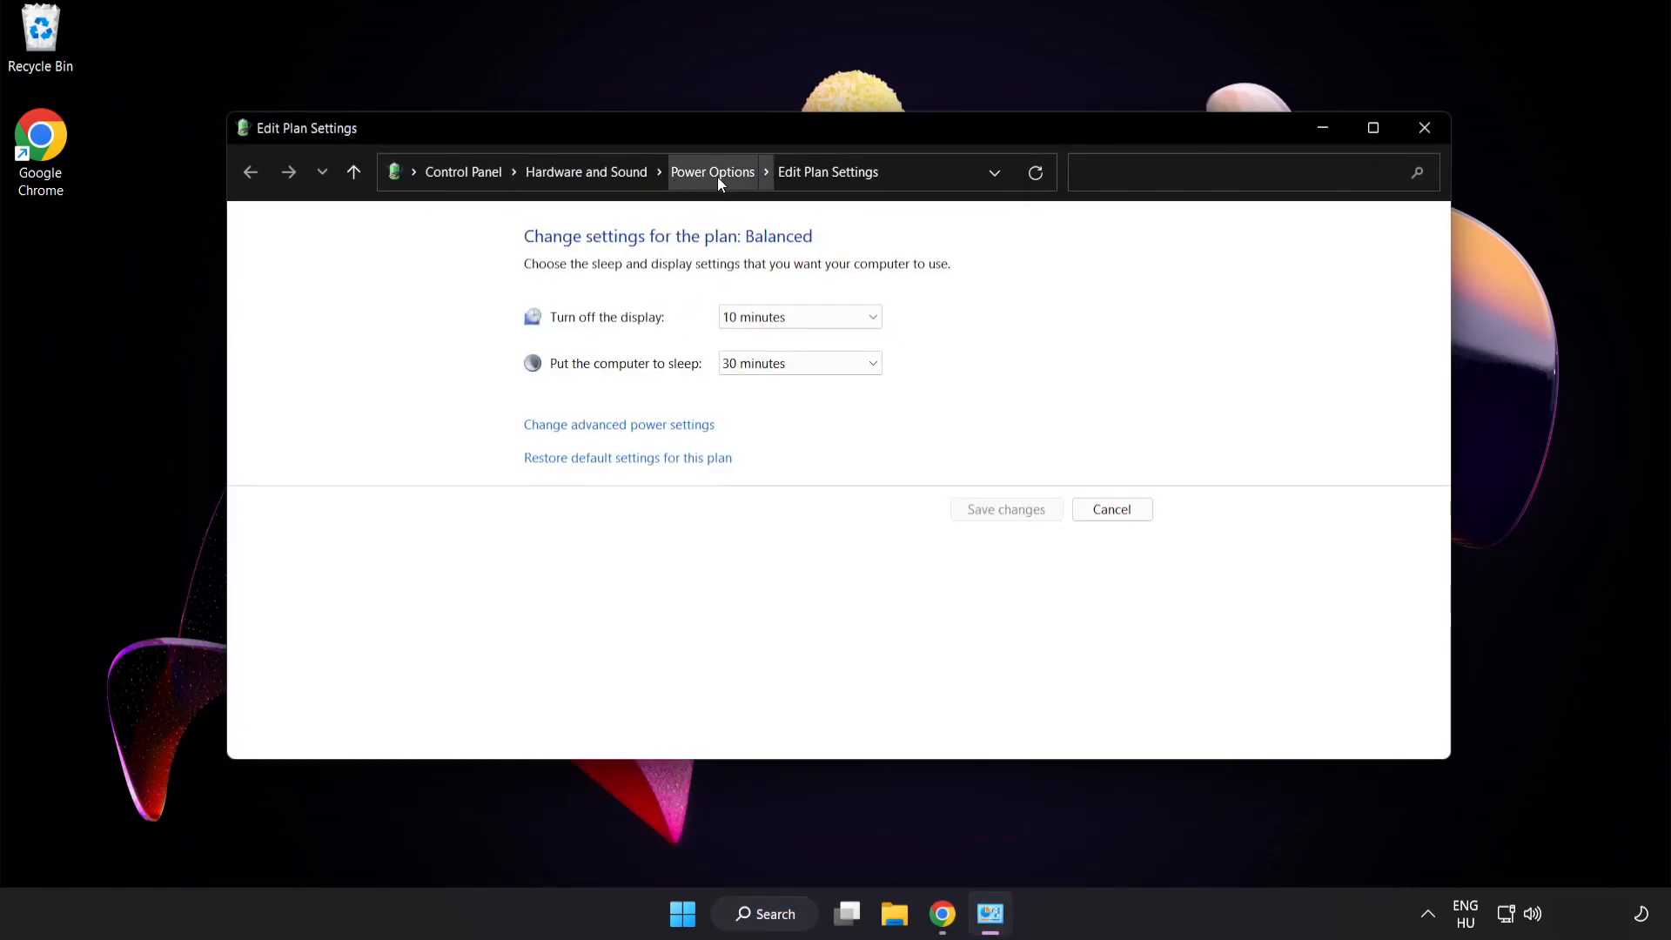
{"action": "left_click", "coordinate": [712, 173]}
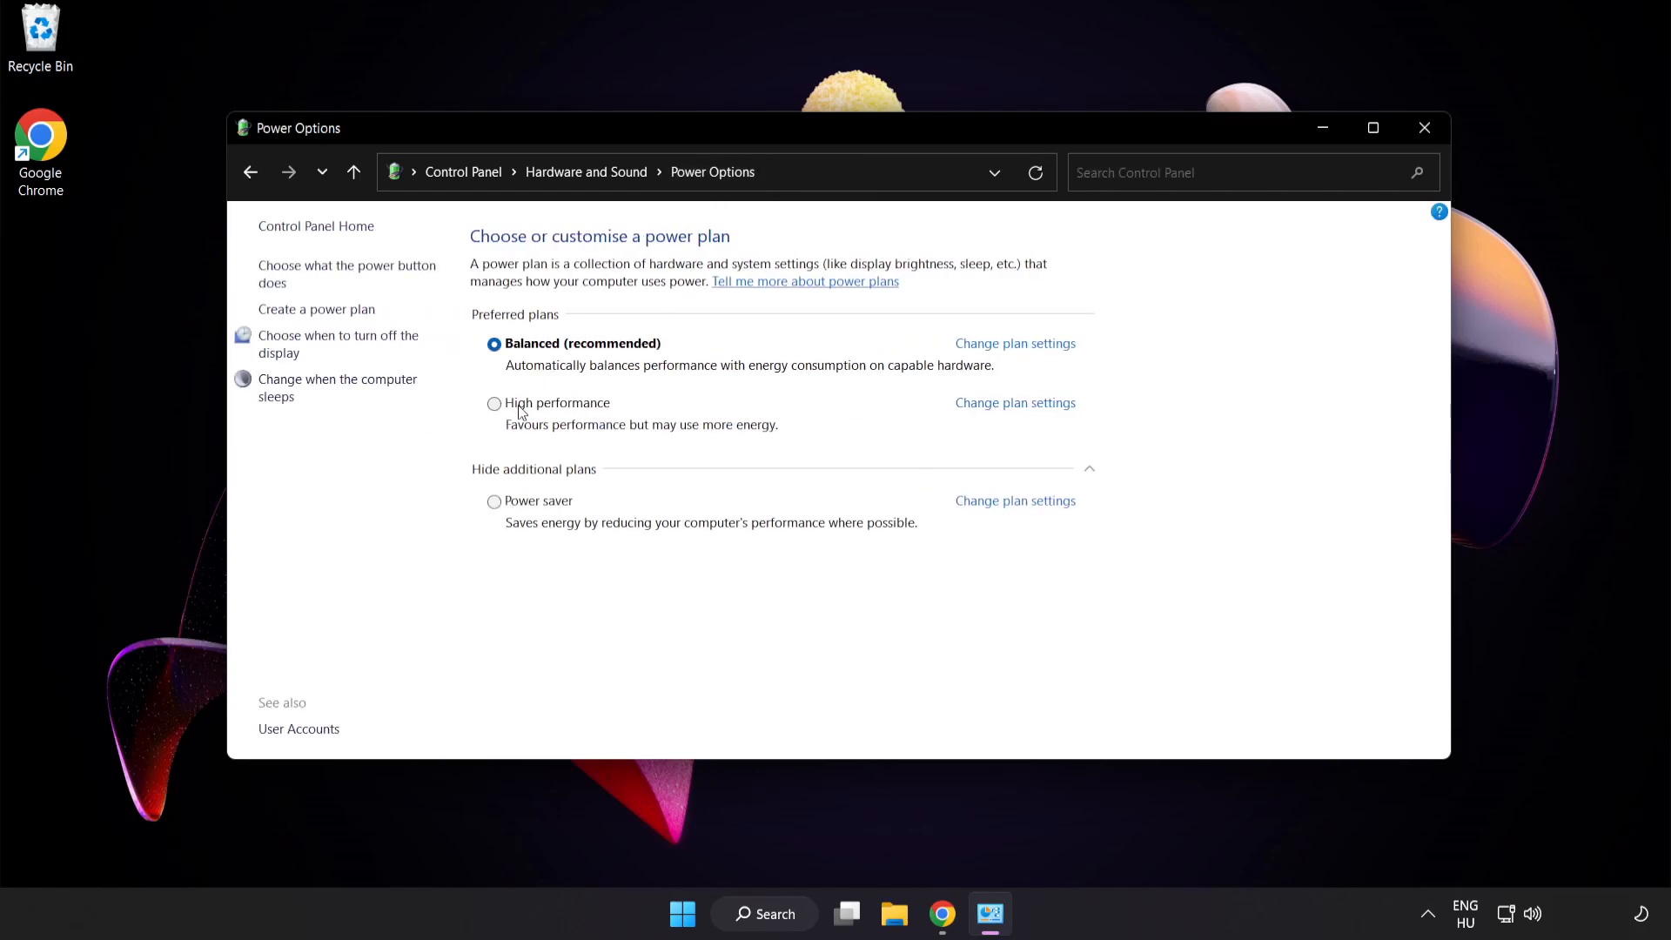
{"action": "mouse_move", "coordinate": [556, 408]}
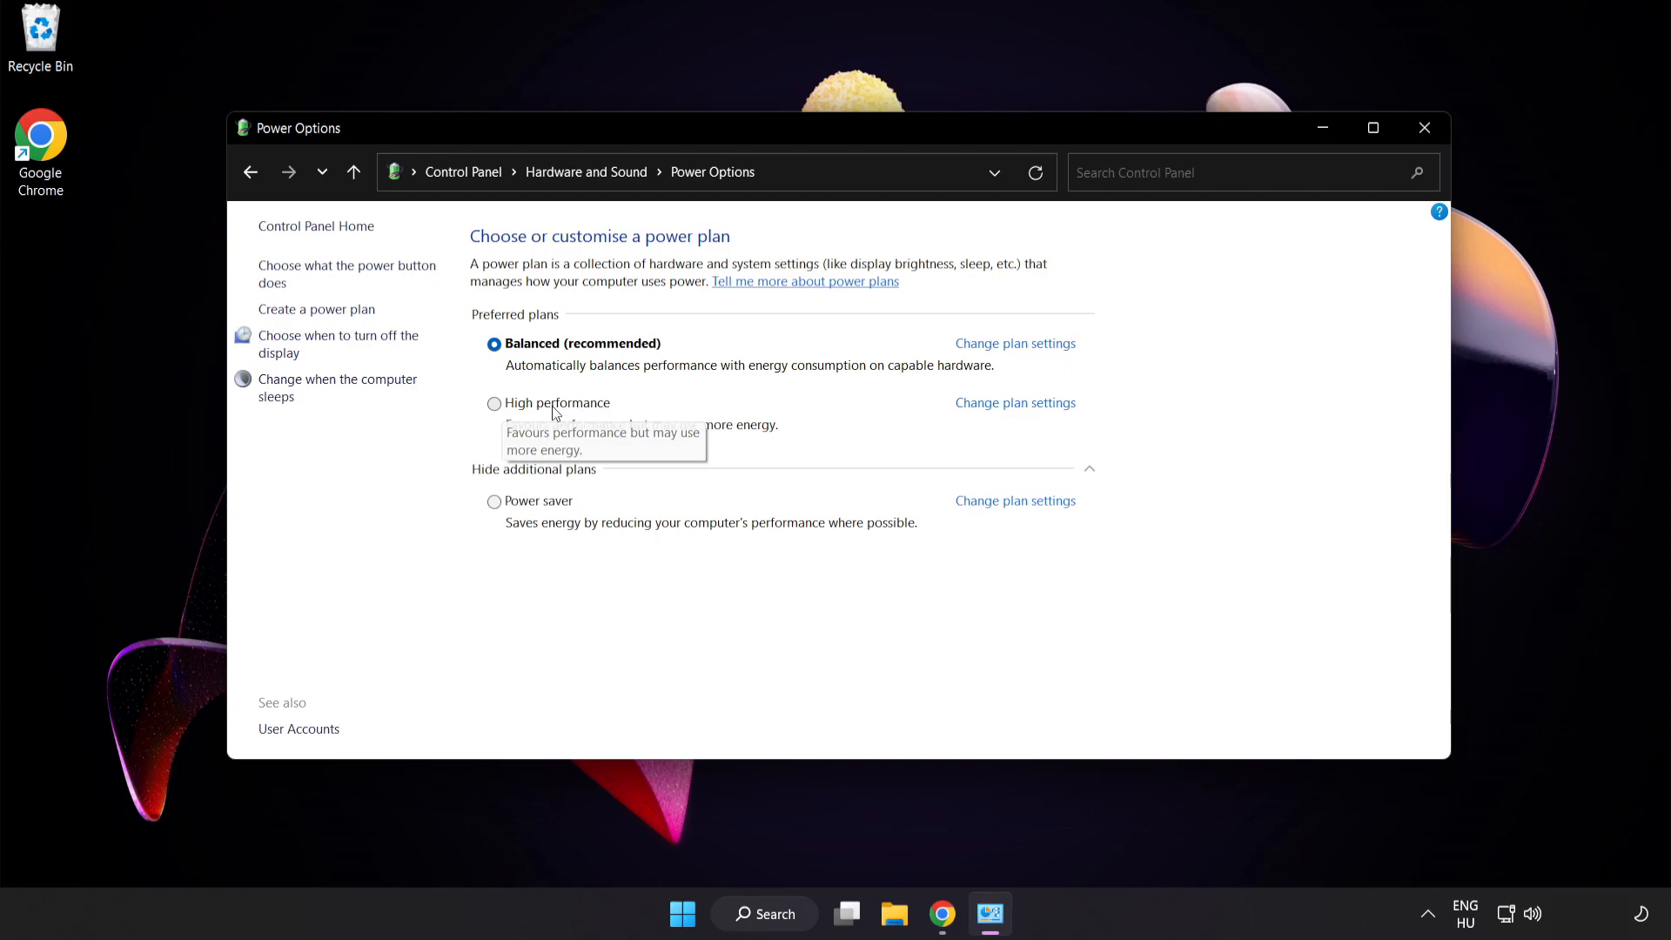
{"action": "left_click", "coordinate": [493, 403]}
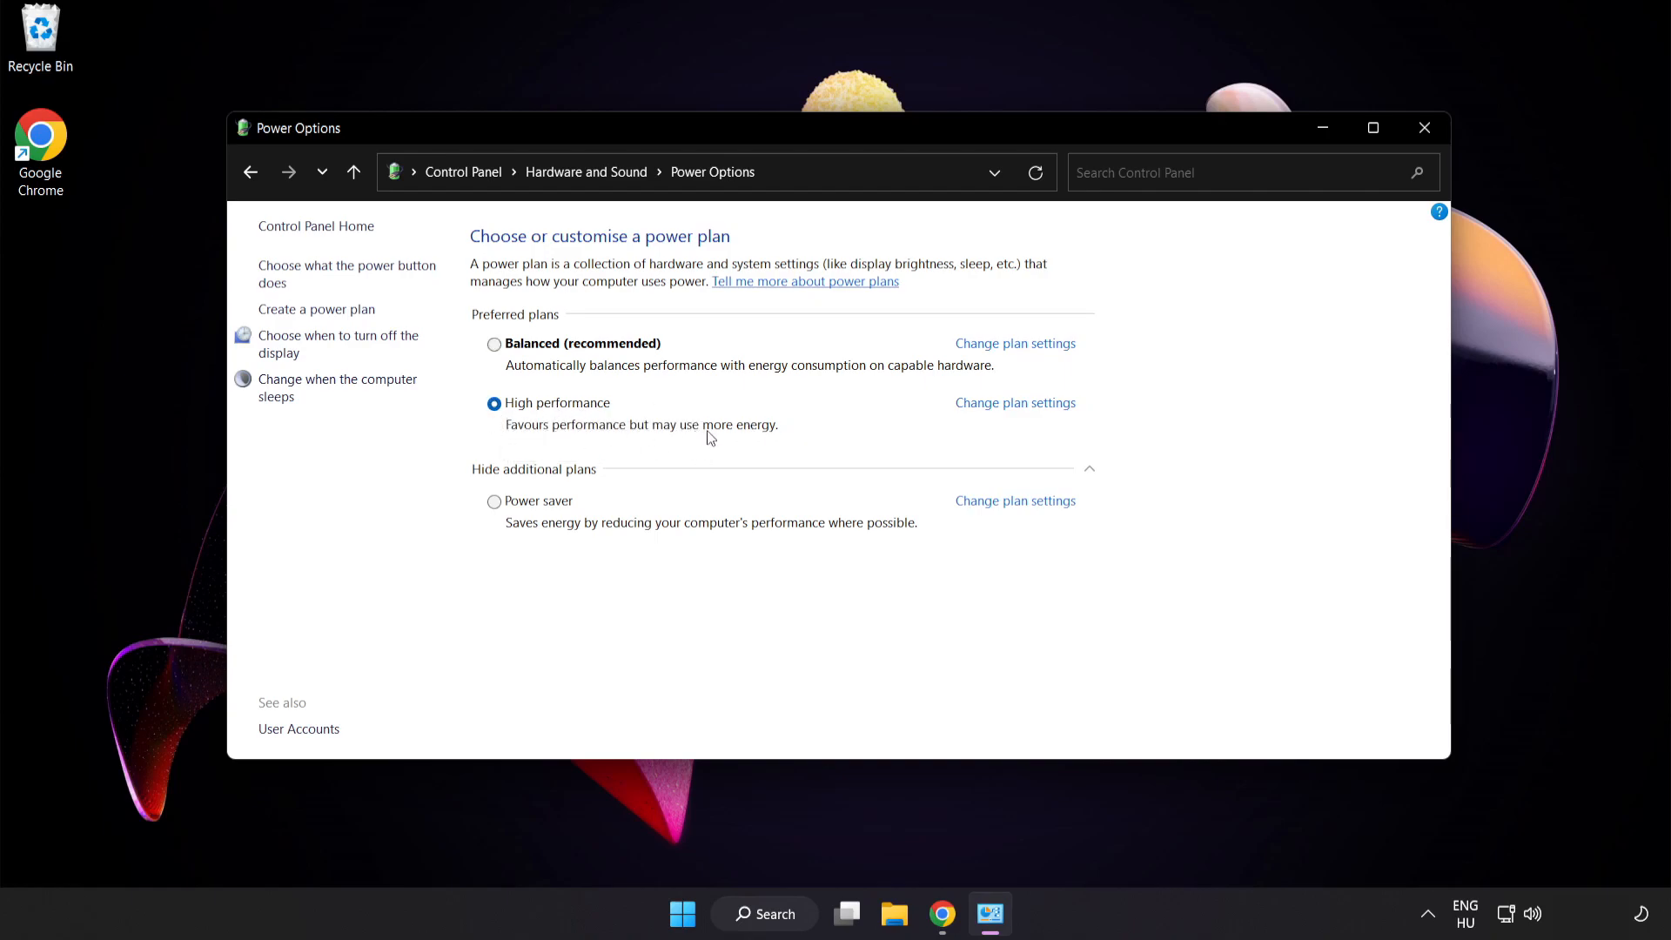
{"action": "mouse_move", "coordinate": [1425, 128]}
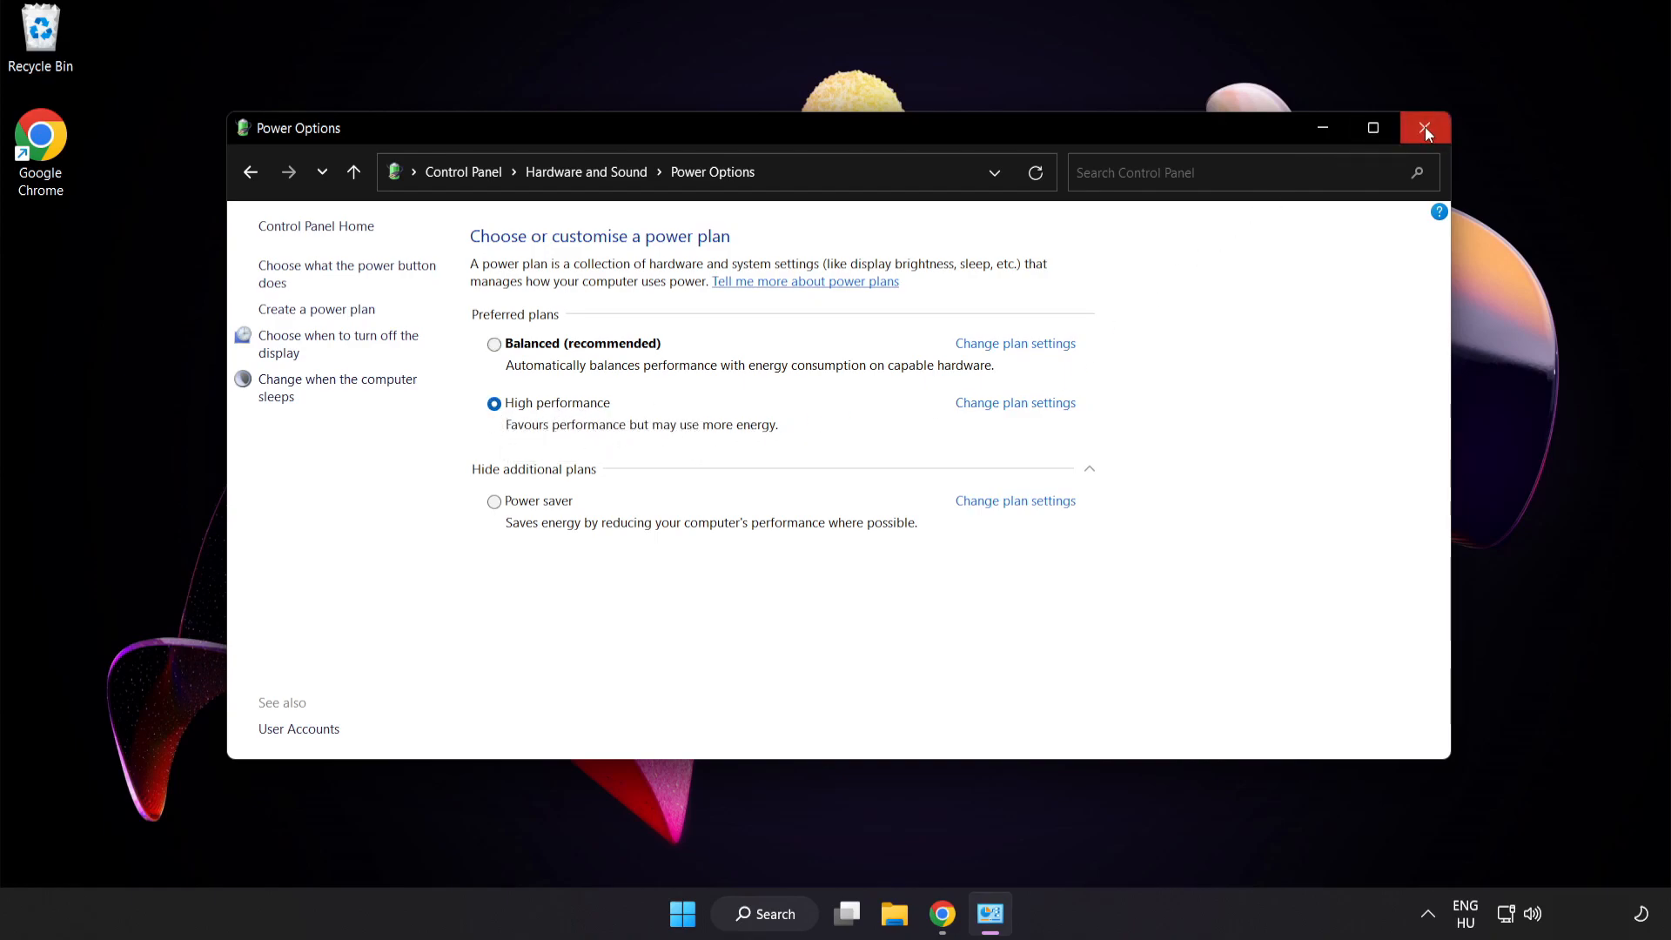
{"action": "mouse_move", "coordinate": [1426, 131]}
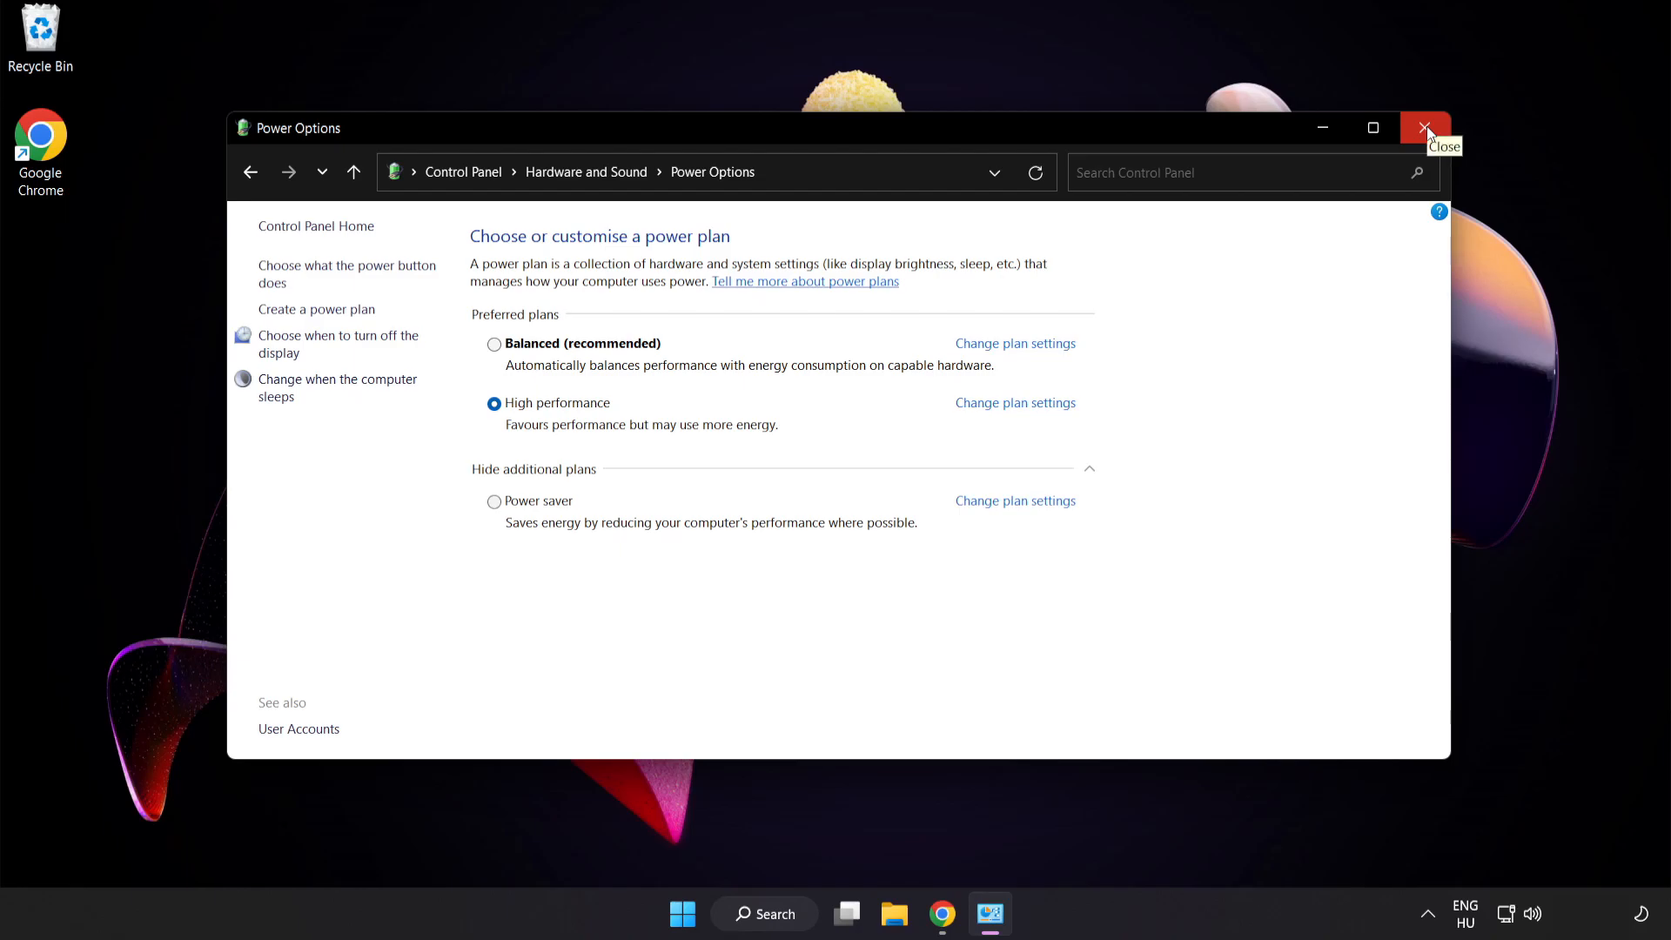
{"action": "left_click", "coordinate": [1423, 127]}
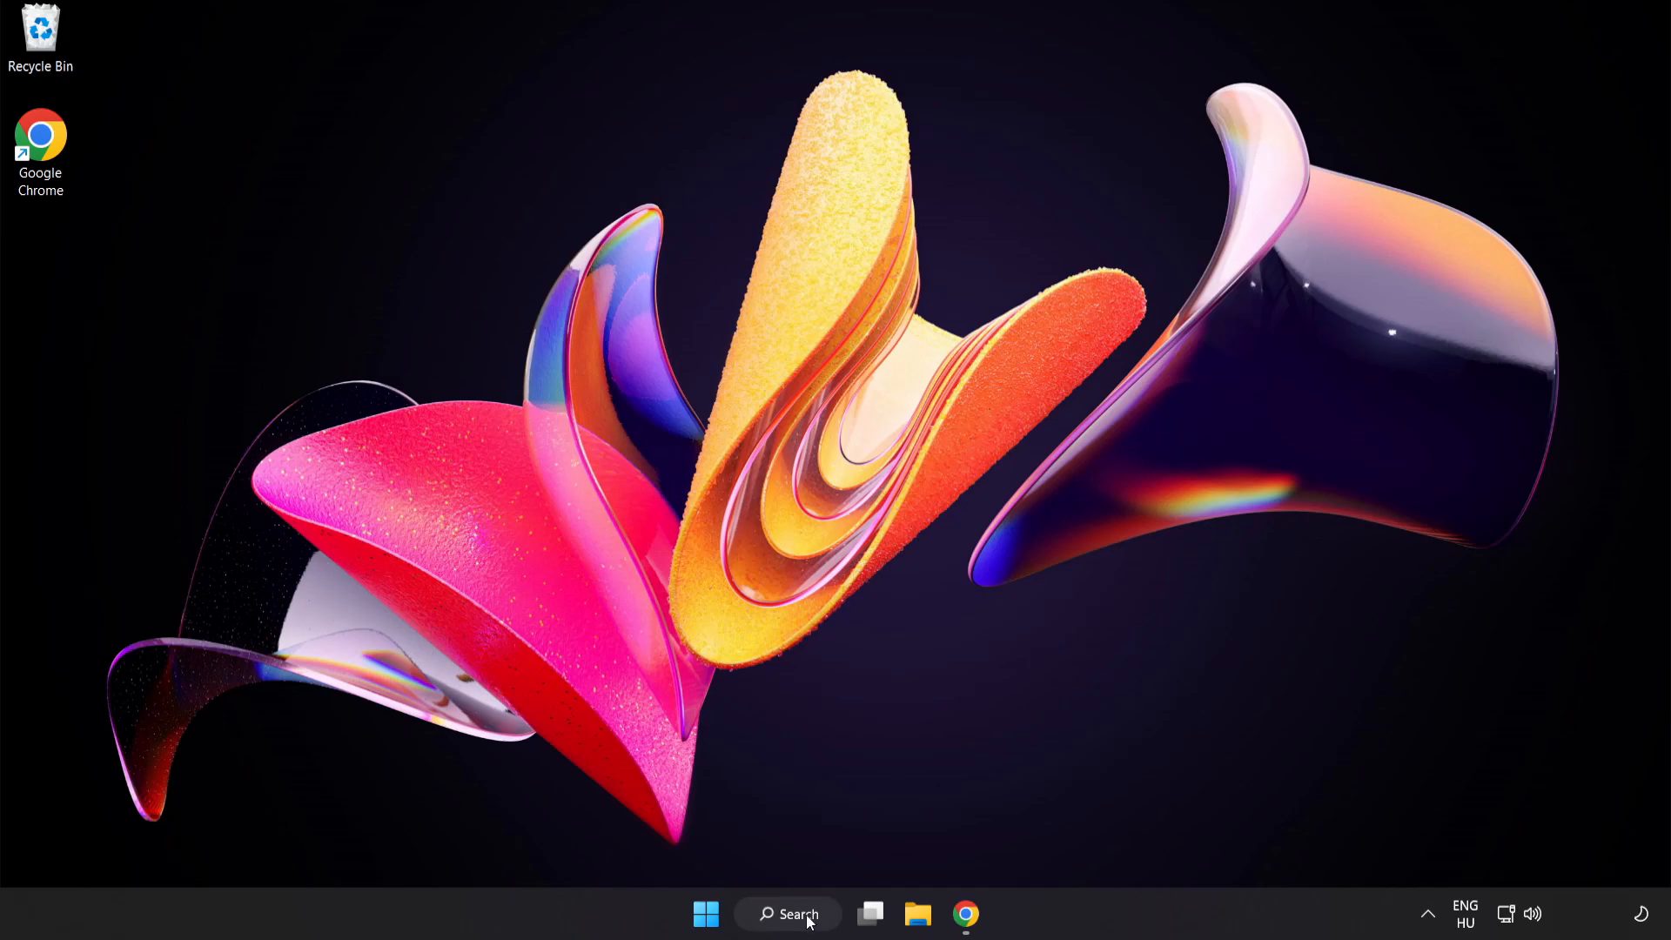
Open Device Manager, centre its window and expand Display adapters to show VMware SVGA 3D
{"action": "left_click", "coordinate": [788, 913]}
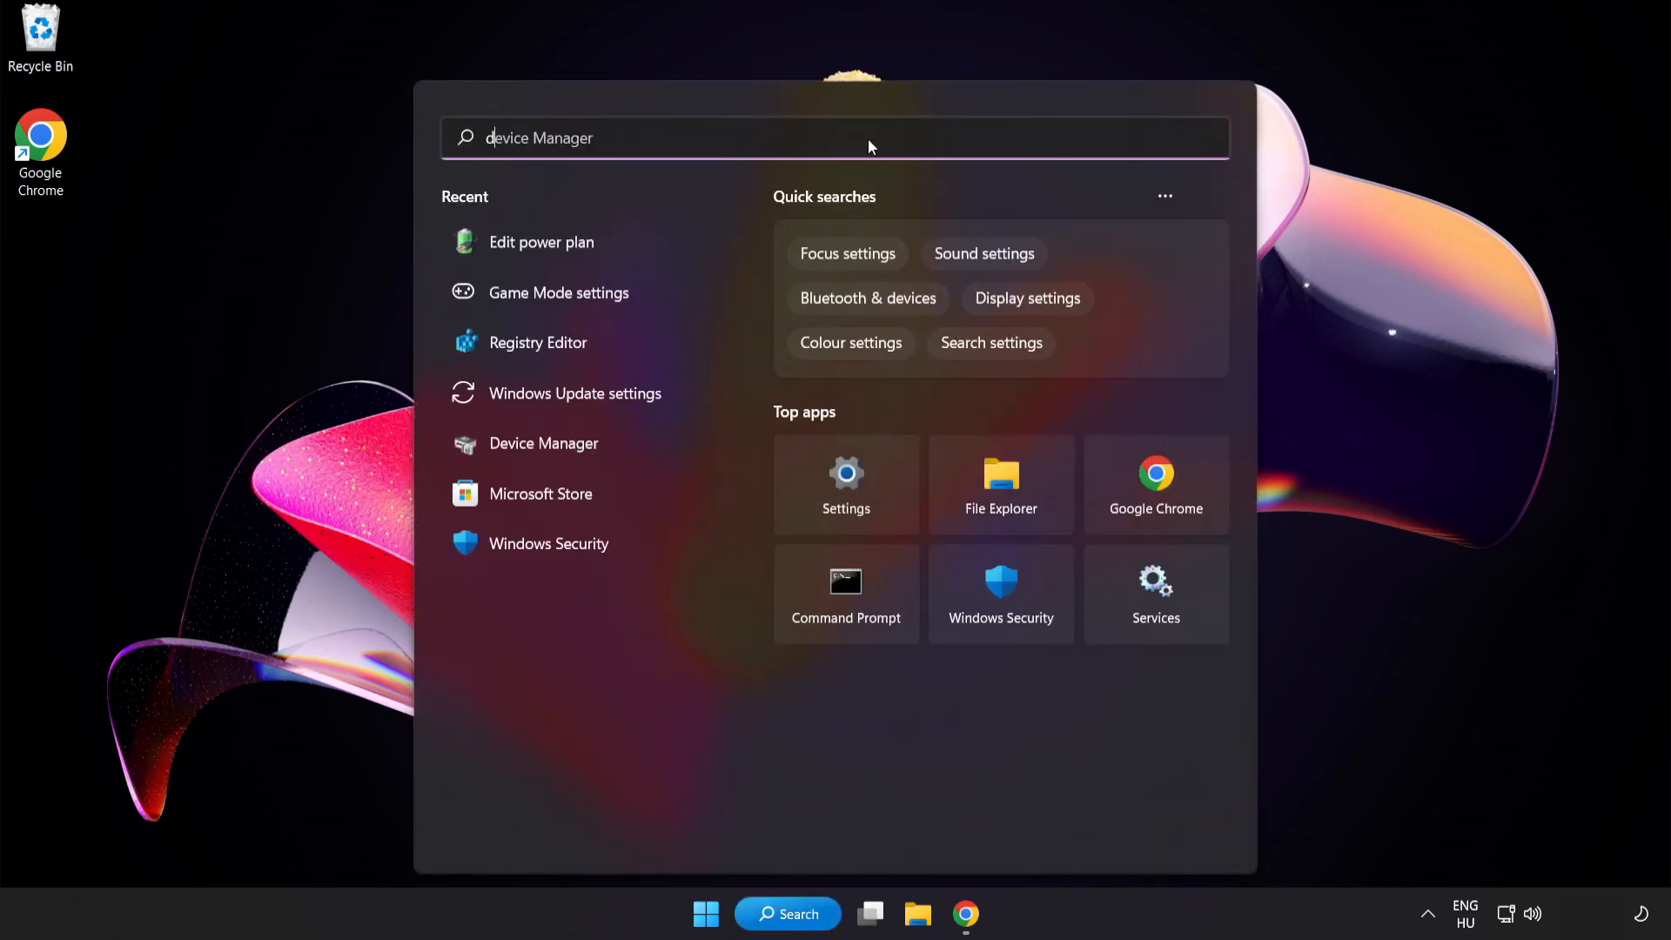
{"action": "type", "text": "device manager"}
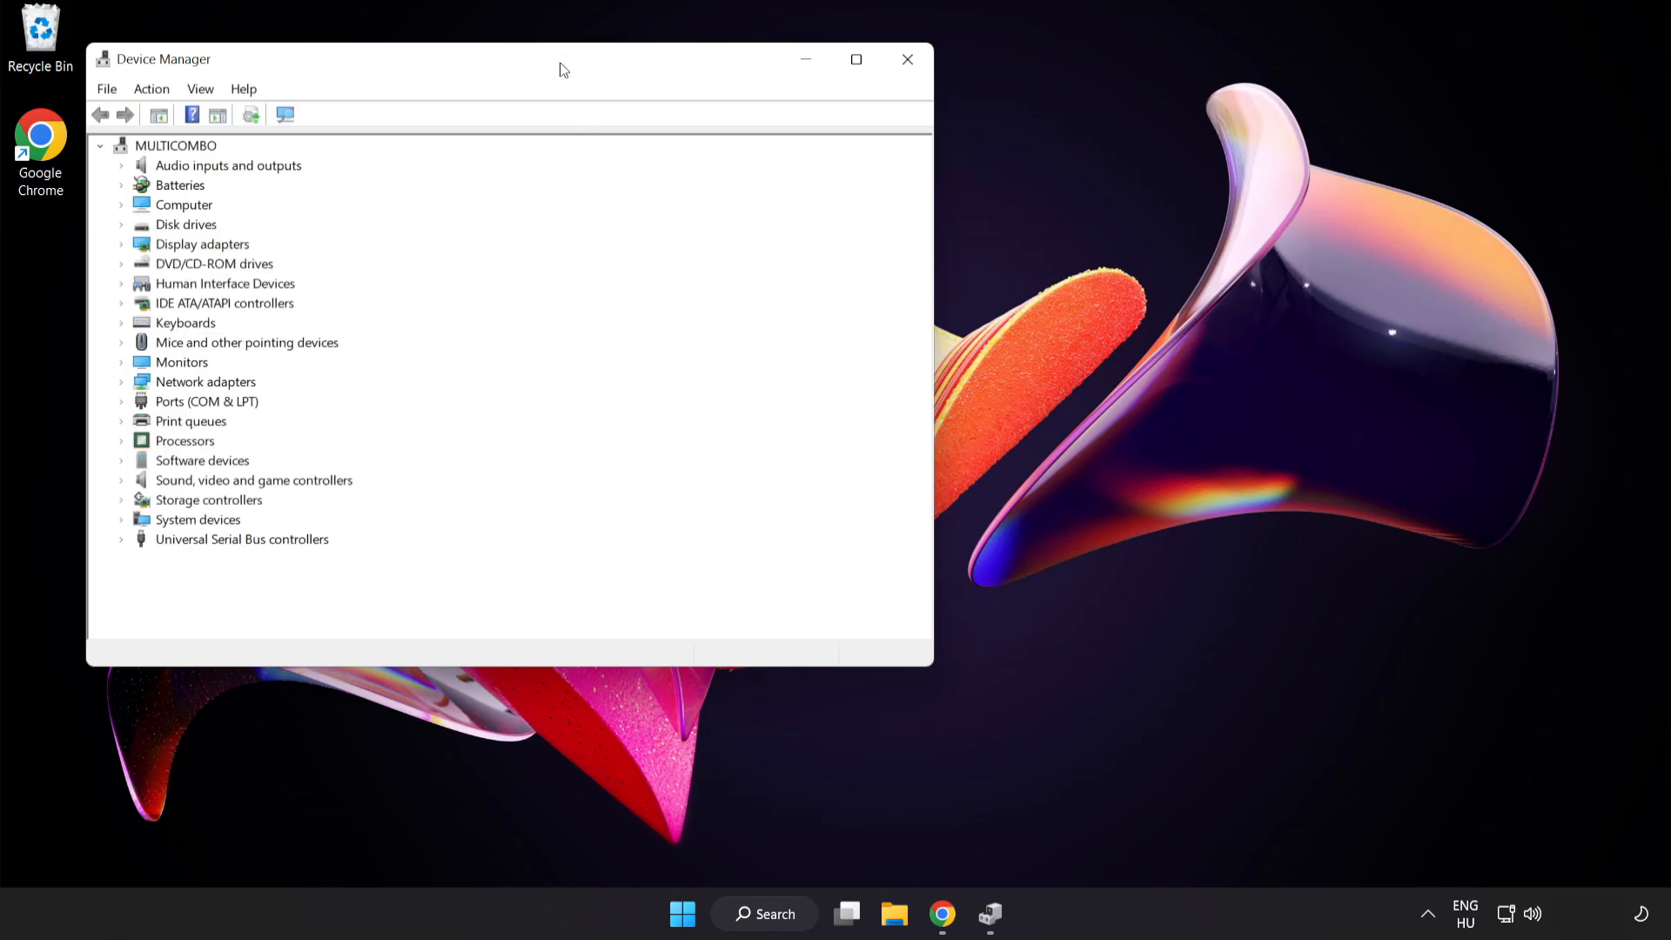
{"action": "left_click_drag", "start_coordinate": [563, 58], "coordinate": [794, 161]}
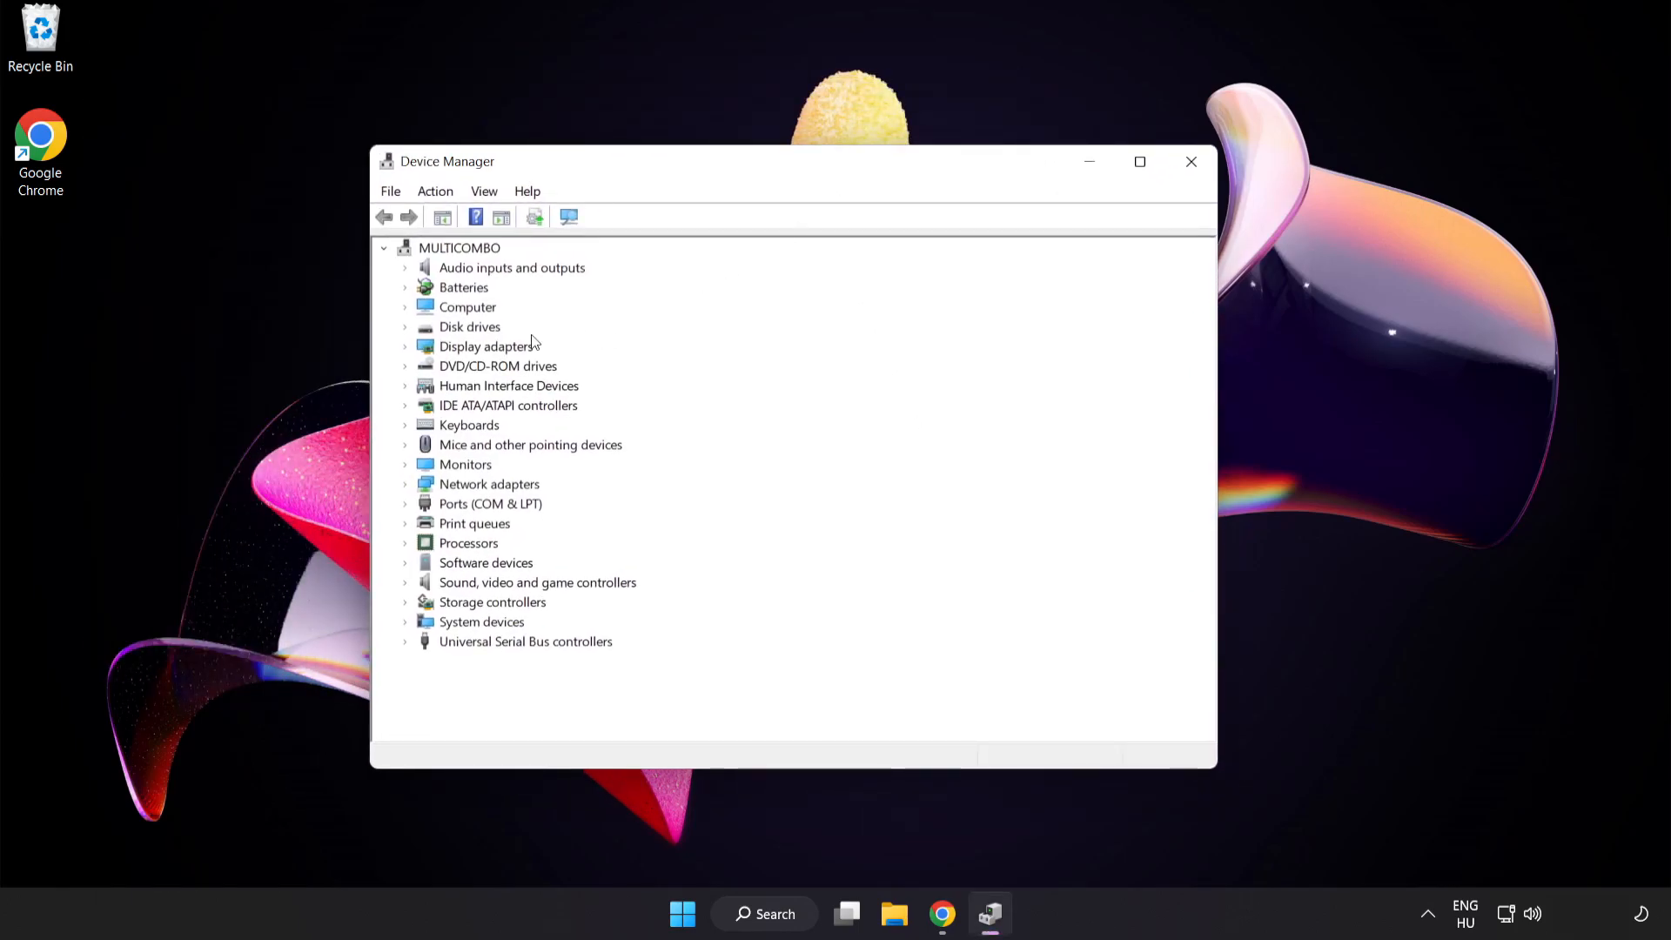
{"action": "left_click", "coordinate": [484, 346]}
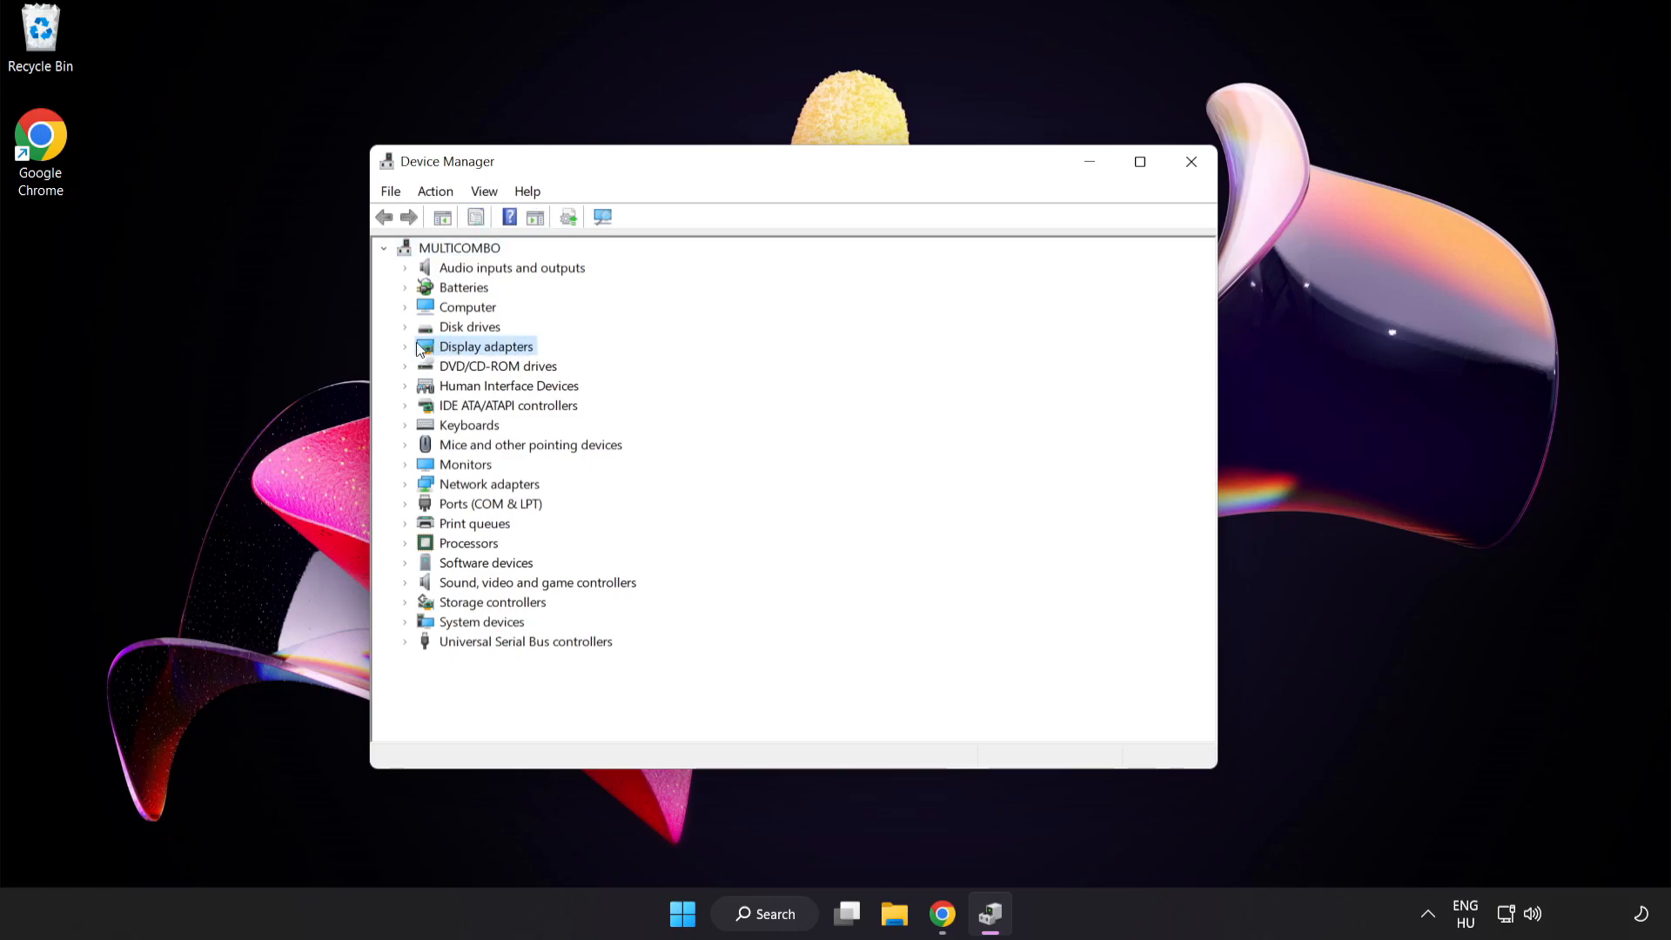
{"action": "left_click", "coordinate": [405, 346]}
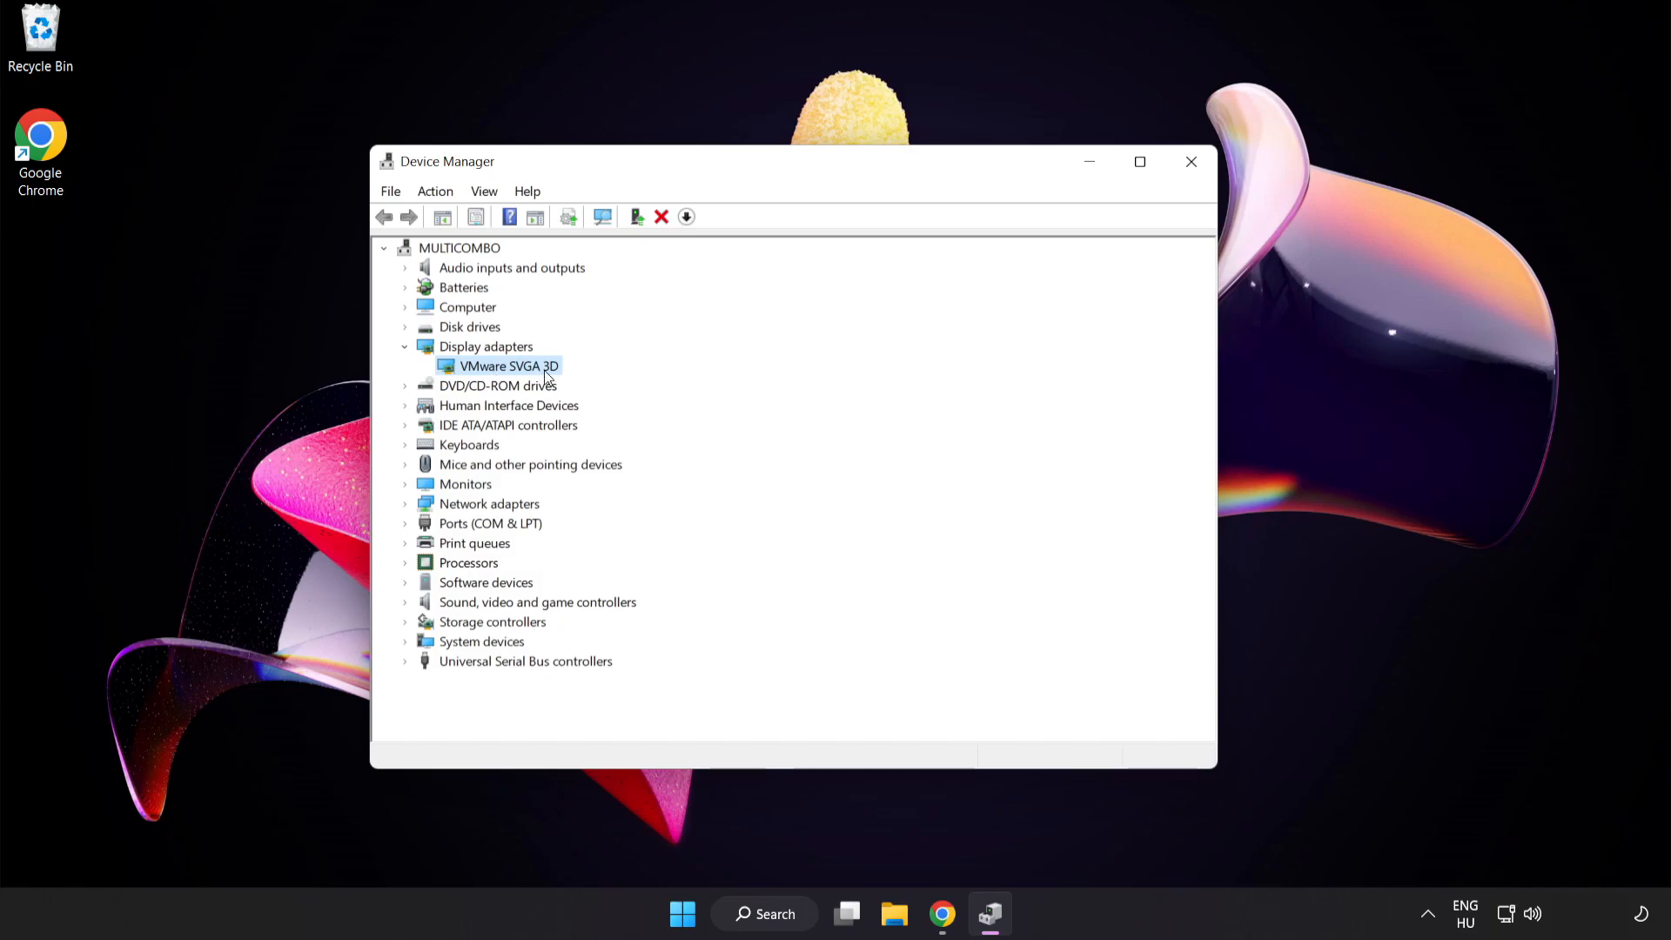
{"action": "mouse_move", "coordinate": [535, 374]}
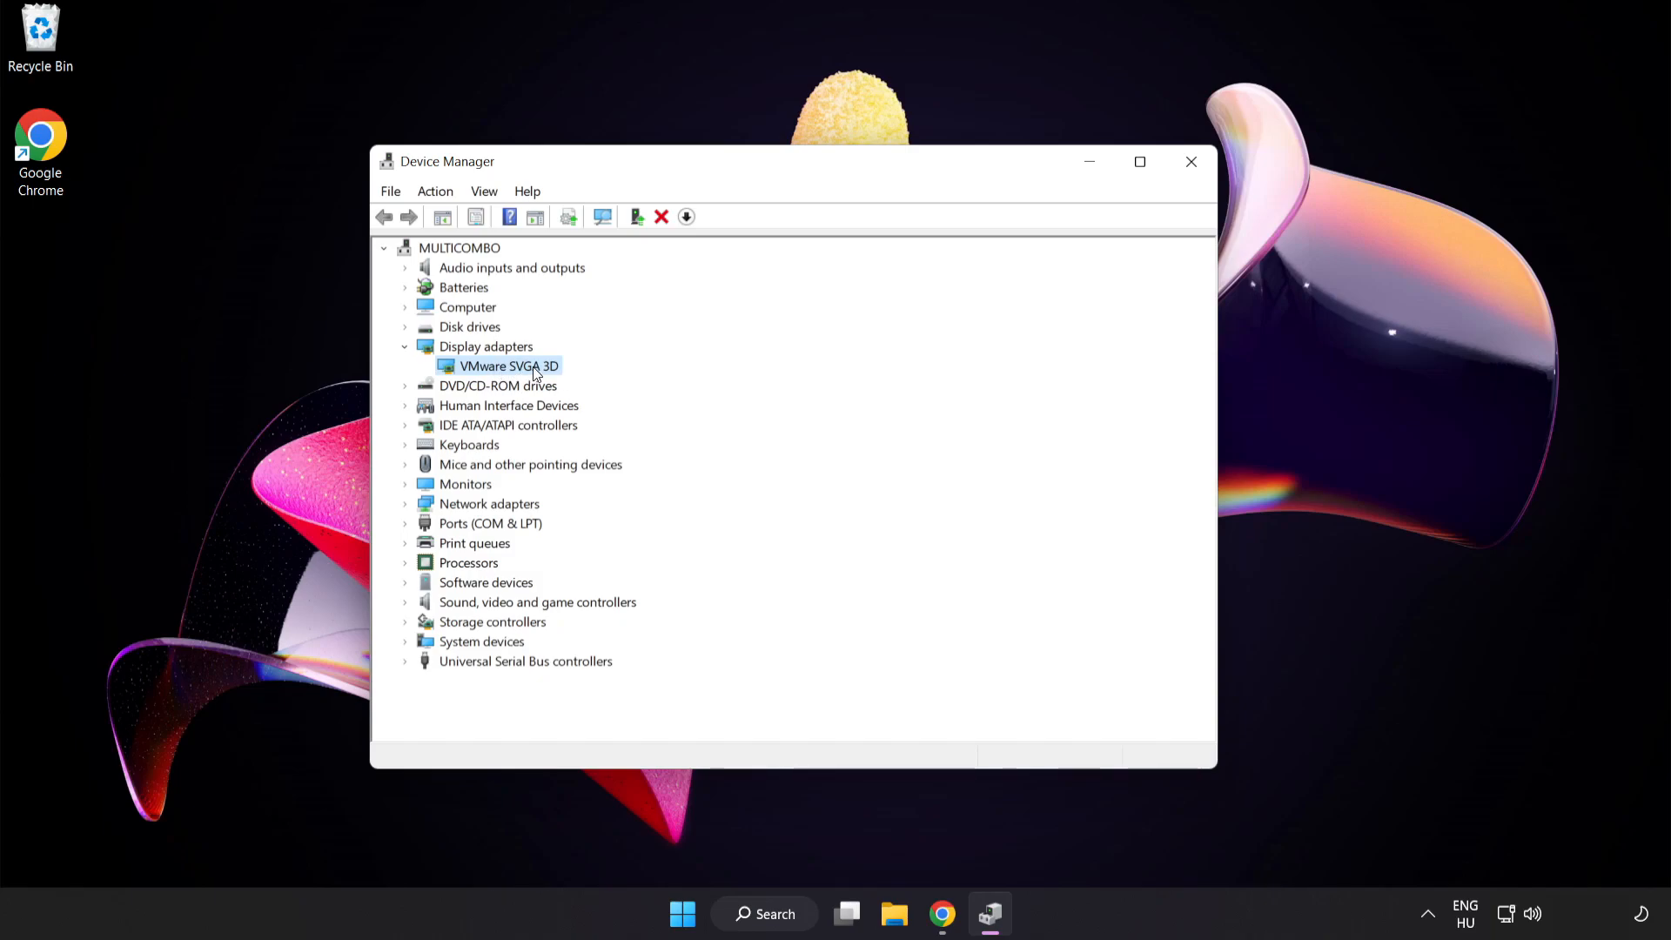
Auto-search for a newer VMware SVGA 3D driver, dismiss the result, and close Device Manager
{"action": "right_click", "coordinate": [505, 366]}
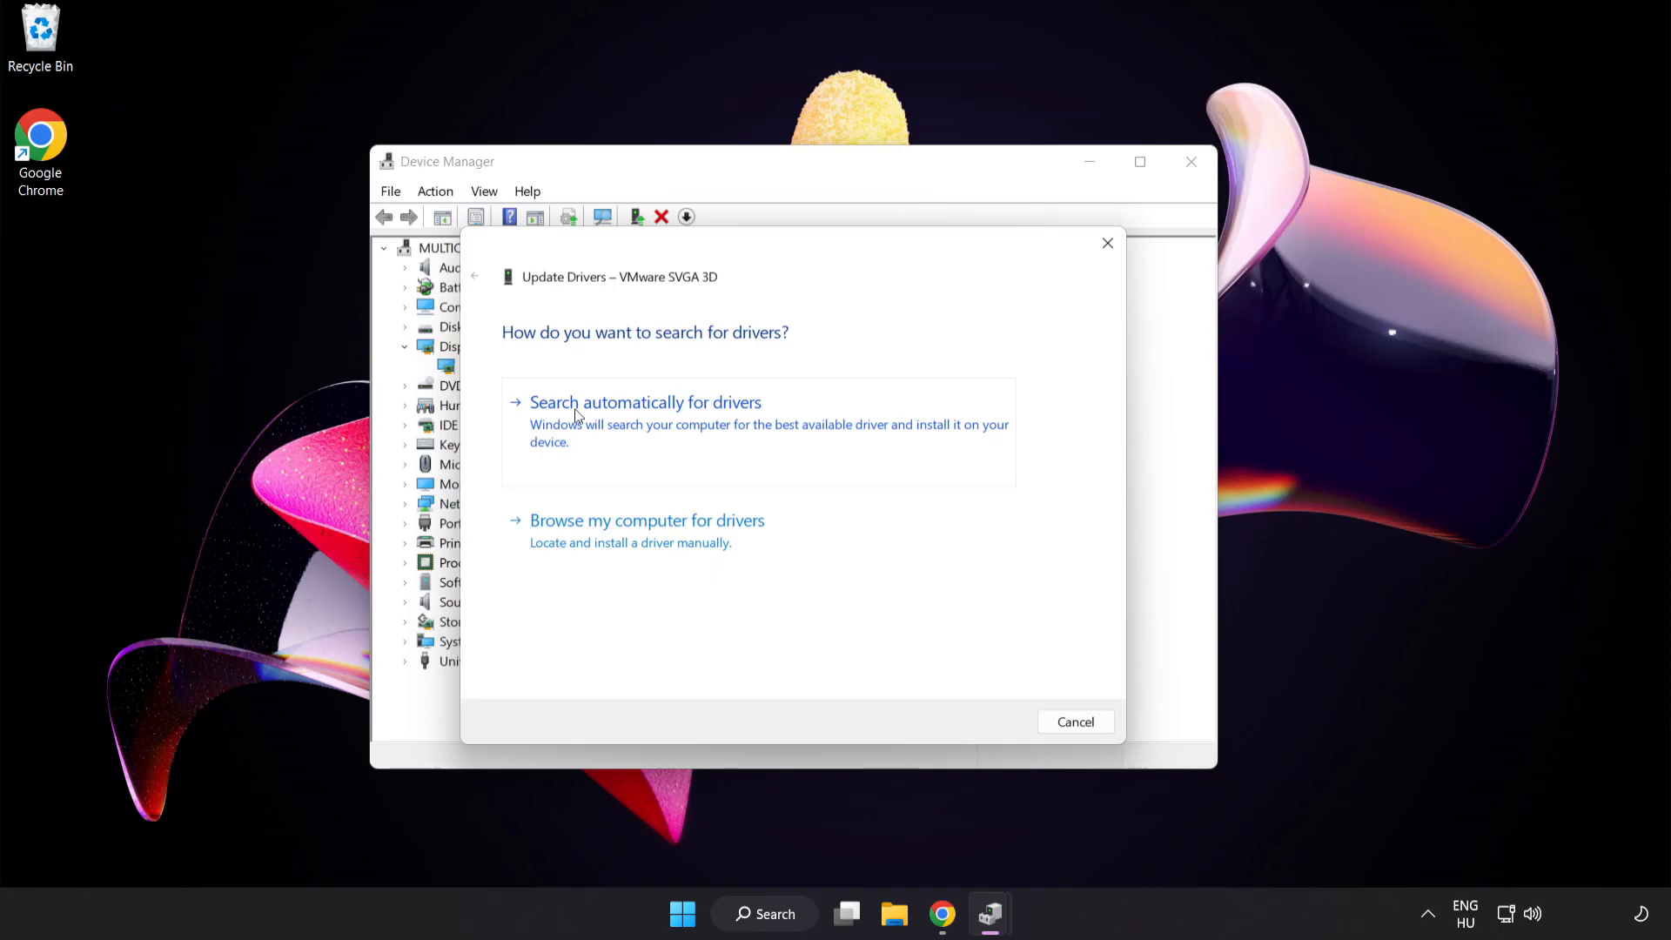
{"action": "left_click", "coordinate": [645, 402]}
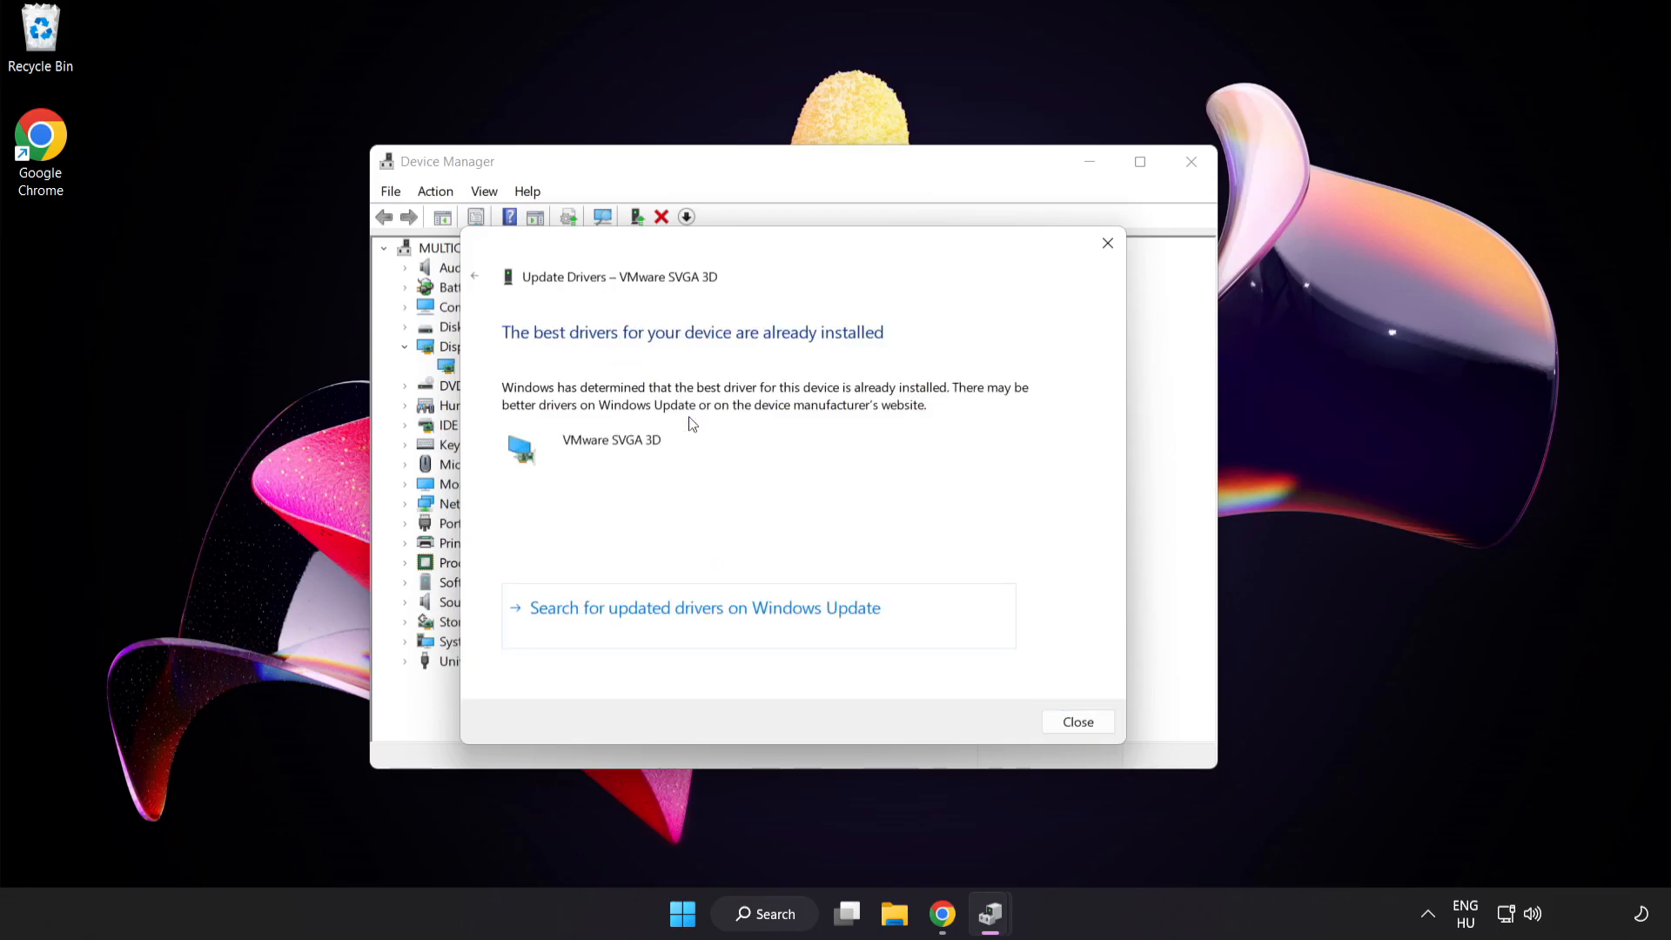
{"action": "mouse_move", "coordinate": [713, 352]}
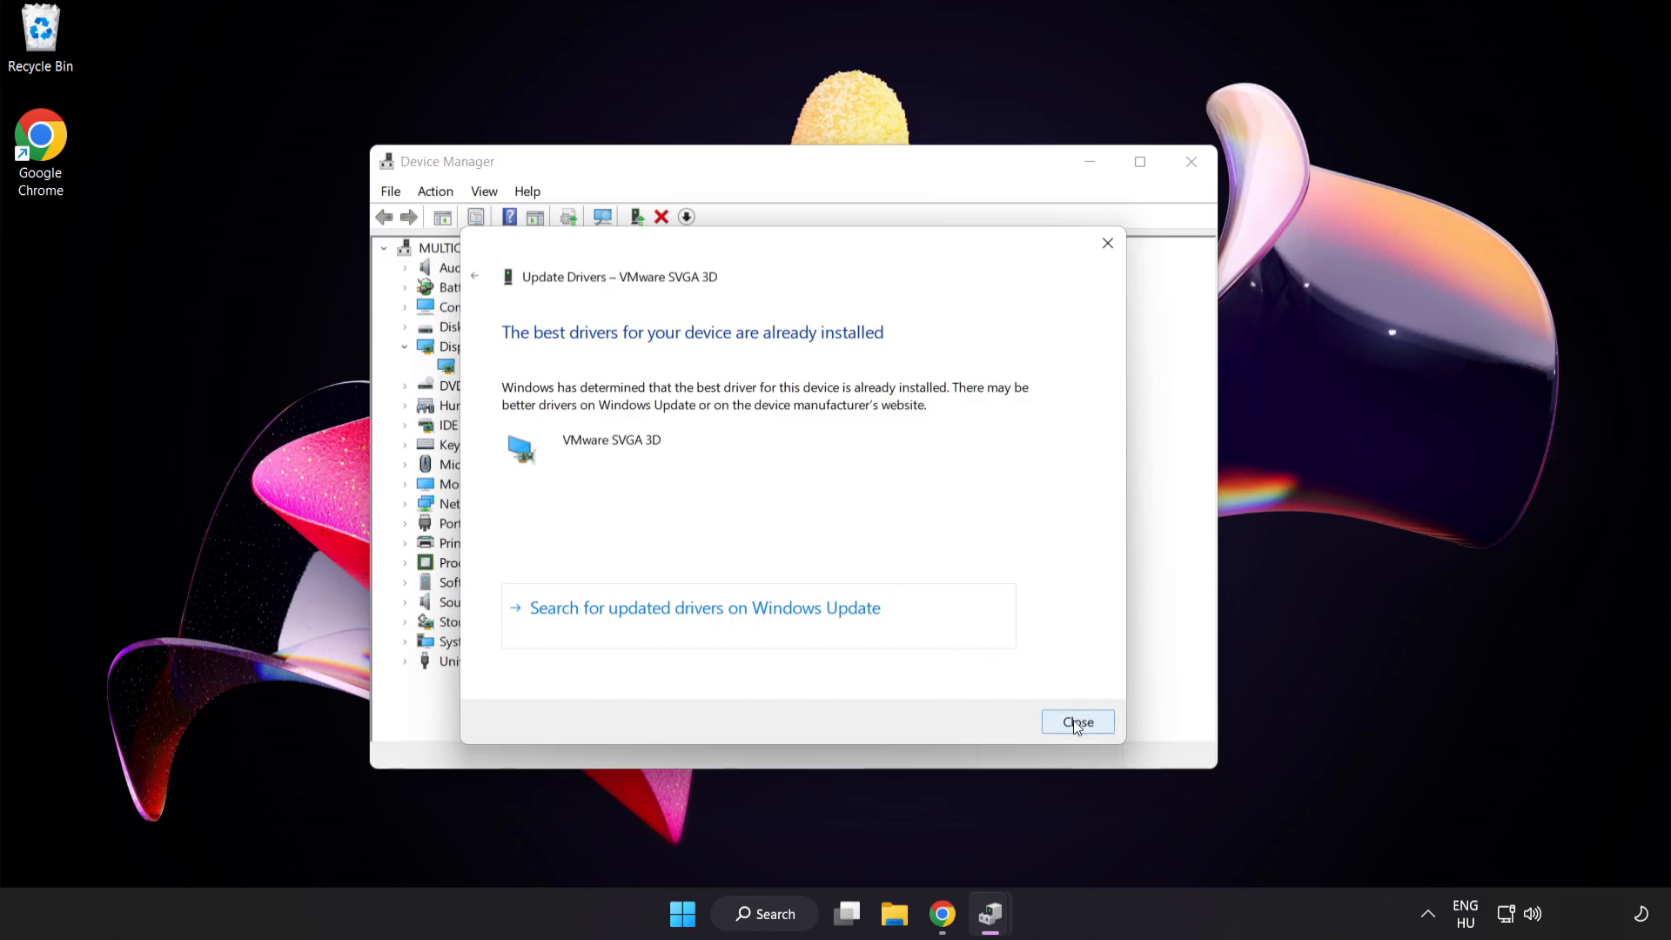
{"action": "left_click", "coordinate": [1077, 722]}
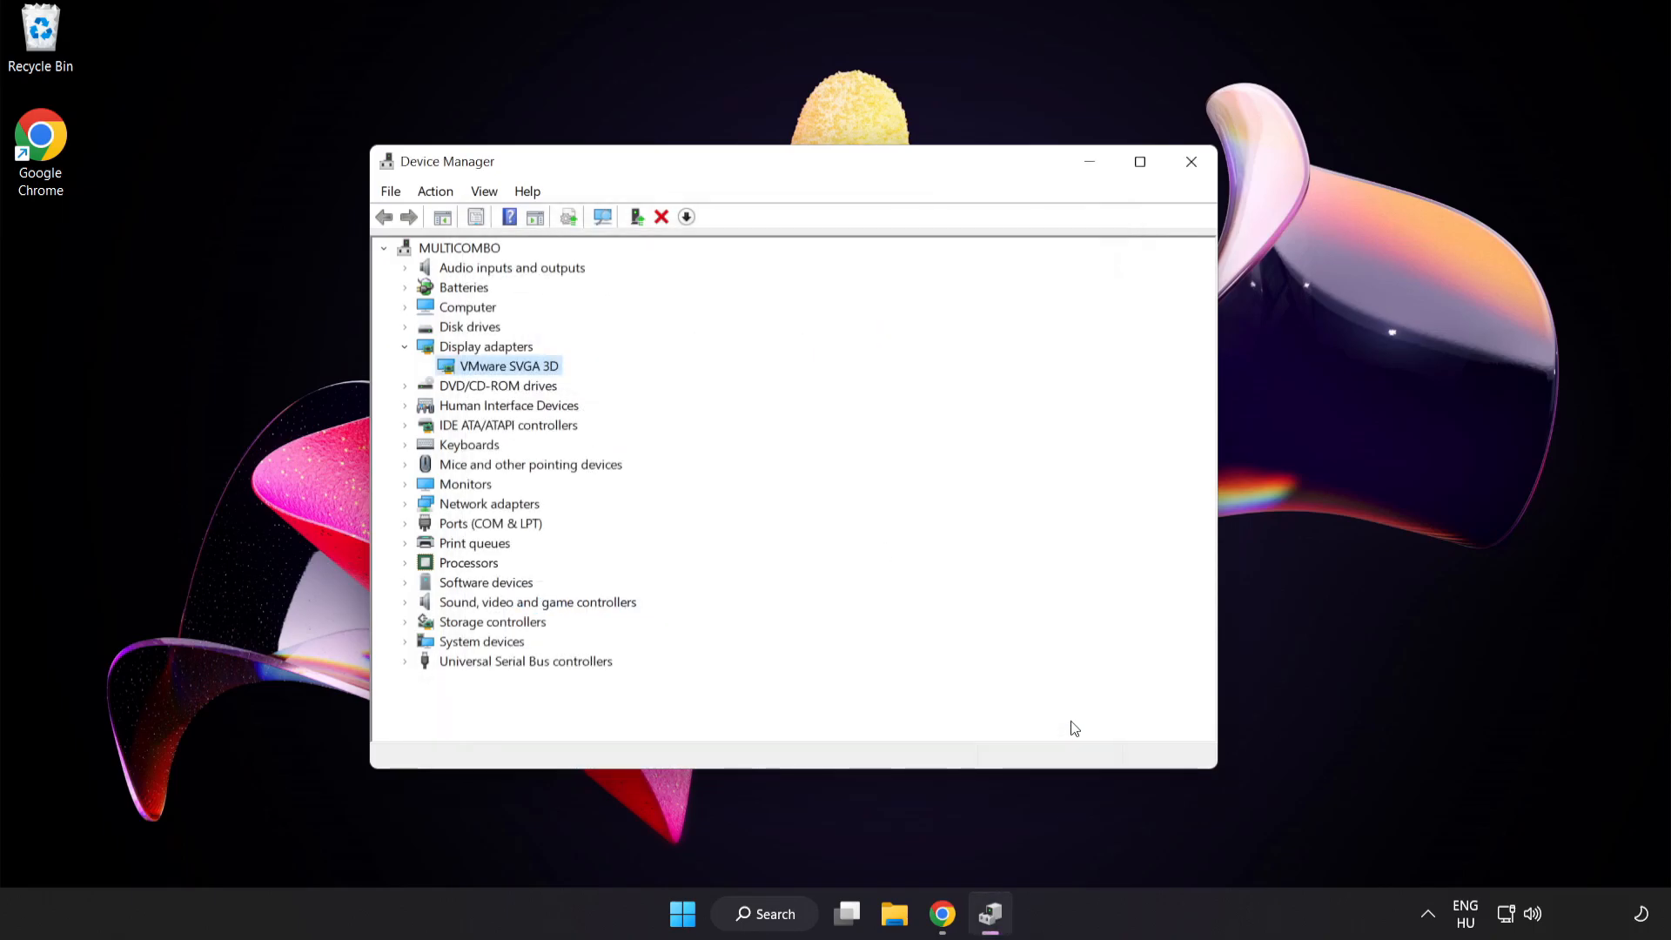
{"action": "mouse_move", "coordinate": [1191, 161]}
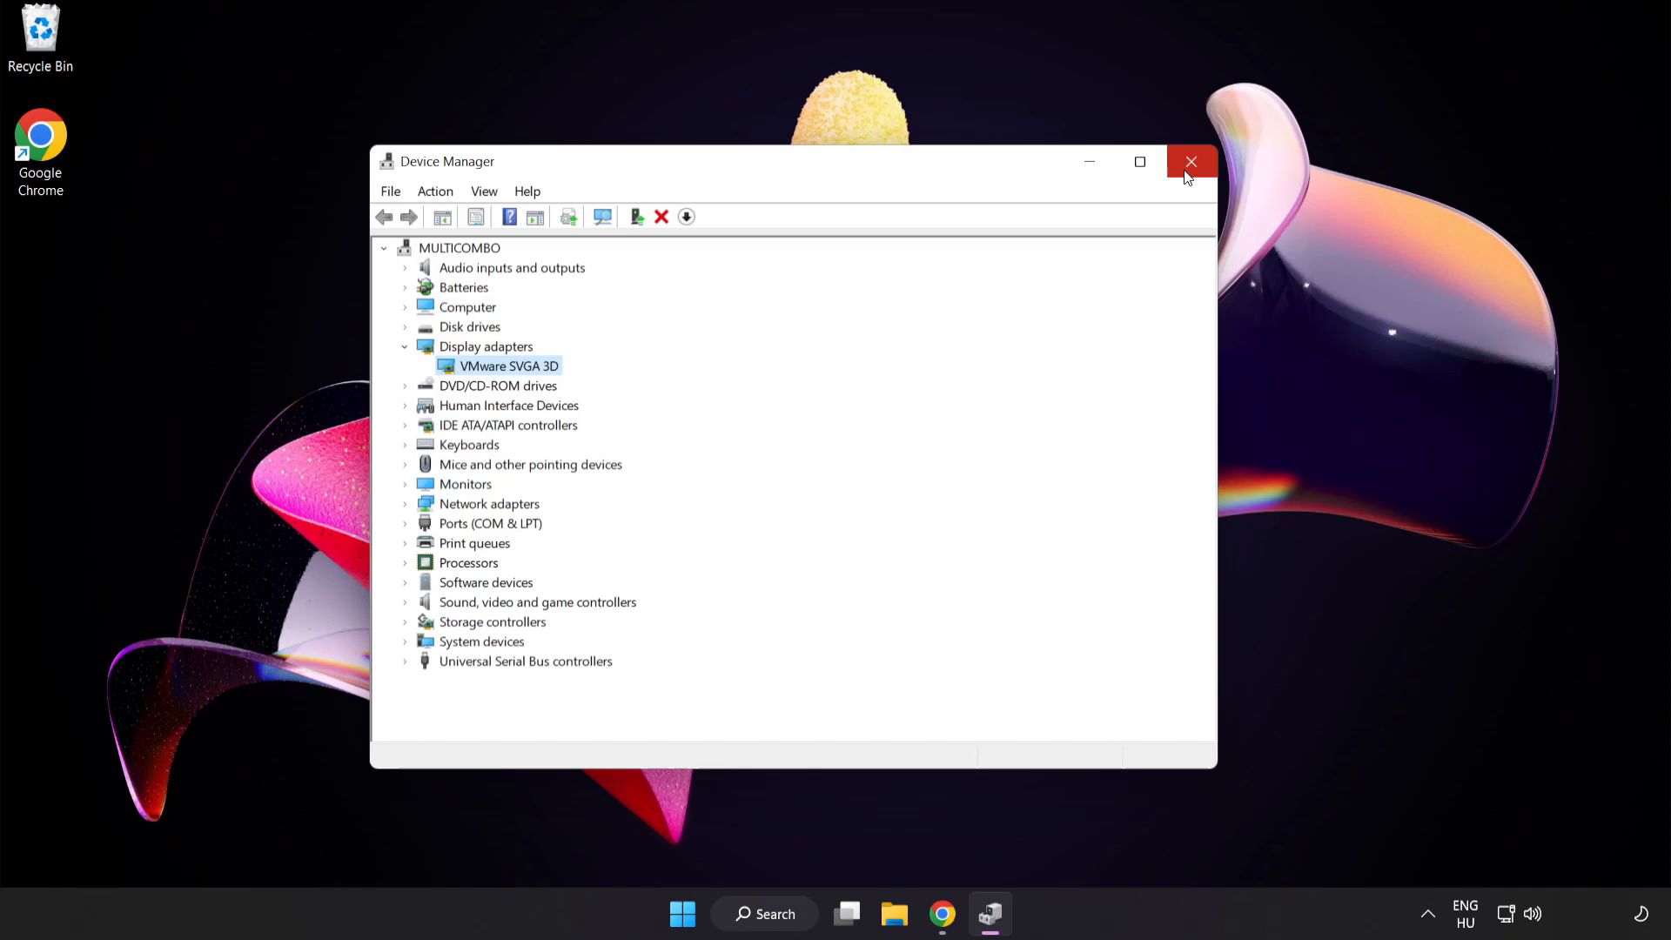
{"action": "left_click", "coordinate": [1191, 162]}
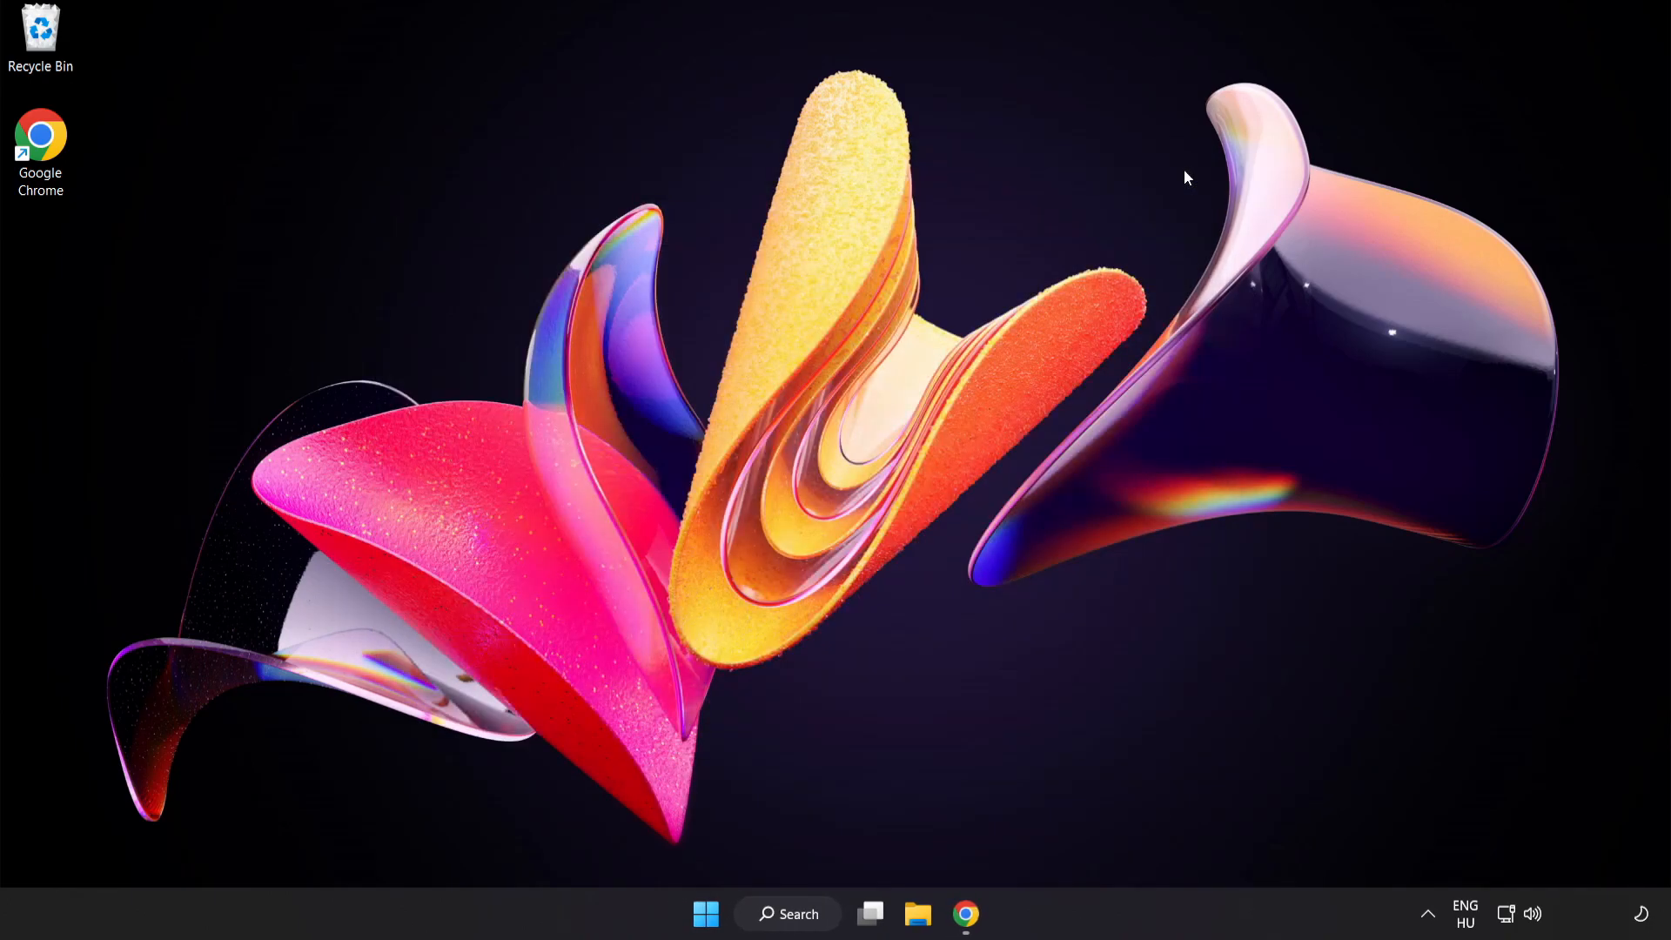
{"action": "mouse_move", "coordinate": [831, 860]}
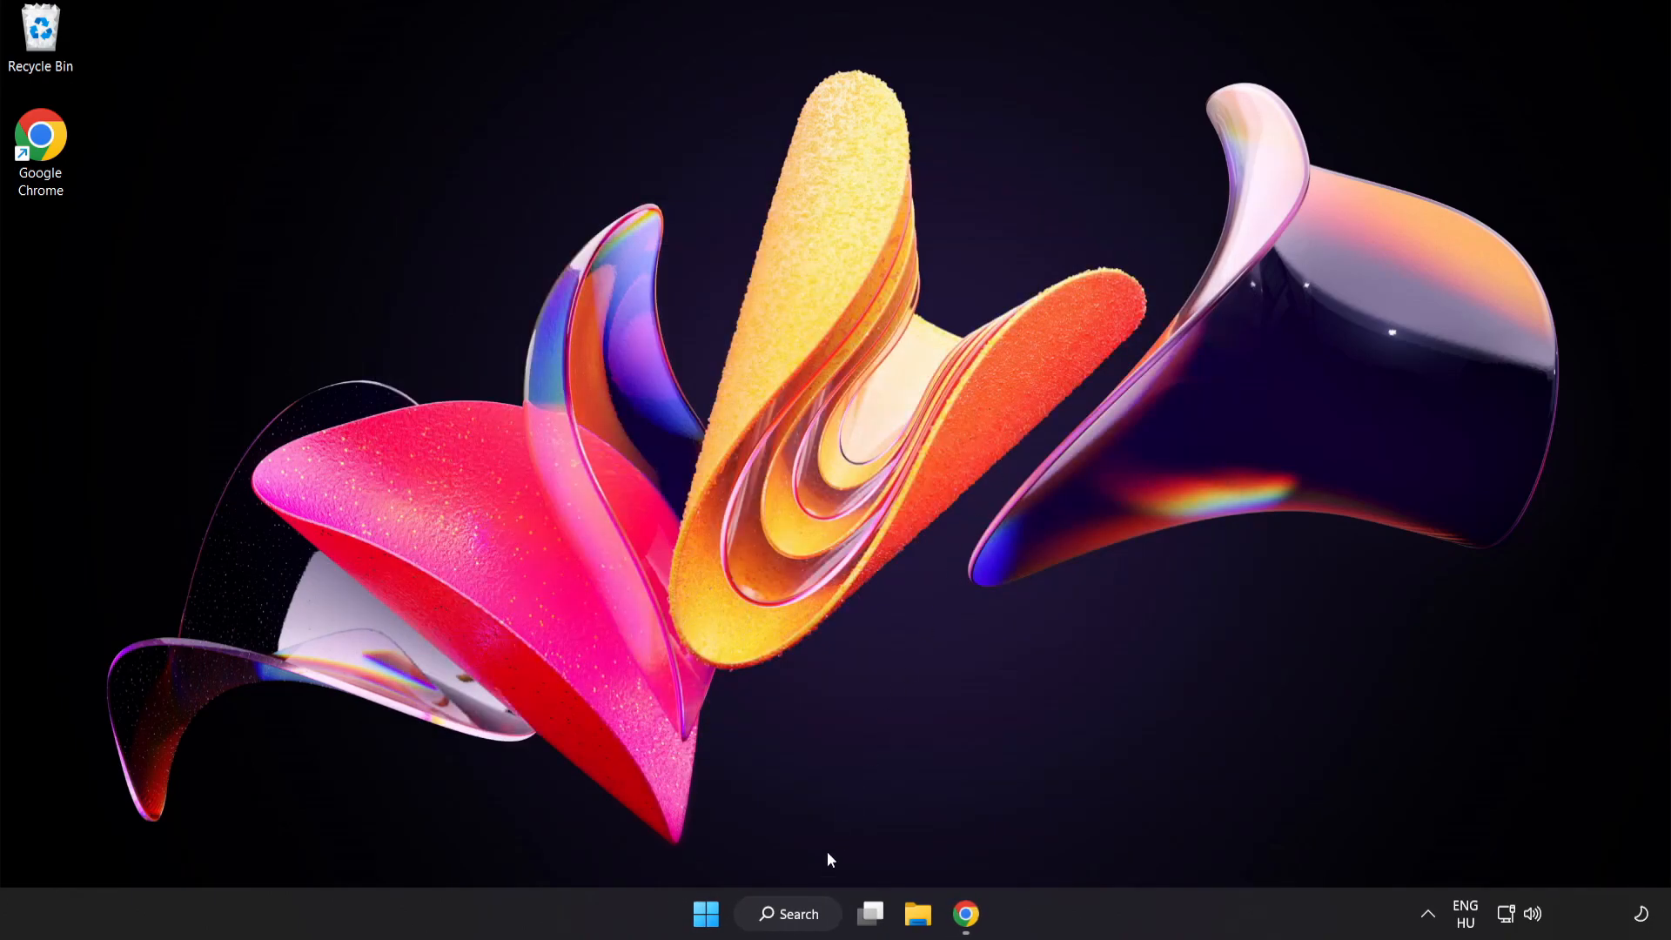
Open Game Mode settings from search and switch the Game Mode toggle on
{"action": "left_click", "coordinate": [788, 913]}
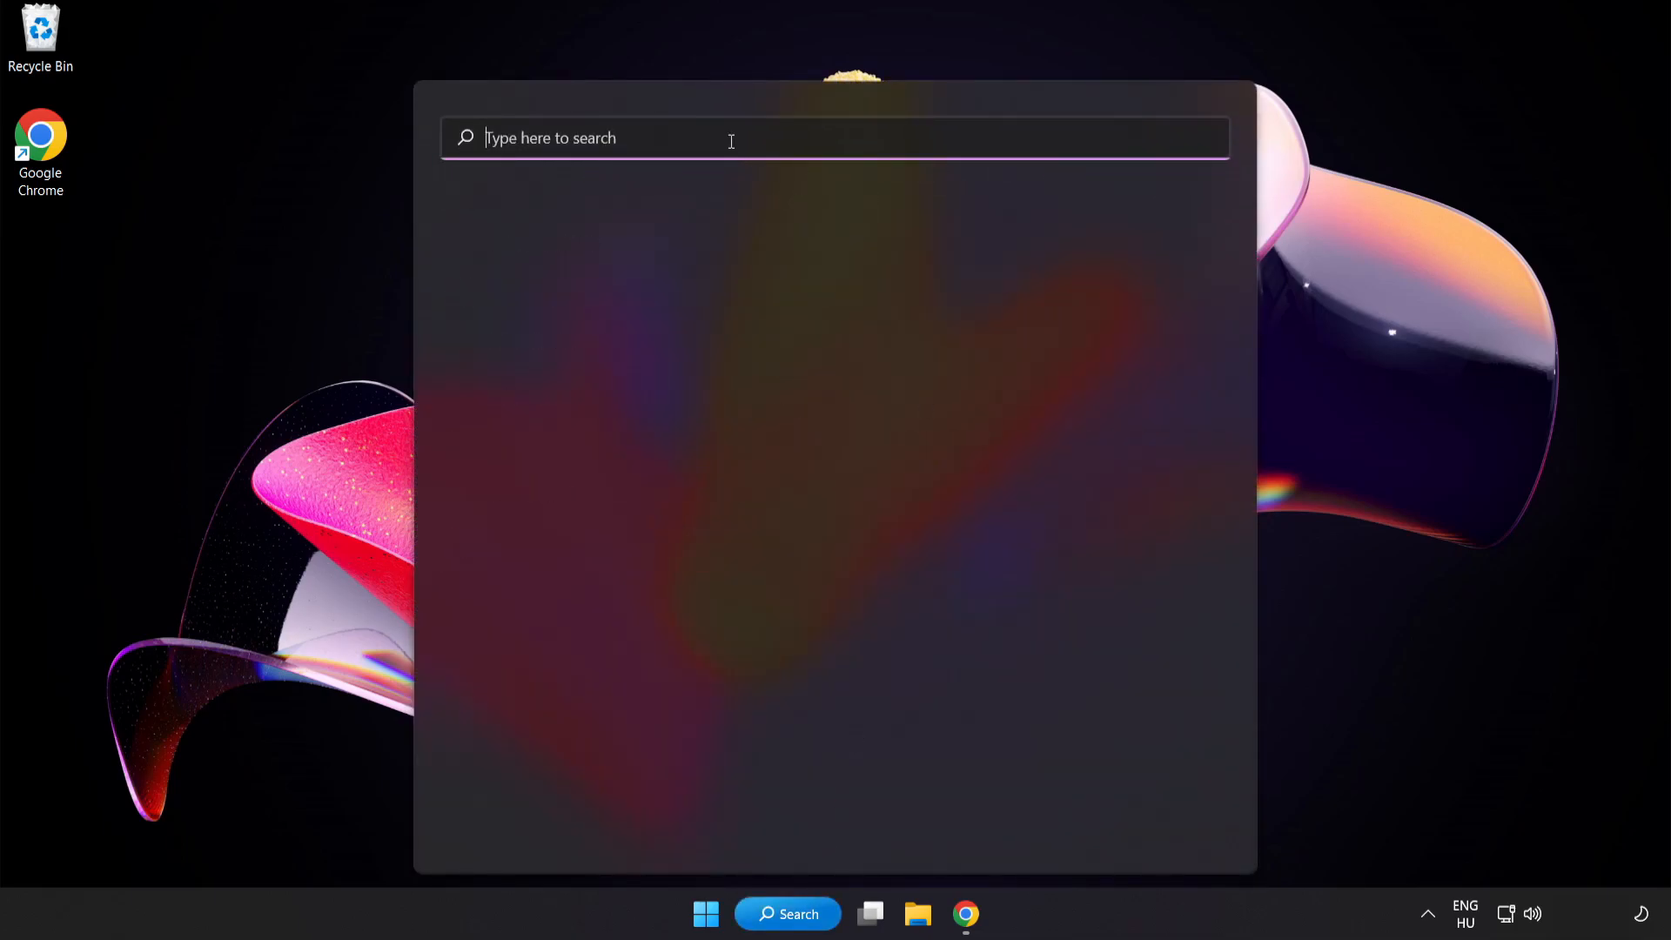
{"action": "type", "text": "game mode settings"}
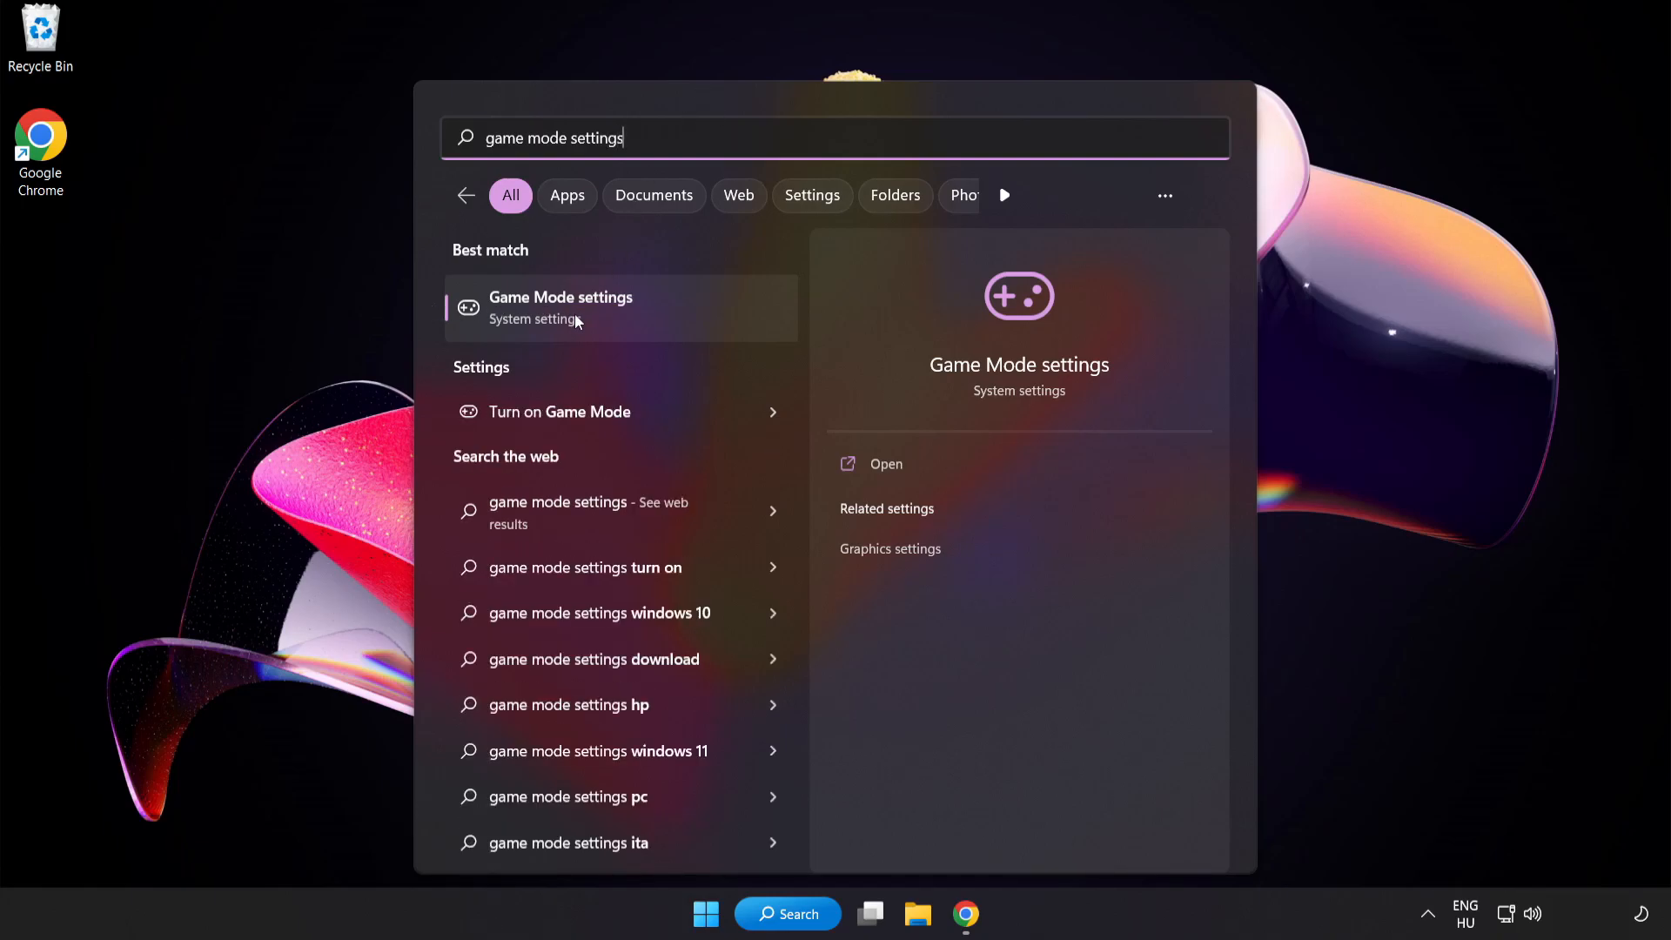
{"action": "left_click", "coordinate": [560, 308]}
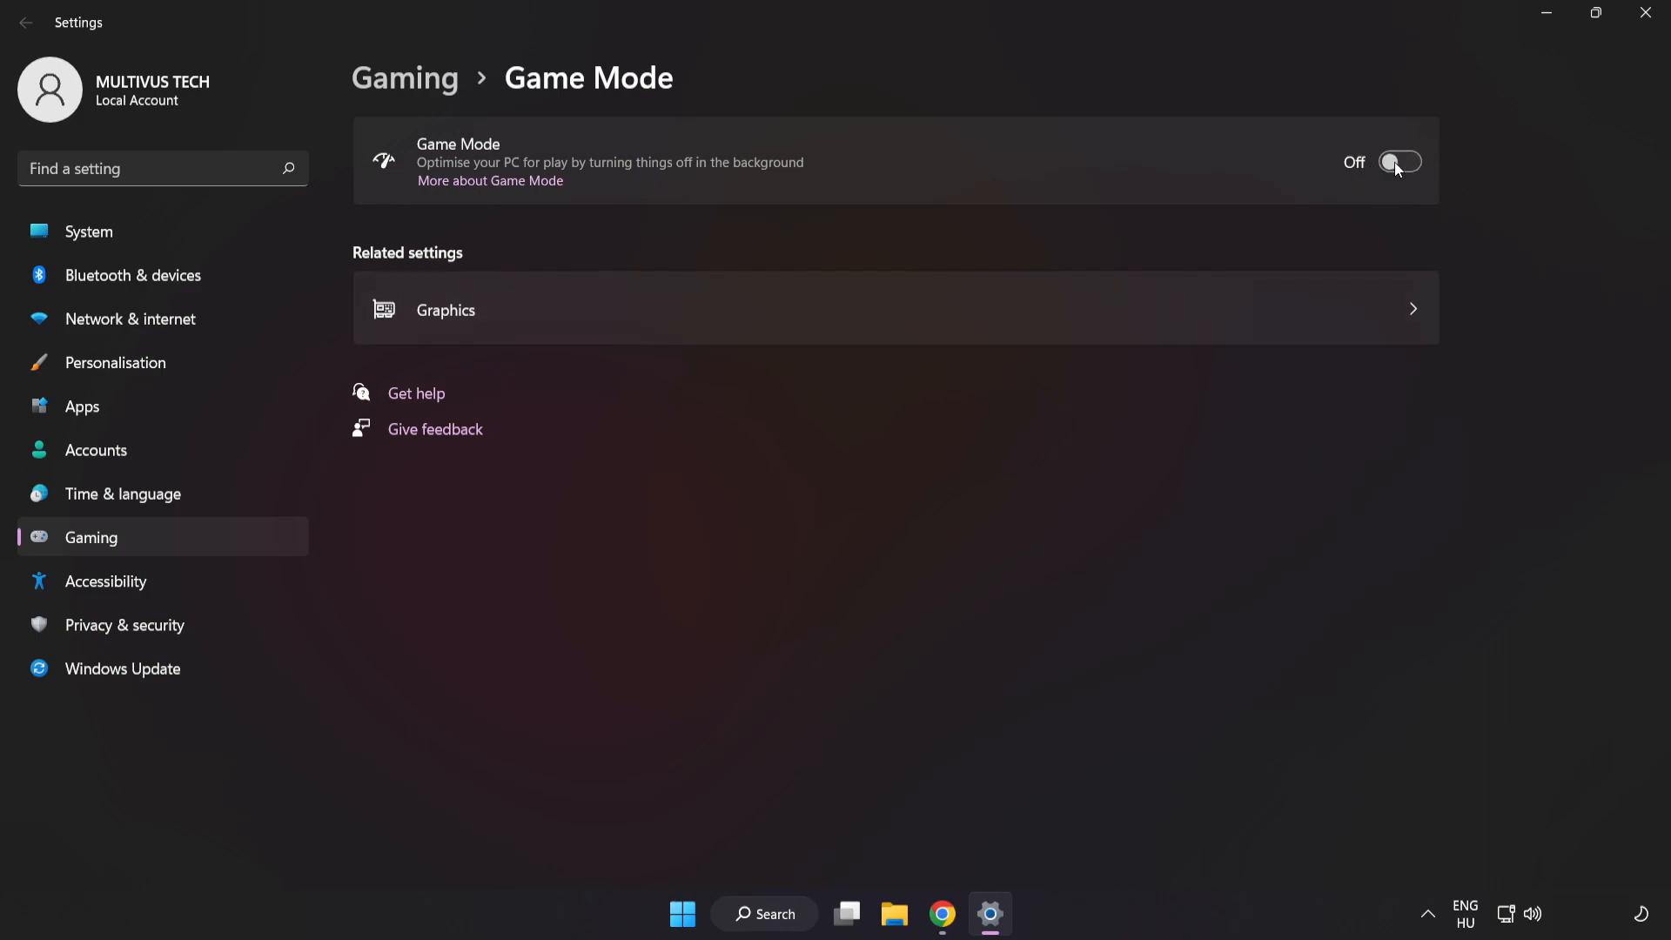
{"action": "left_click", "coordinate": [1400, 162]}
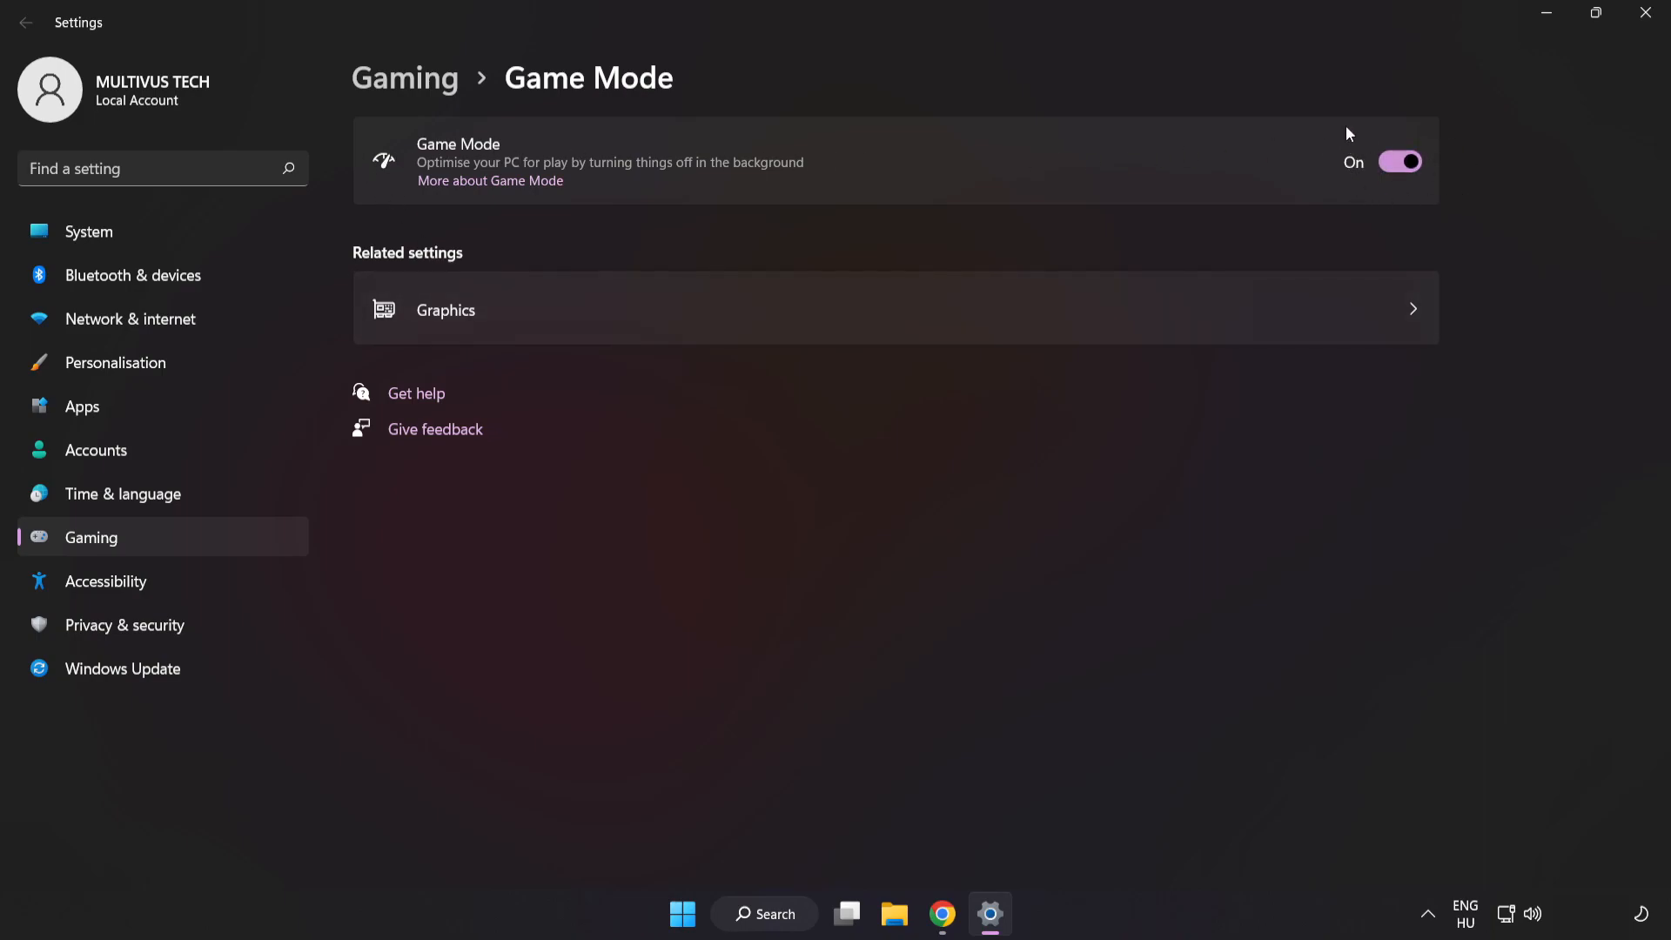
{"action": "mouse_move", "coordinate": [451, 133]}
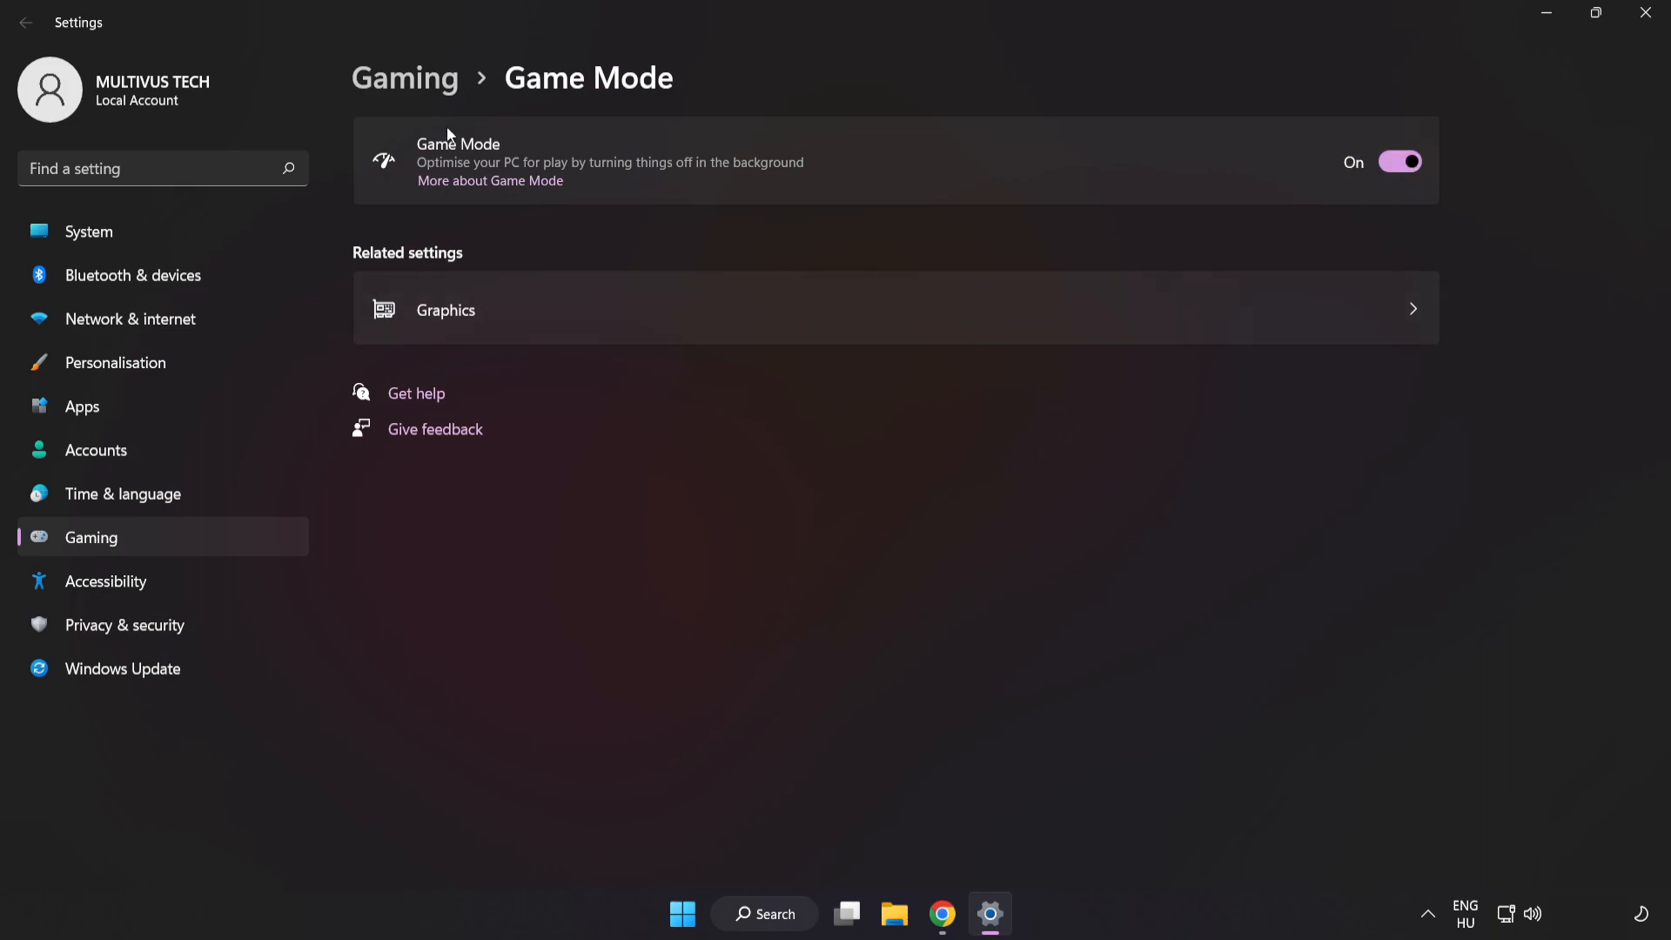
{"action": "mouse_move", "coordinate": [416, 91]}
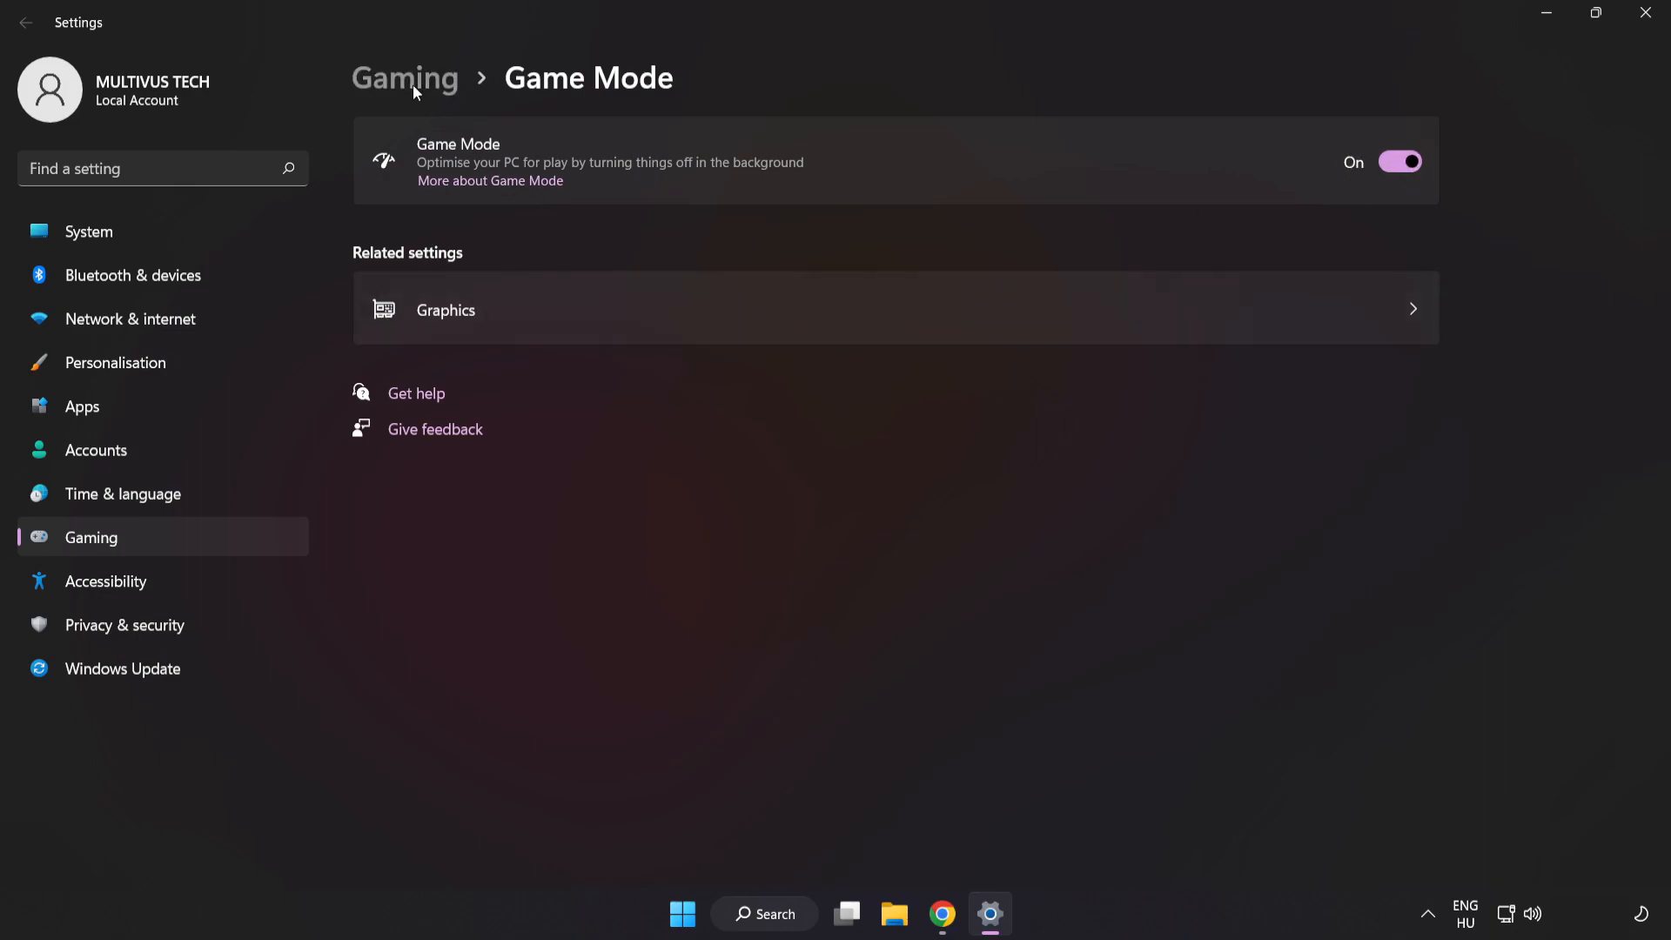
Turn off 'Open Xbox Game Bar using this button on a controller' and close Settings
{"action": "left_click", "coordinate": [404, 78]}
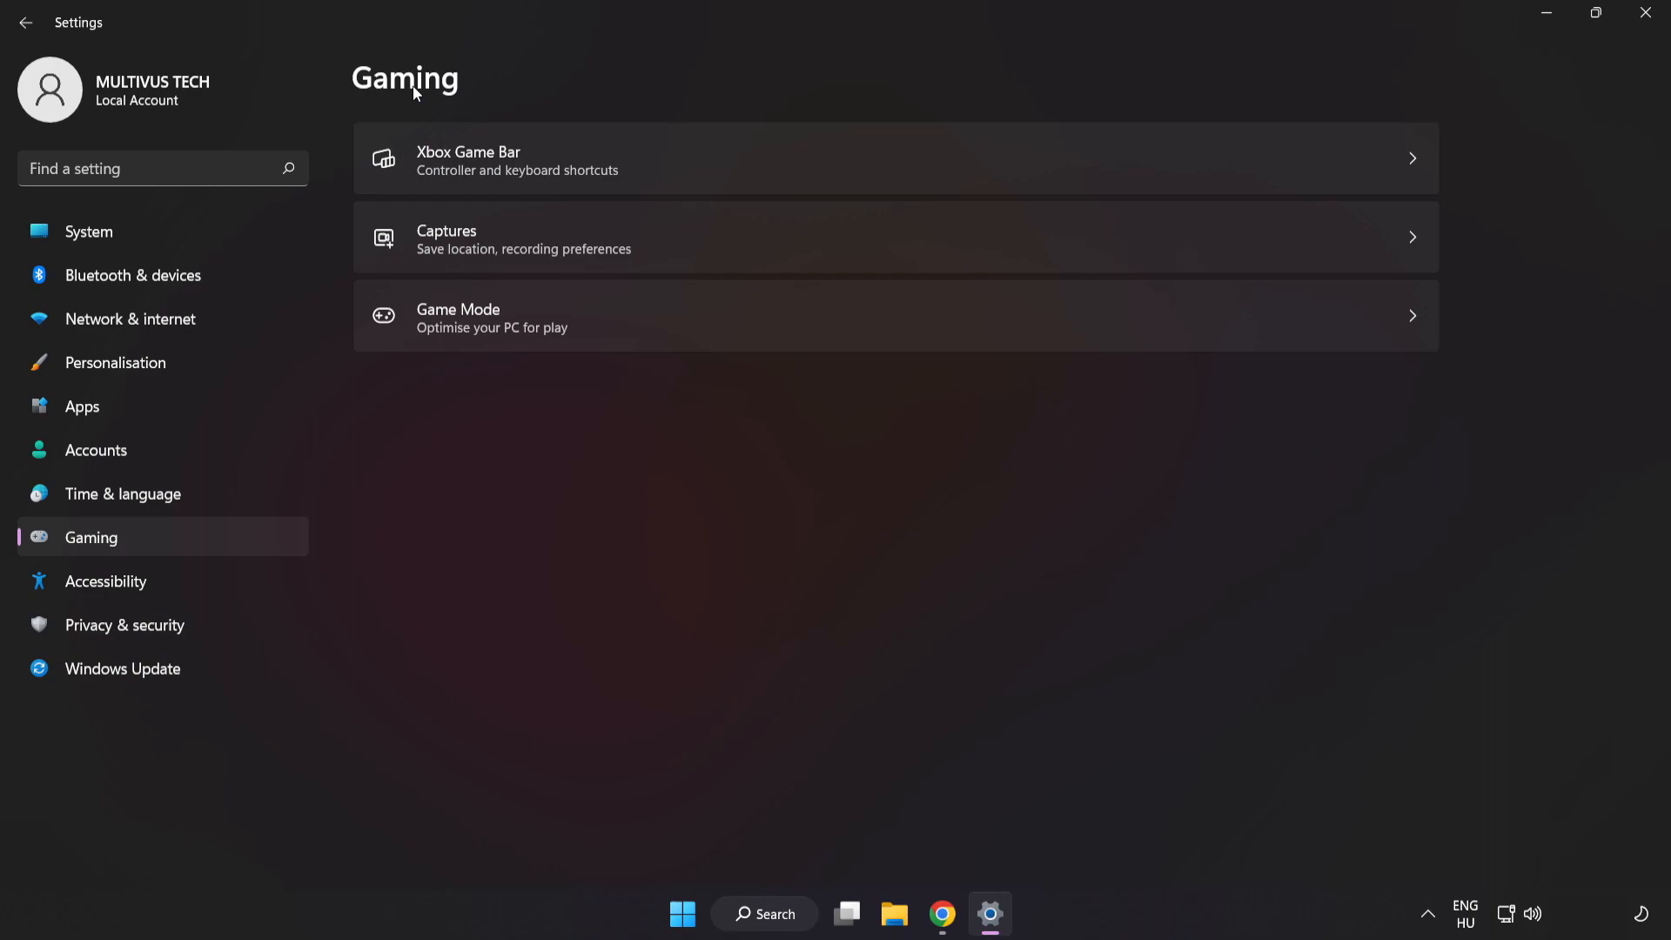
{"action": "mouse_move", "coordinate": [539, 165]}
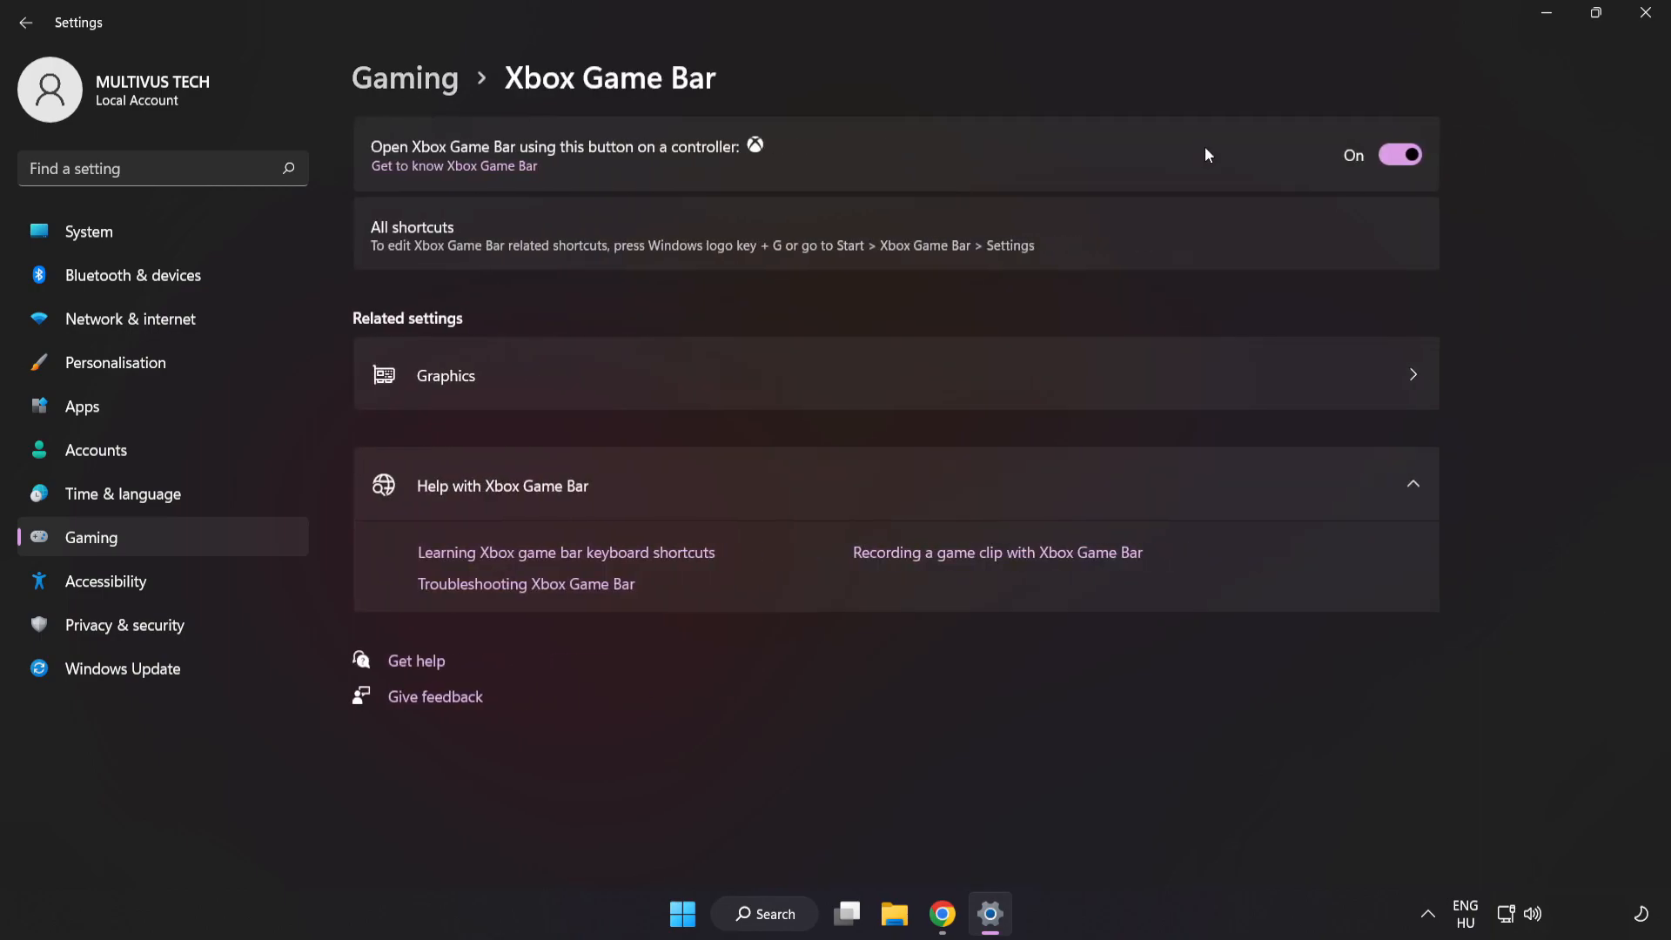
{"action": "mouse_move", "coordinate": [1403, 166]}
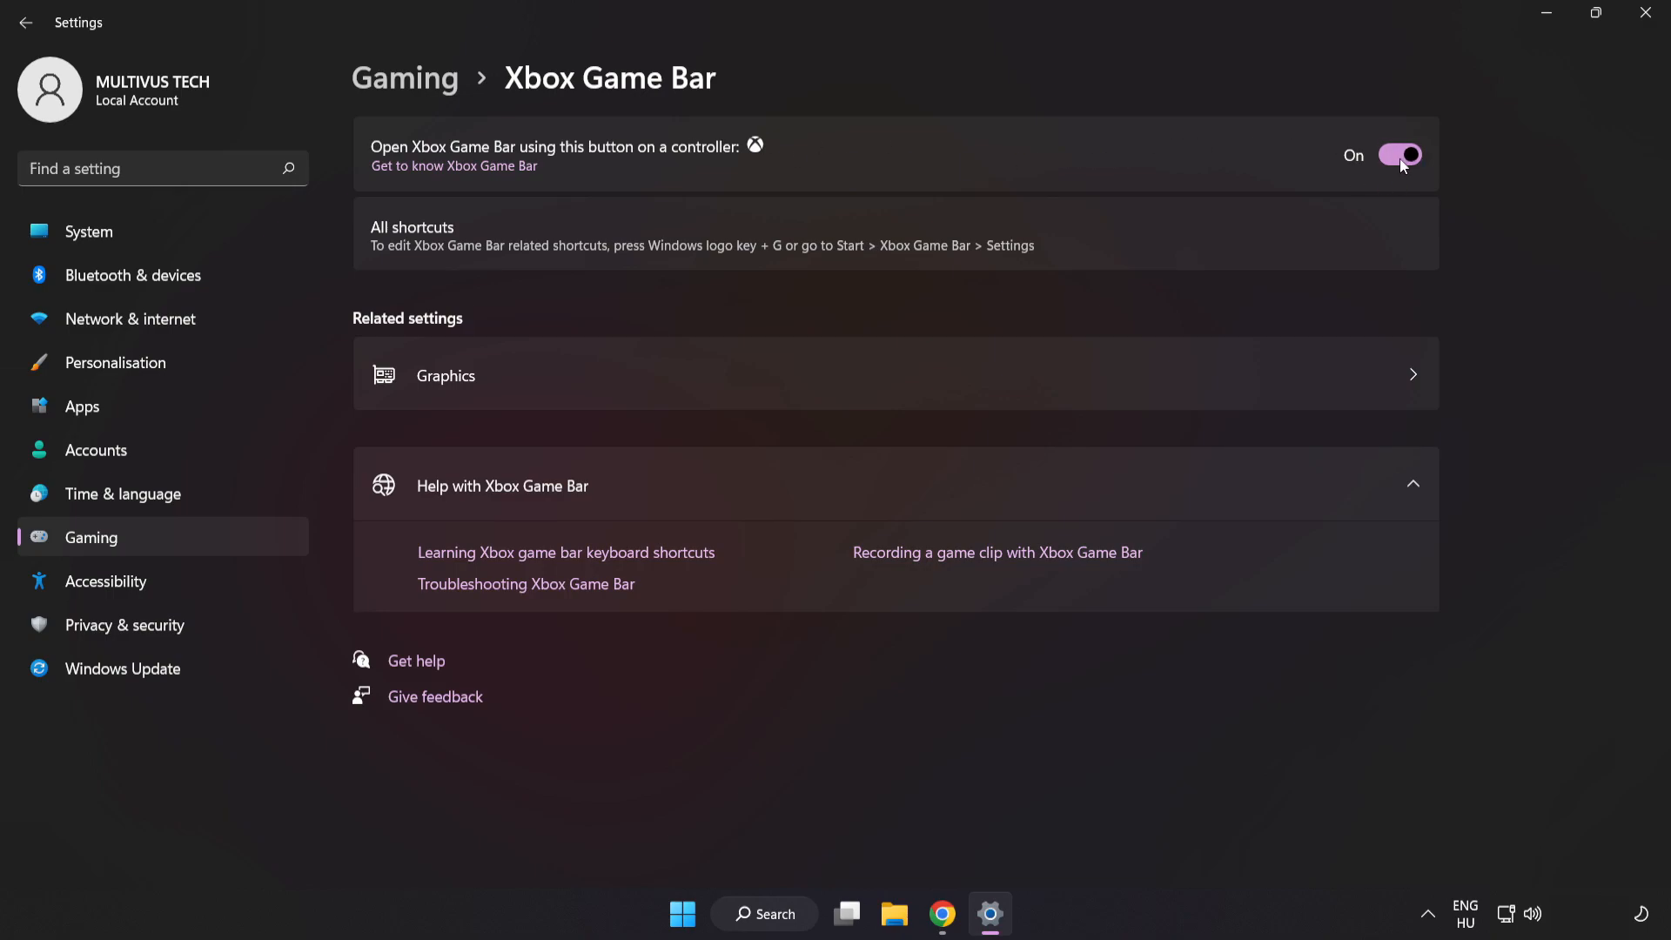
{"action": "left_click", "coordinate": [1399, 154]}
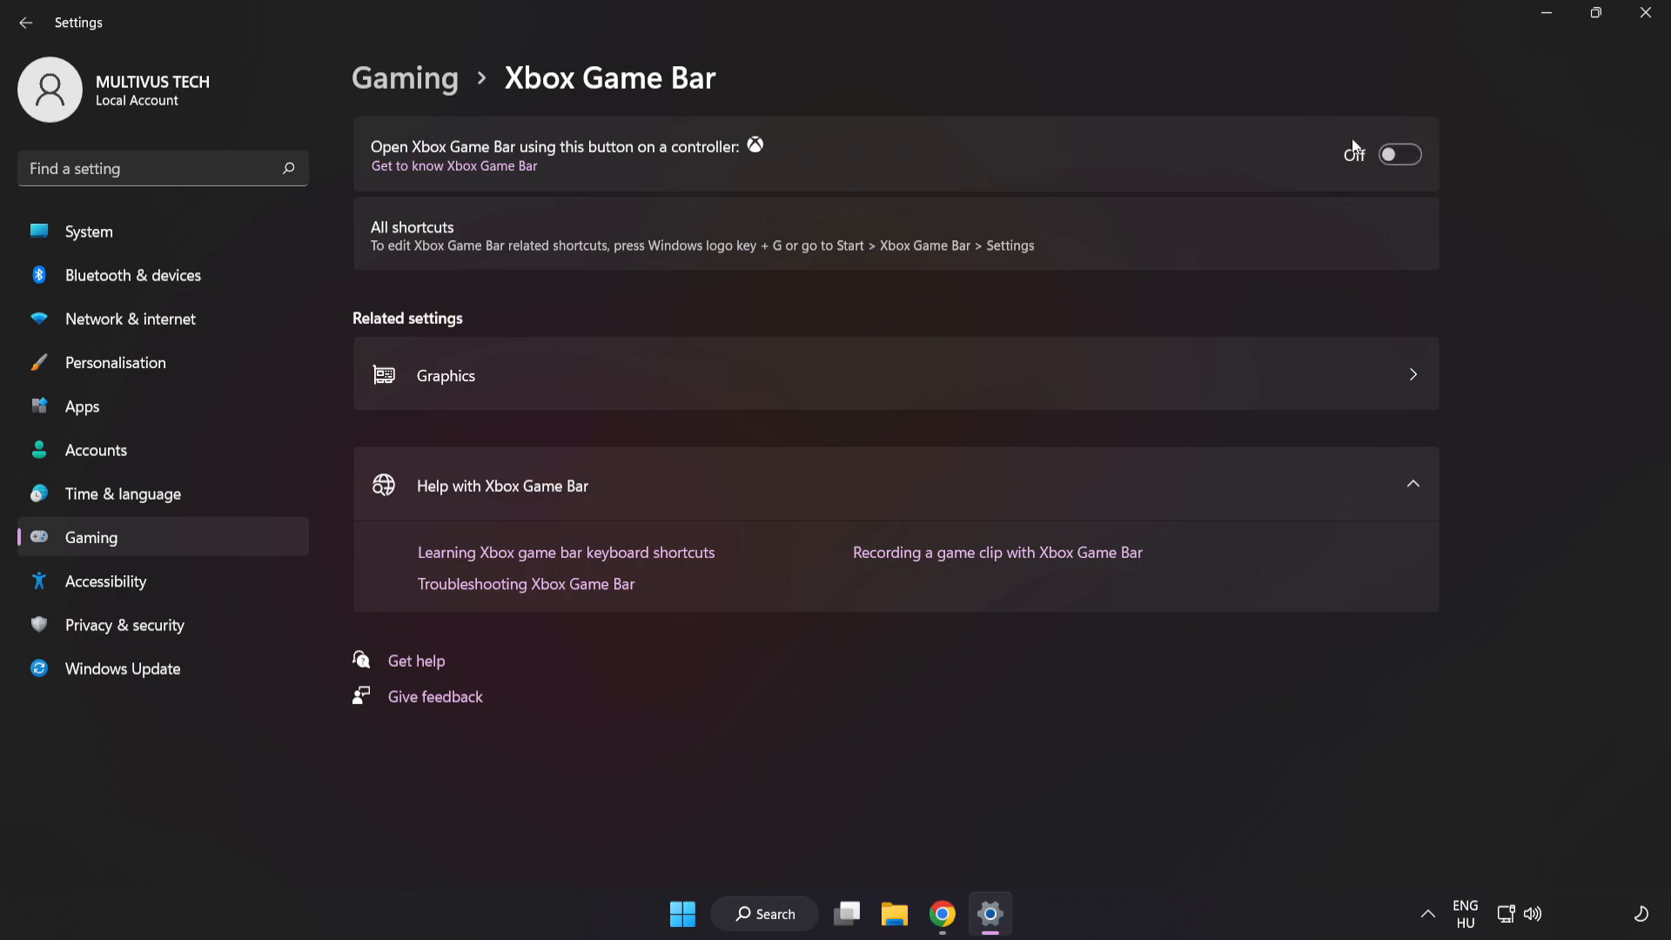
{"action": "mouse_move", "coordinate": [1329, 160]}
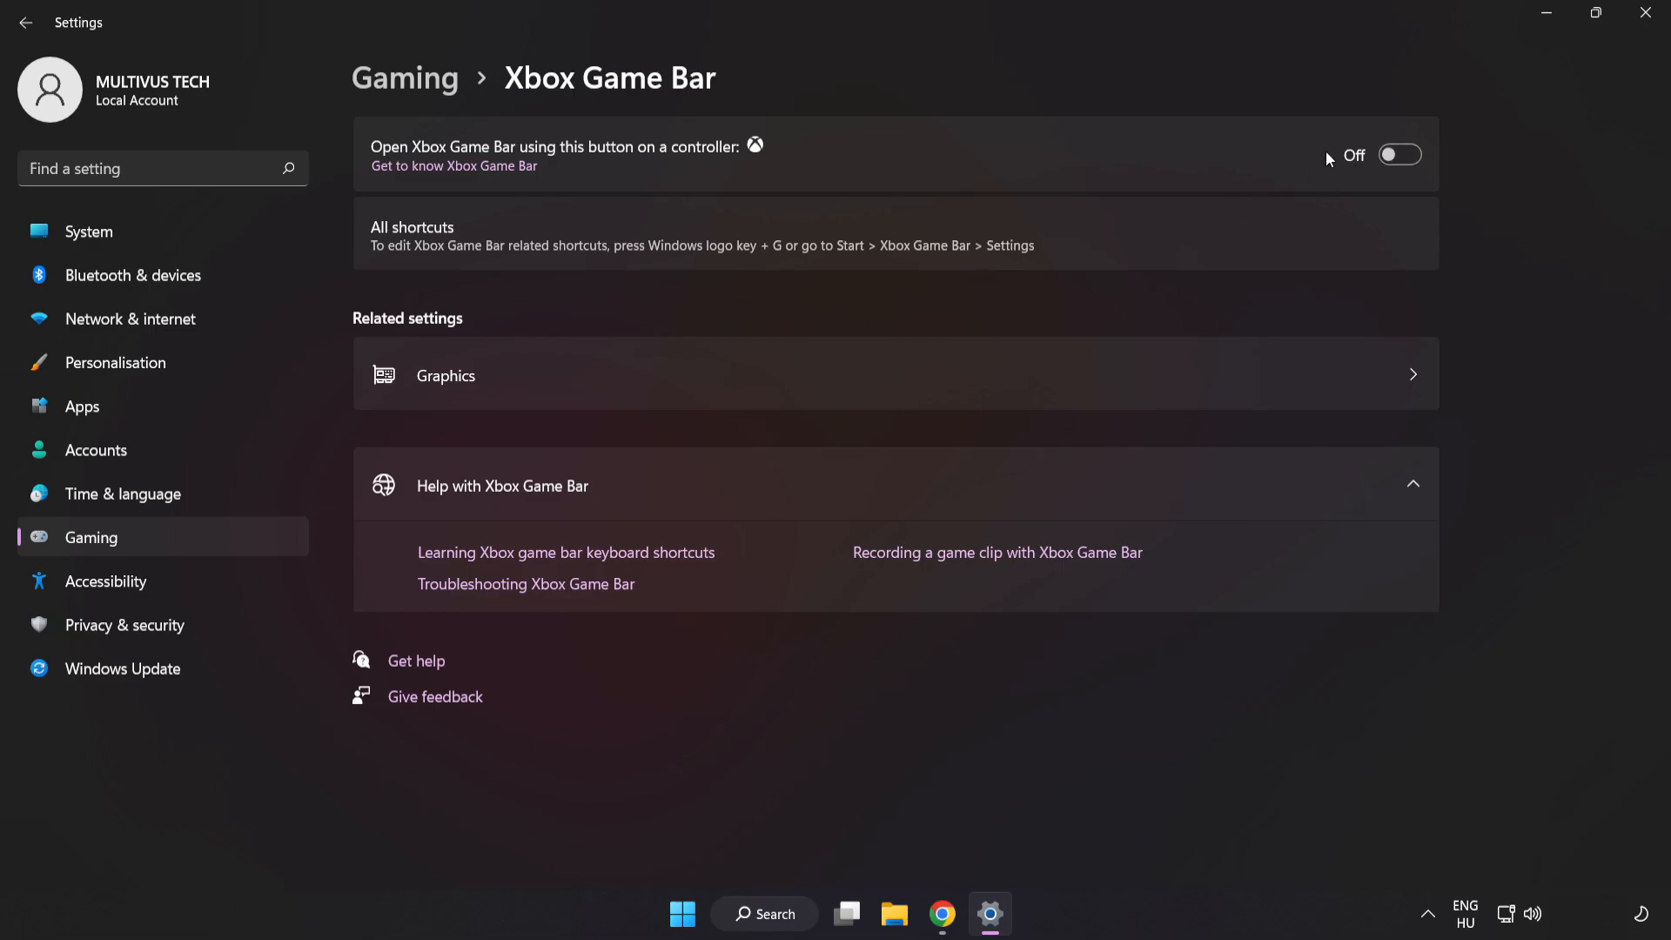
{"action": "mouse_move", "coordinate": [1640, 13]}
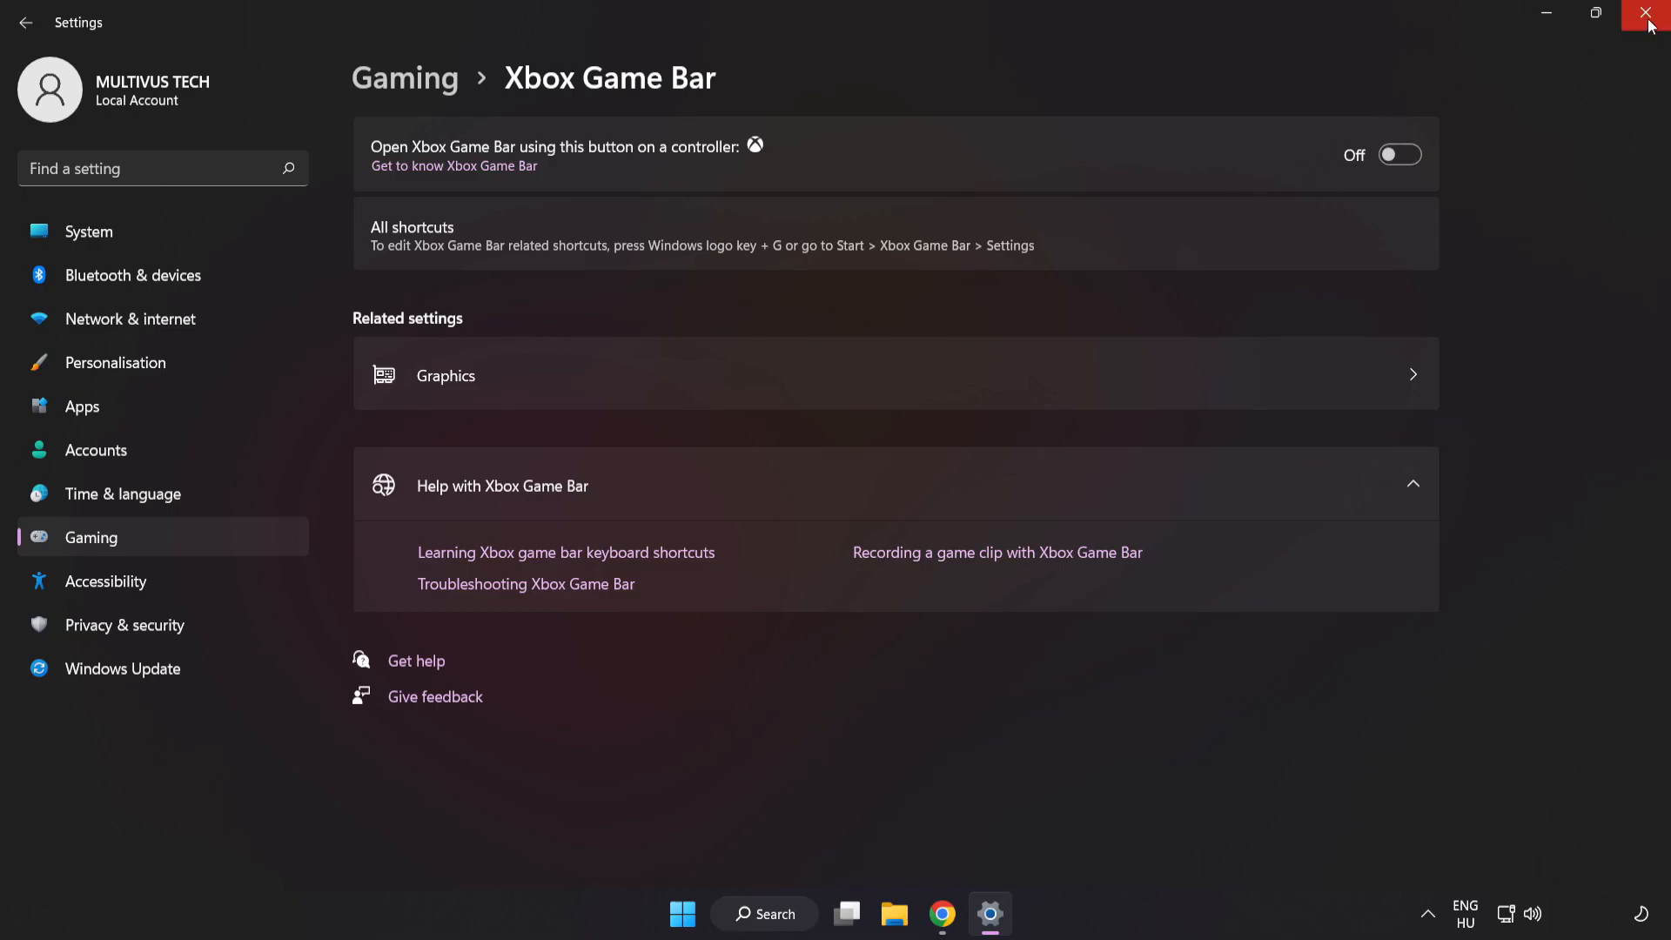
{"action": "left_click", "coordinate": [1639, 12]}
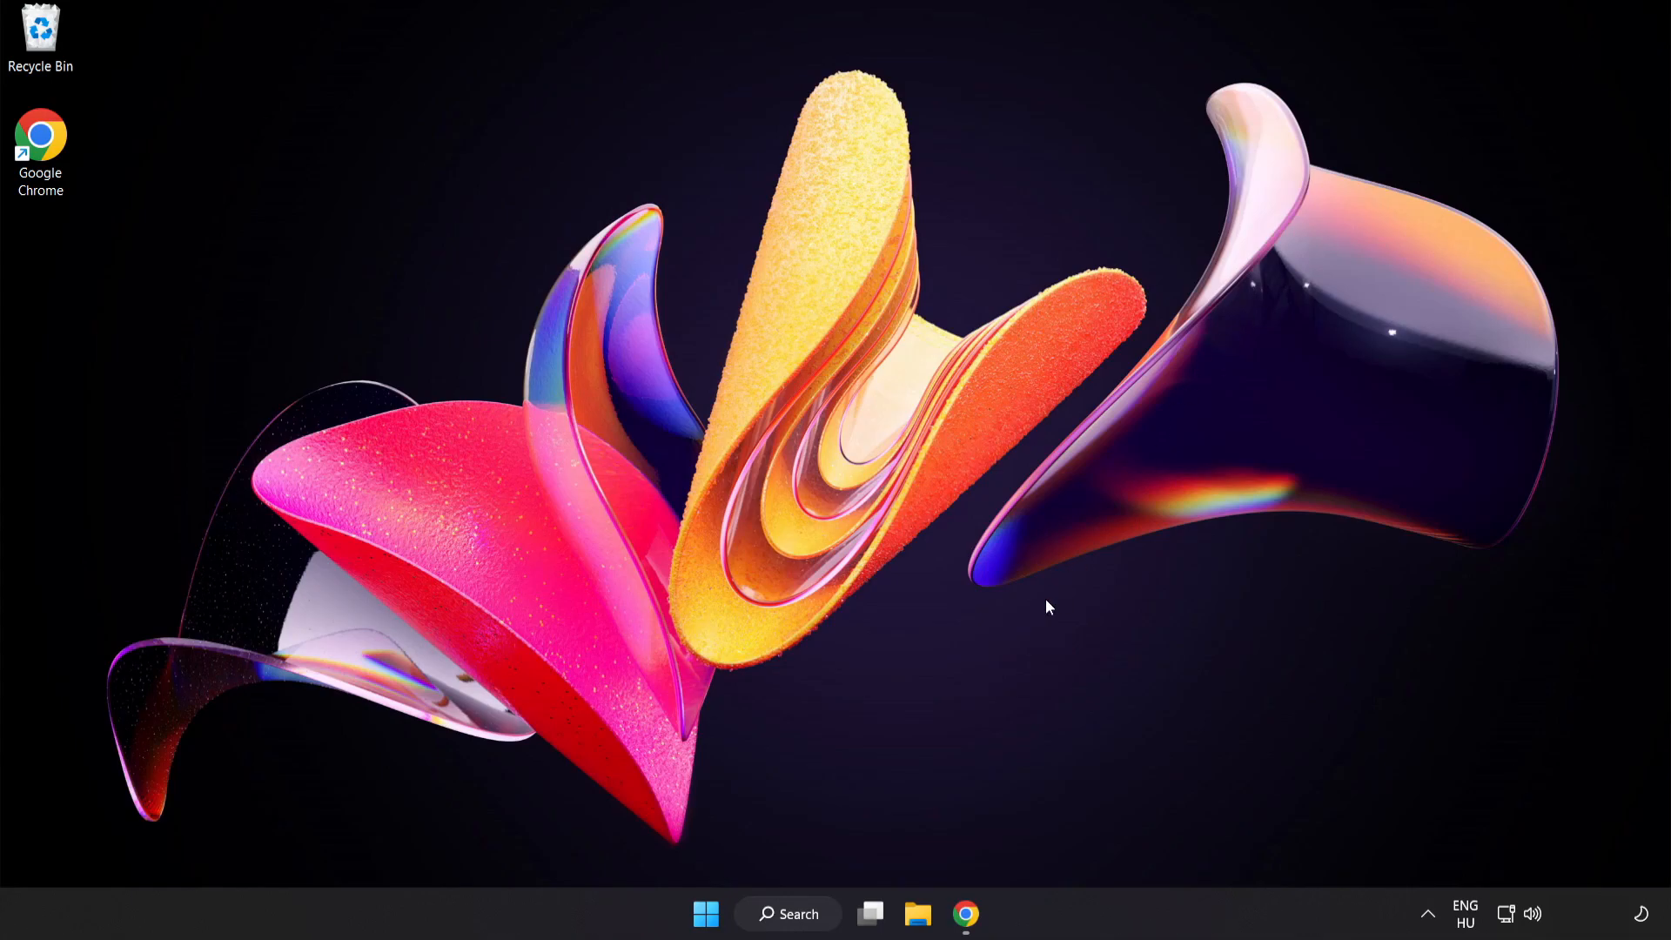
{"action": "mouse_move", "coordinate": [705, 914]}
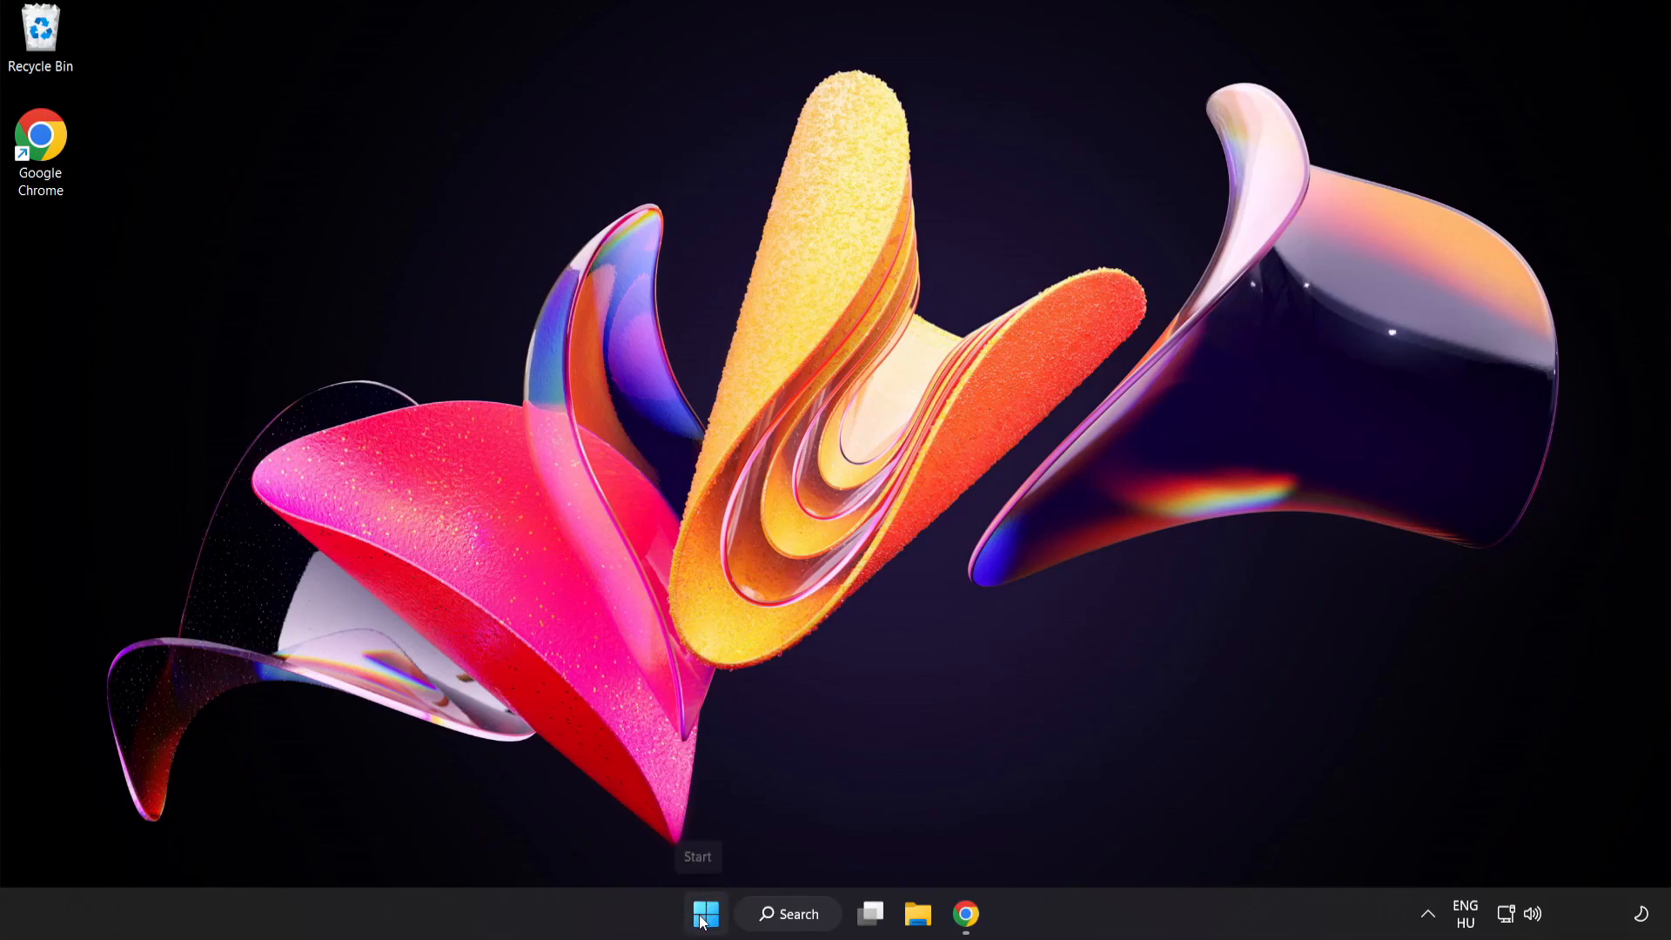
Open Task Manager from the Start right-click menu and show its Startup apps
{"action": "right_click", "coordinate": [702, 913]}
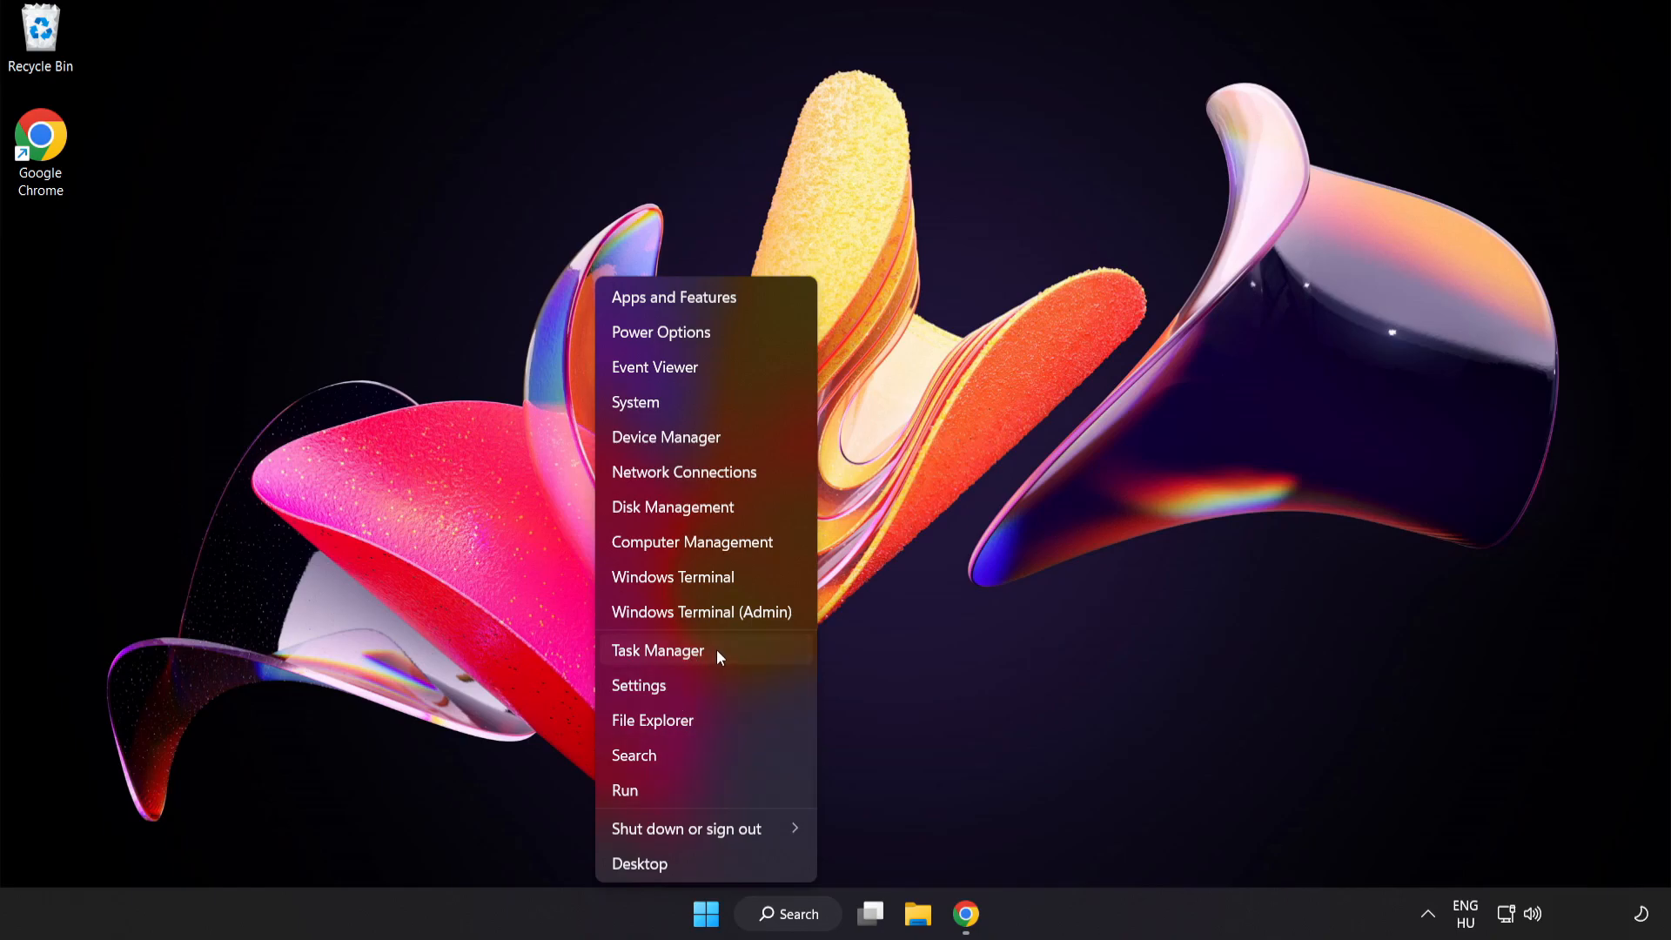
{"action": "left_click", "coordinate": [658, 650]}
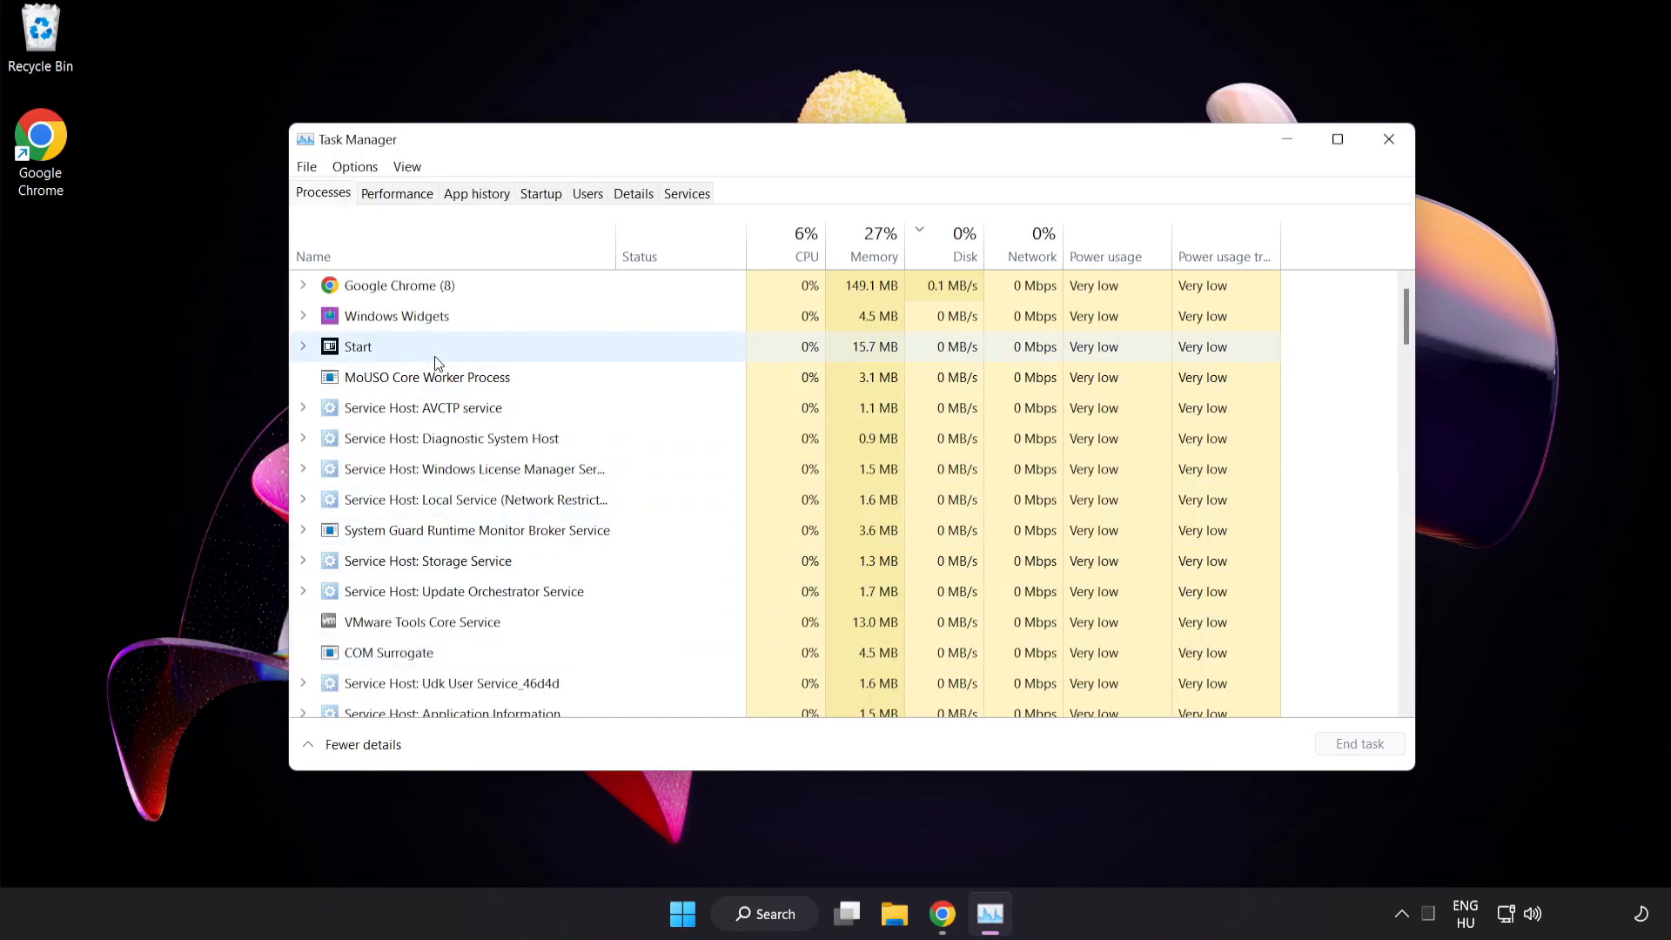
{"action": "left_click", "coordinate": [400, 286]}
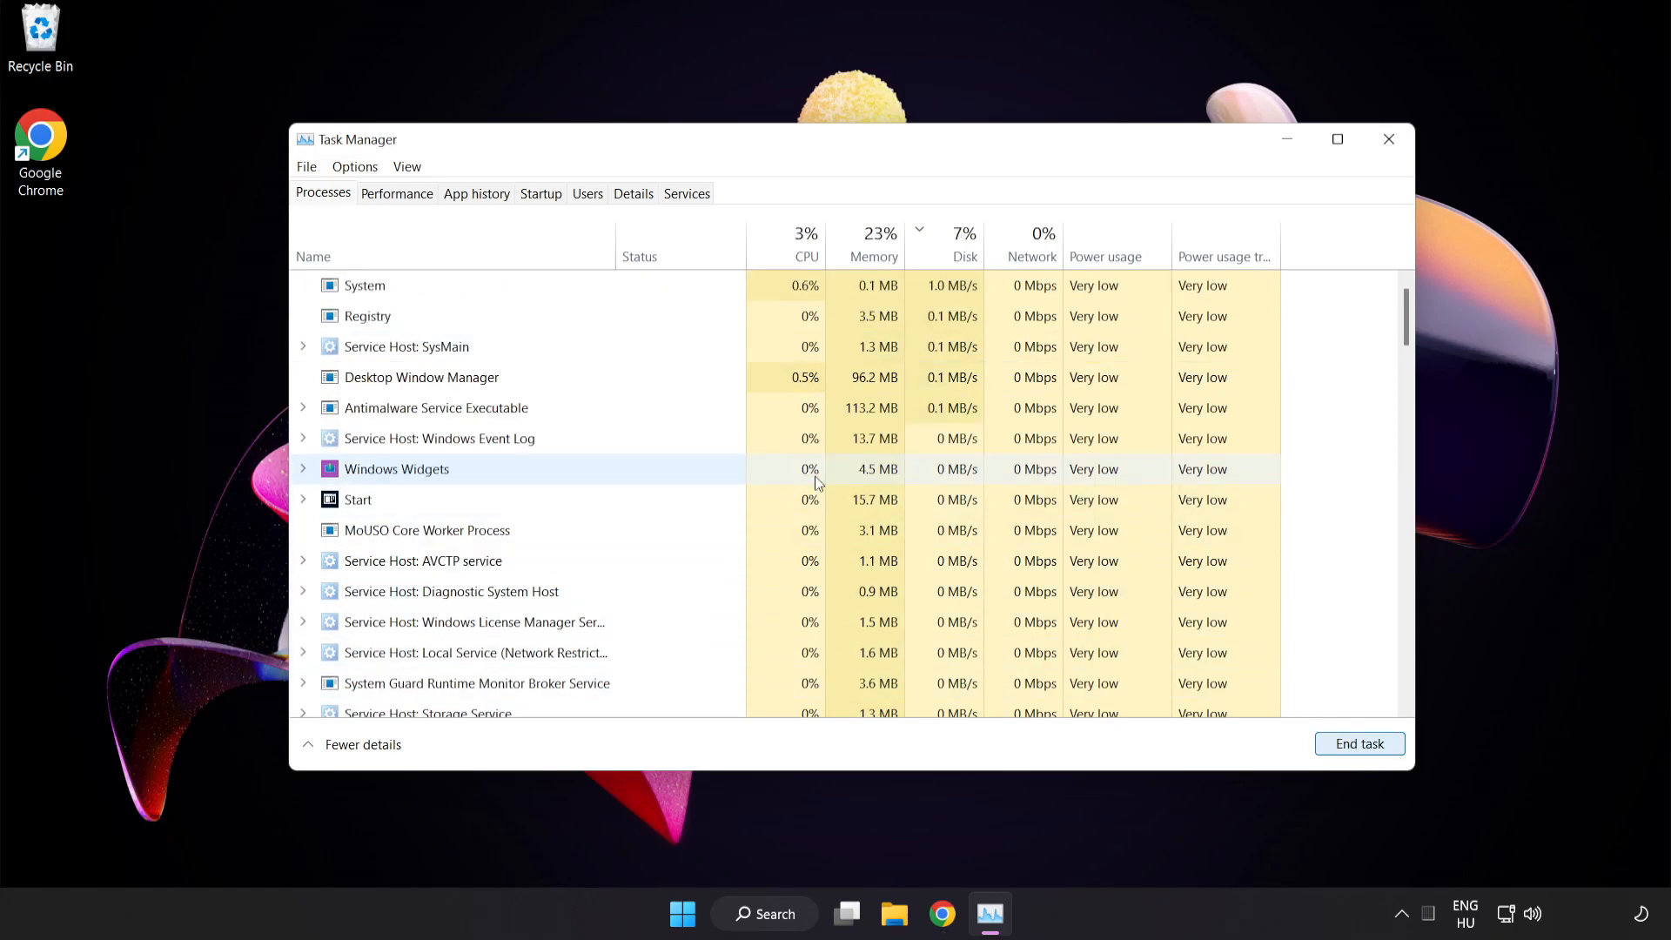
{"action": "scroll", "scroll_direction": "down", "scroll_amount": 3}
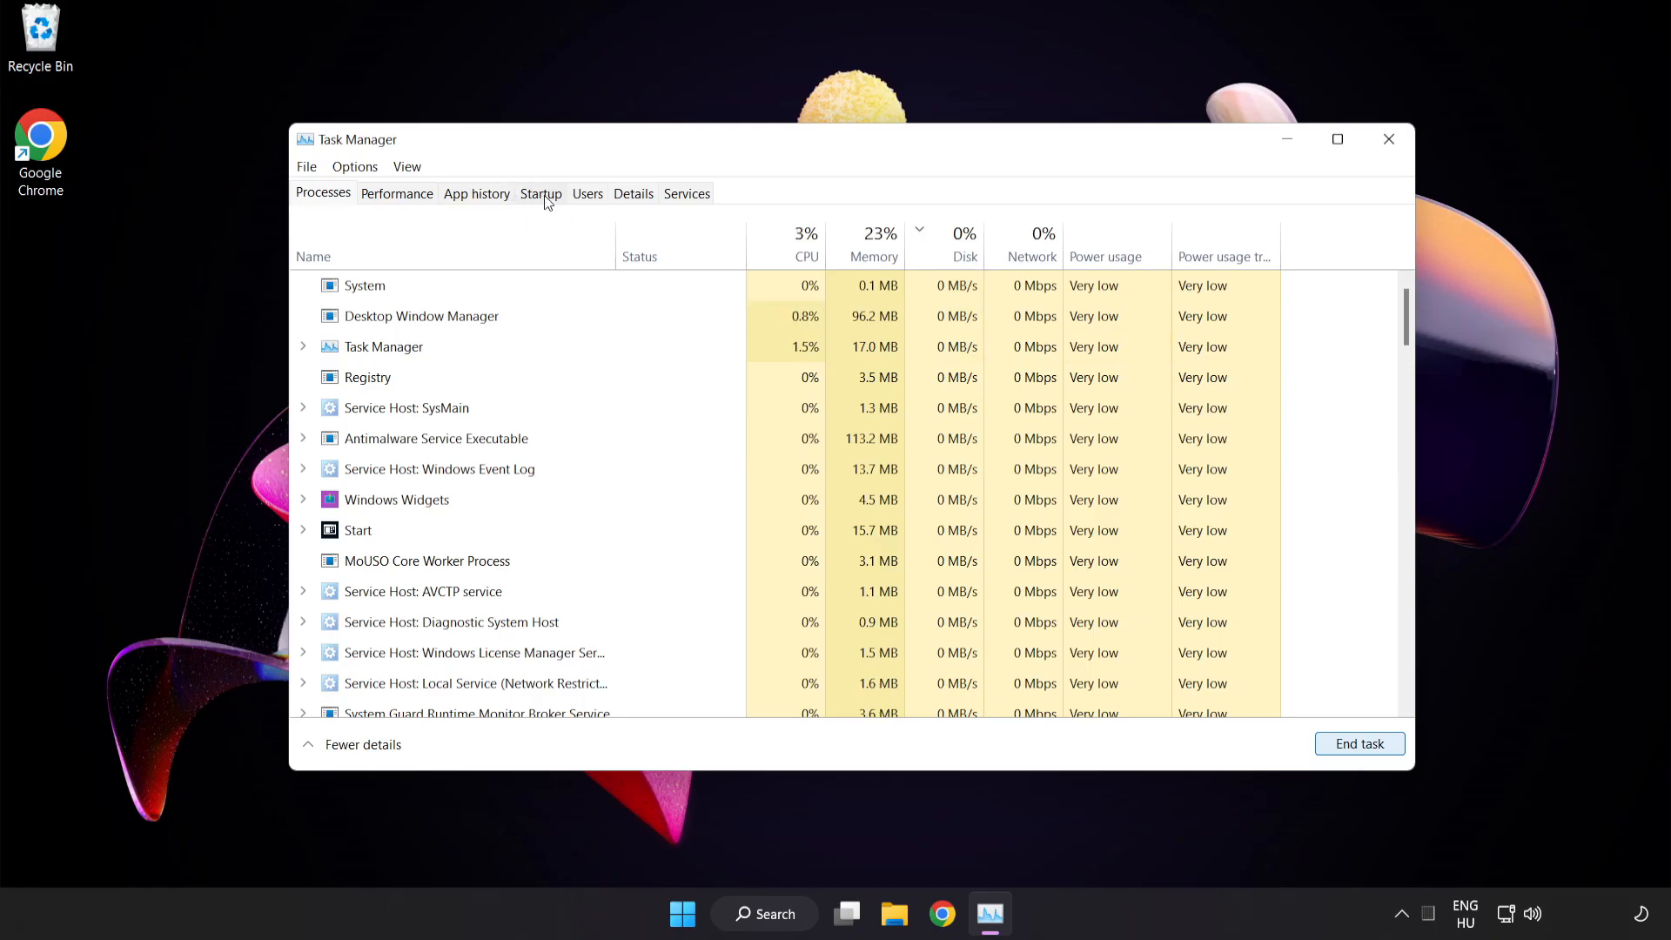
{"action": "left_click", "coordinate": [541, 193]}
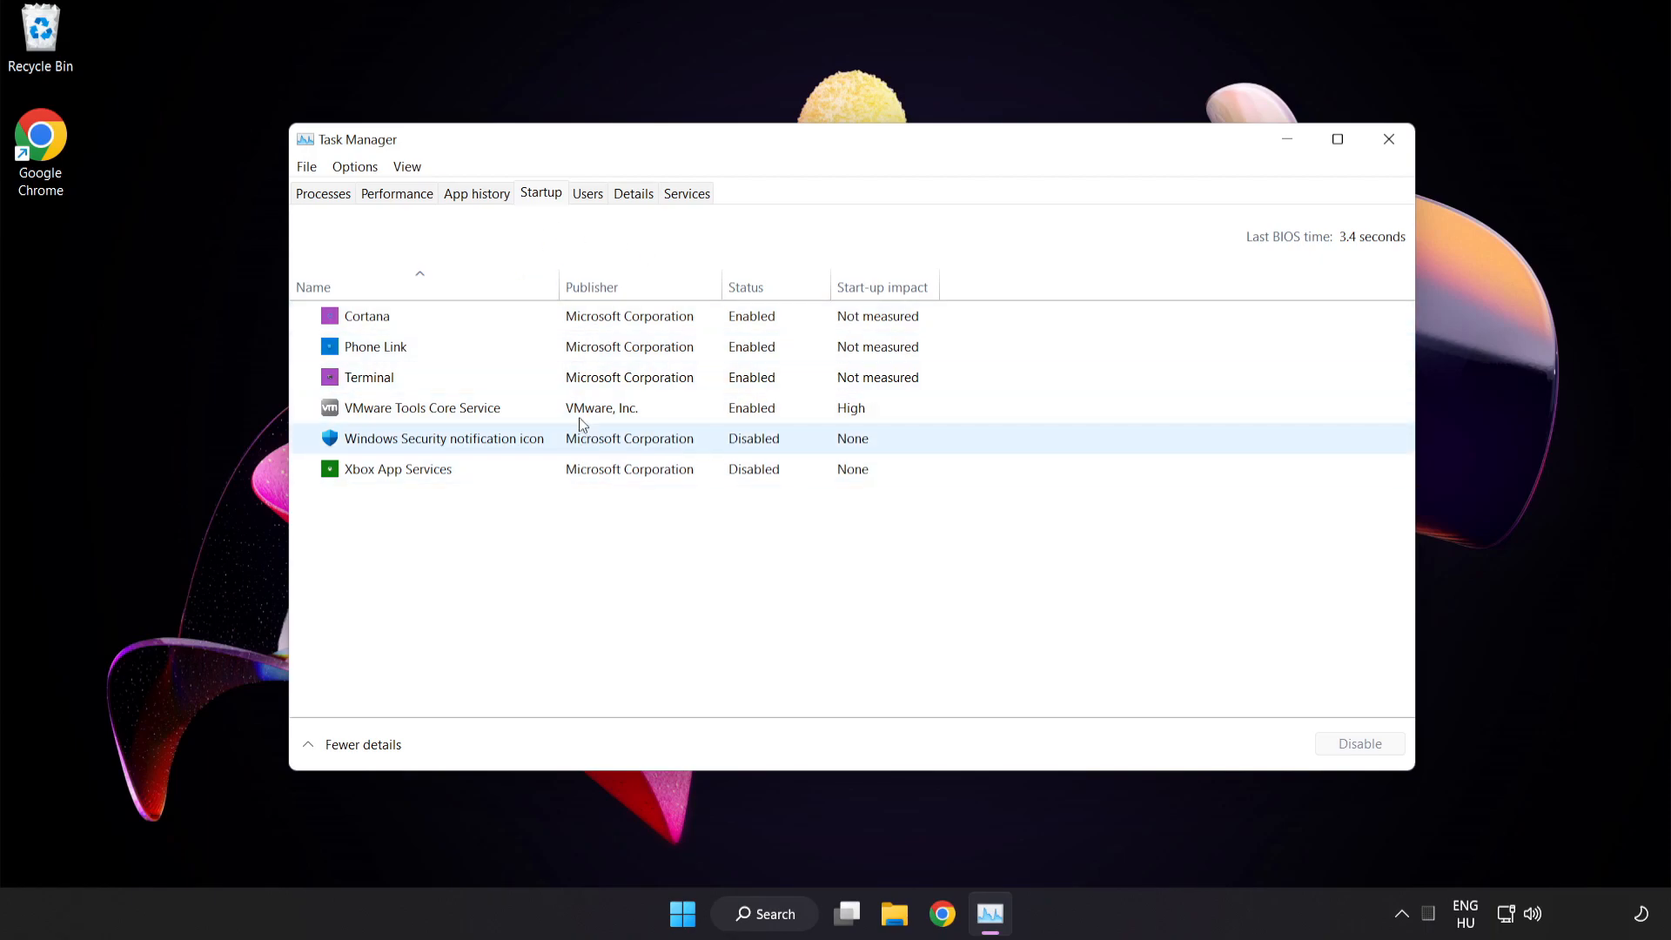
Disable Cortana, Phone Link and Terminal at startup, then close Task Manager
{"action": "left_click", "coordinate": [366, 316]}
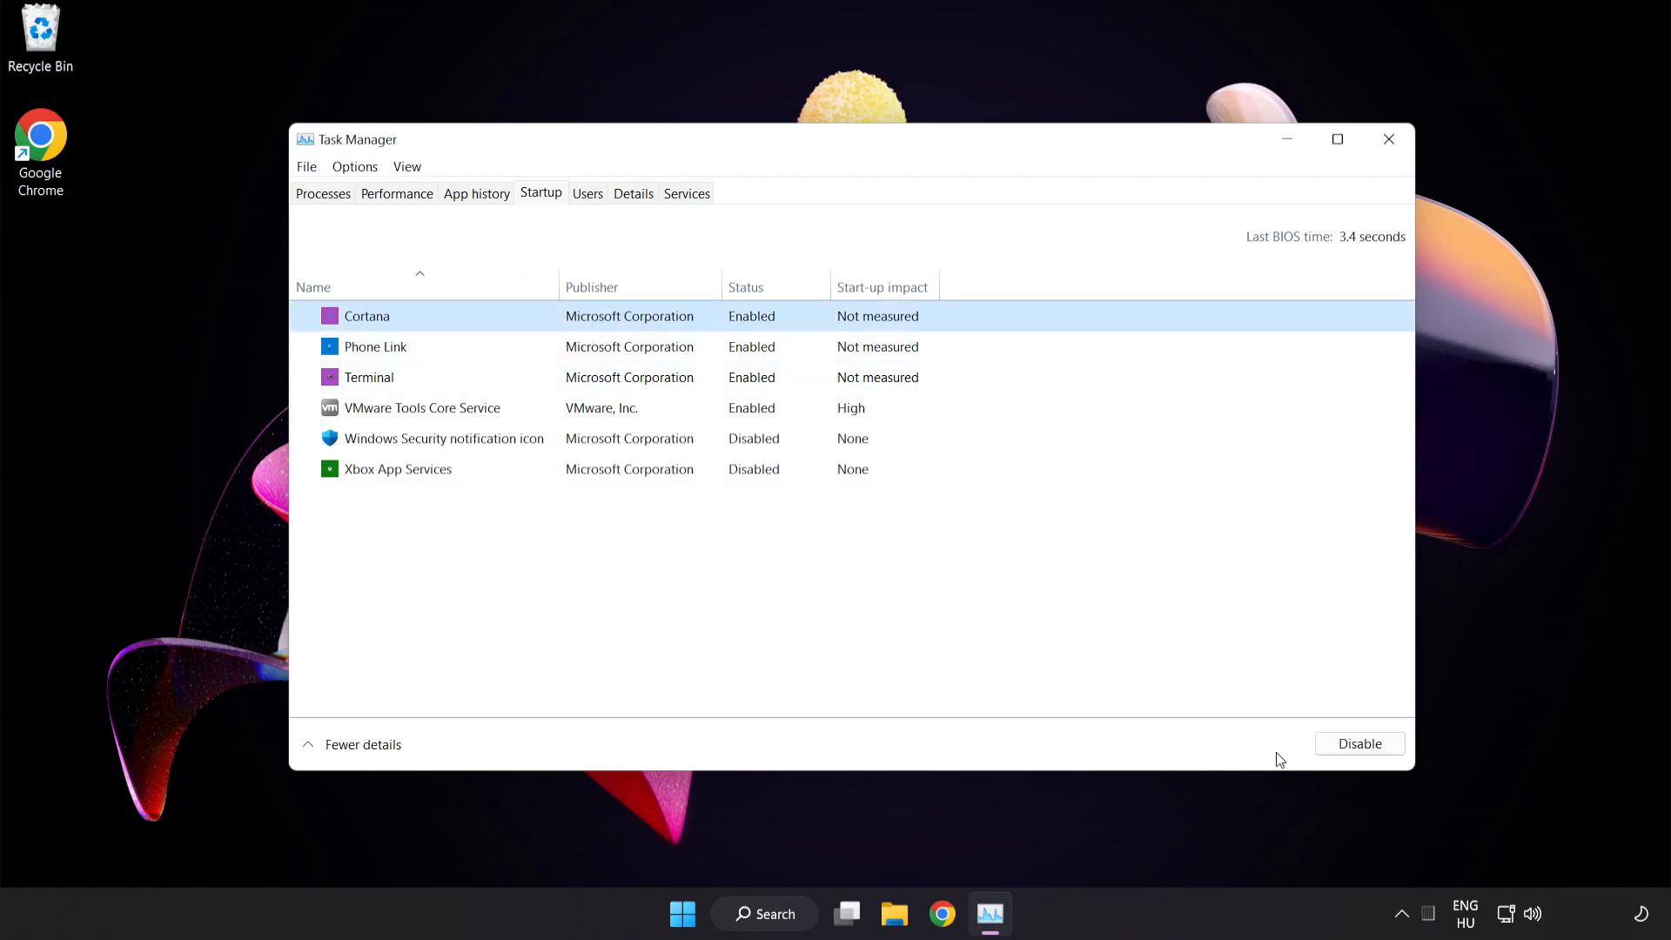
{"action": "left_click", "coordinate": [1361, 744]}
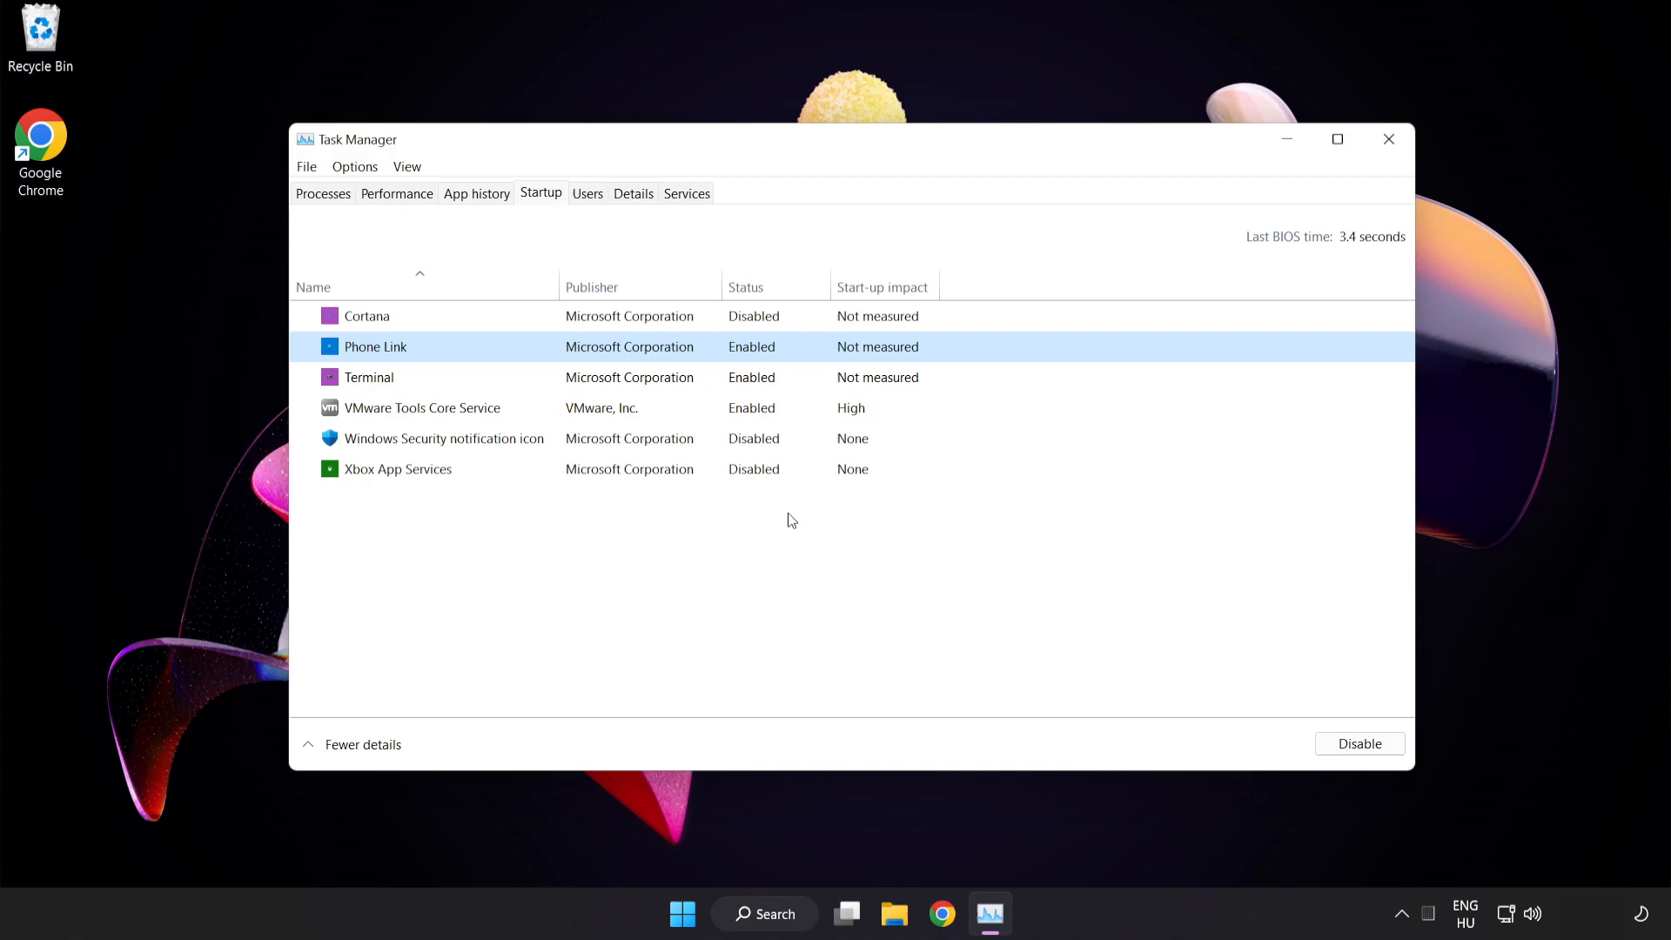
{"action": "left_click", "coordinate": [369, 377]}
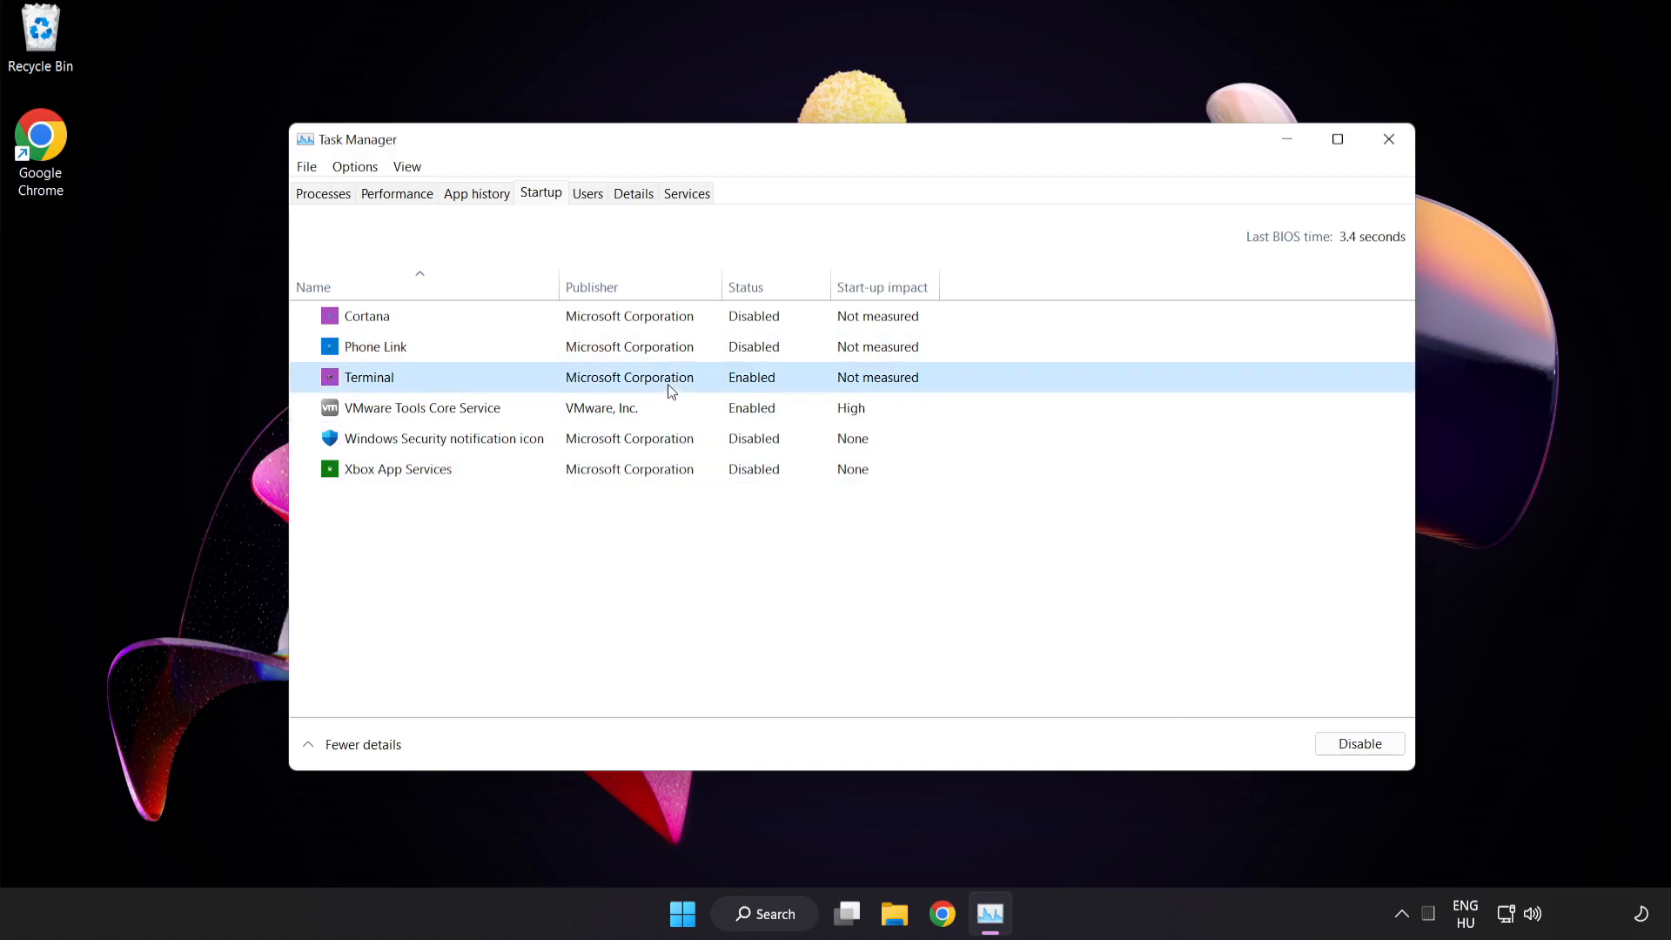
{"action": "left_click", "coordinate": [1360, 744]}
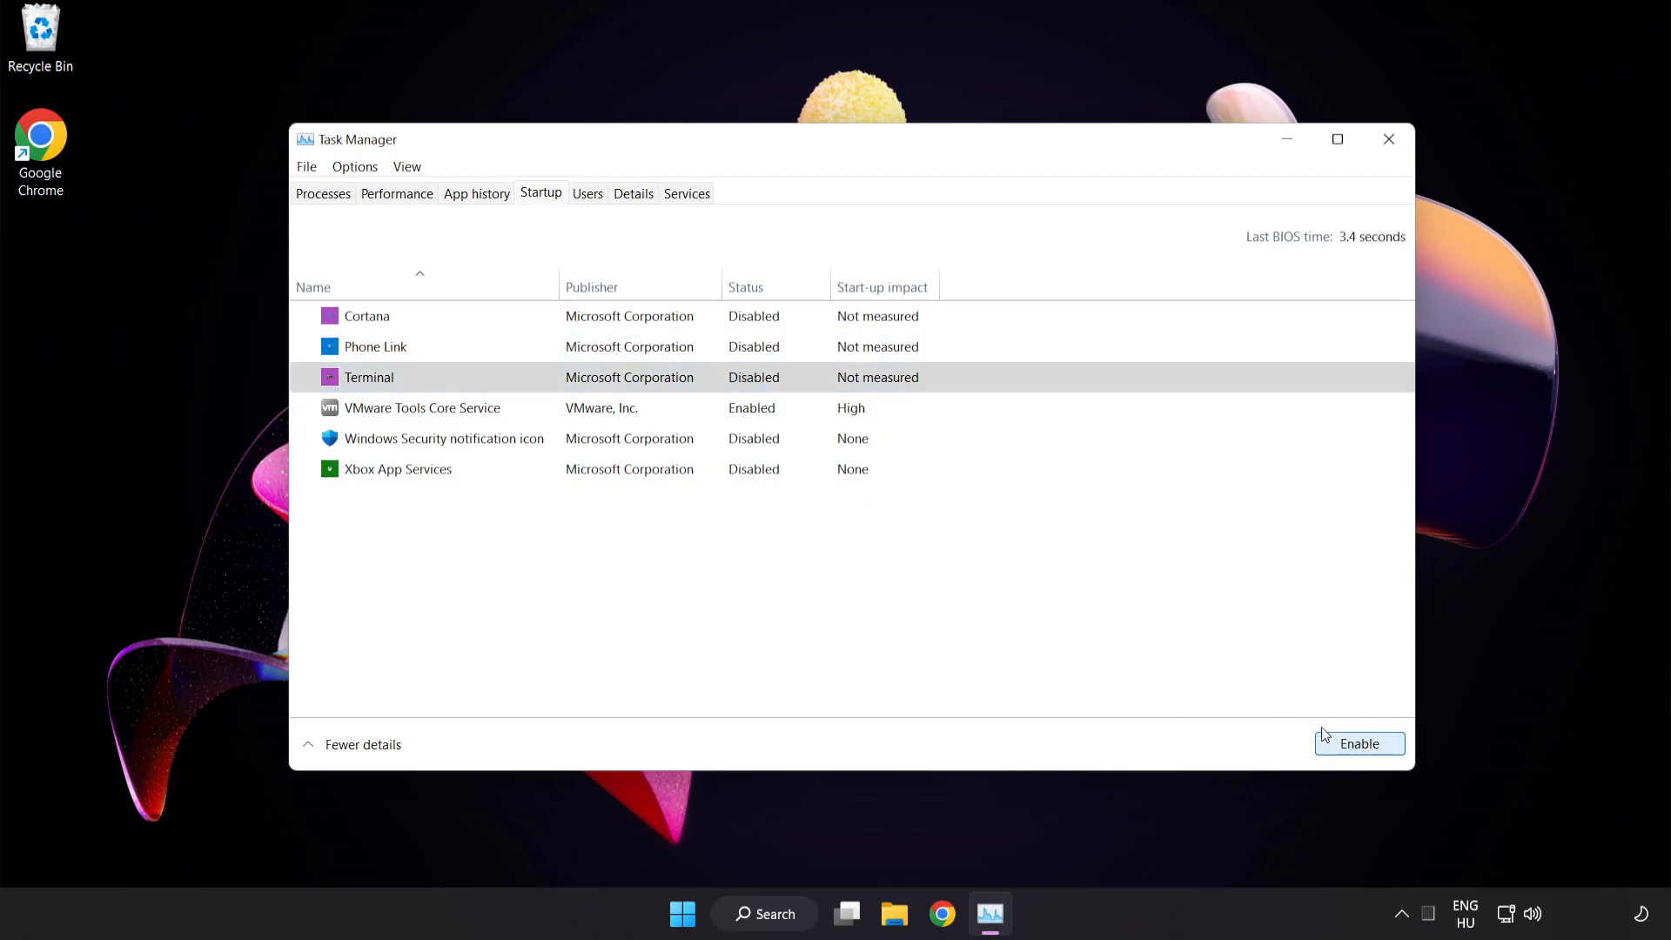
{"action": "mouse_move", "coordinate": [1390, 141]}
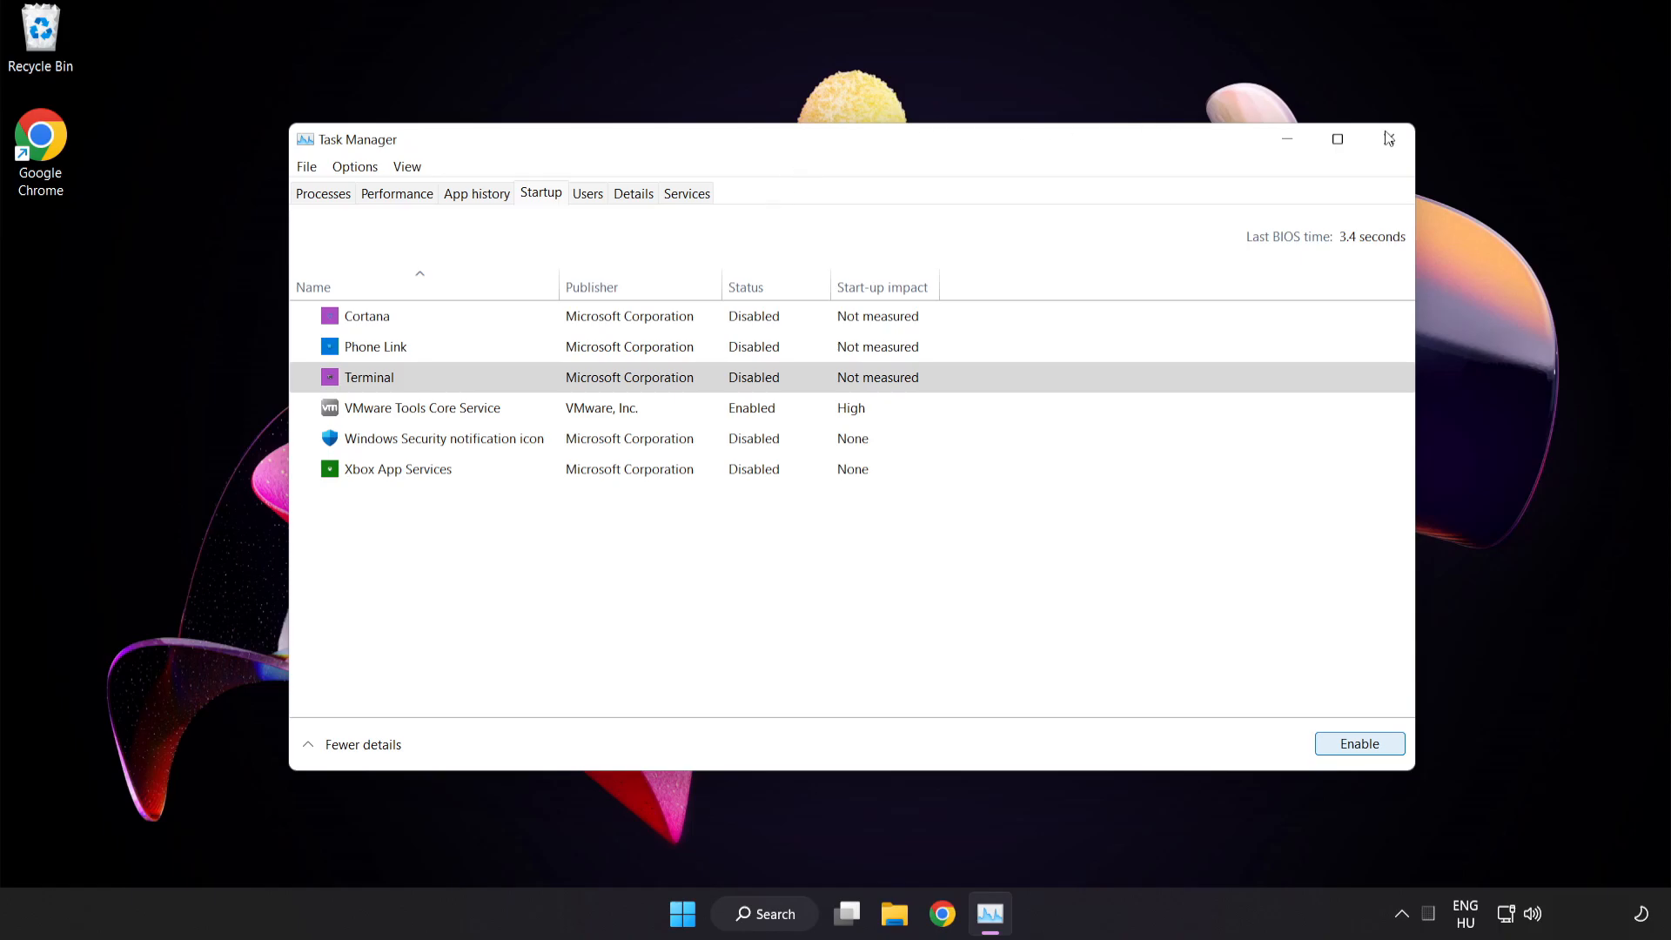
{"action": "mouse_move", "coordinate": [1389, 140]}
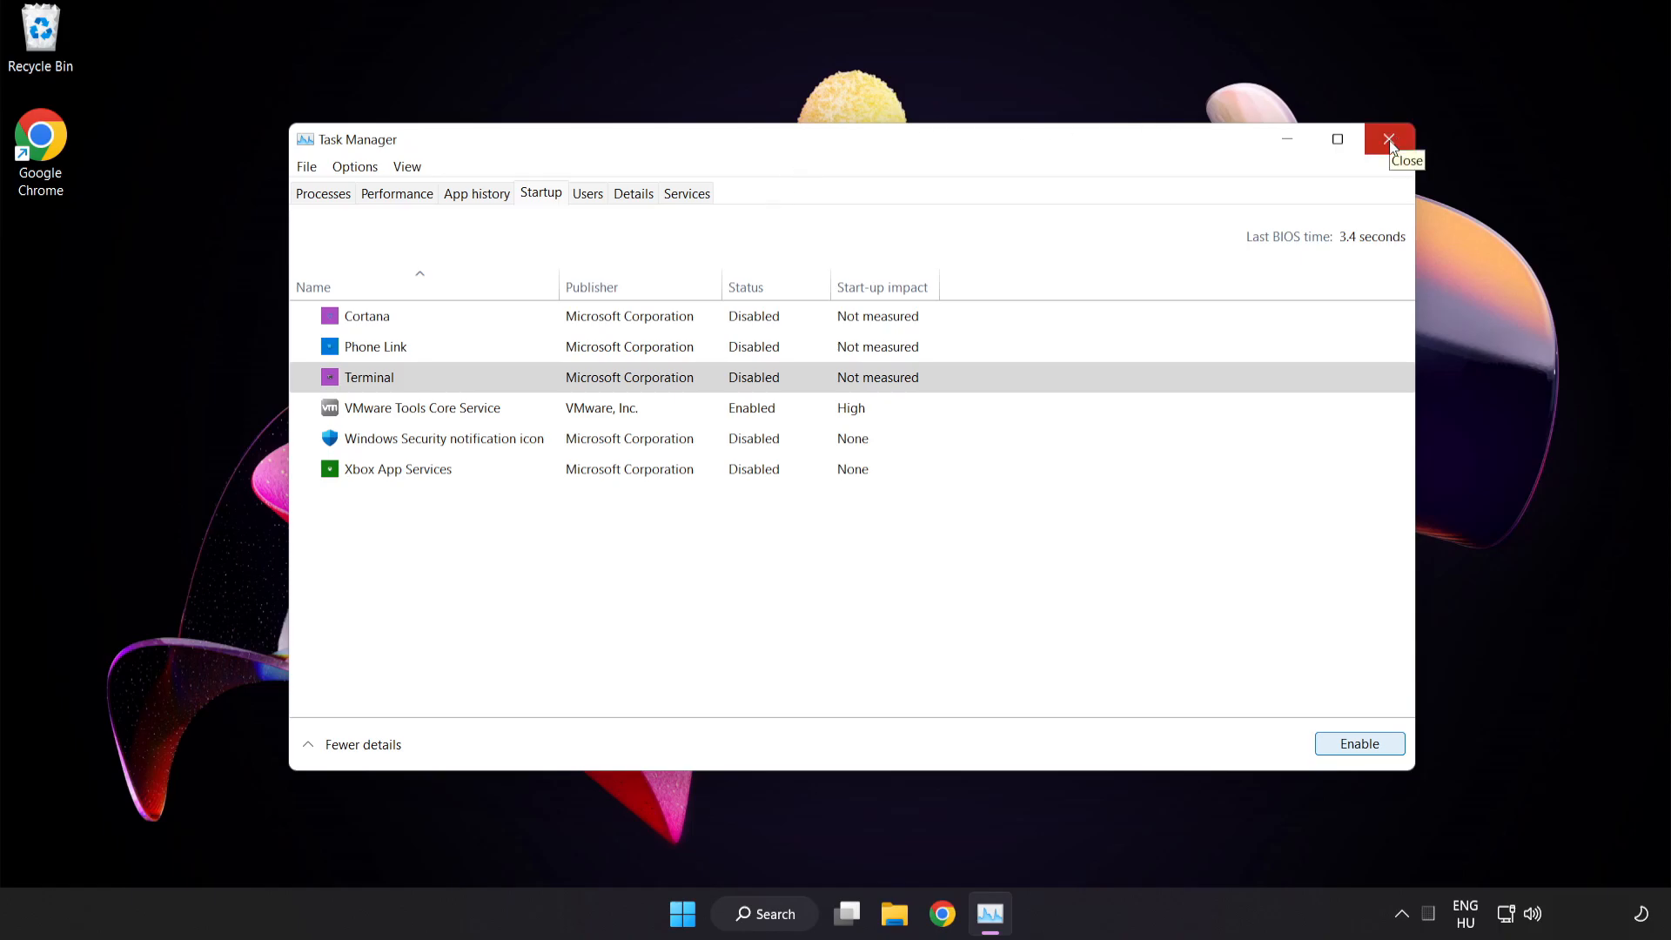
{"action": "left_click", "coordinate": [1388, 138]}
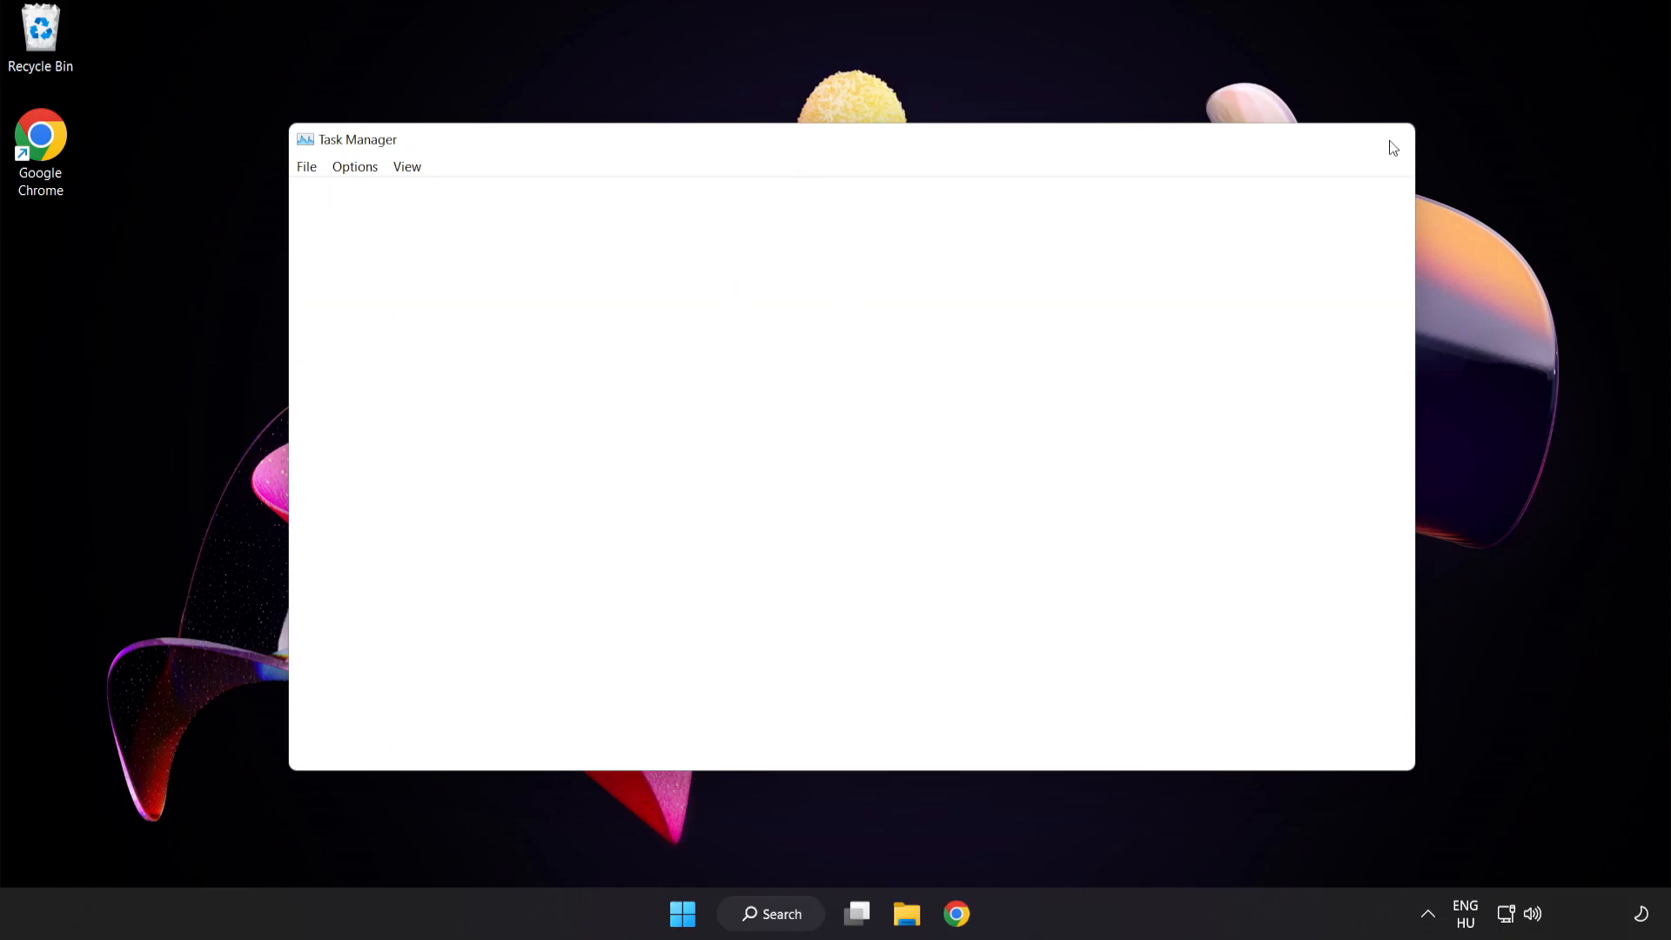
Open Windows Update from search and check for updates, confirming the PC is up to date
{"action": "left_click", "coordinate": [1391, 146]}
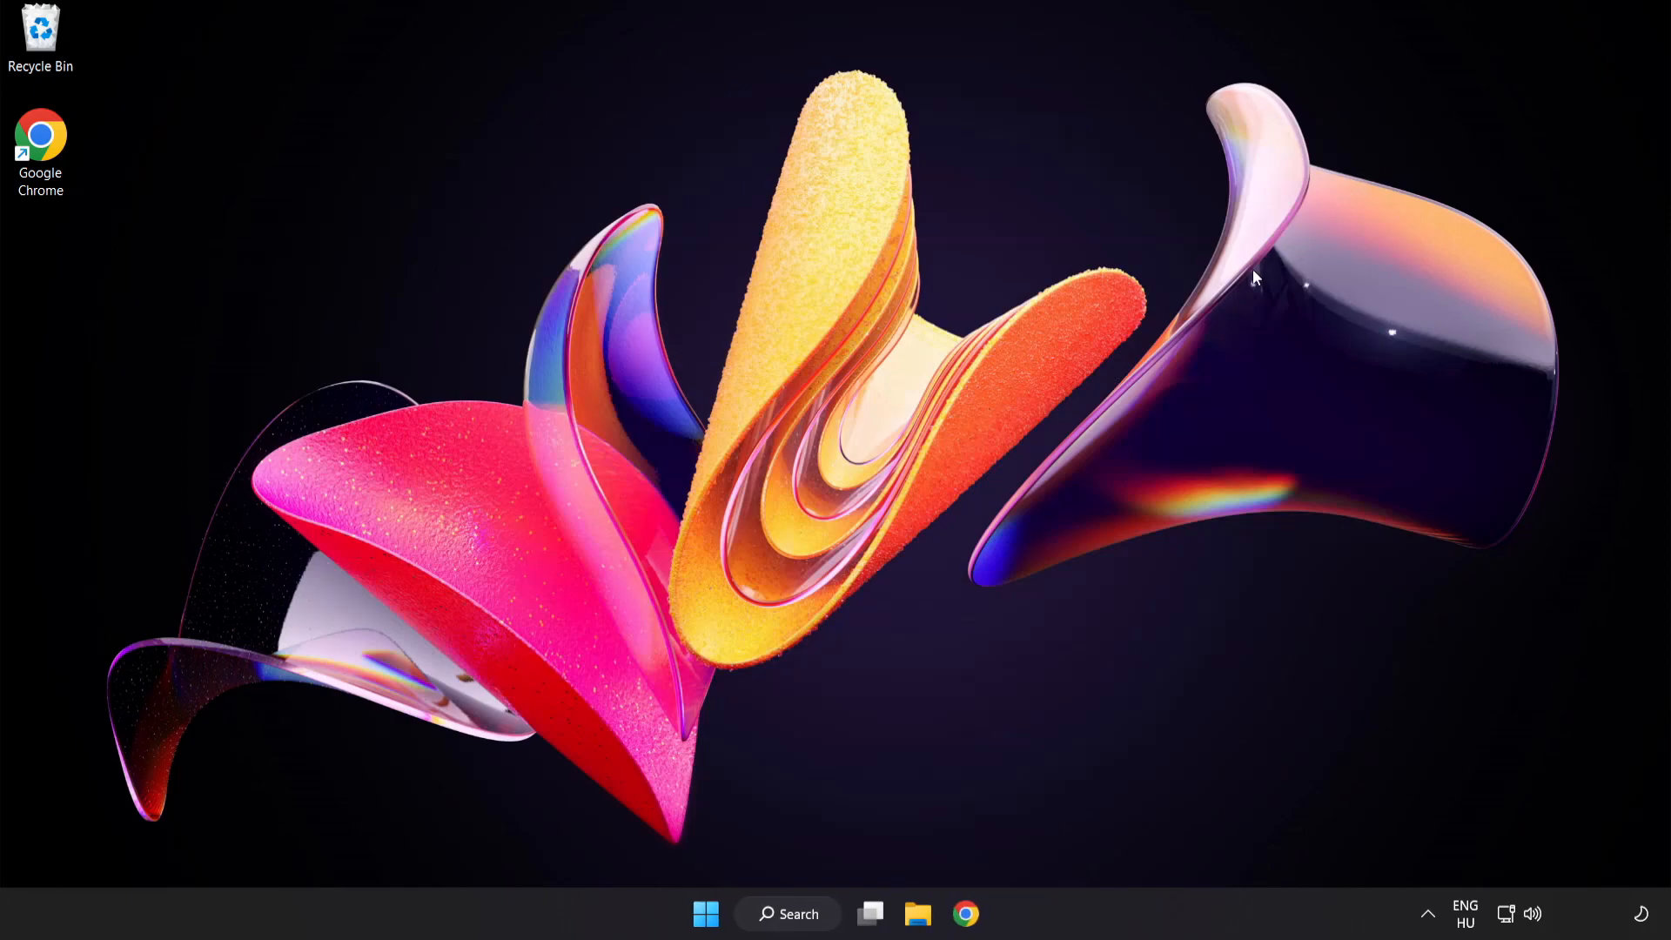
{"action": "mouse_move", "coordinate": [808, 916]}
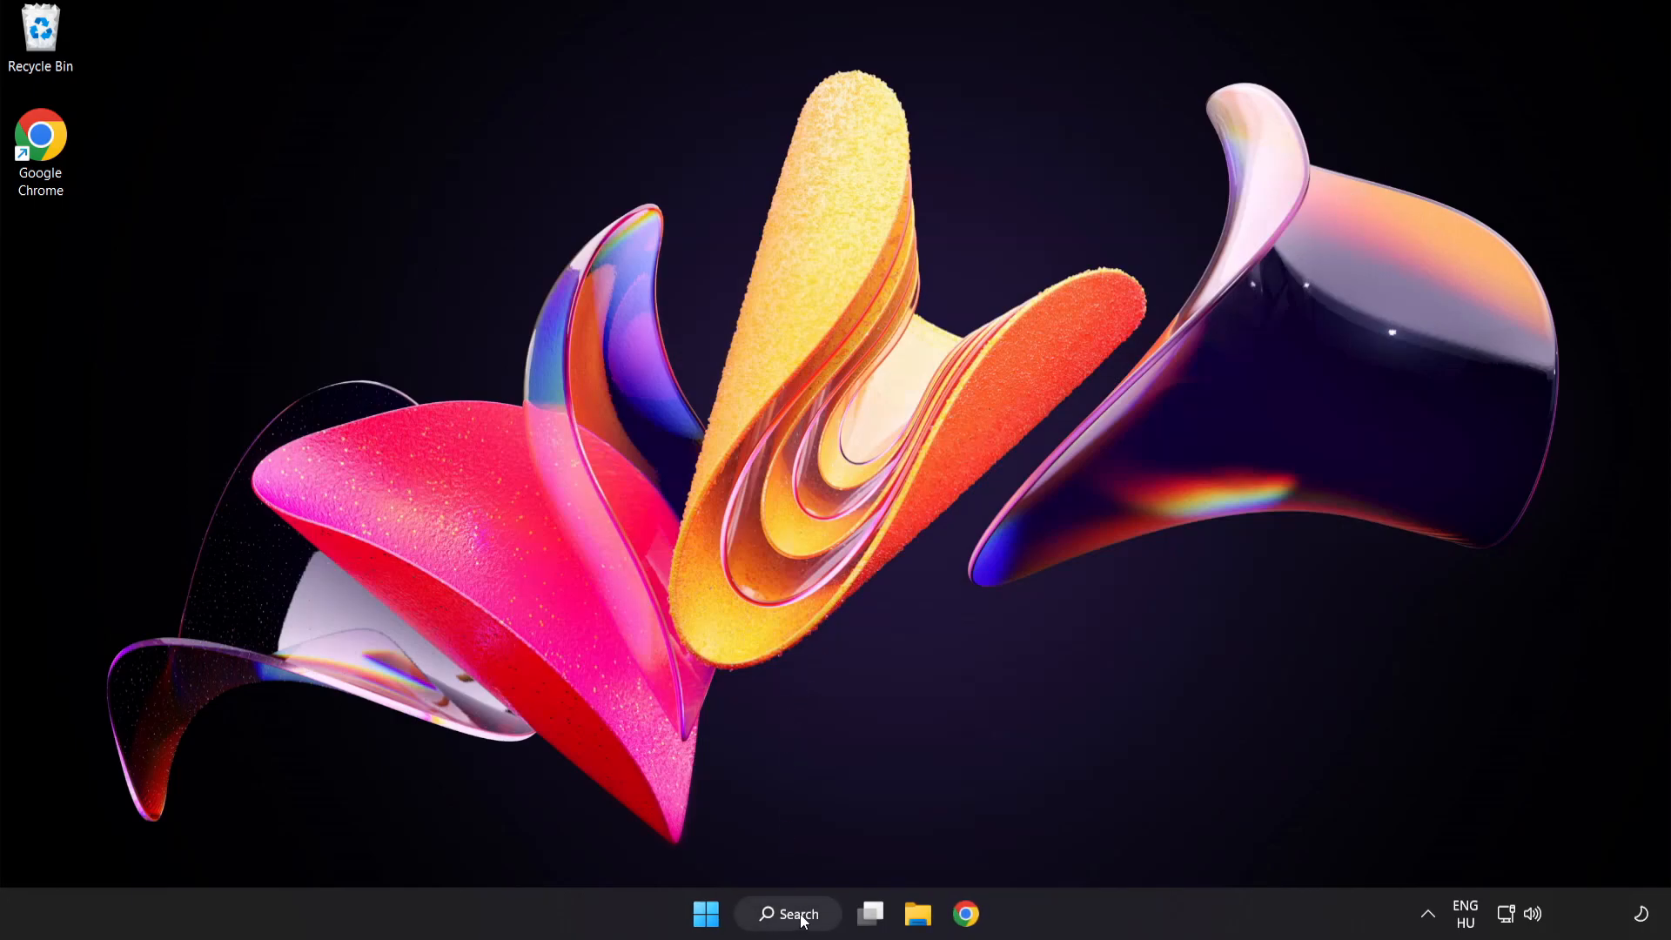
{"action": "left_click", "coordinate": [798, 914]}
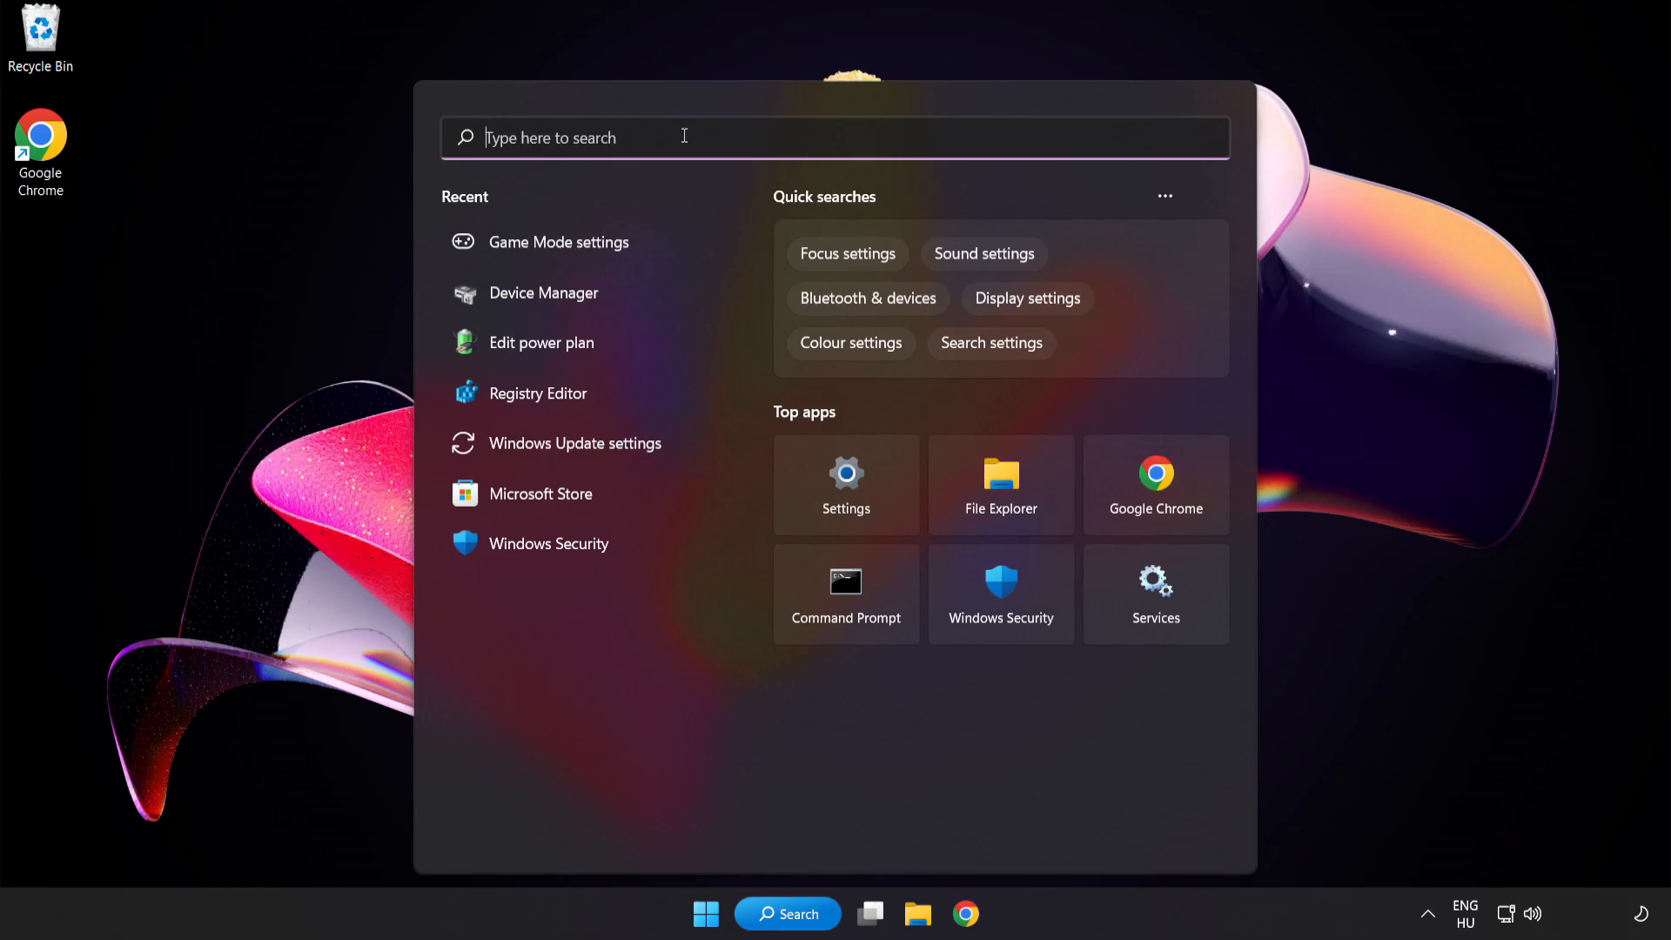
{"action": "type", "text": "update"}
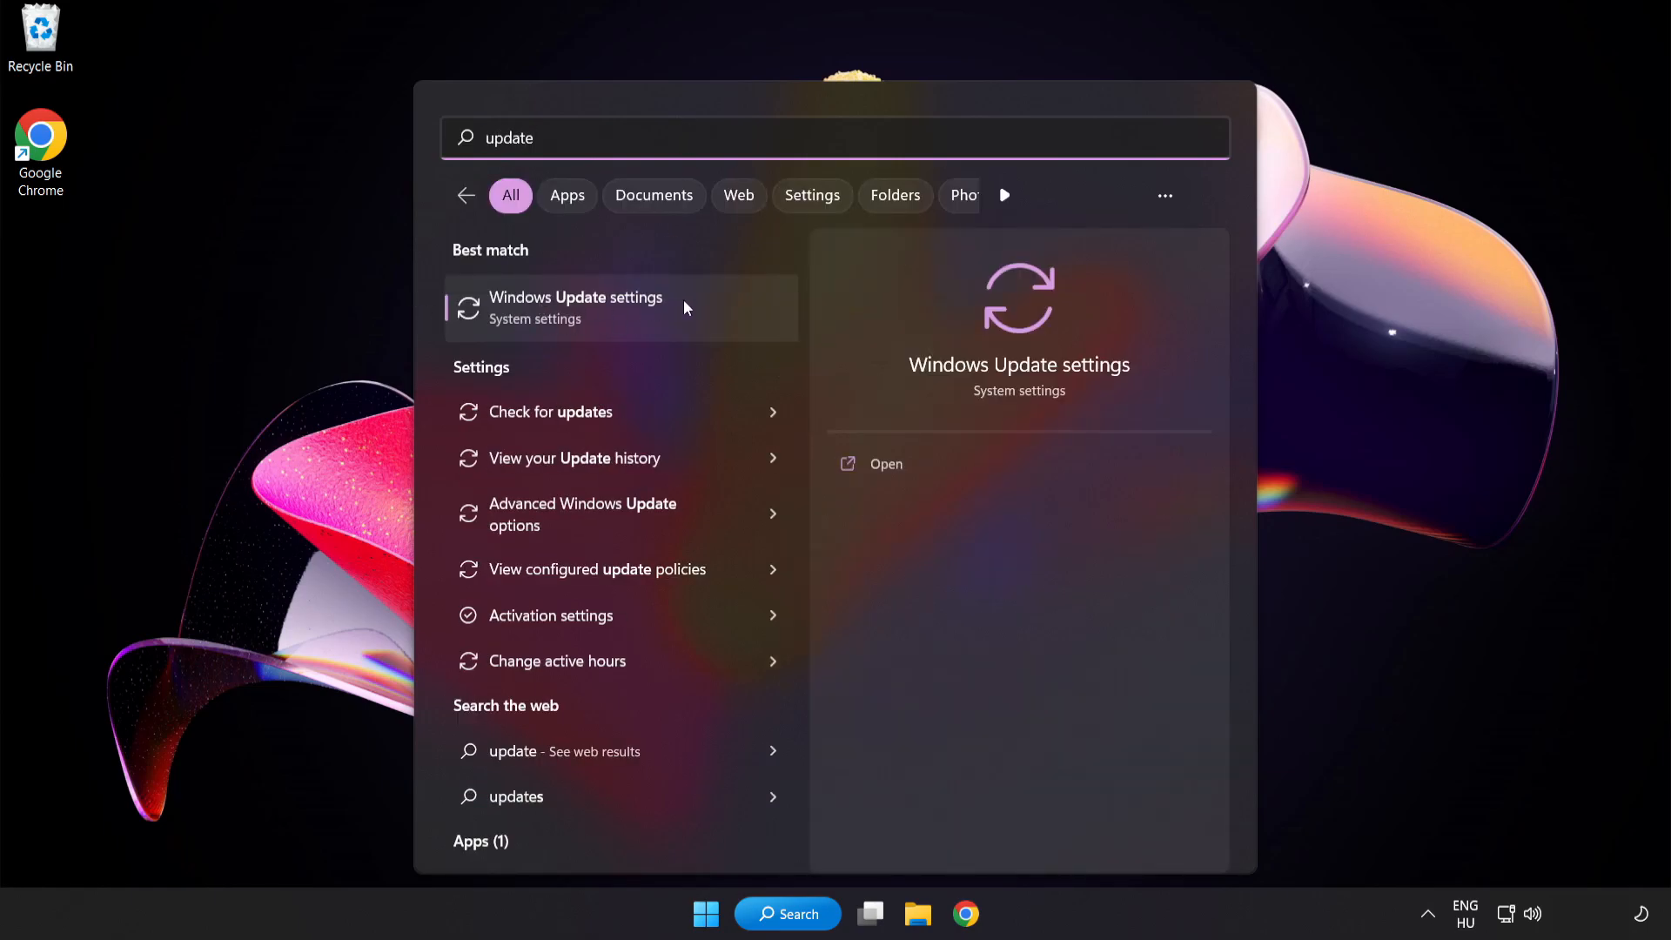
{"action": "left_click", "coordinate": [576, 309]}
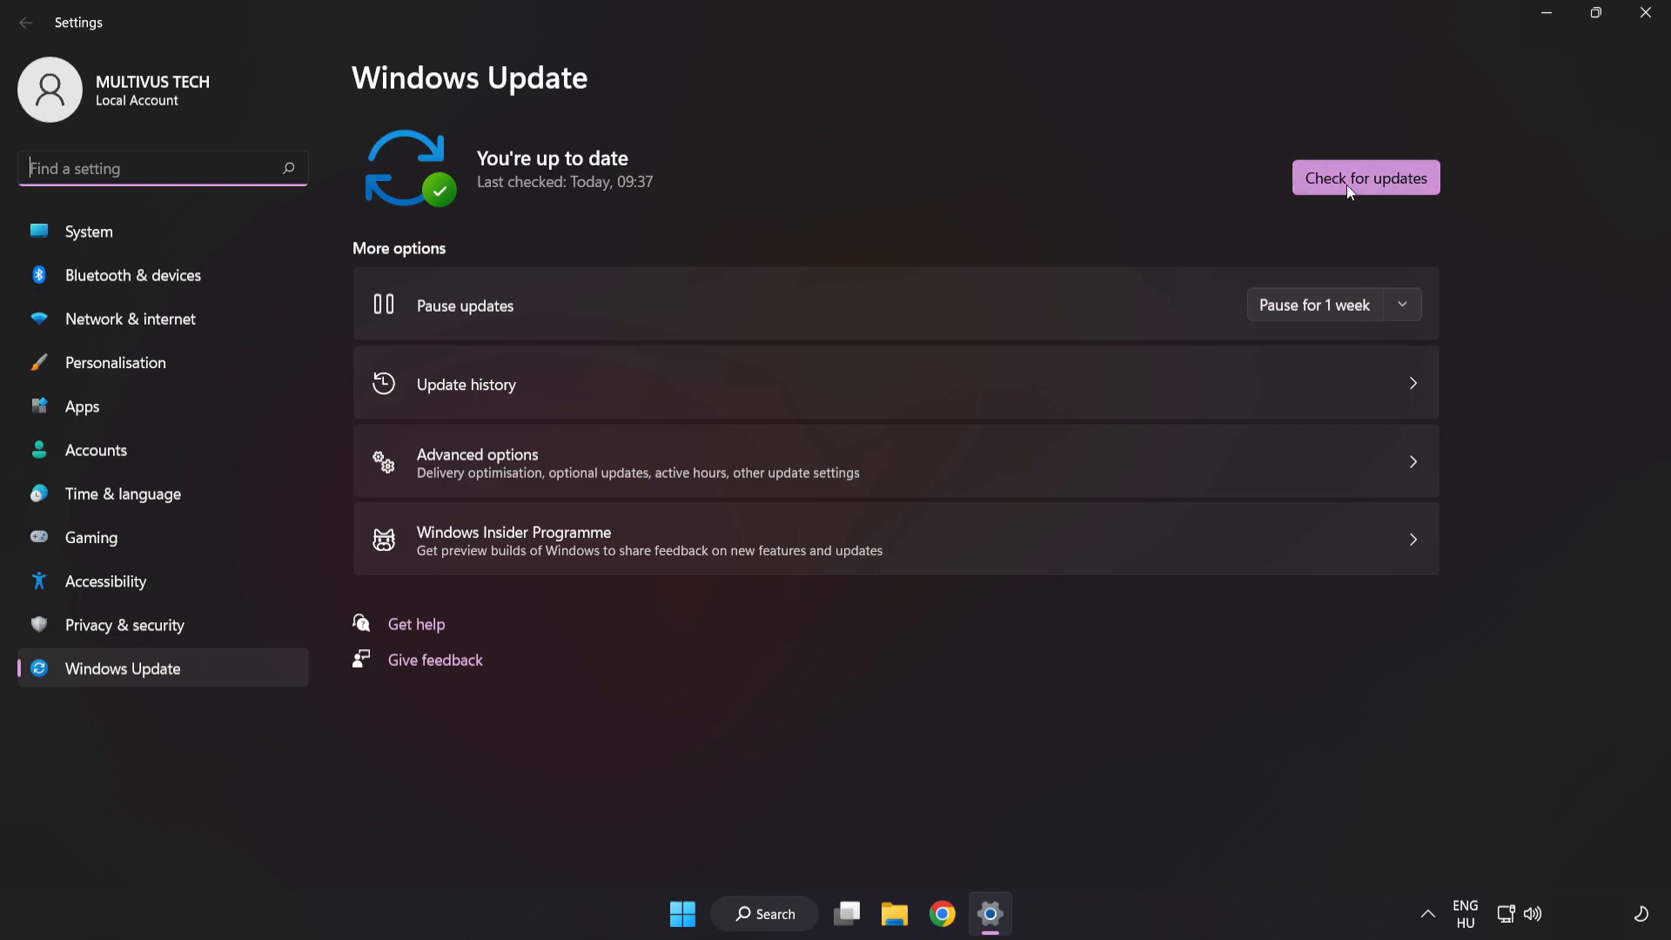
{"action": "left_click", "coordinate": [1365, 177]}
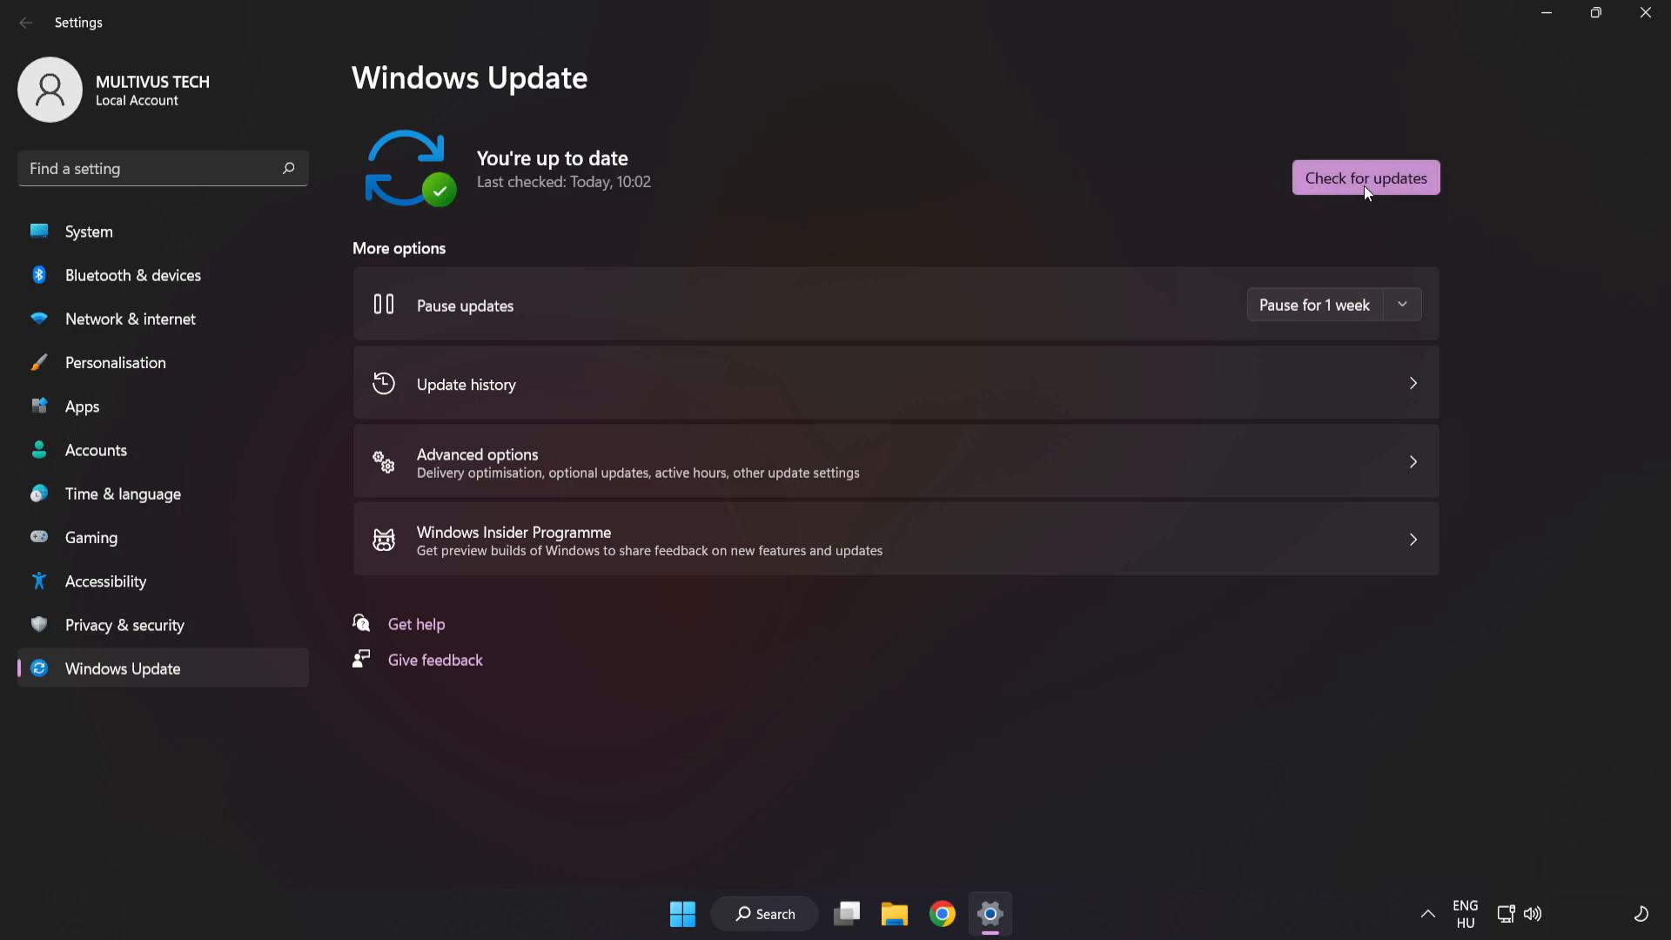
{"action": "mouse_move", "coordinate": [1441, 96]}
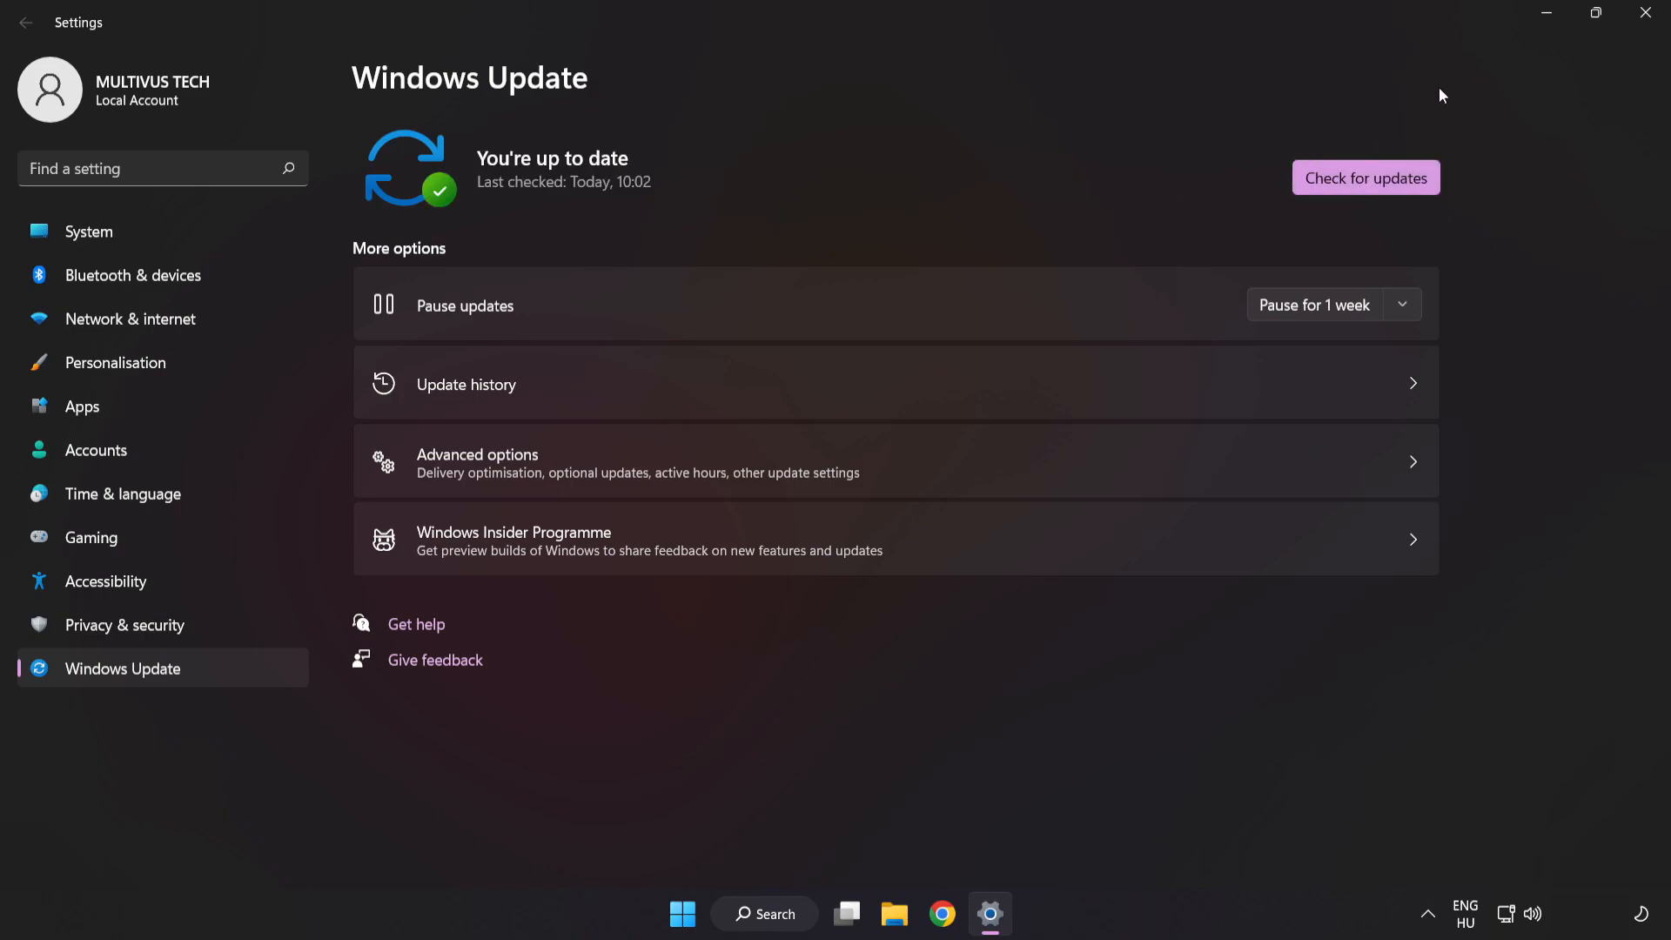
{"action": "mouse_move", "coordinate": [1643, 12]}
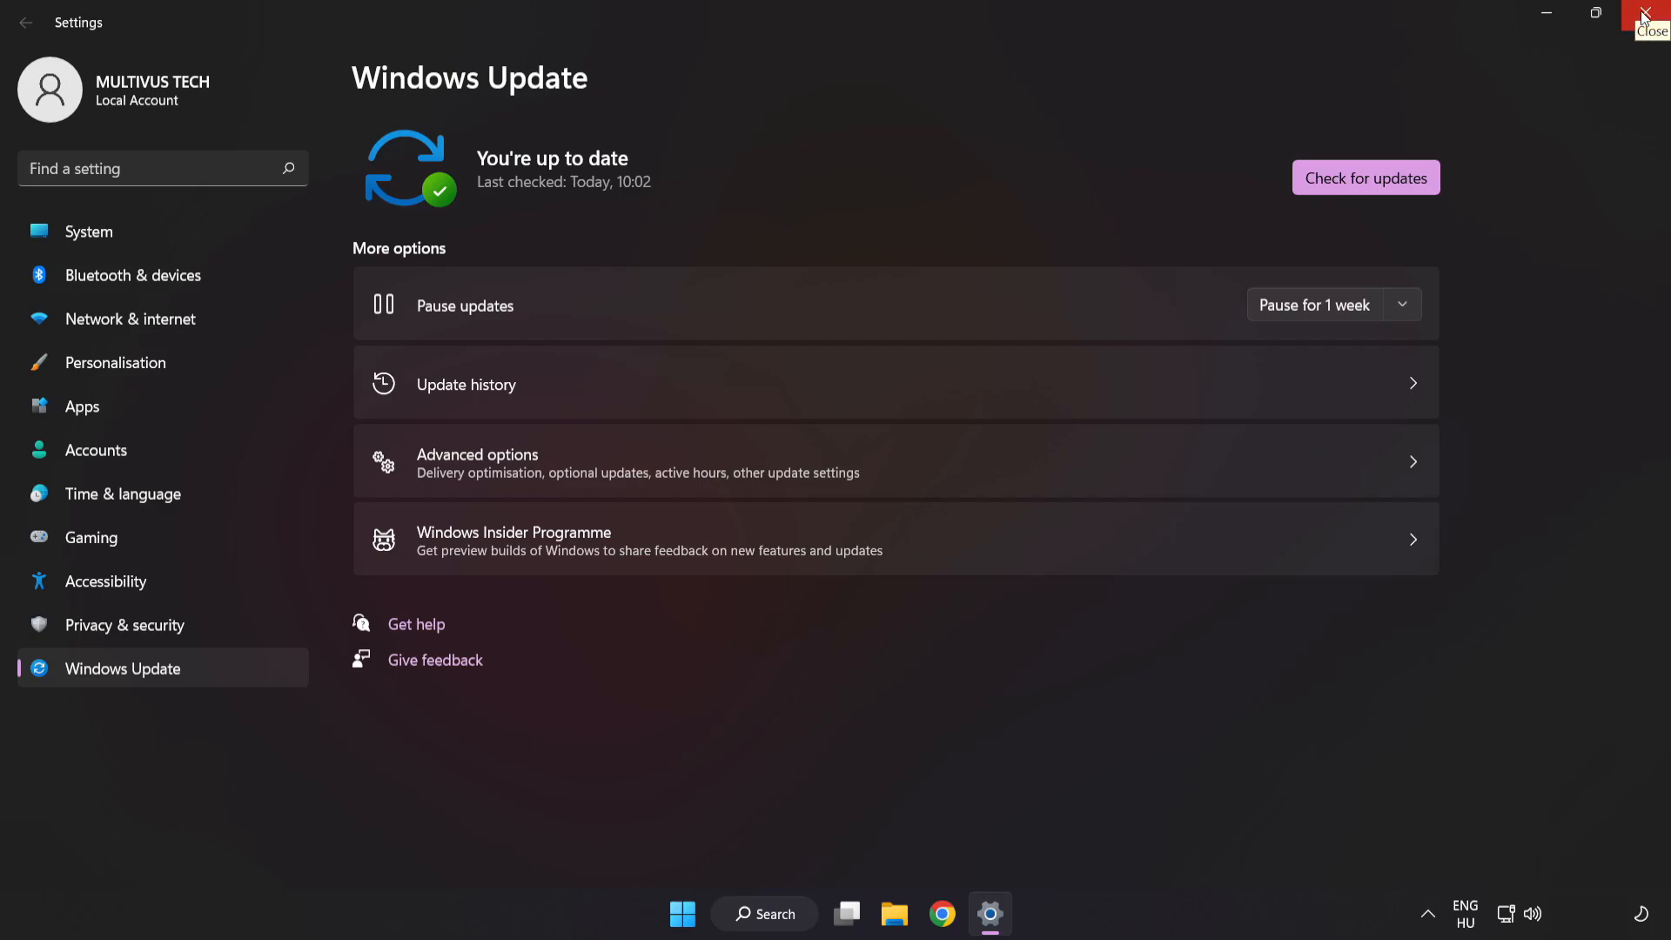
Close Settings, launch Registry Editor and navigate to HKEY_CURRENT_USER\System\GameConfigStore
{"action": "left_click", "coordinate": [1643, 12]}
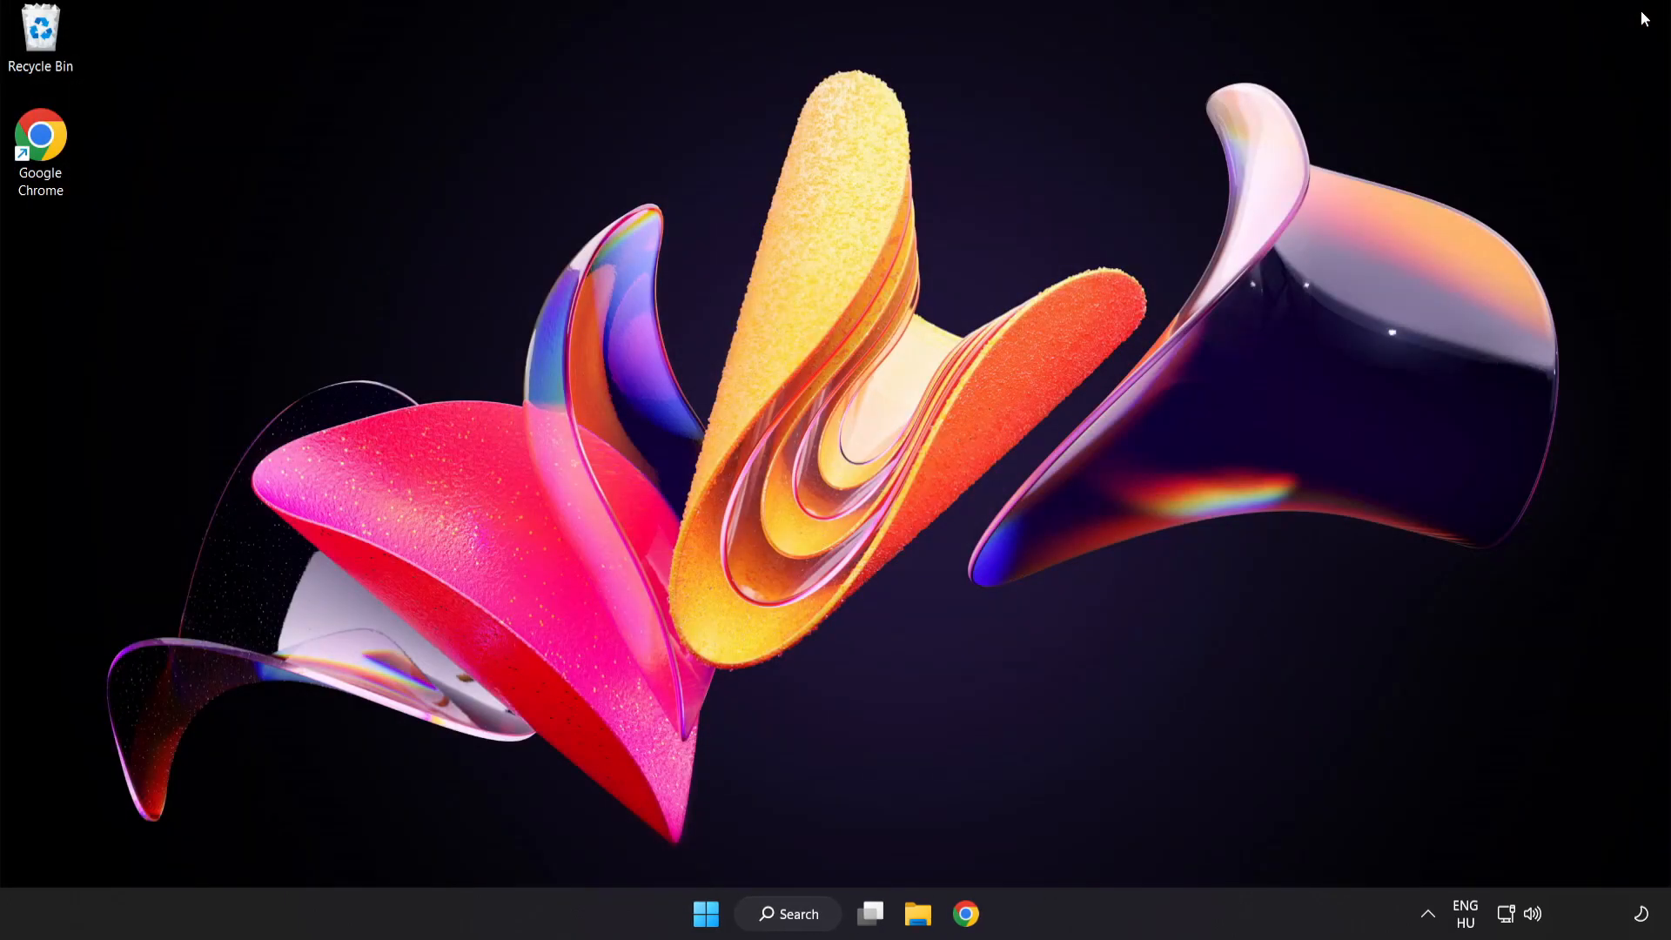
{"action": "mouse_move", "coordinate": [859, 870]}
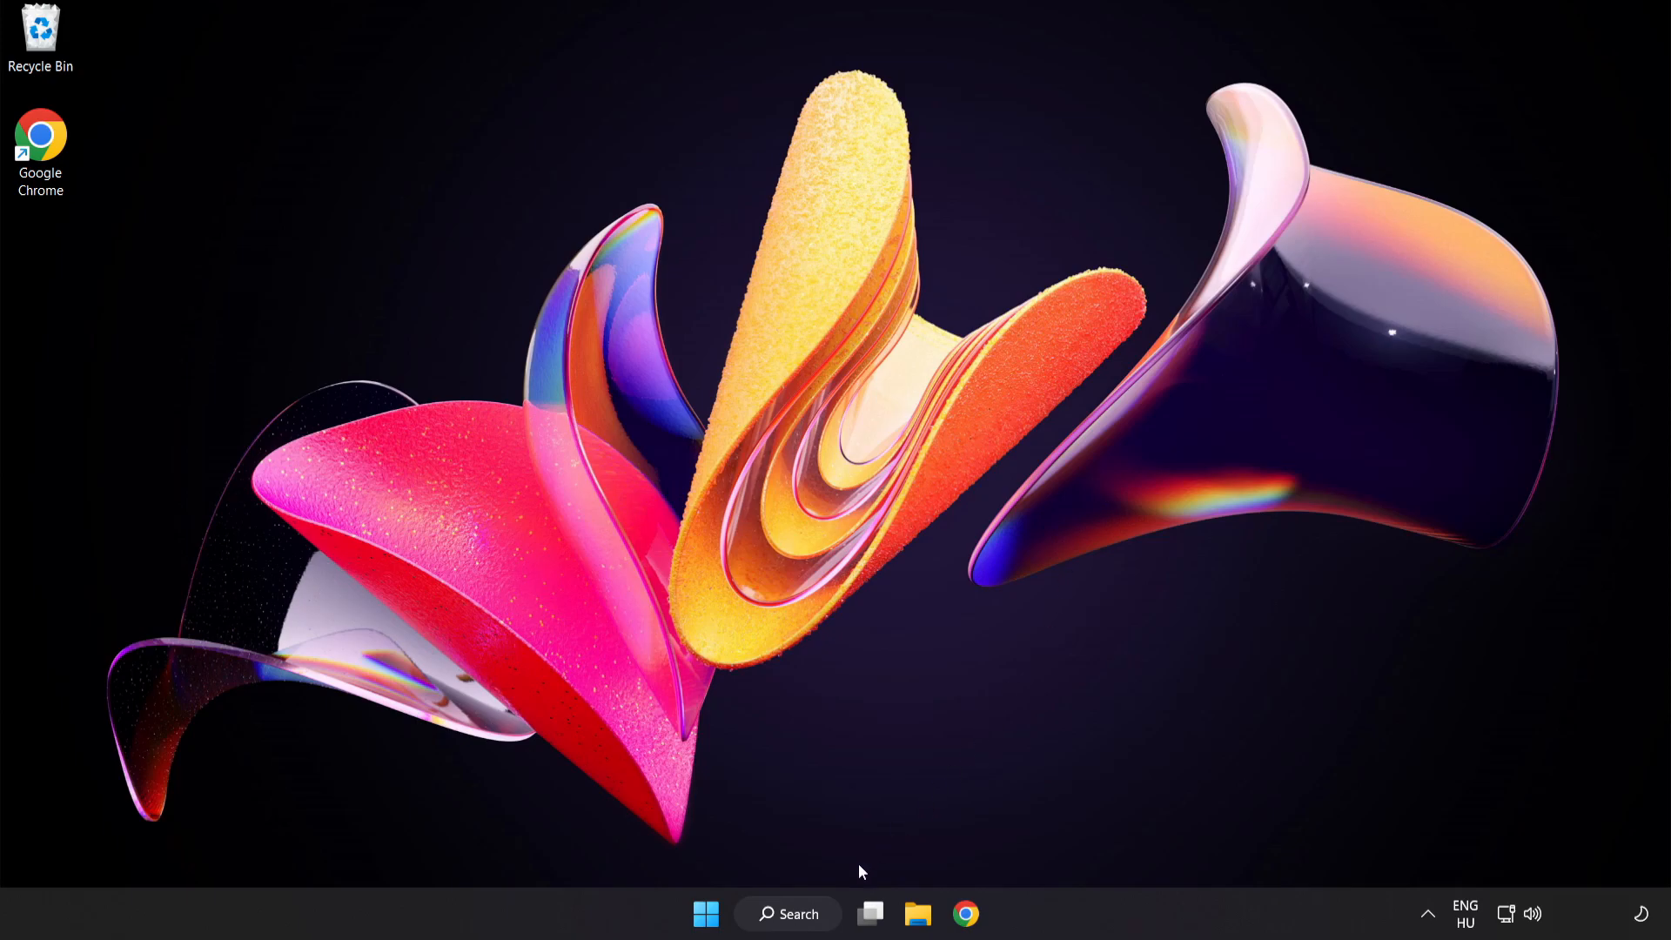
{"action": "left_click", "coordinate": [788, 914]}
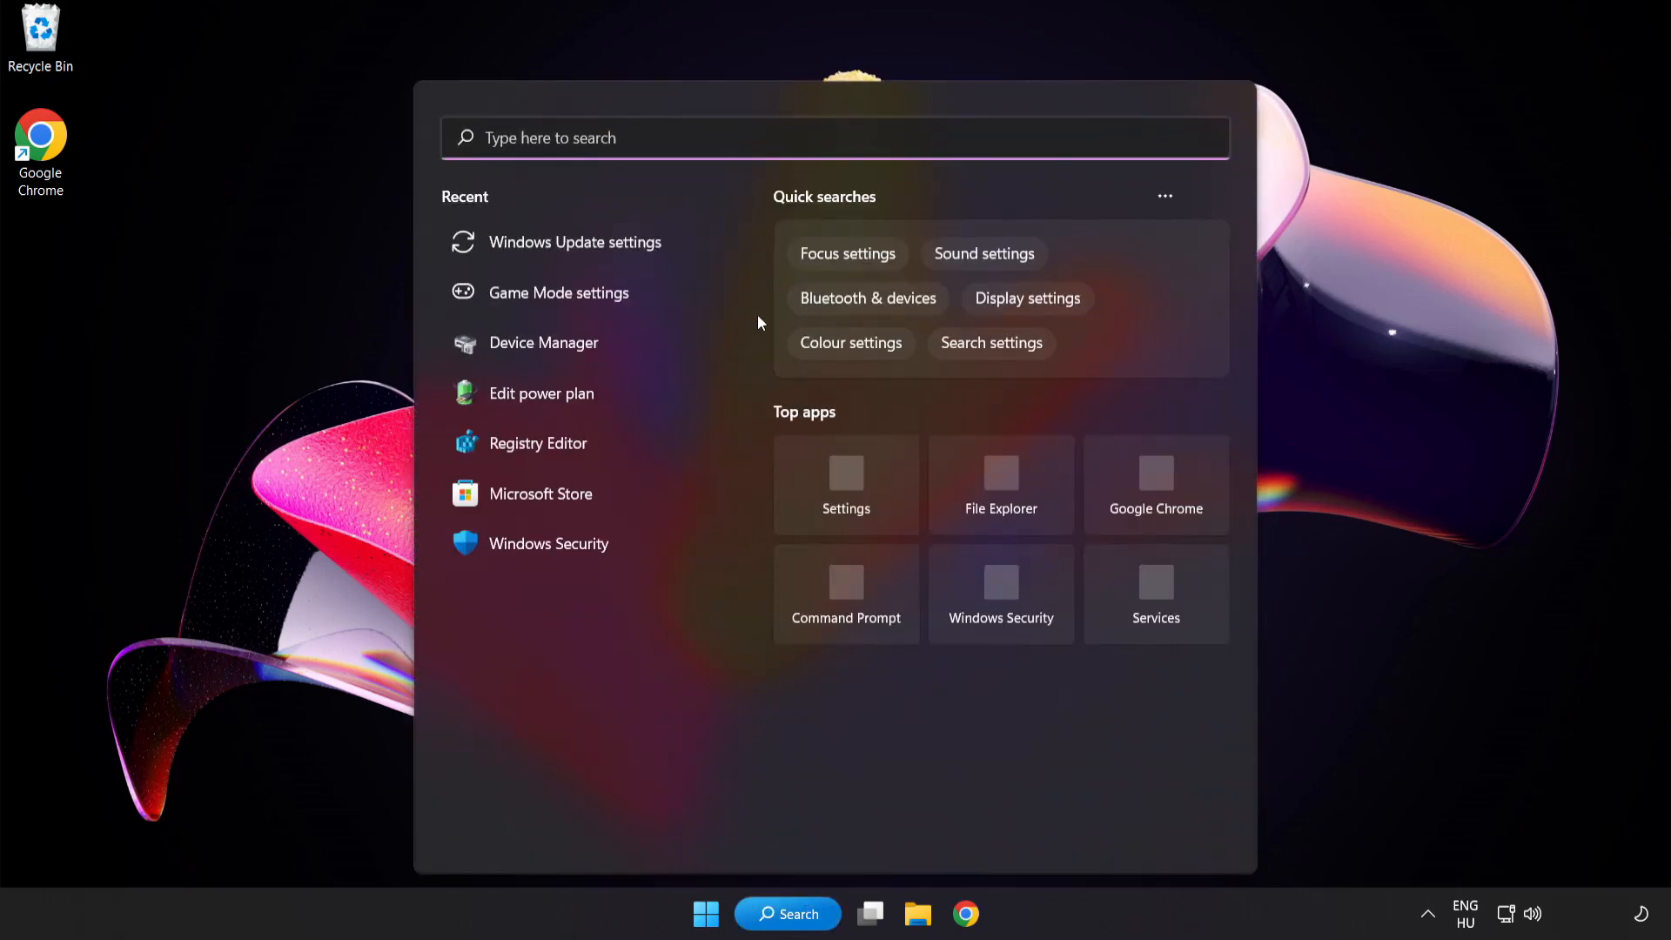
{"action": "type", "text": "regedit"}
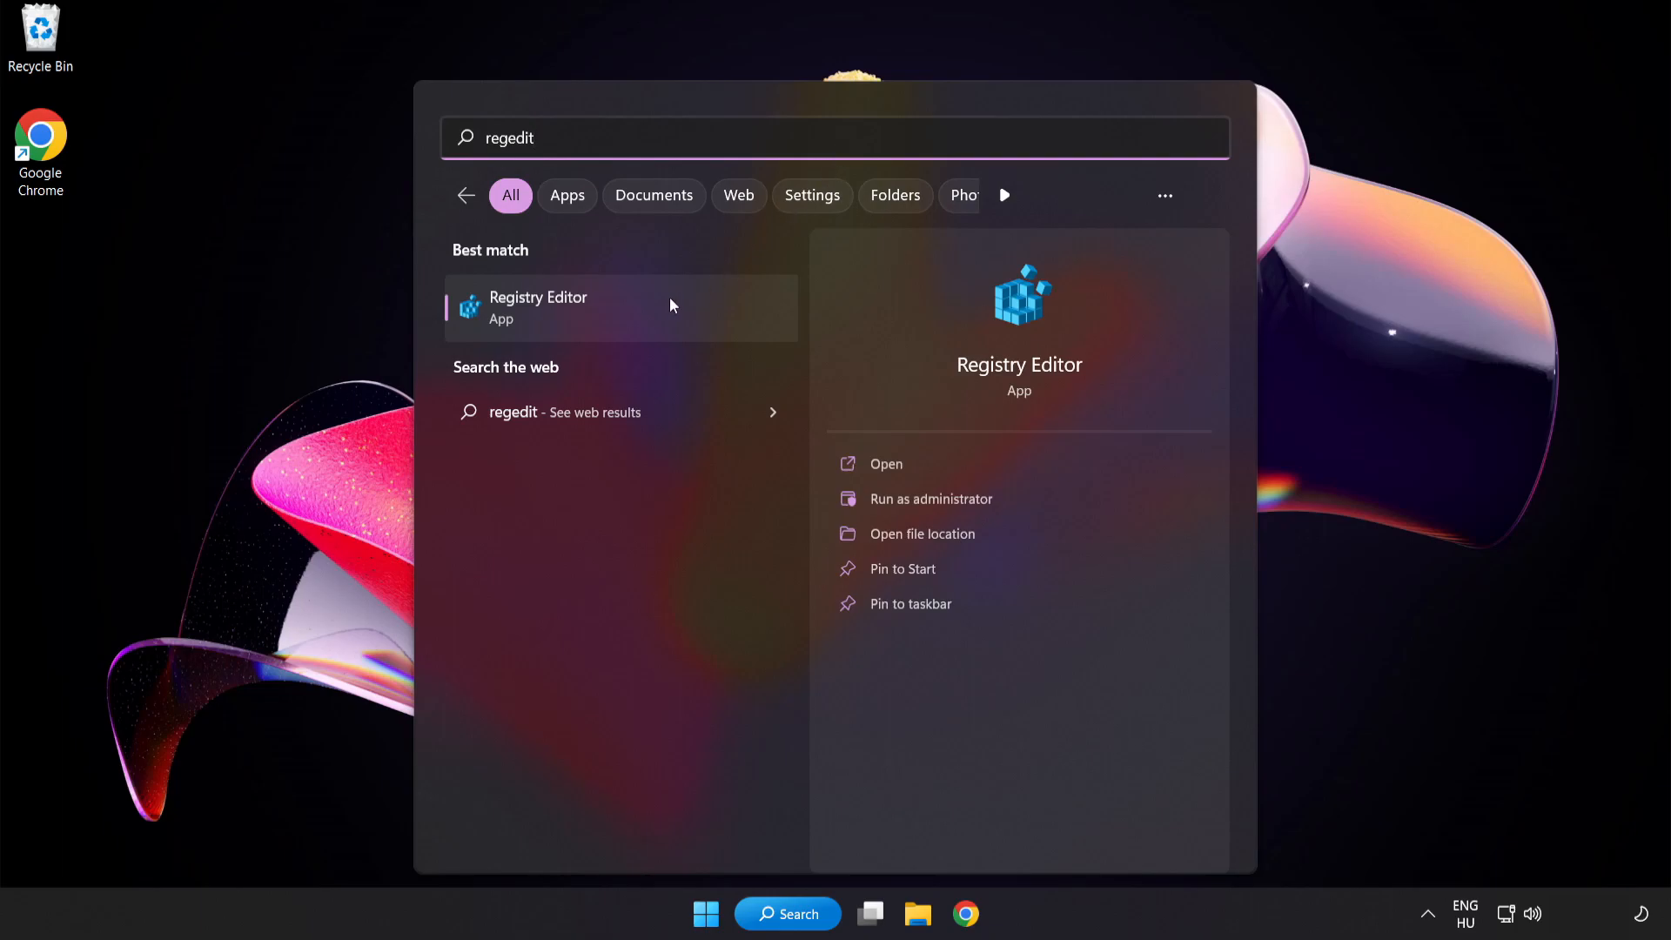
{"action": "mouse_move", "coordinate": [643, 308]}
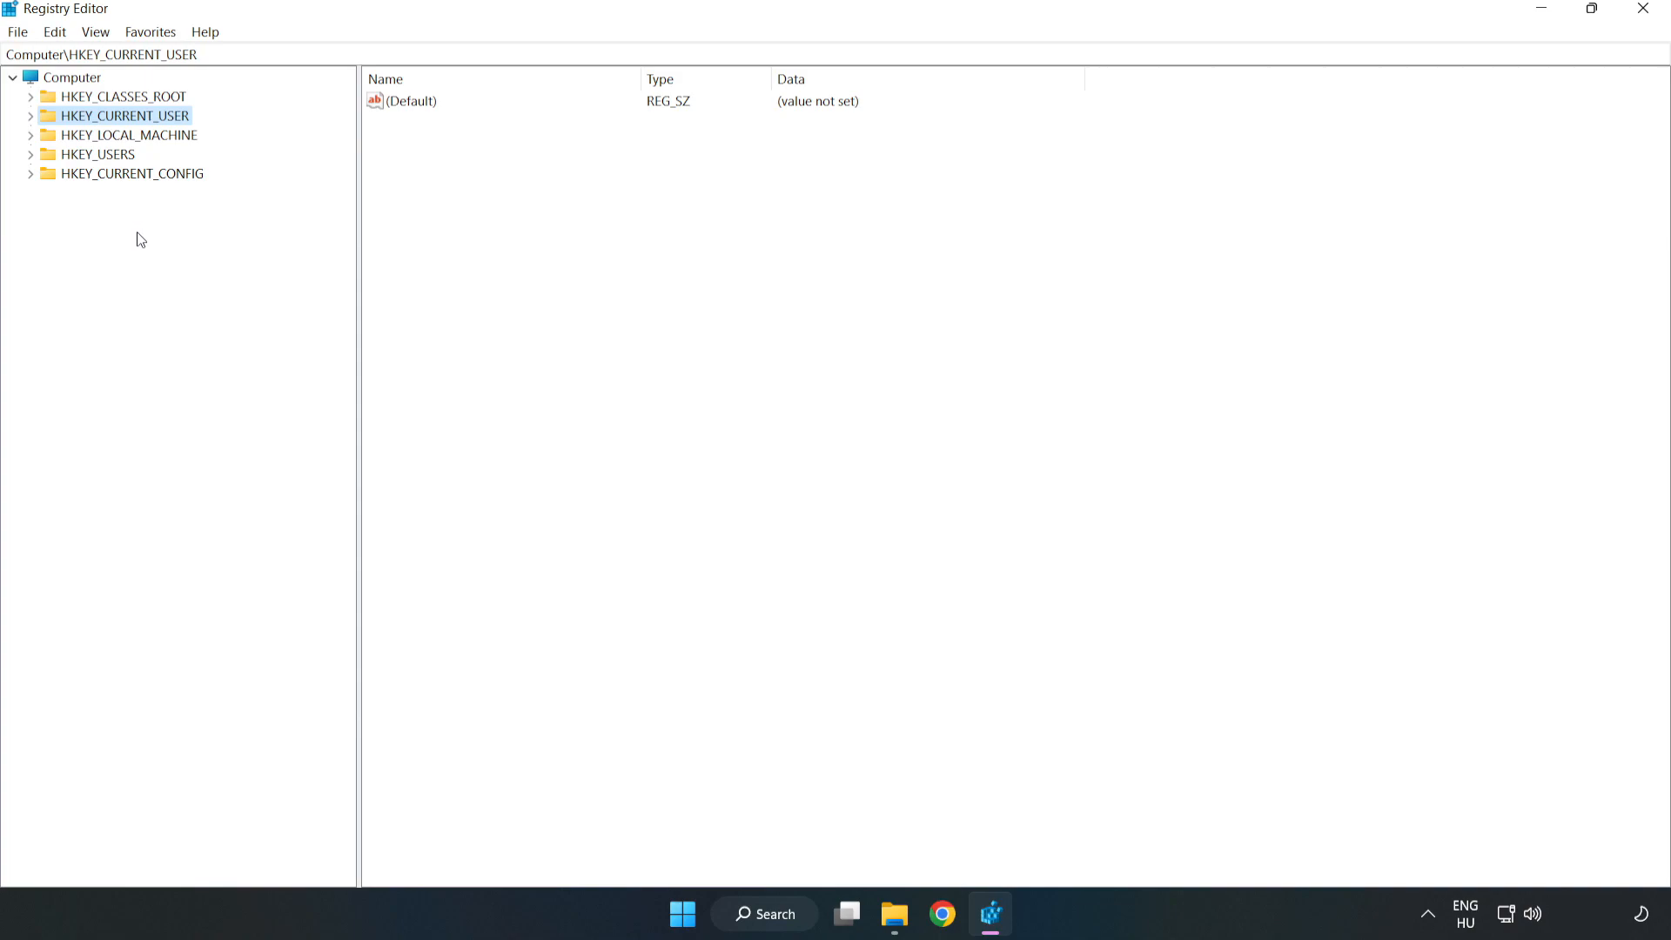
{"action": "mouse_move", "coordinate": [124, 117]}
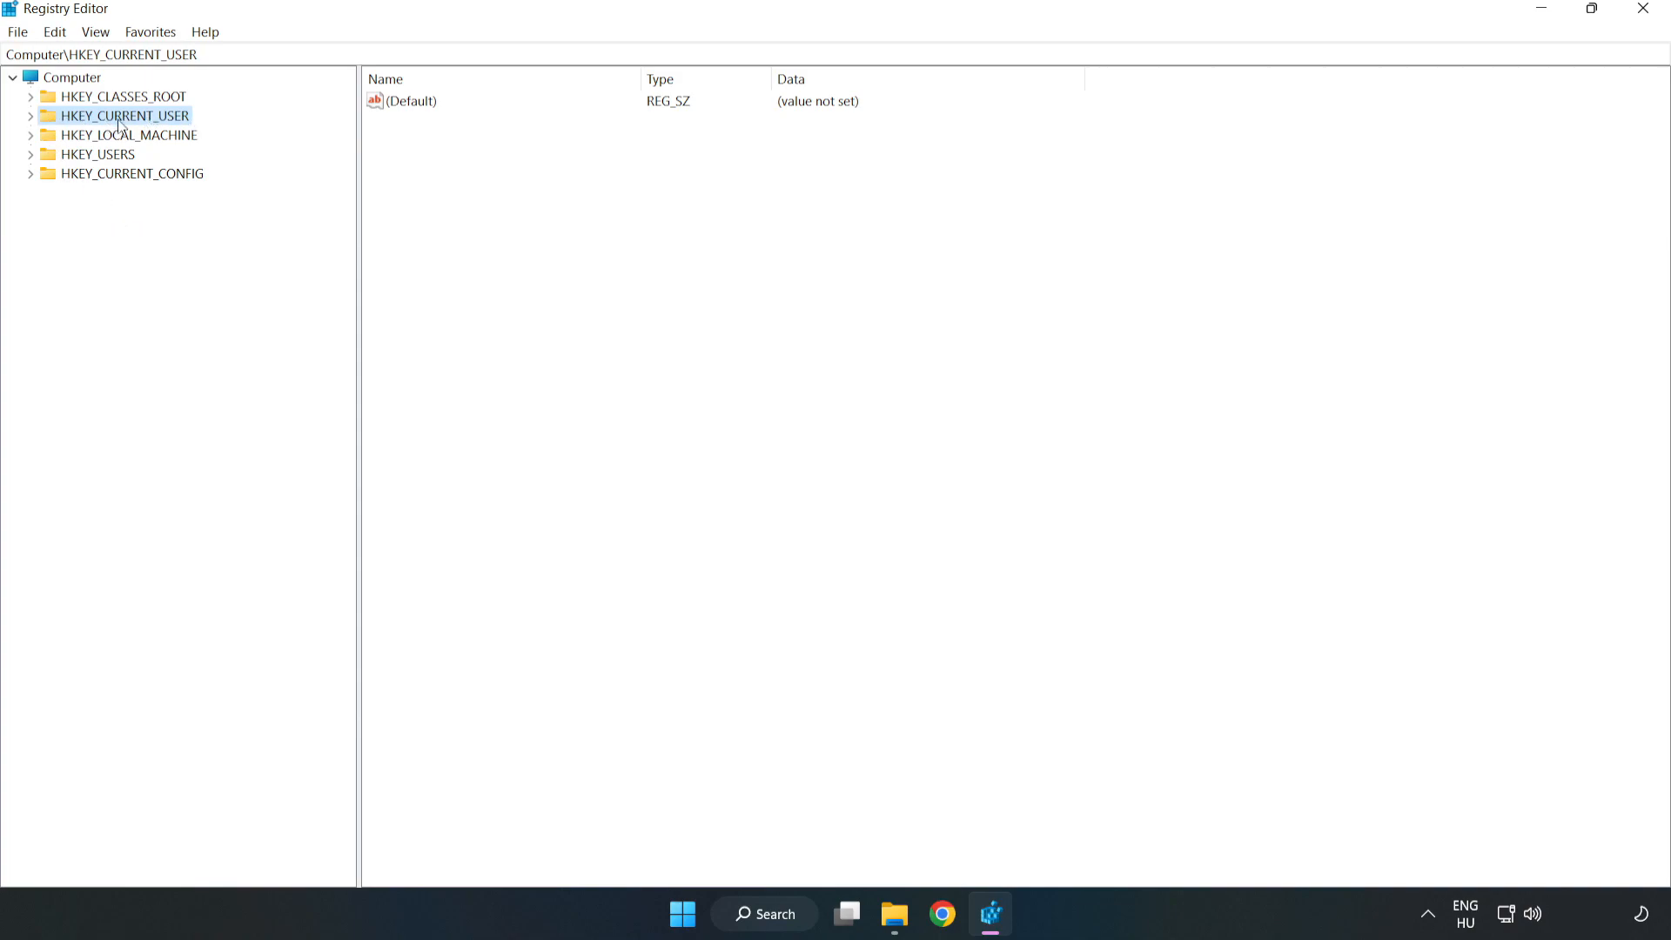
{"action": "left_click", "coordinate": [29, 116]}
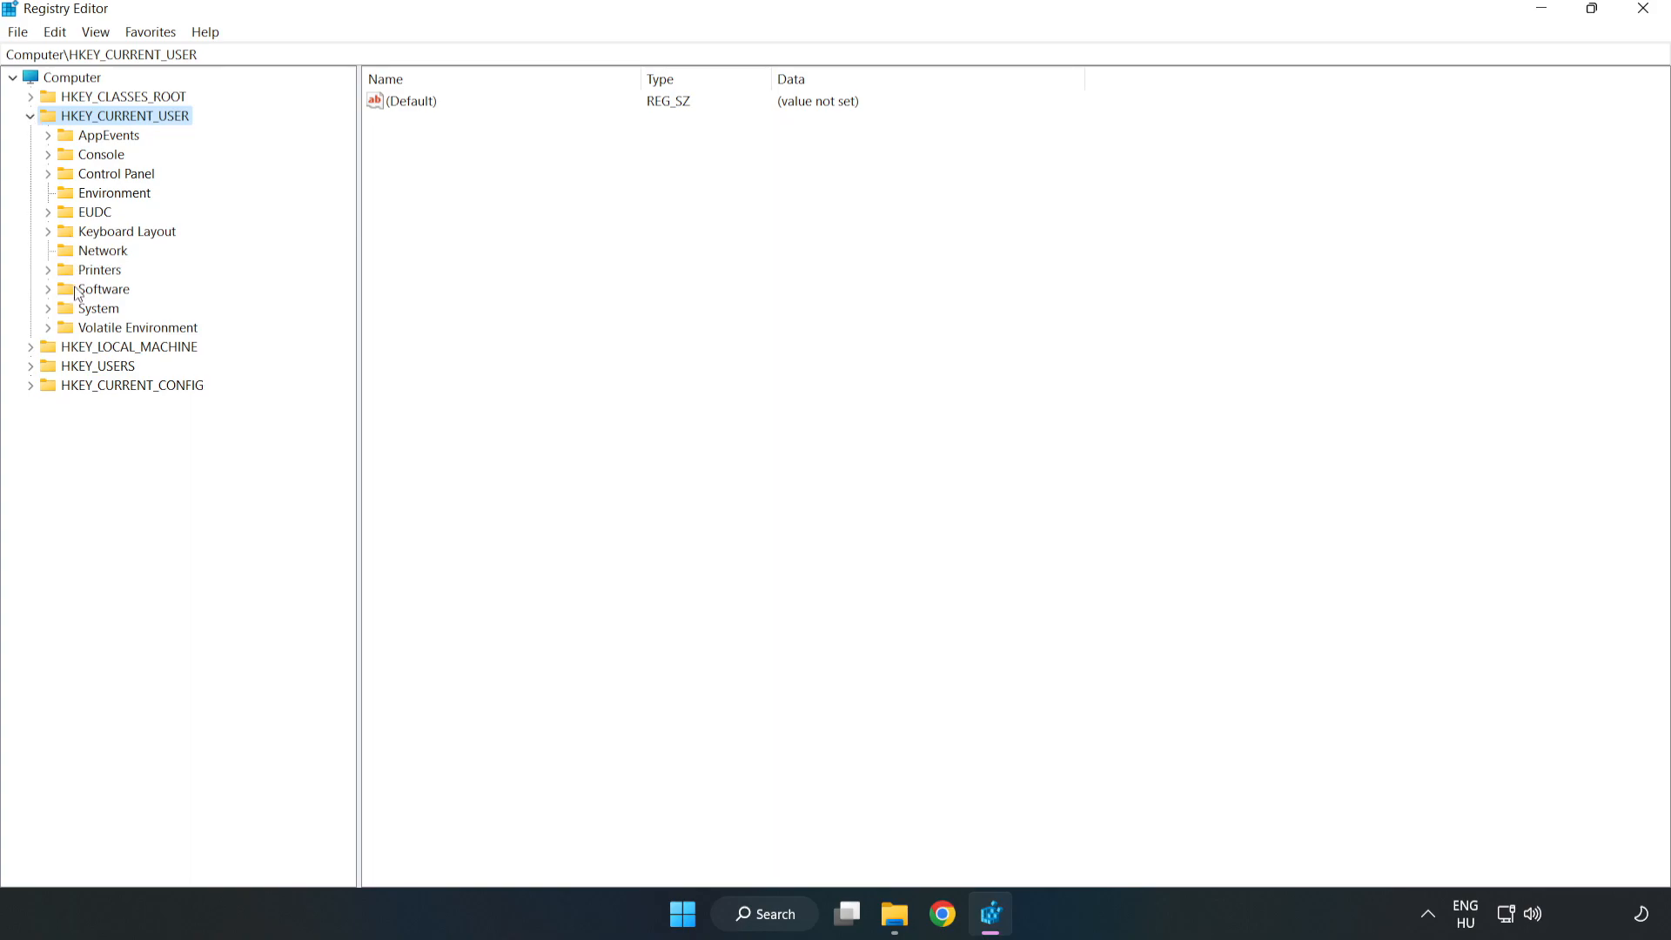
{"action": "mouse_move", "coordinate": [42, 314]}
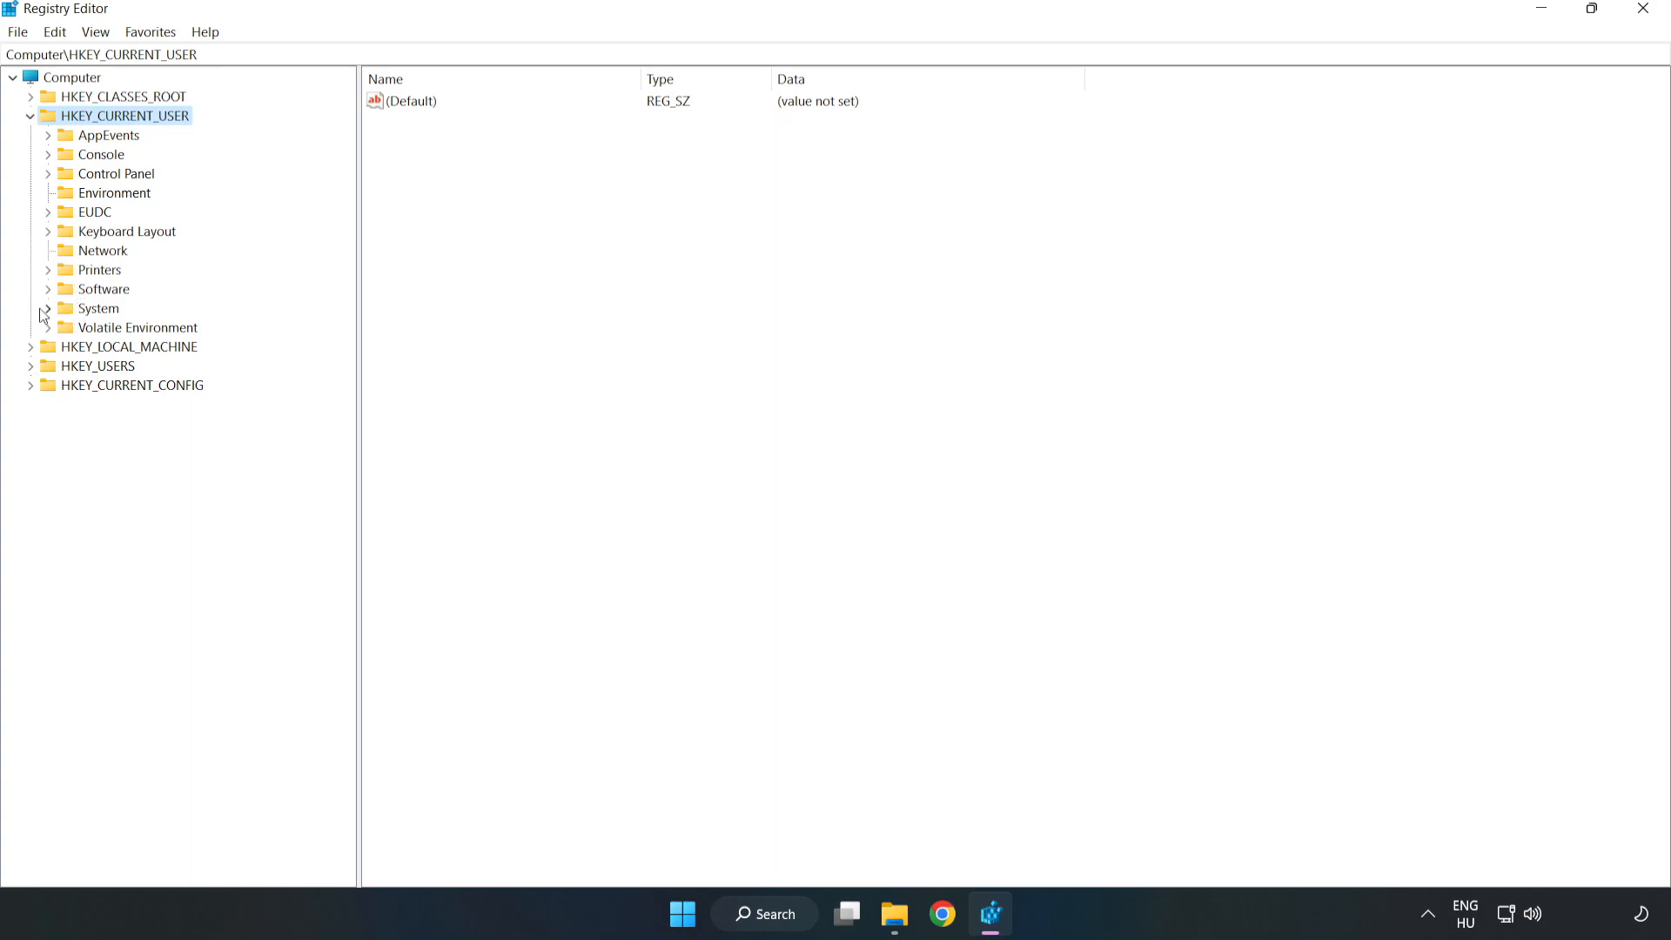
{"action": "left_click", "coordinate": [48, 308]}
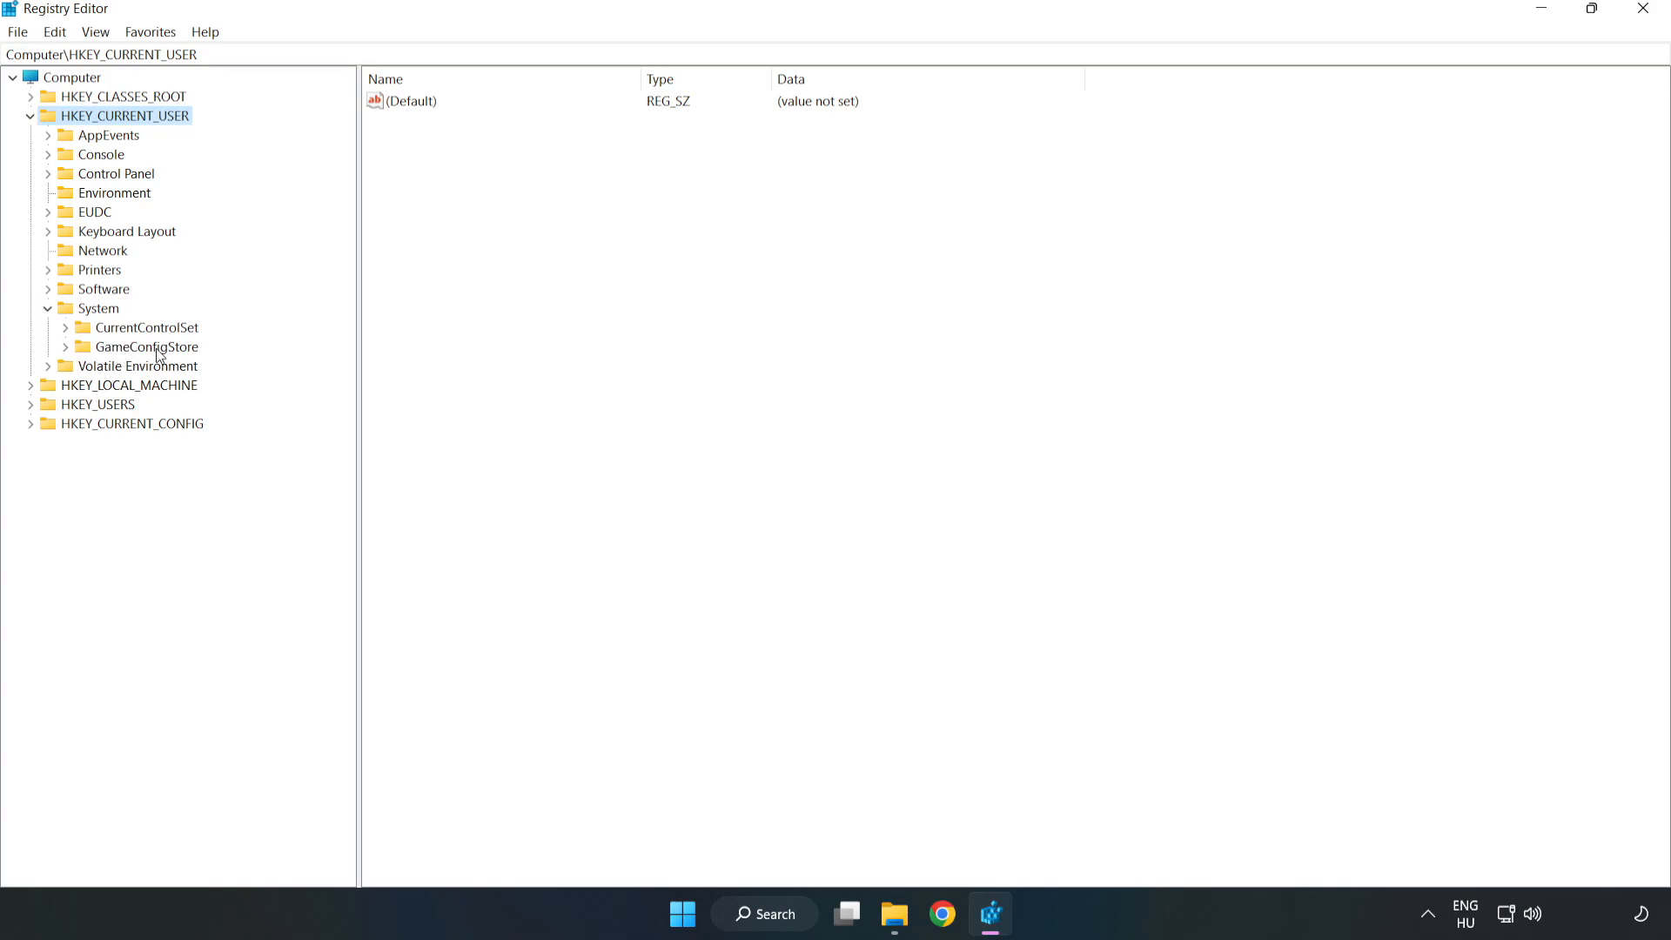
{"action": "left_click", "coordinate": [147, 347]}
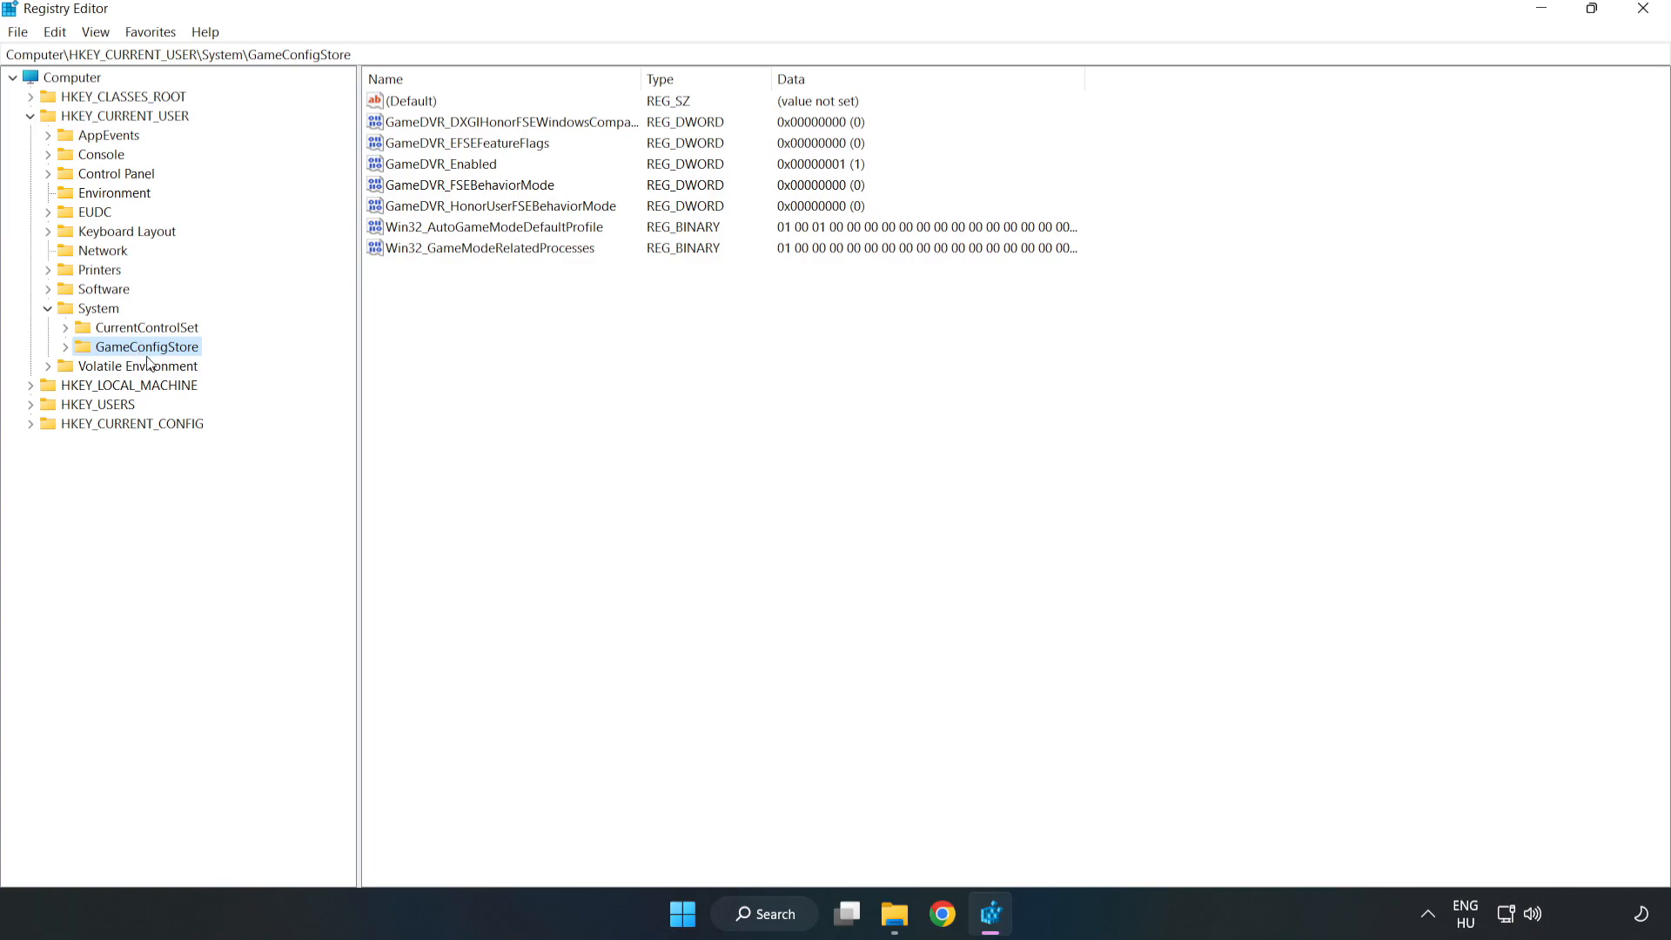
Change GameDVR_Enabled's value data from 1 to 0
{"action": "left_click", "coordinate": [441, 164]}
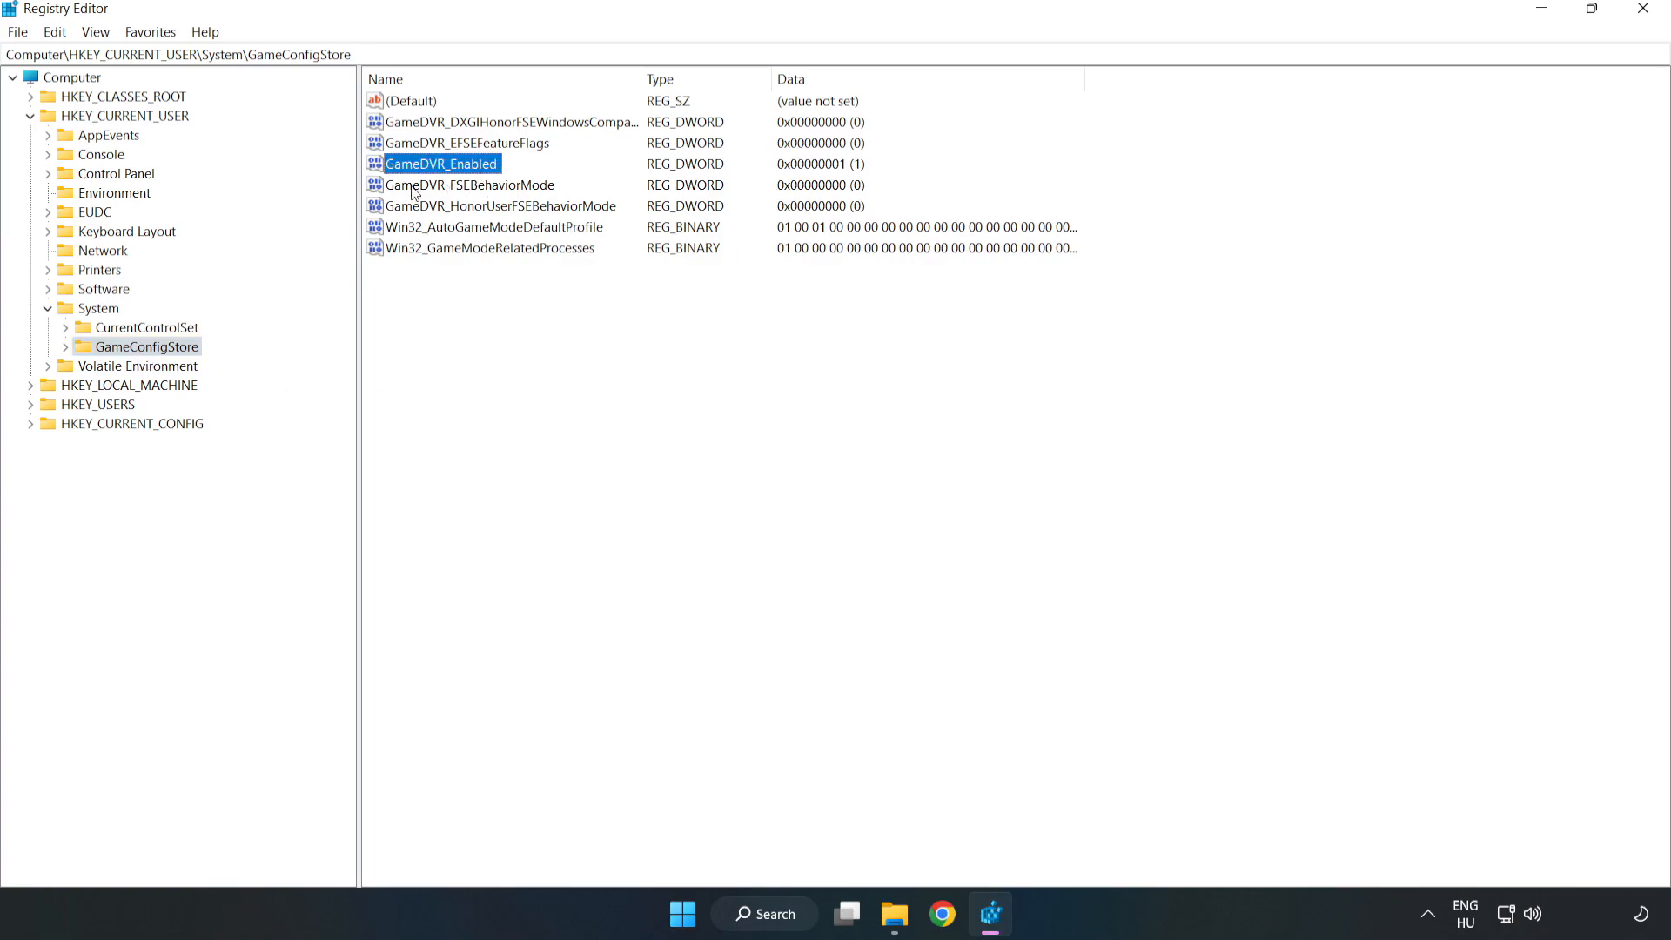
{"action": "right_click", "coordinate": [441, 163]}
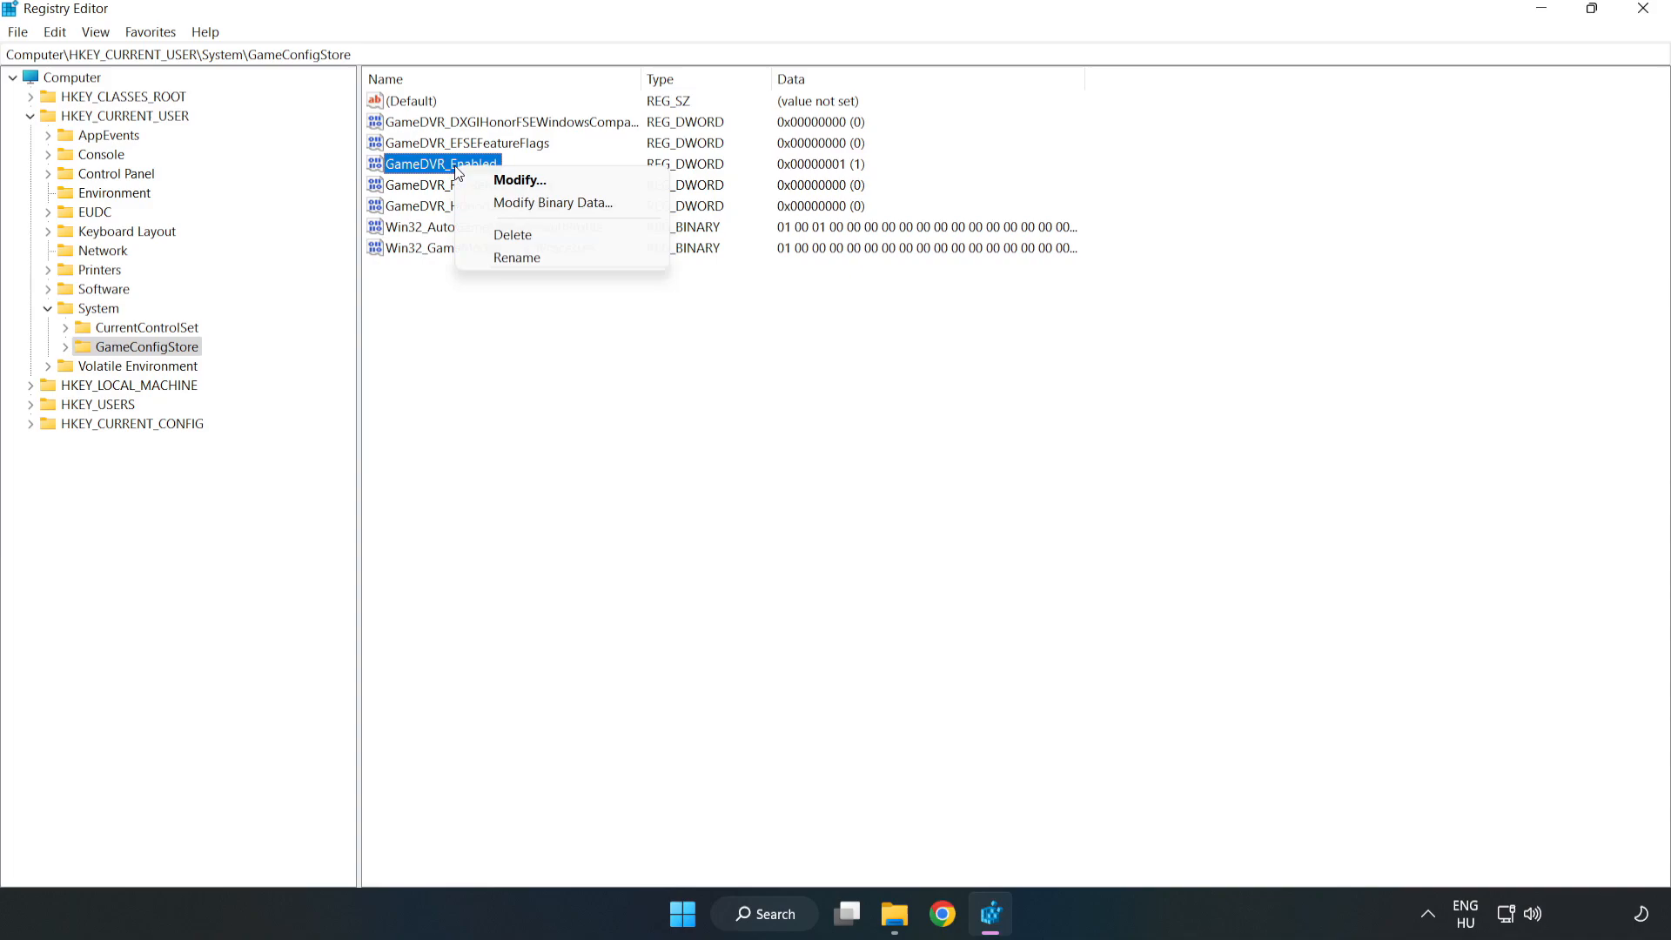
{"action": "mouse_move", "coordinate": [535, 182]}
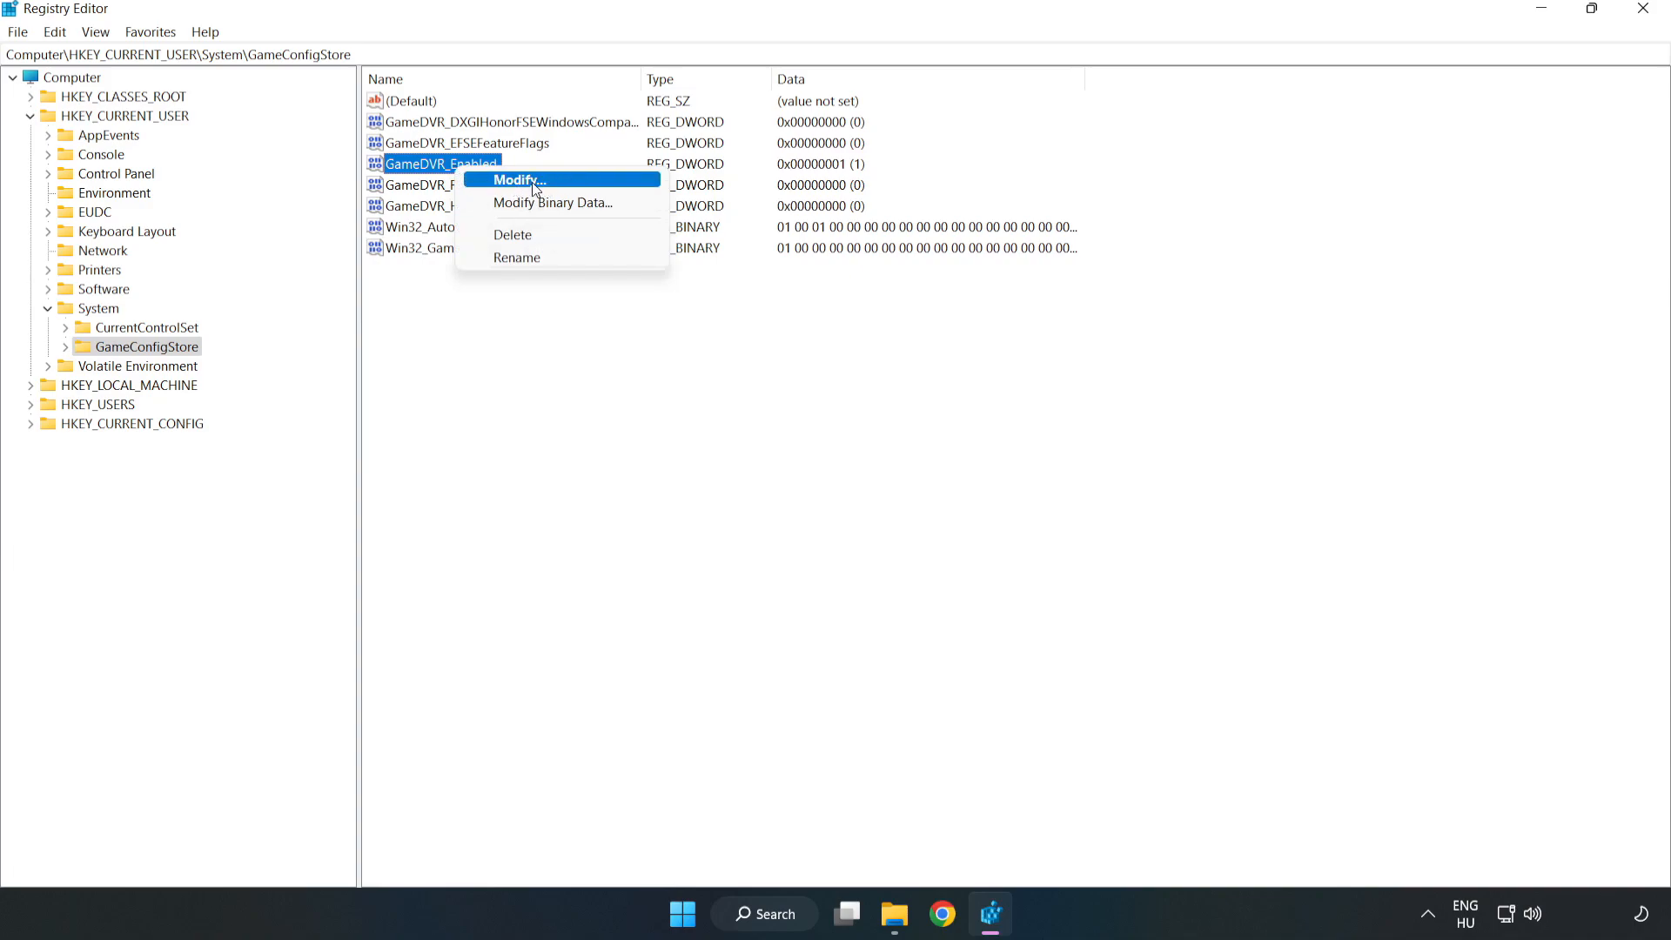
{"action": "left_click", "coordinate": [537, 180]}
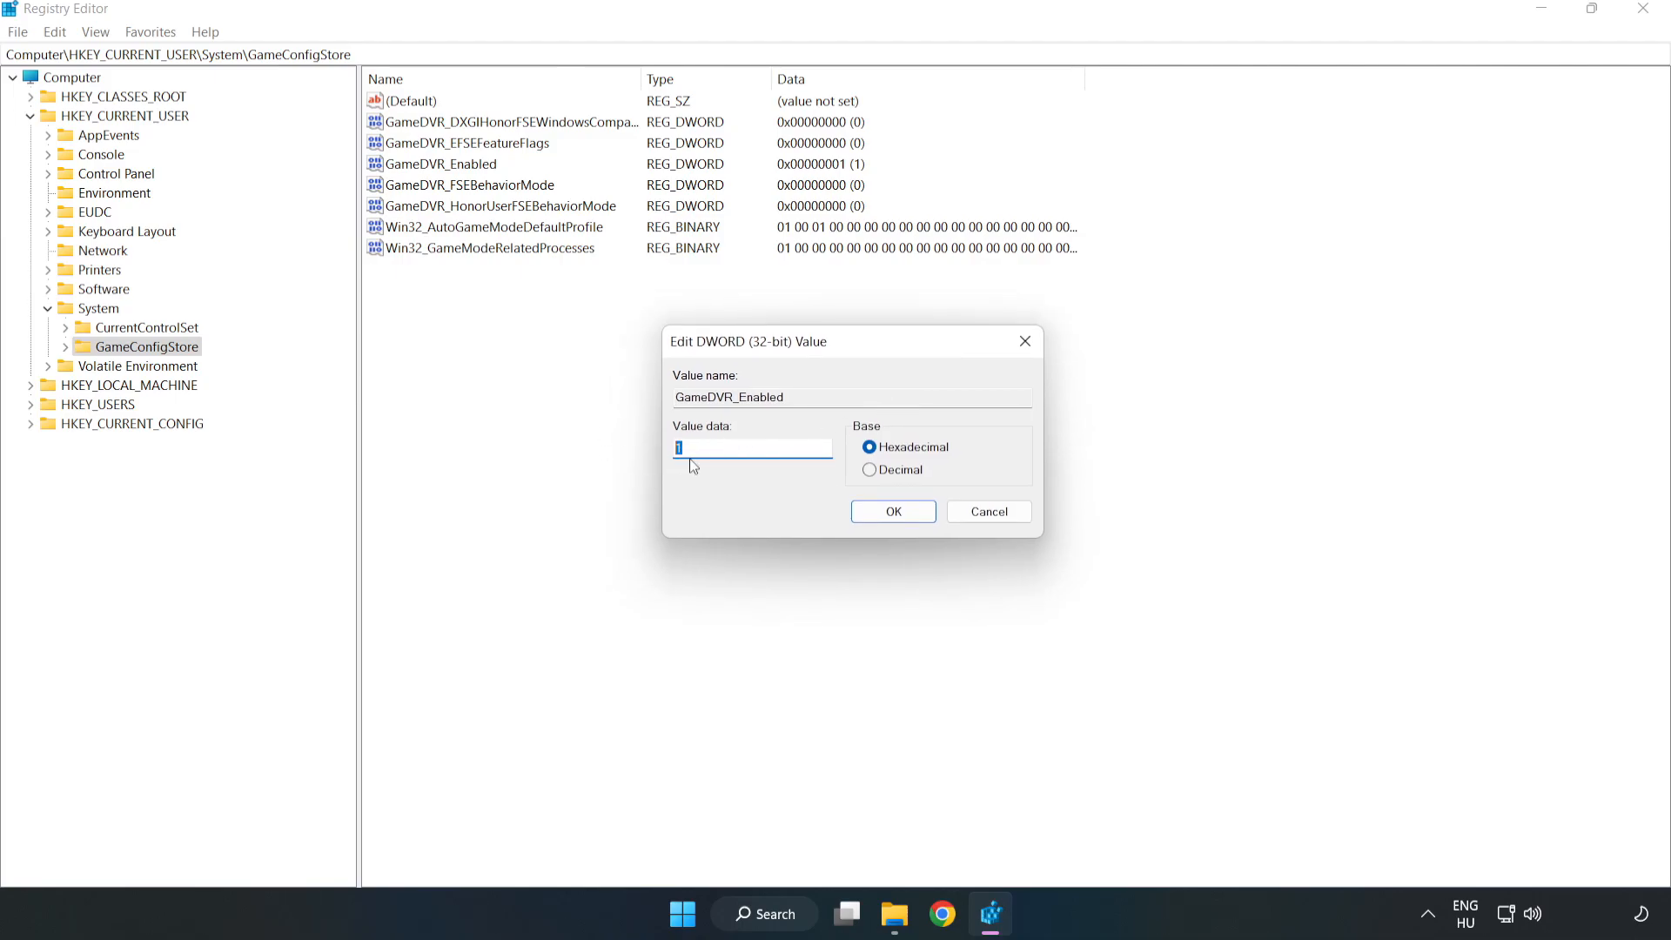
{"action": "type", "text": "0"}
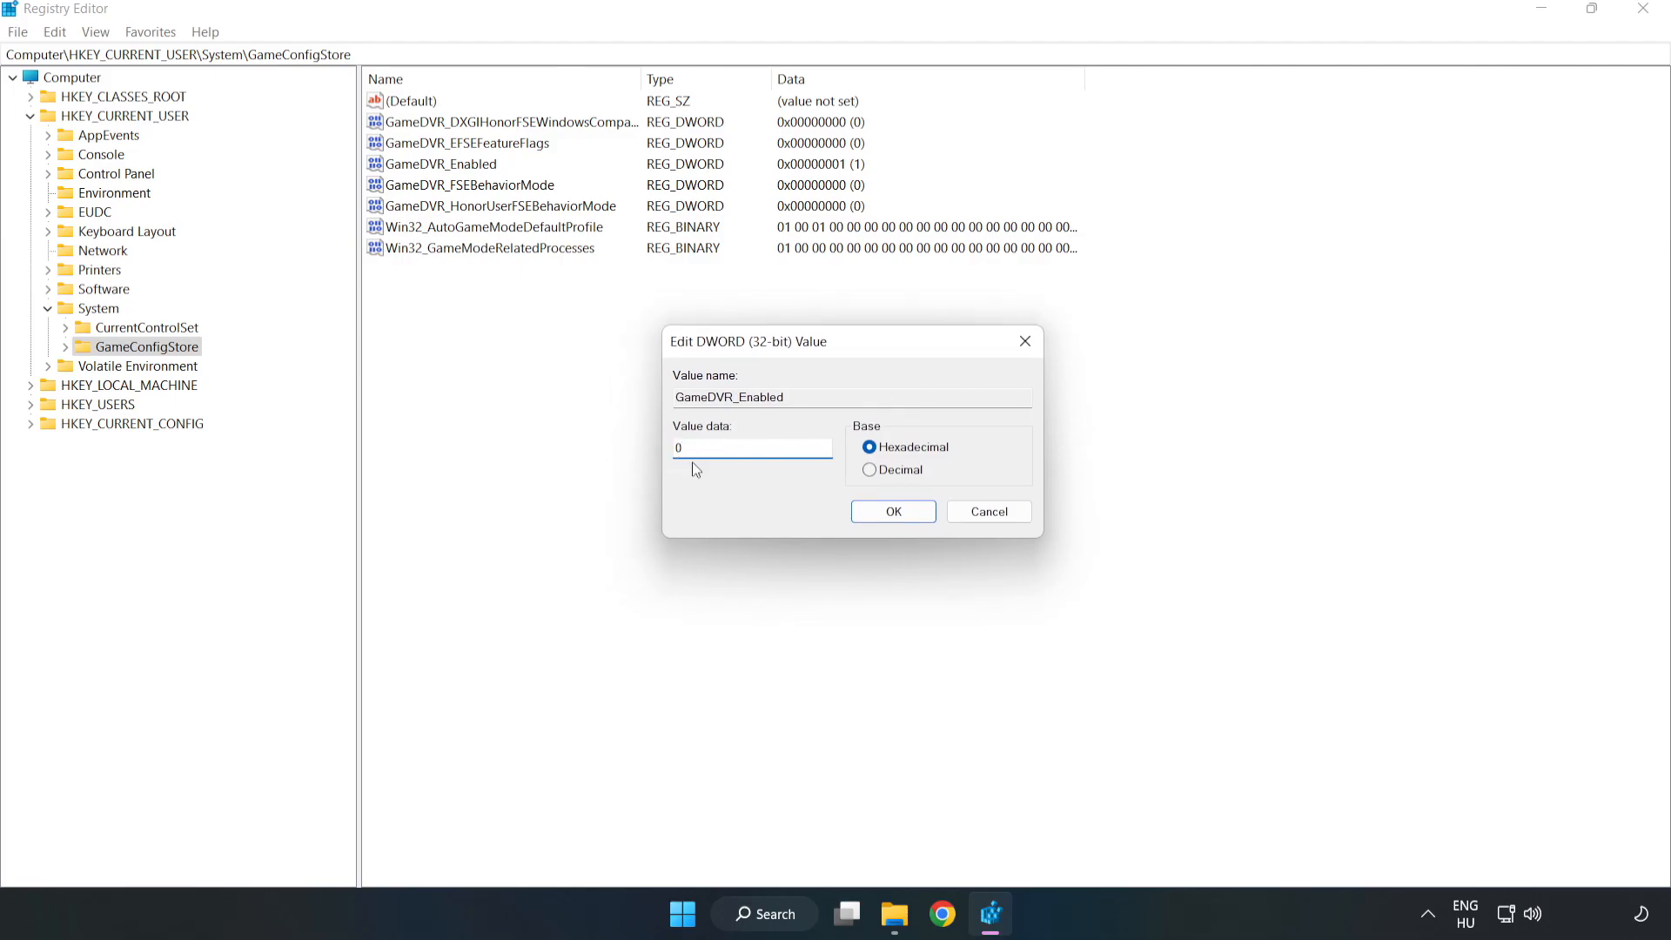
{"action": "left_click", "coordinate": [752, 447]}
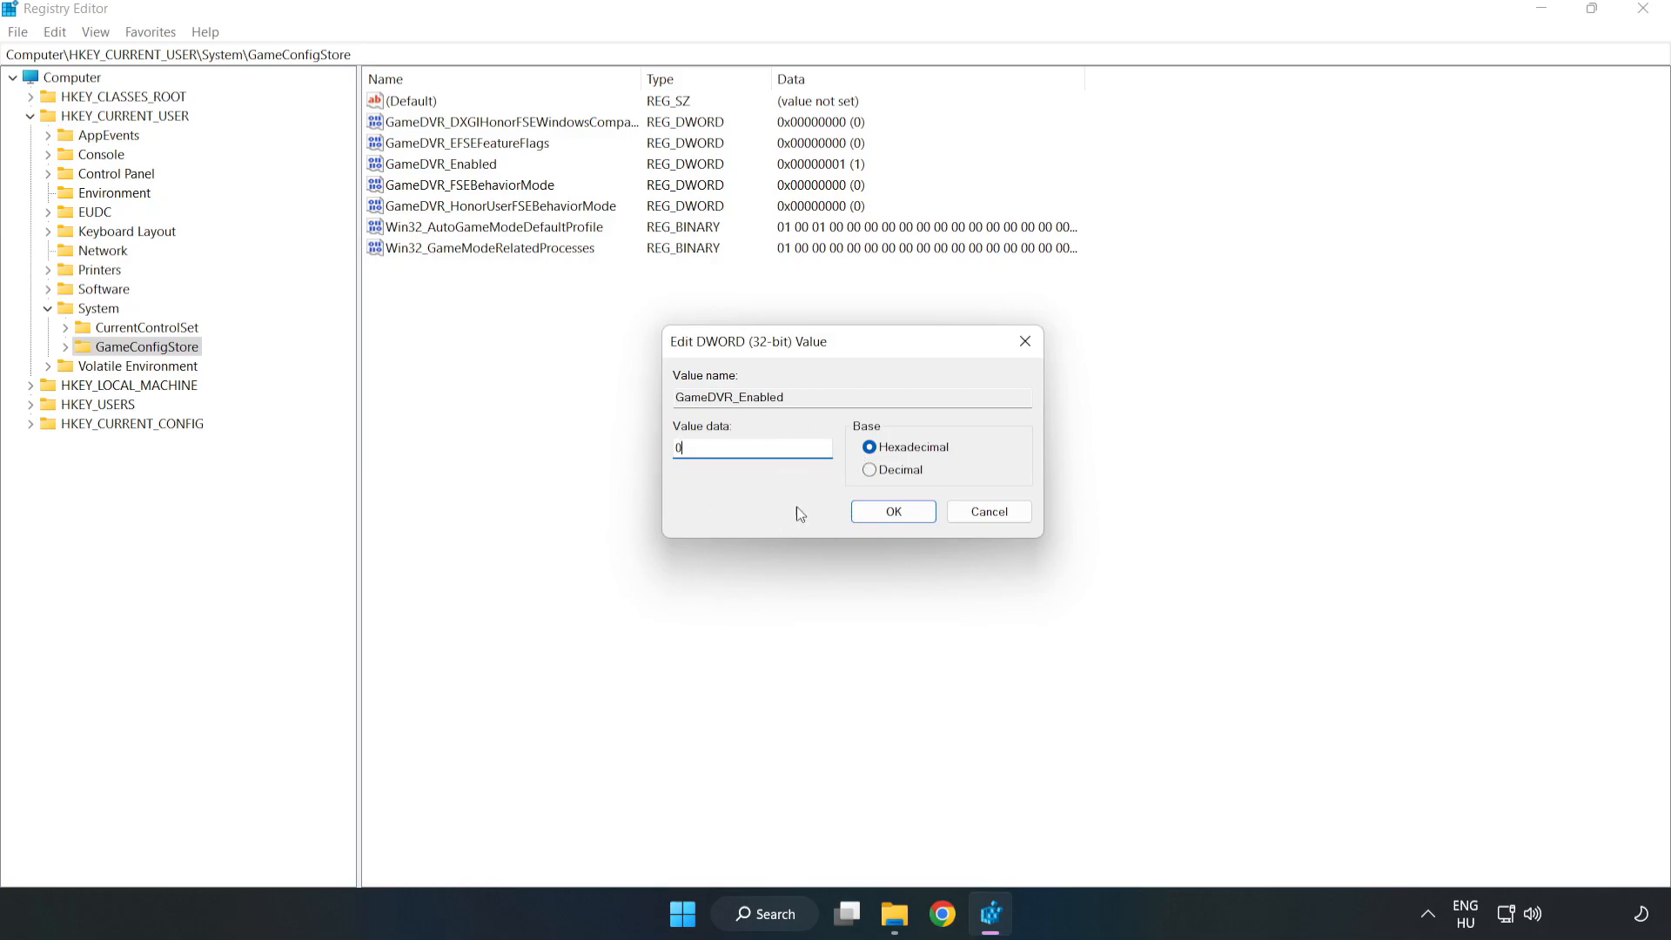
{"action": "left_click", "coordinate": [893, 512]}
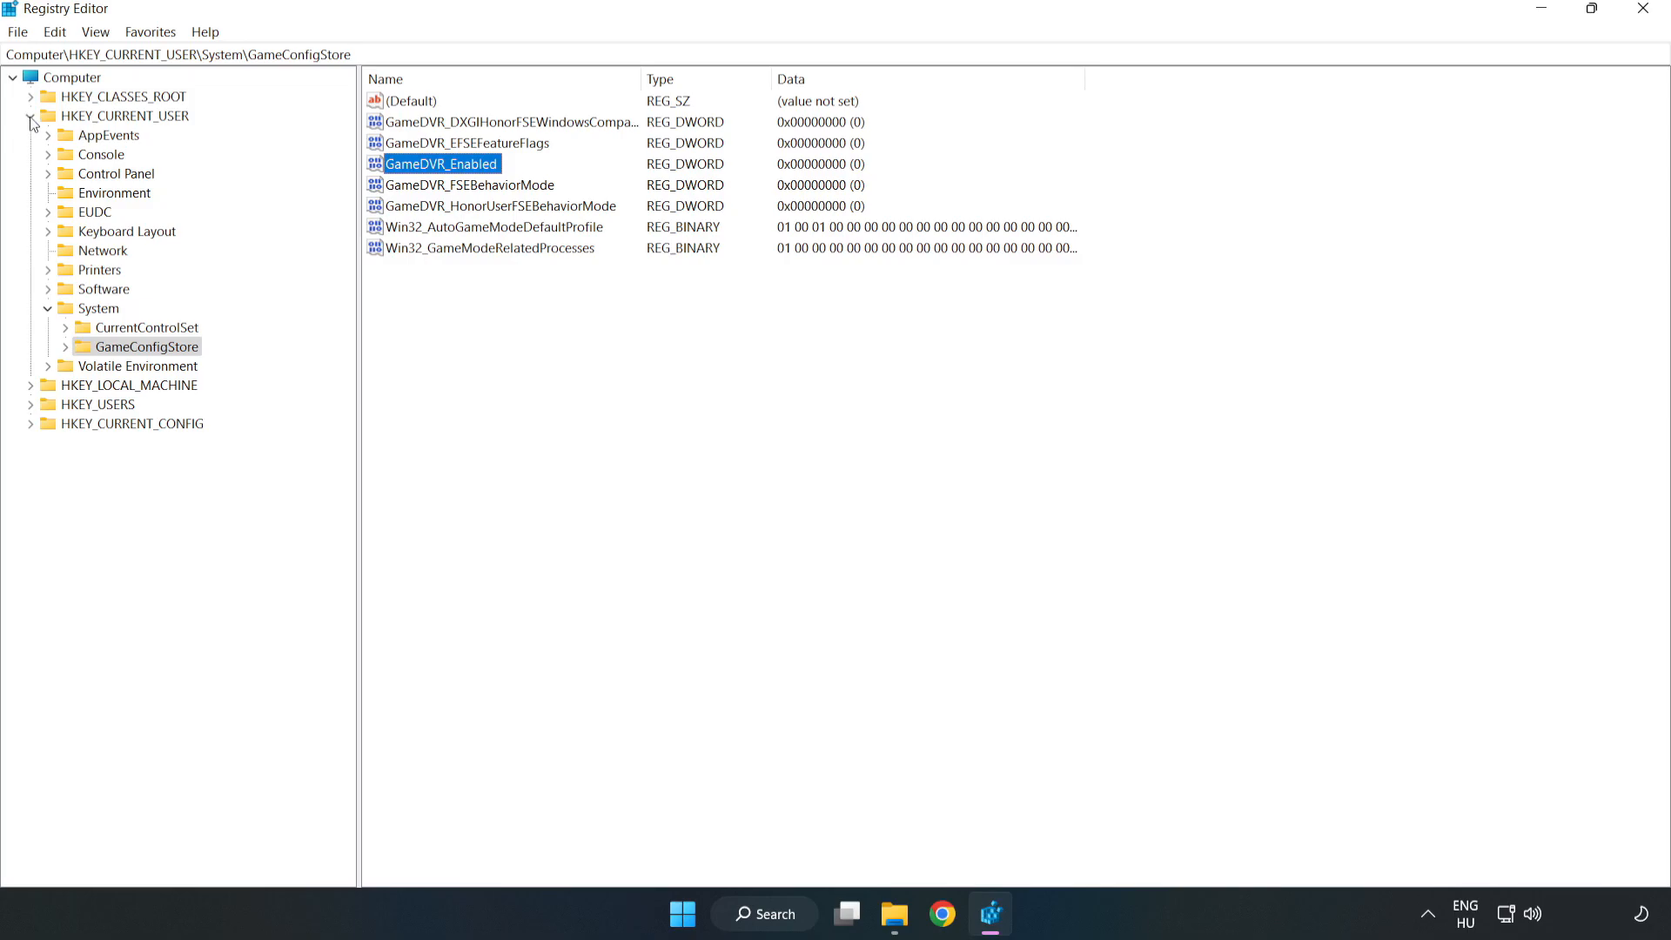
Collapse HKEY_CURRENT_USER and browse HKLM\SOFTWARE\Microsoft\PolicyManager\default\ApplicationManagement to AllowGameDVR
{"action": "left_click", "coordinate": [32, 116]}
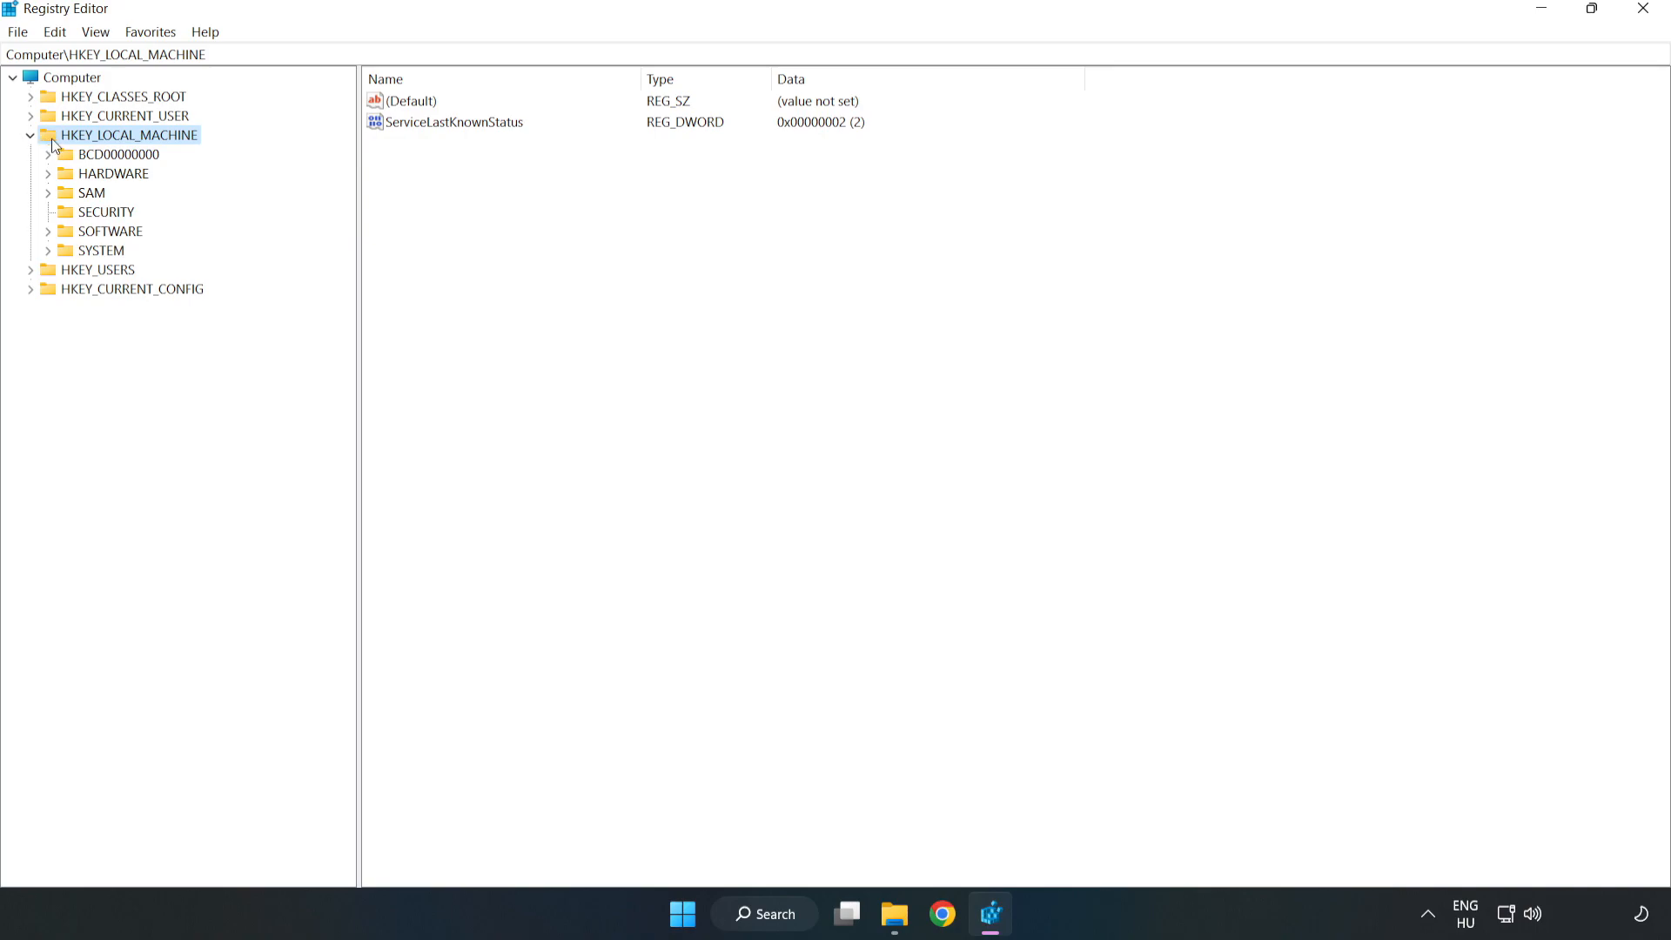
{"action": "mouse_move", "coordinate": [57, 241]}
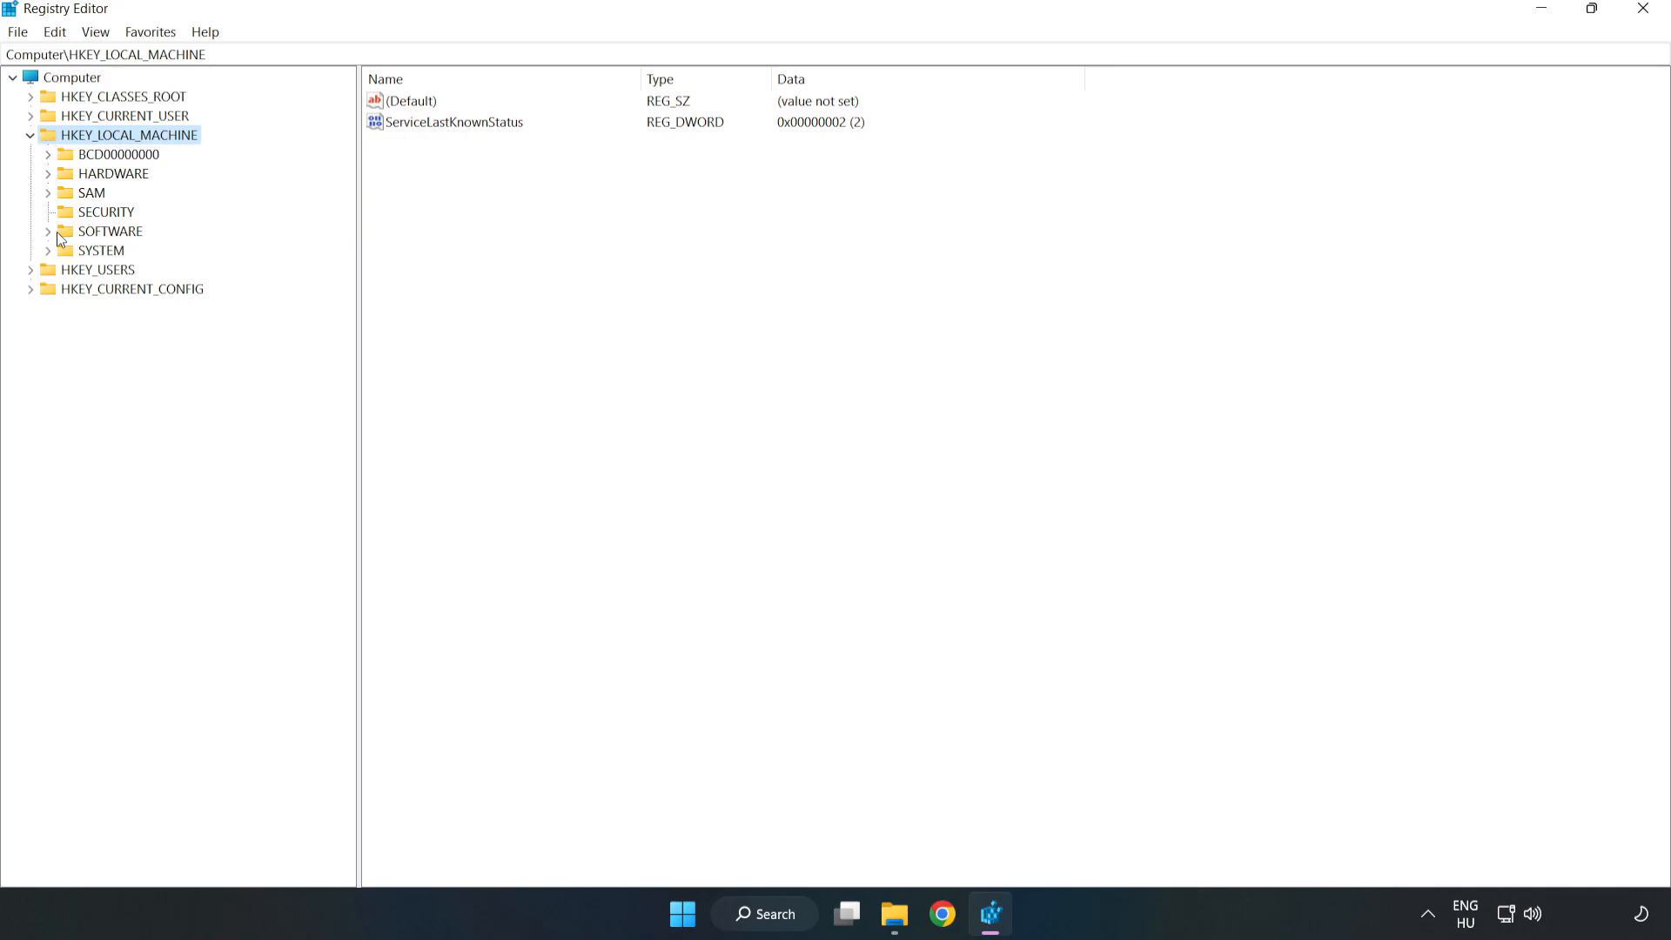
{"action": "left_click", "coordinate": [50, 231]}
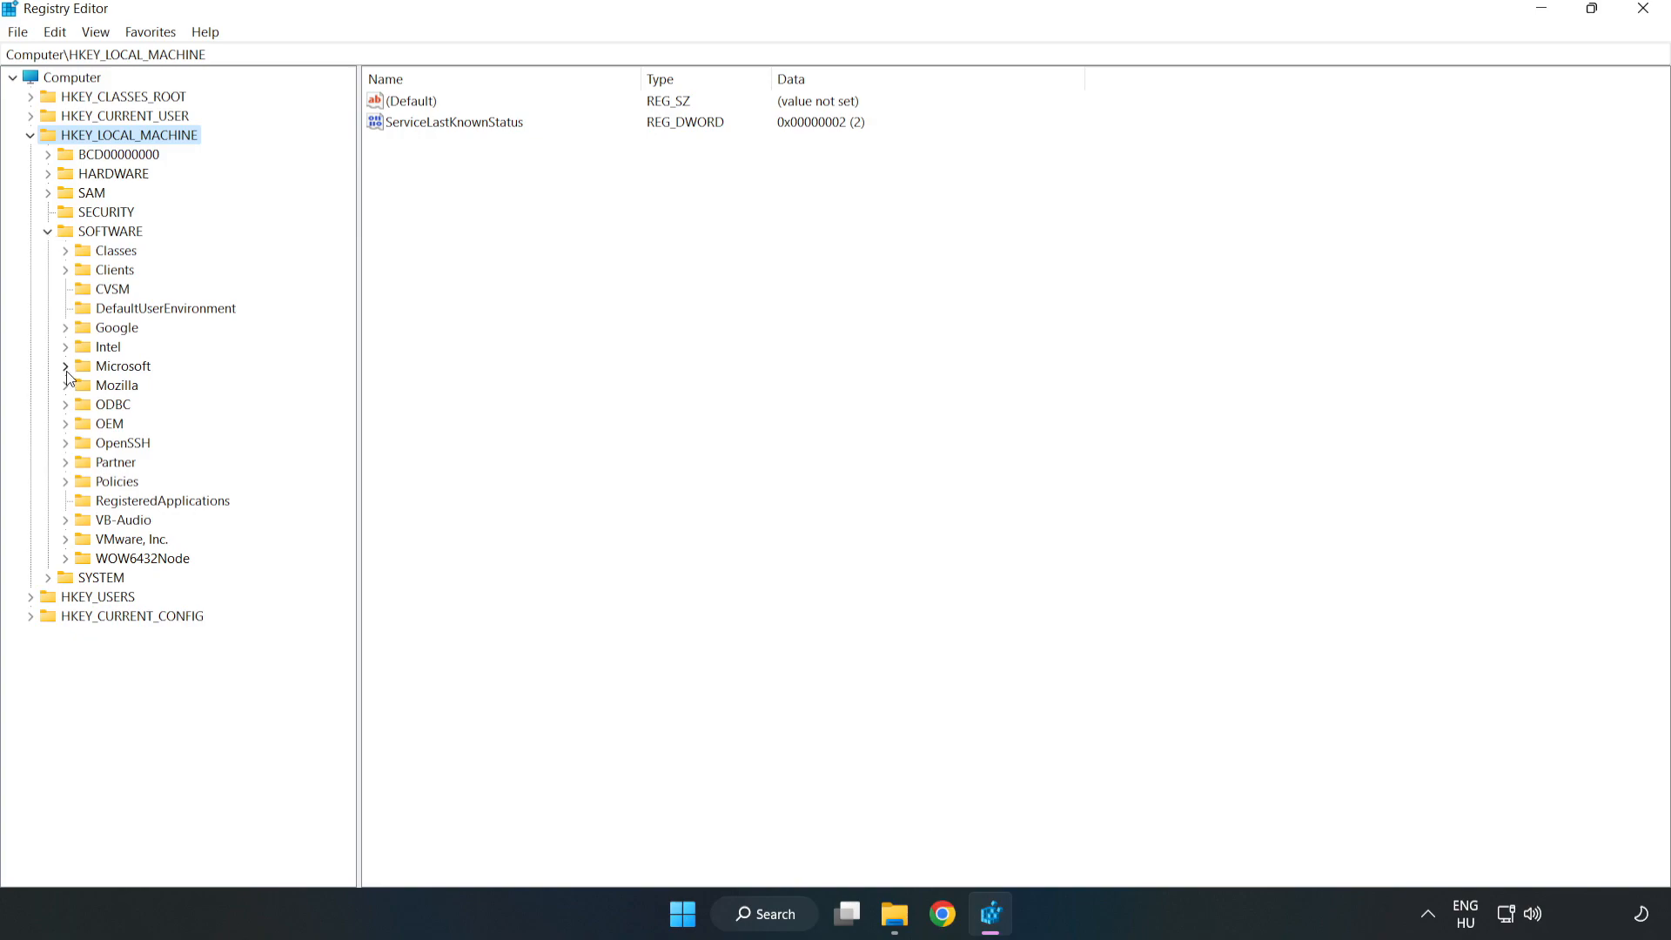
{"action": "left_click", "coordinate": [65, 365]}
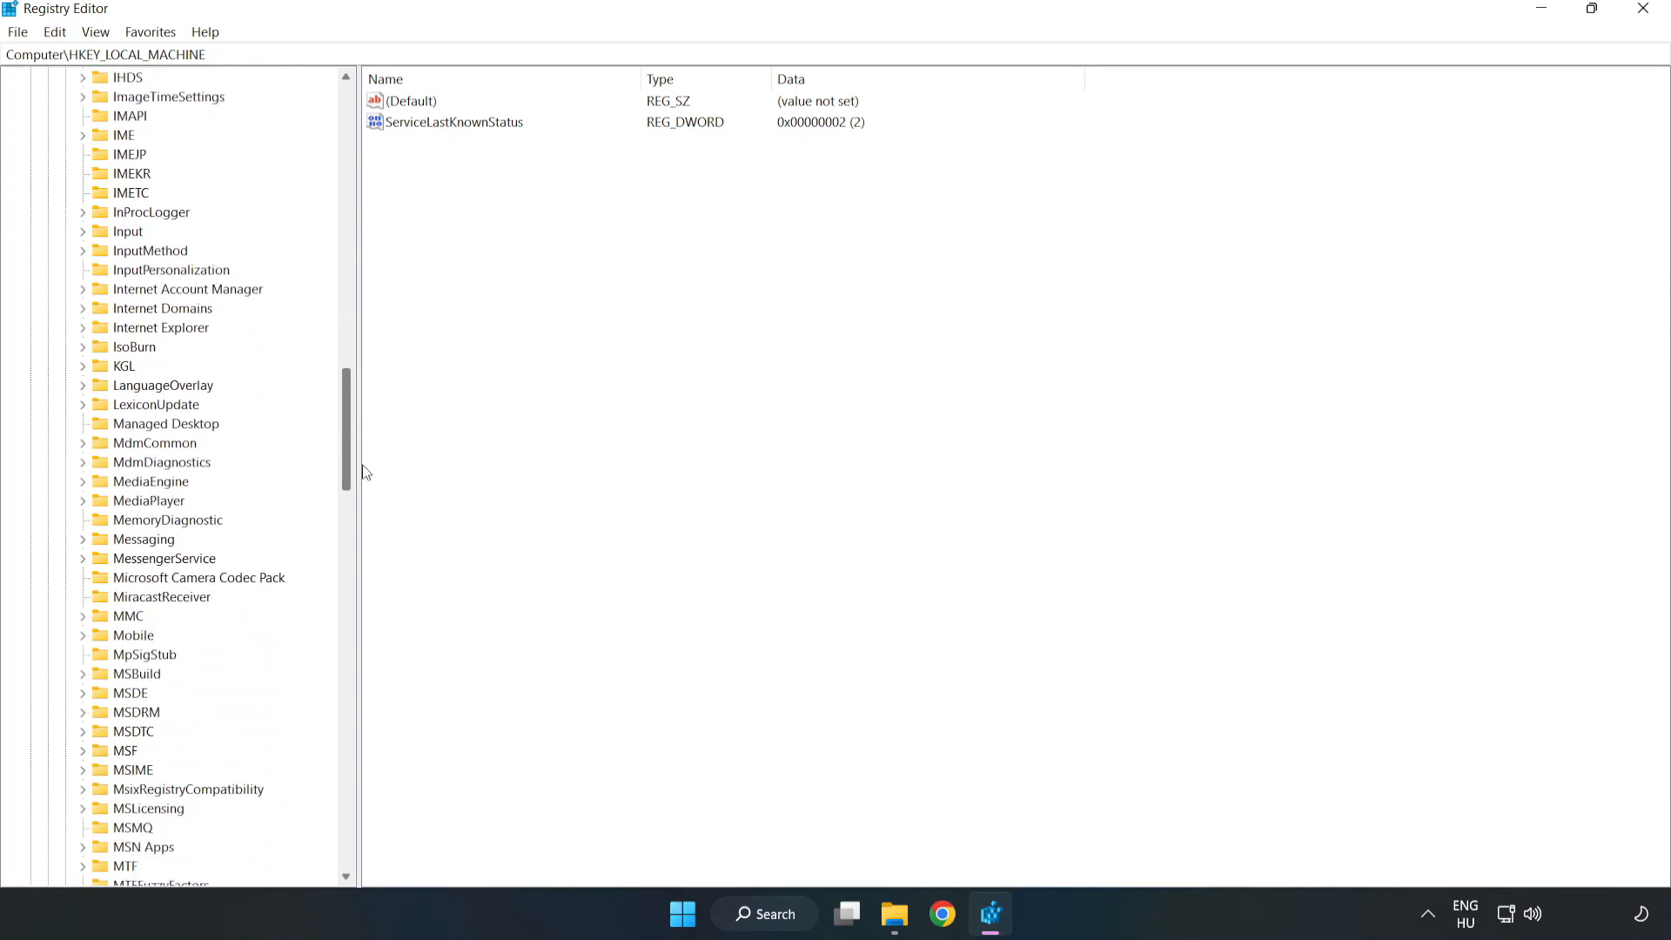
{"action": "scroll", "scroll_direction": "down", "scroll_amount": 3}
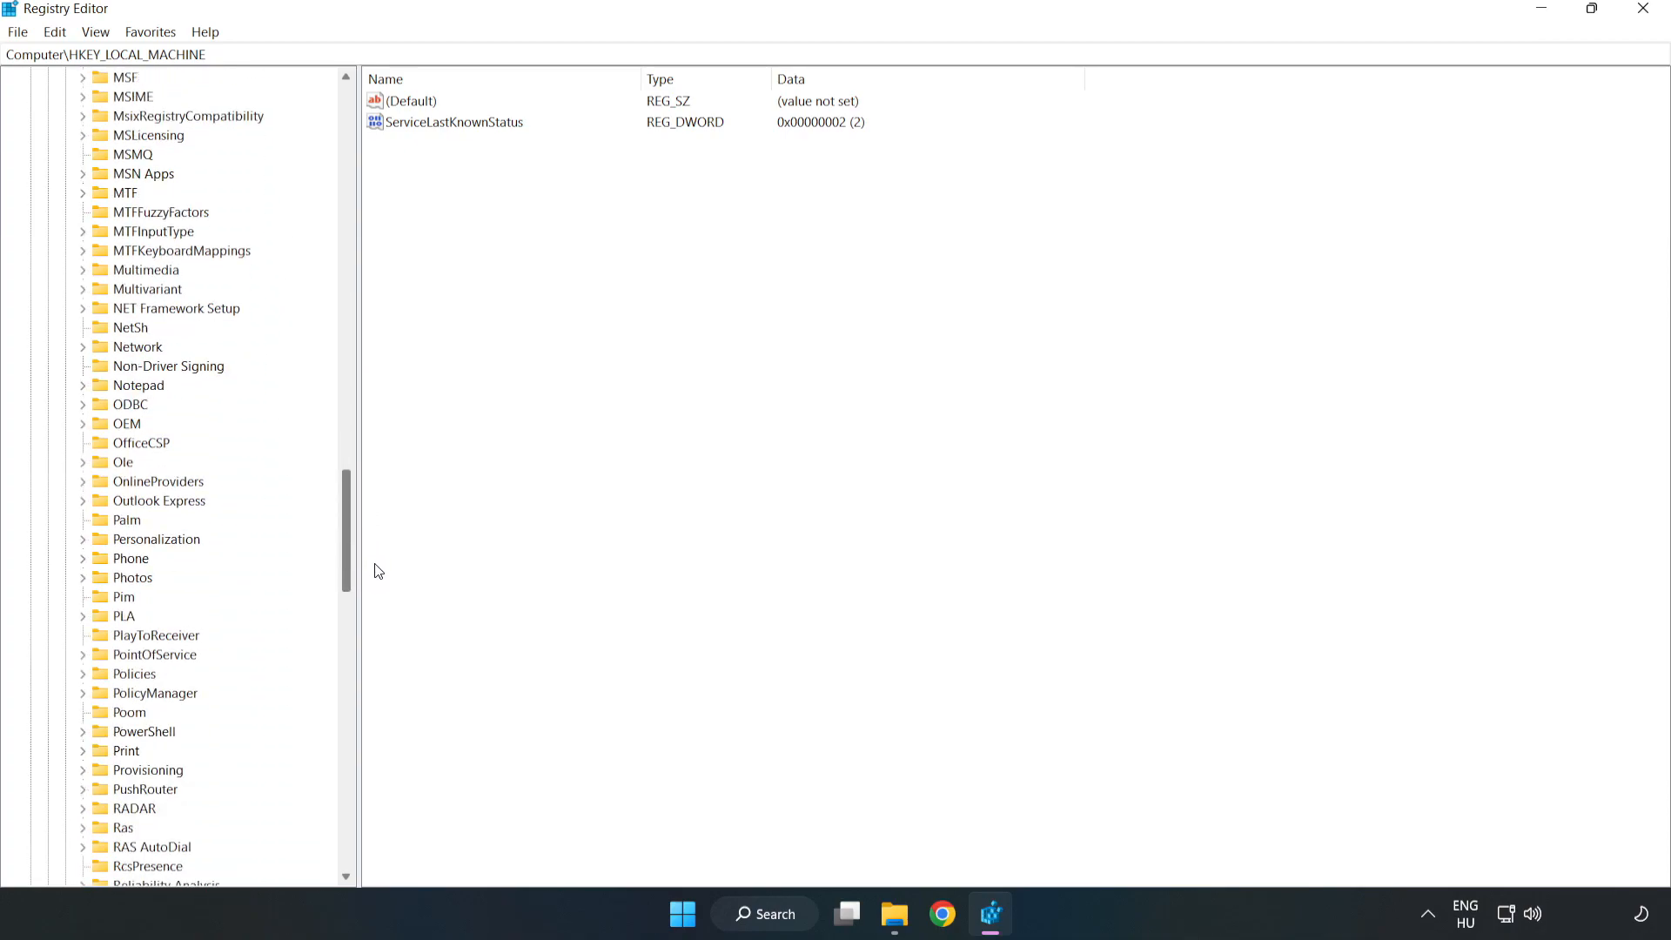
{"action": "scroll", "scroll_direction": "down", "scroll_amount": 3}
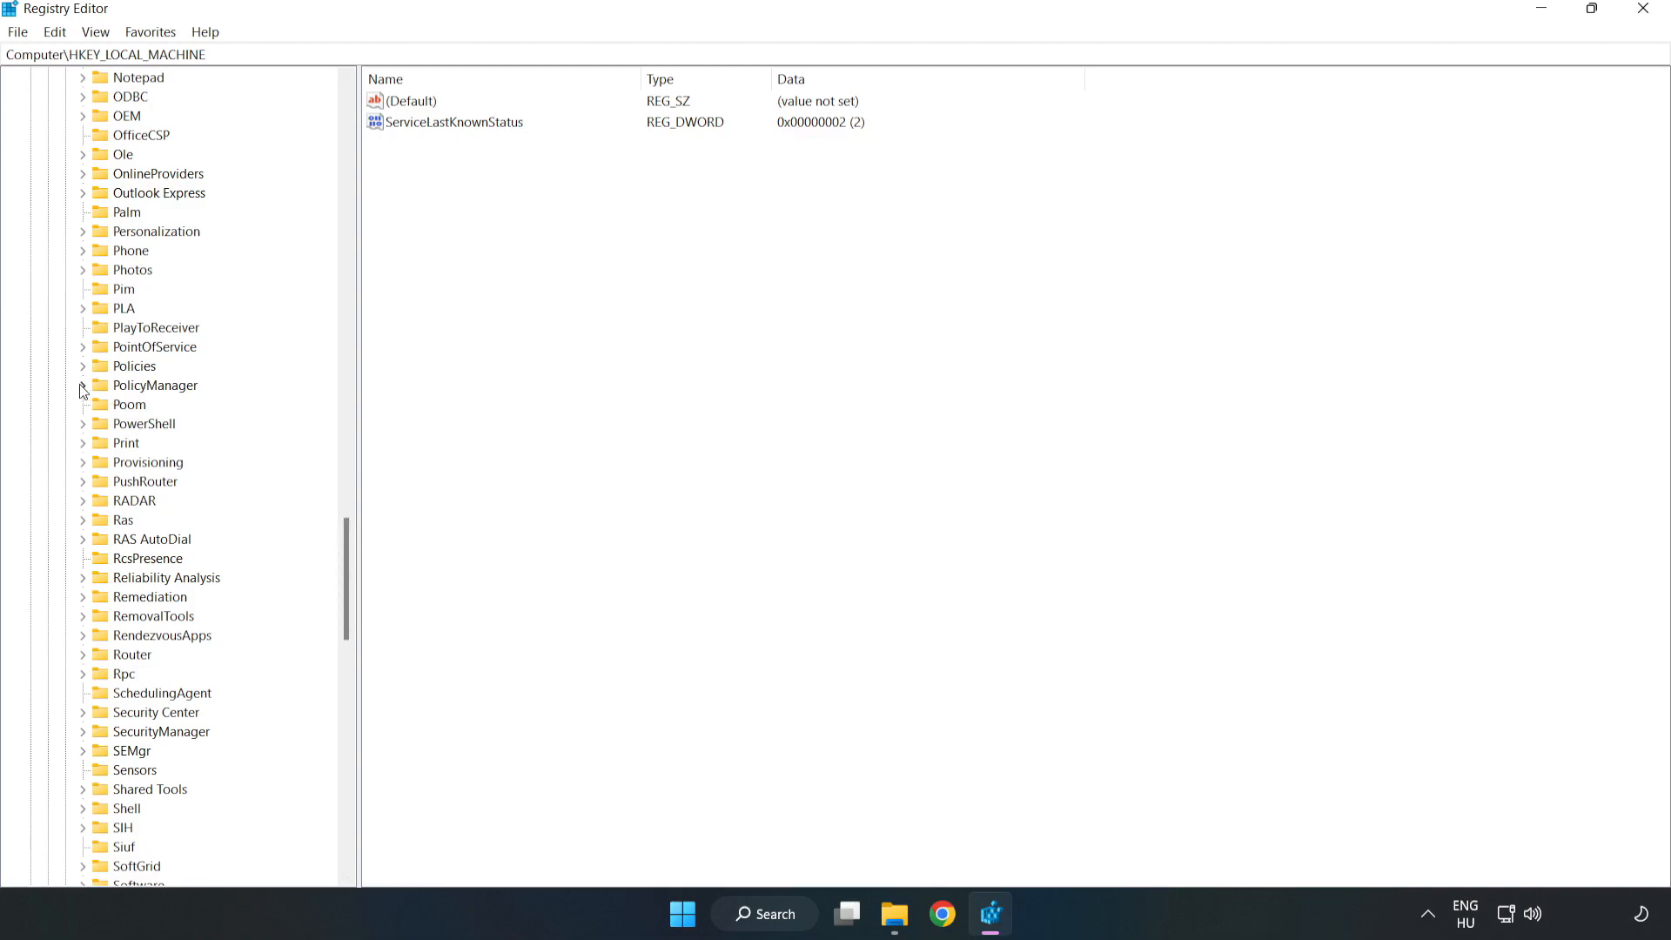
{"action": "left_click", "coordinate": [82, 385]}
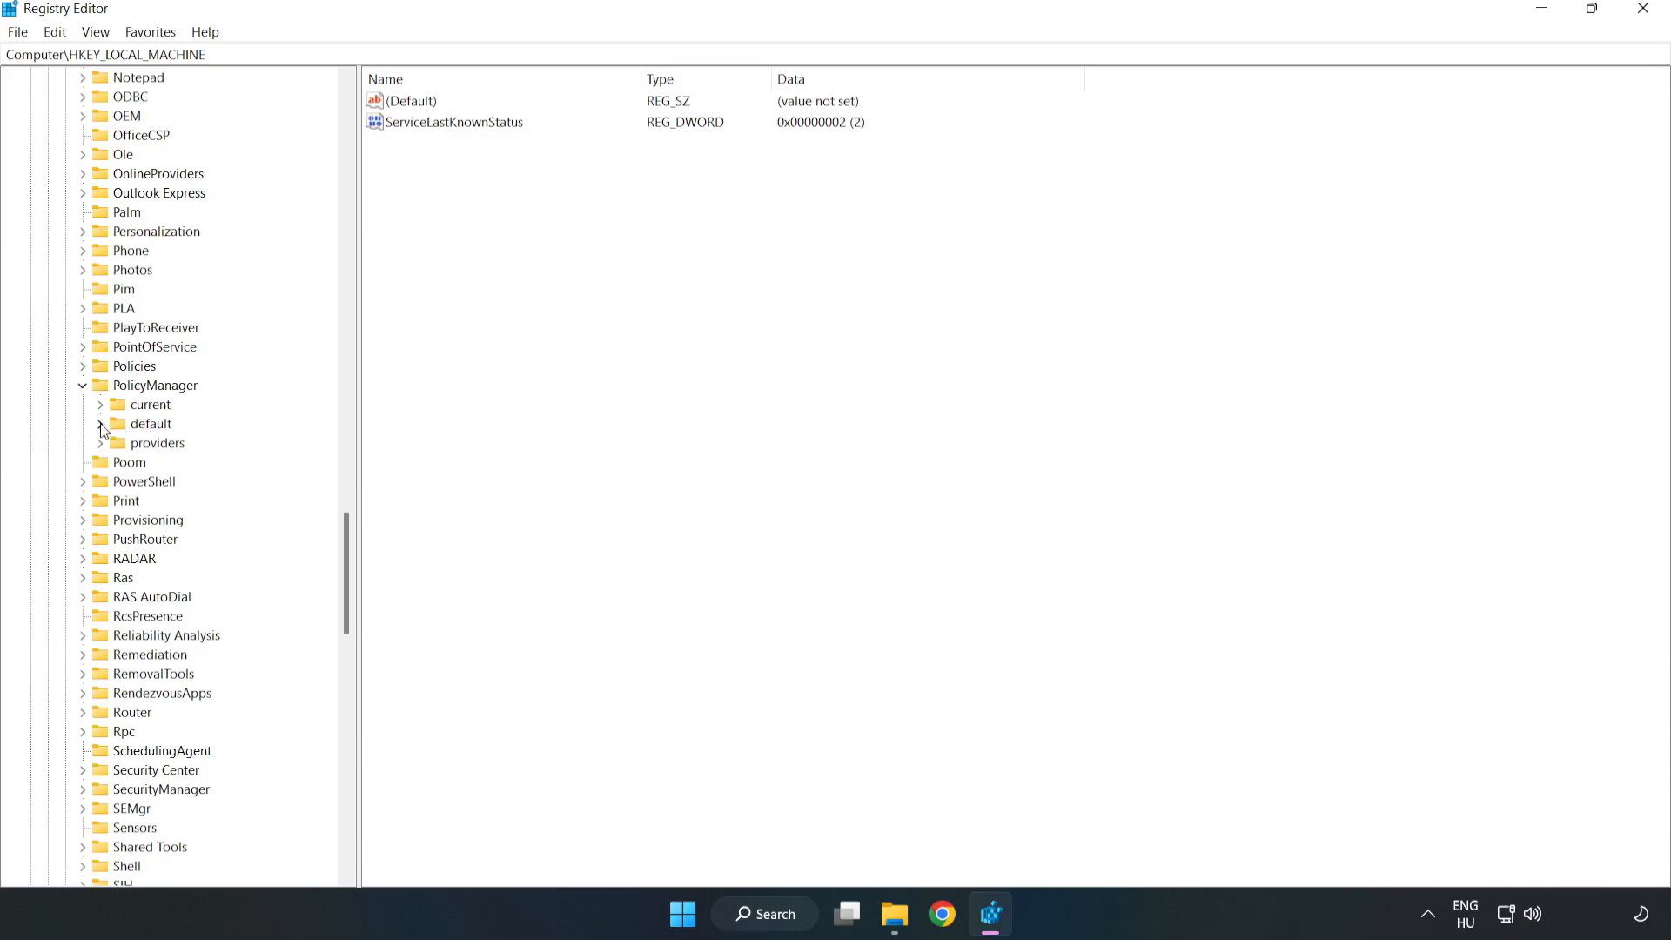
{"action": "left_click", "coordinate": [100, 423]}
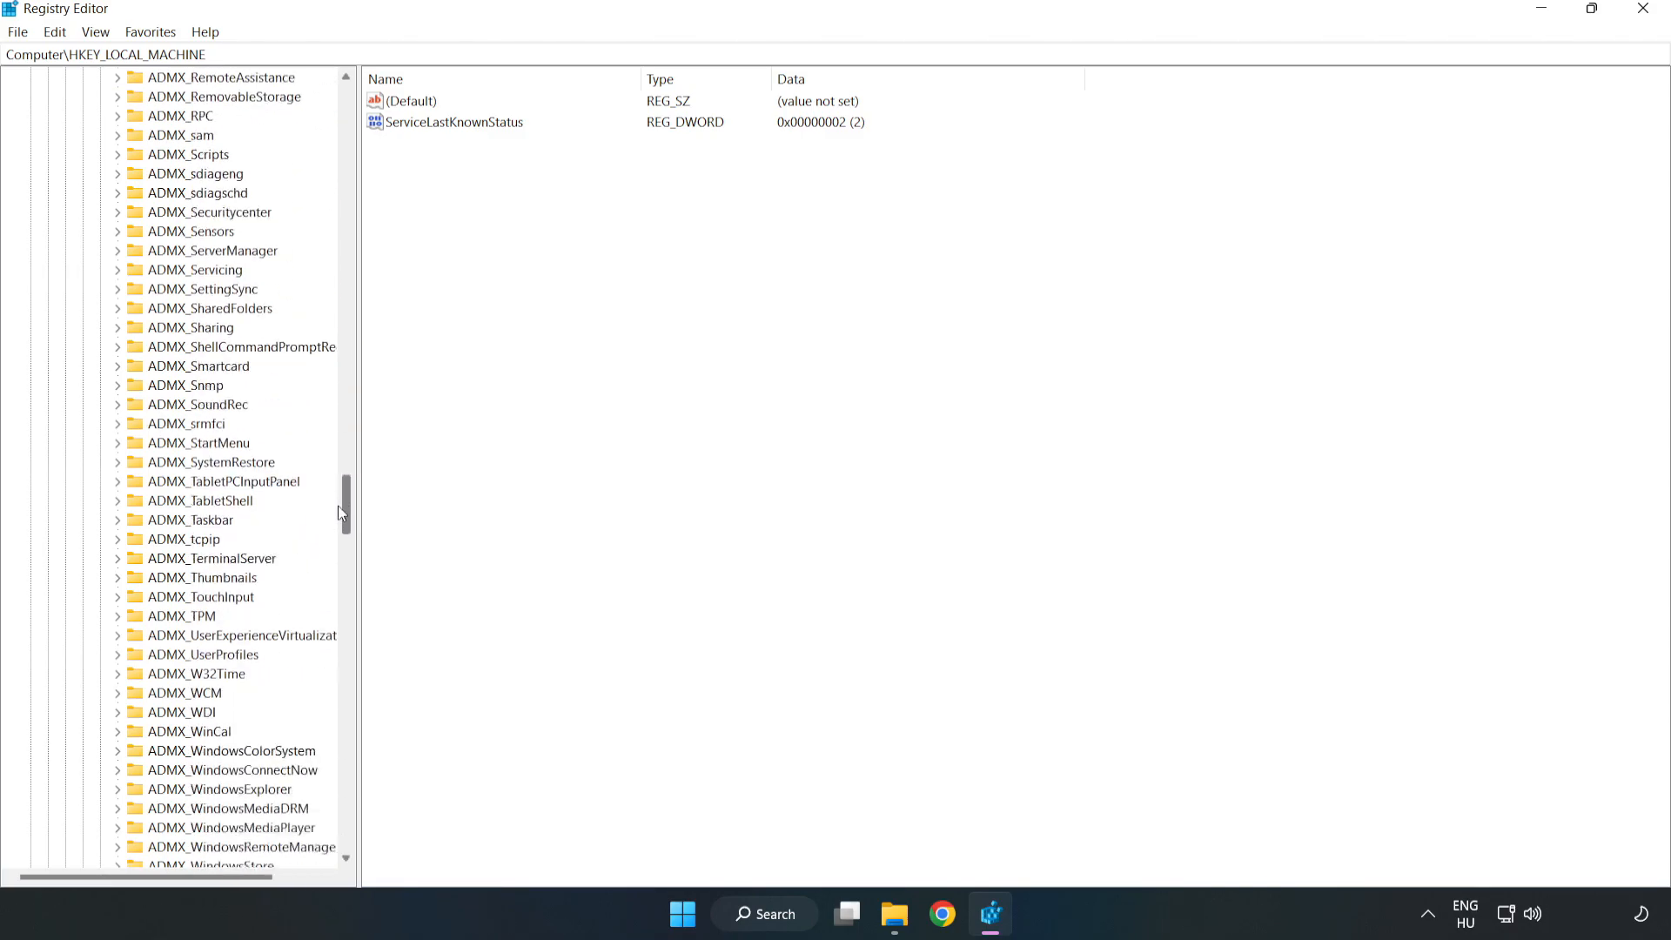
{"action": "scroll", "scroll_direction": "down", "scroll_amount": 3}
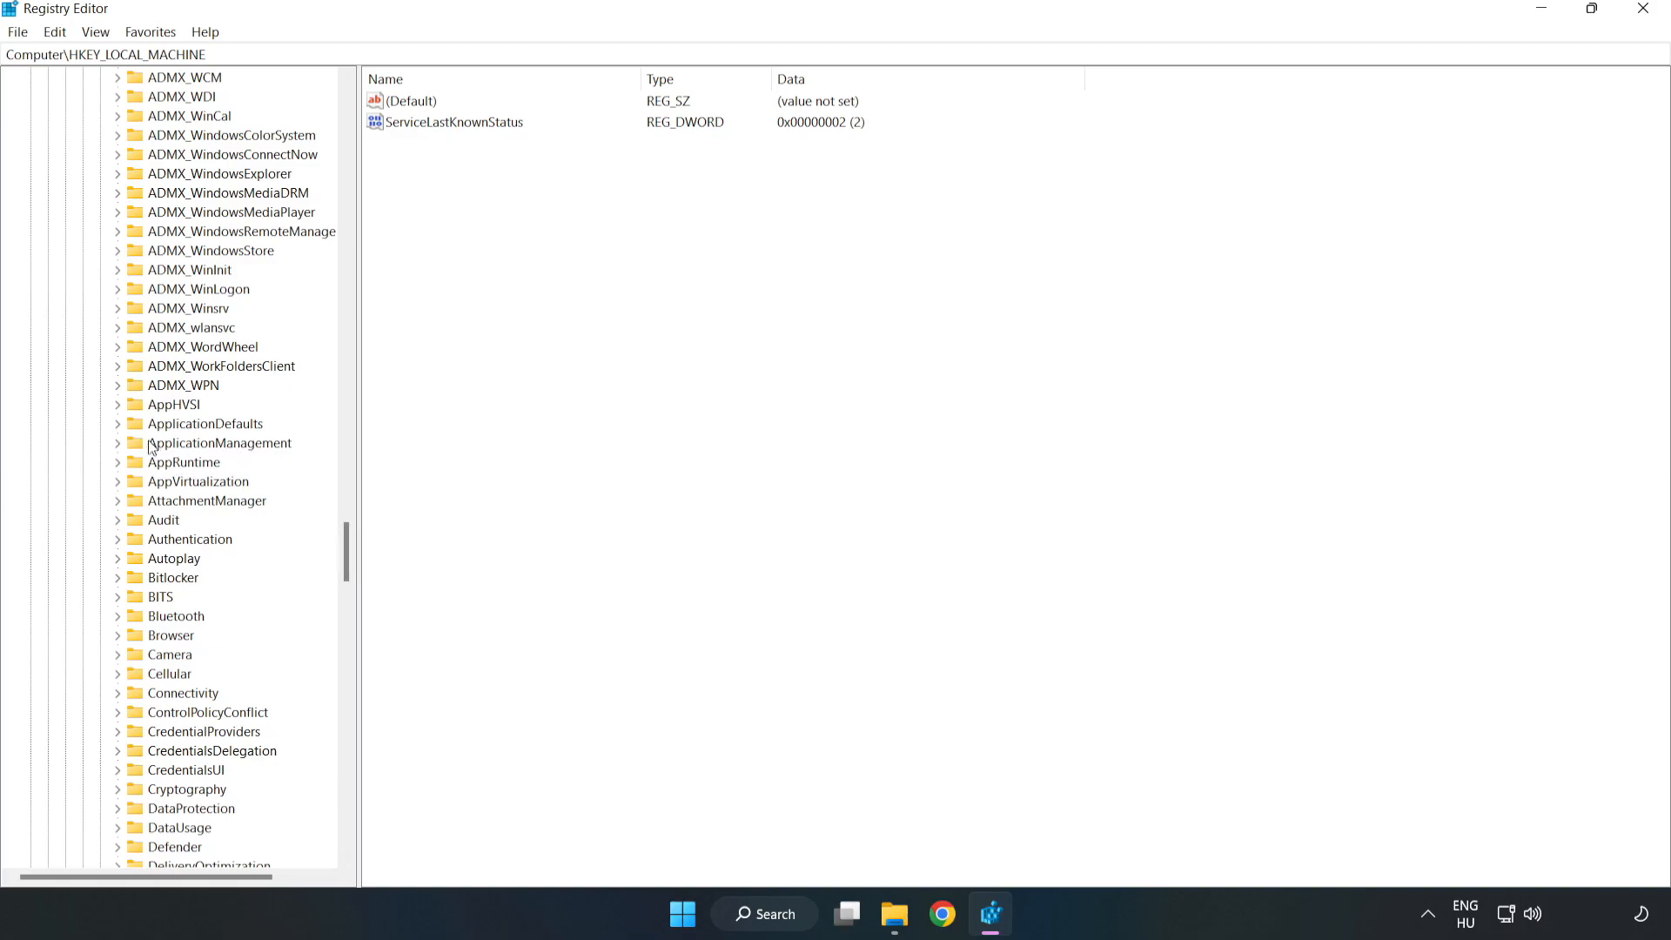
{"action": "left_click", "coordinate": [117, 443]}
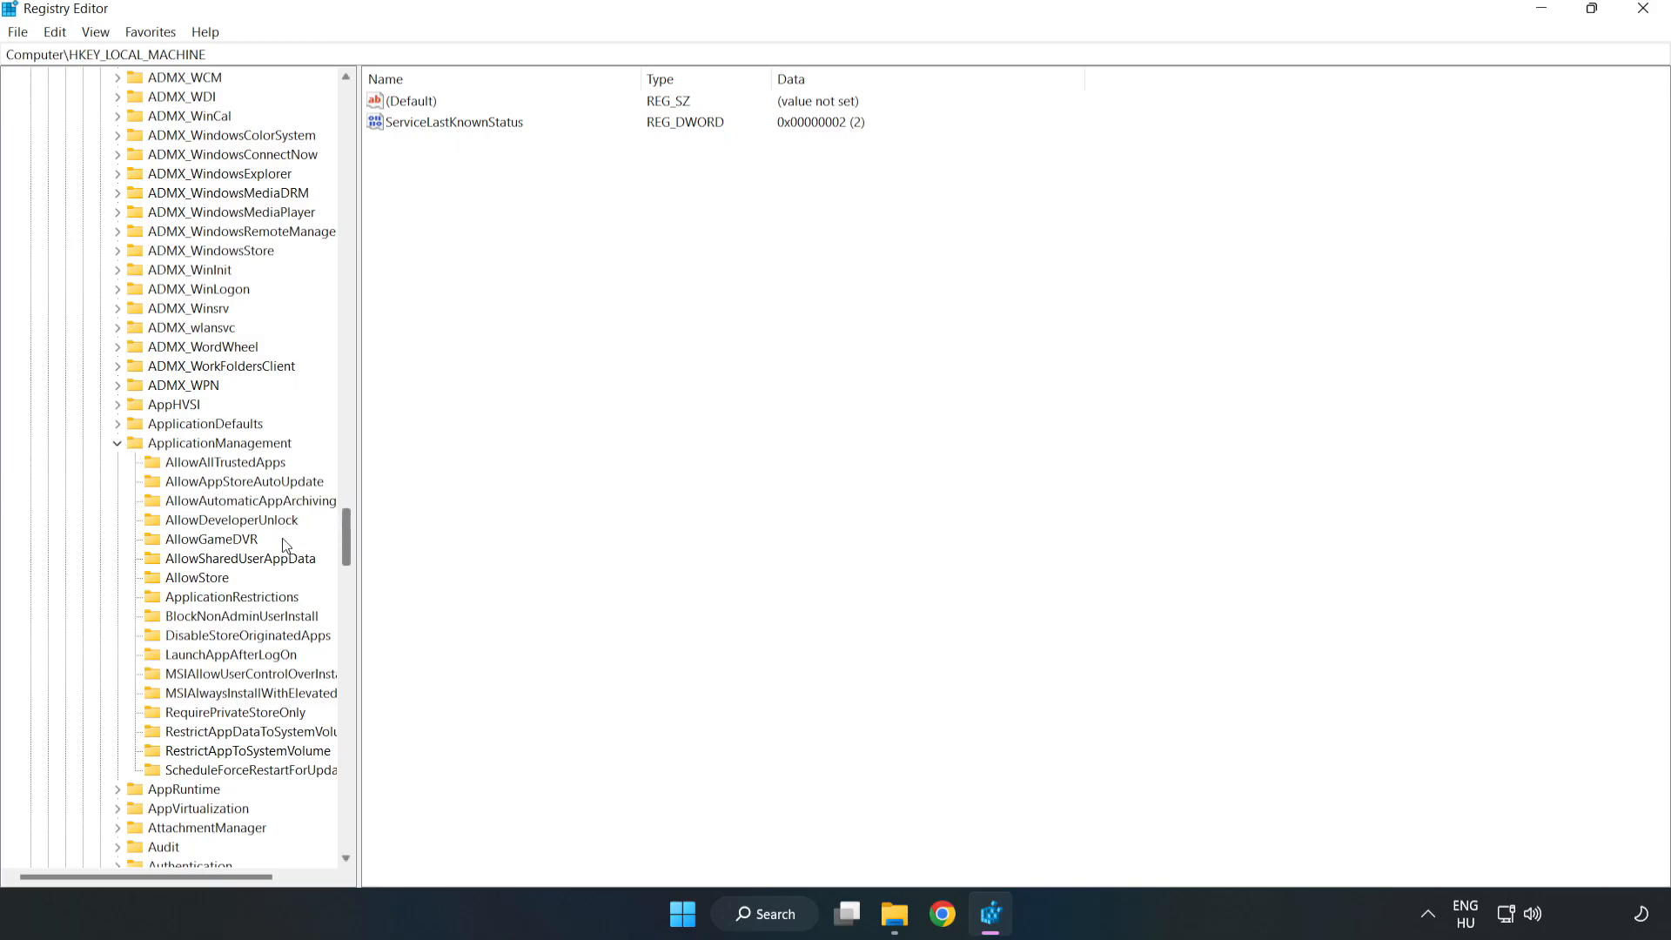
{"action": "mouse_move", "coordinate": [169, 543]}
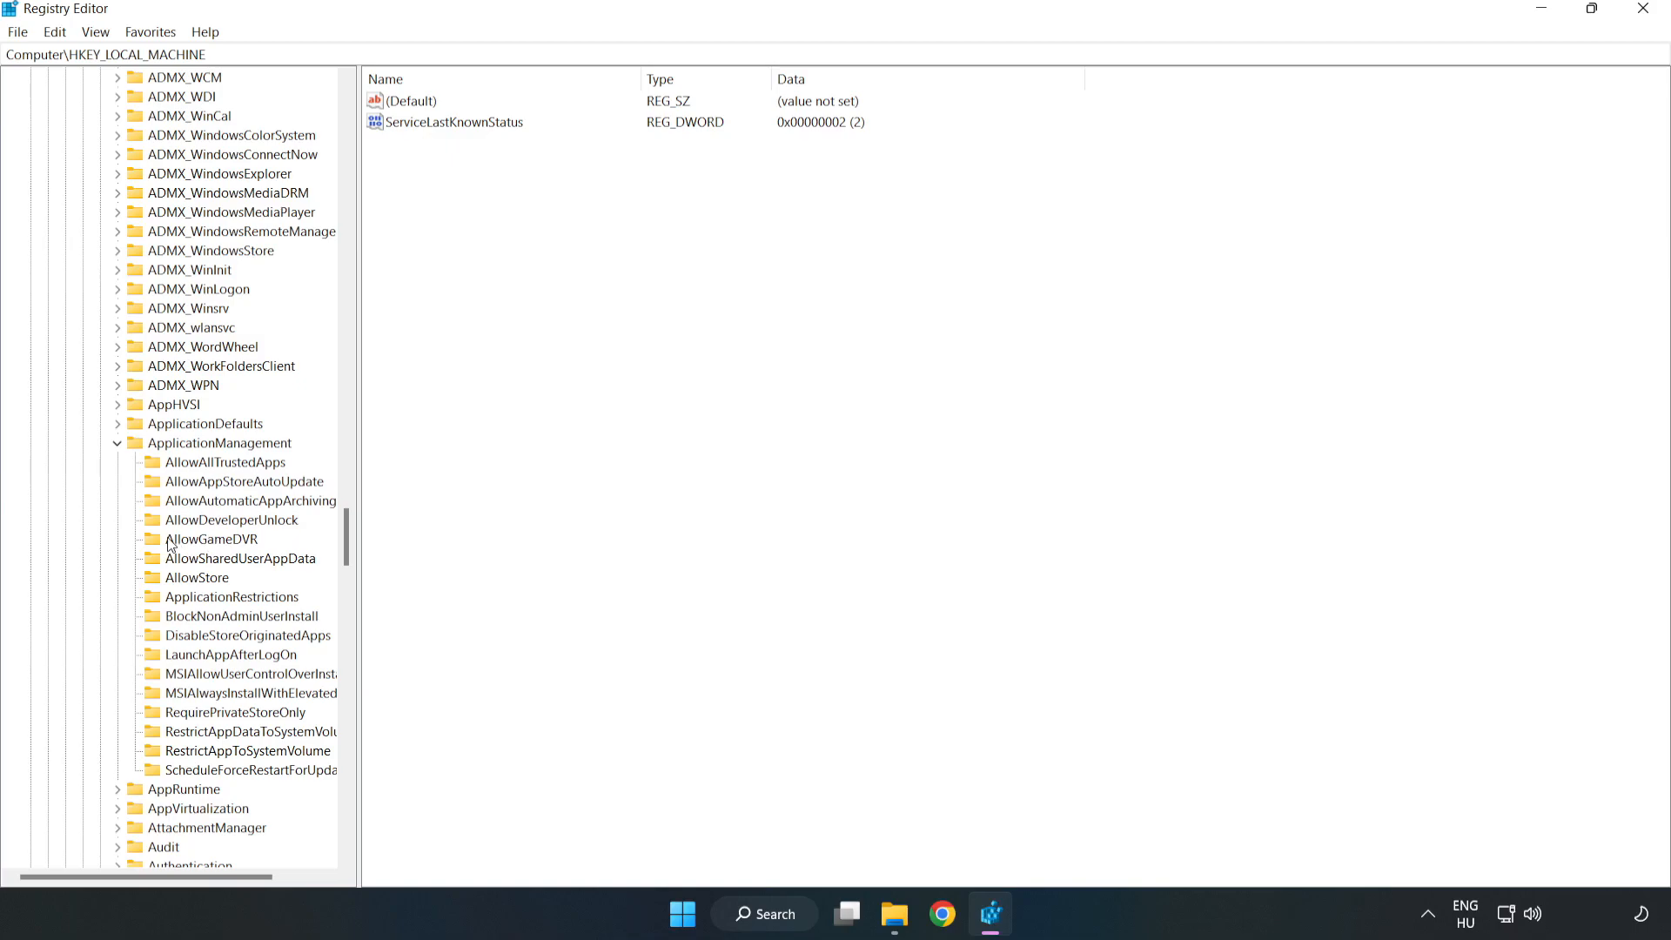
{"action": "mouse_move", "coordinate": [195, 541]}
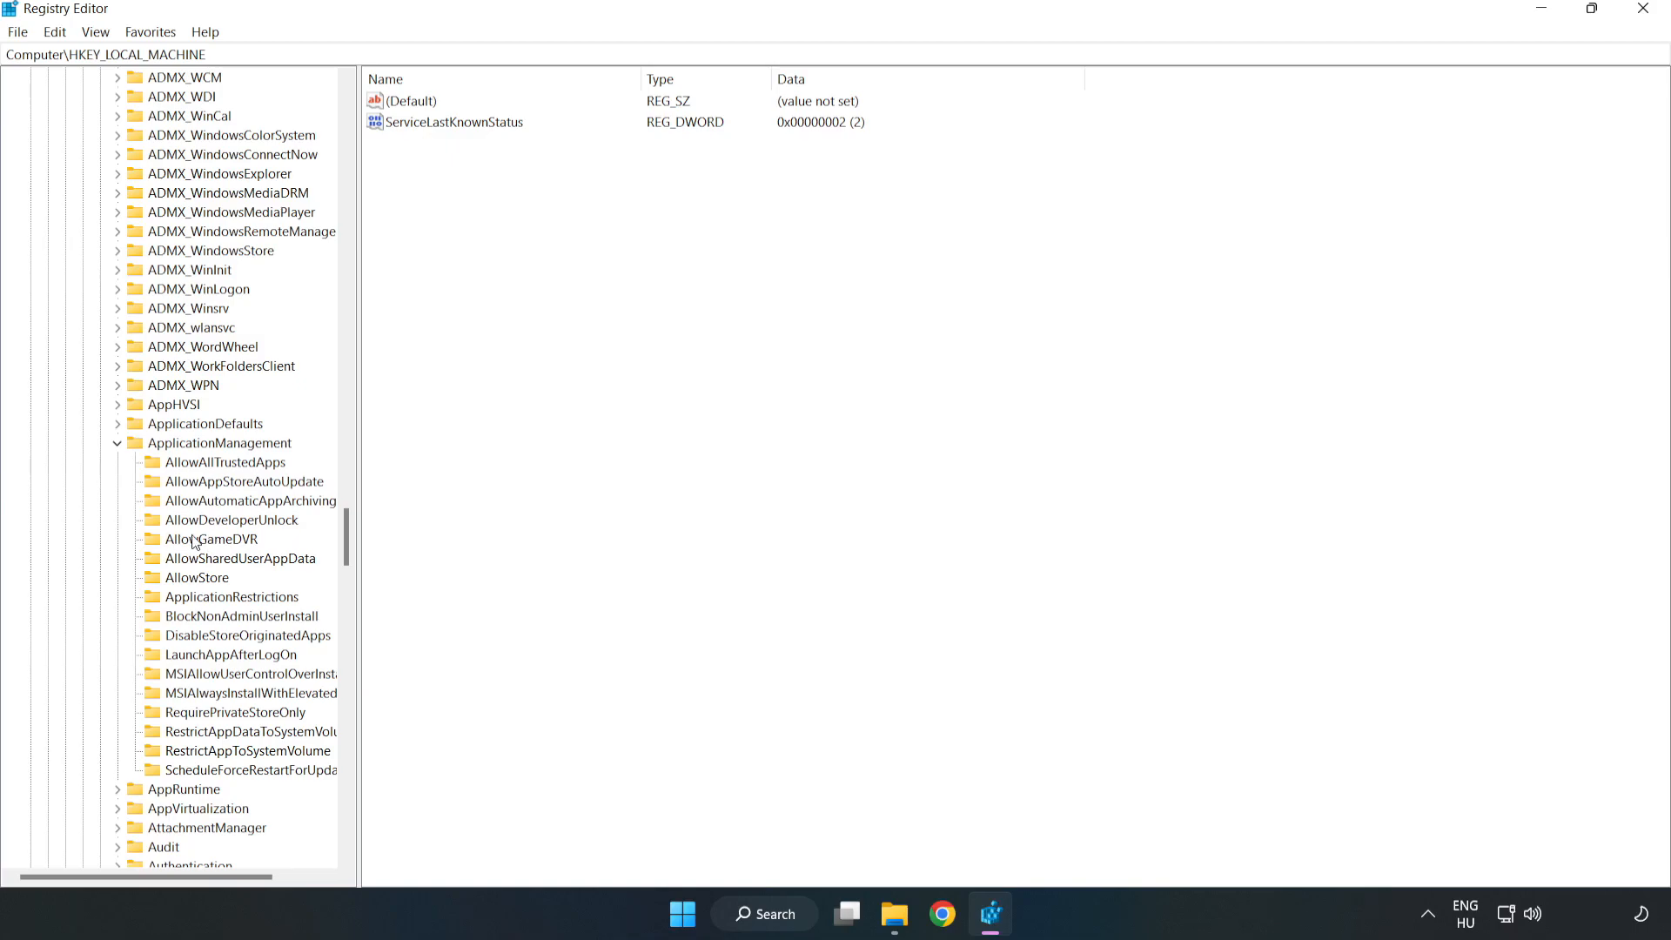
{"action": "left_click", "coordinate": [211, 538]}
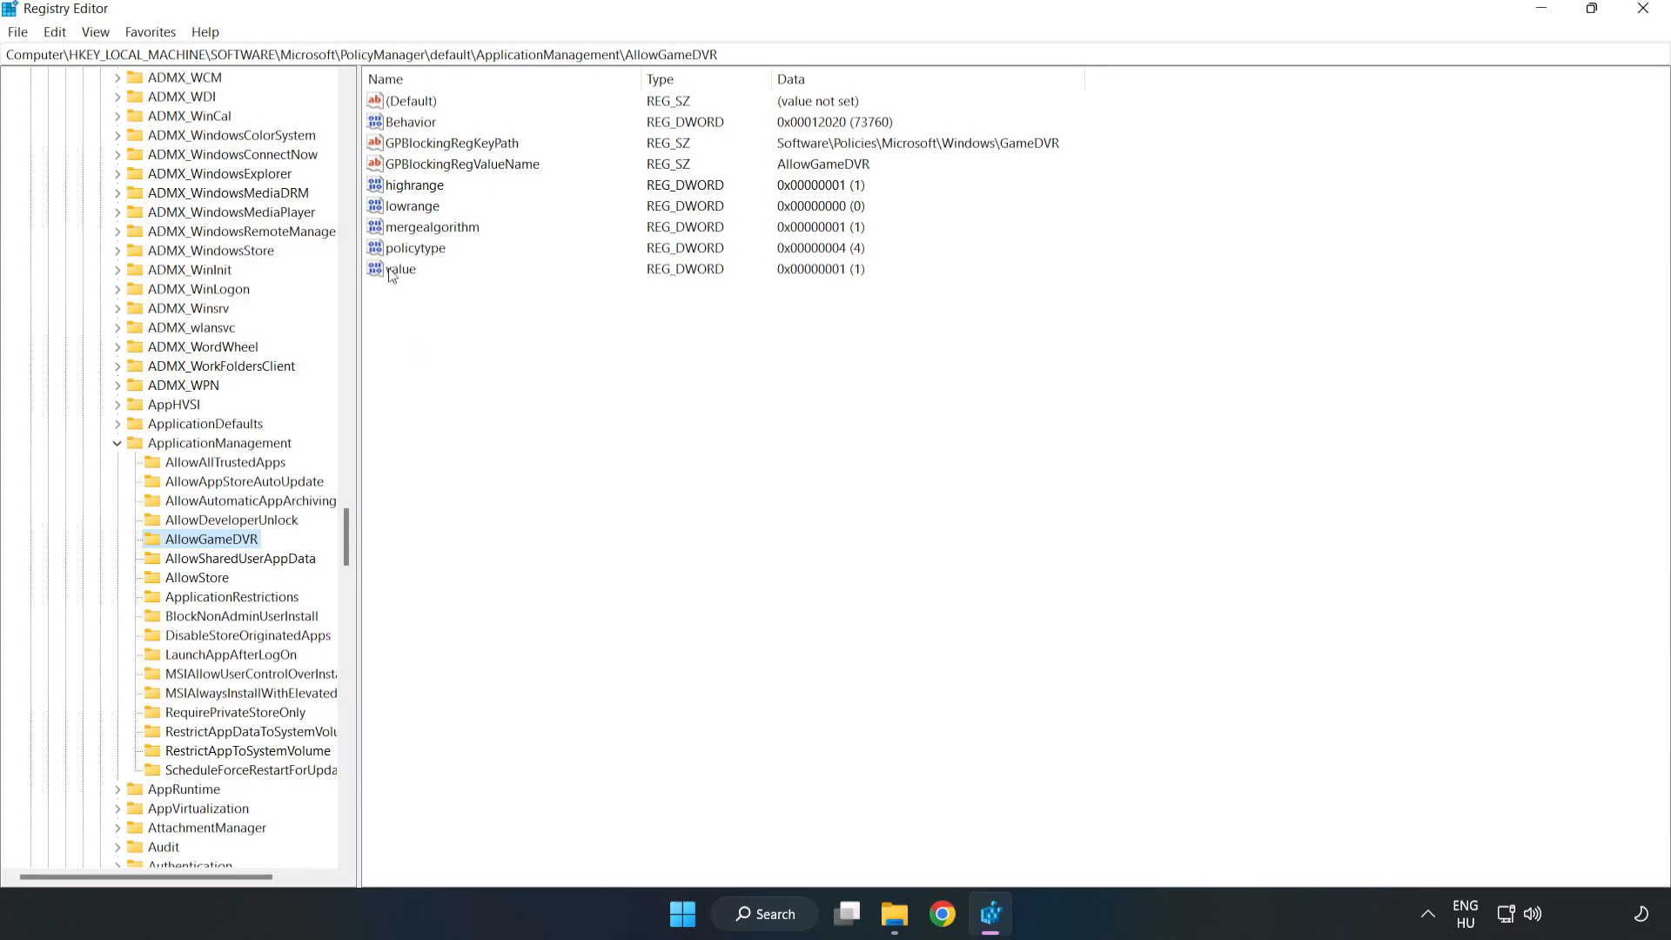
Modify AllowGameDVR's 'value' DWORD so its data reads 0
{"action": "right_click", "coordinate": [397, 268]}
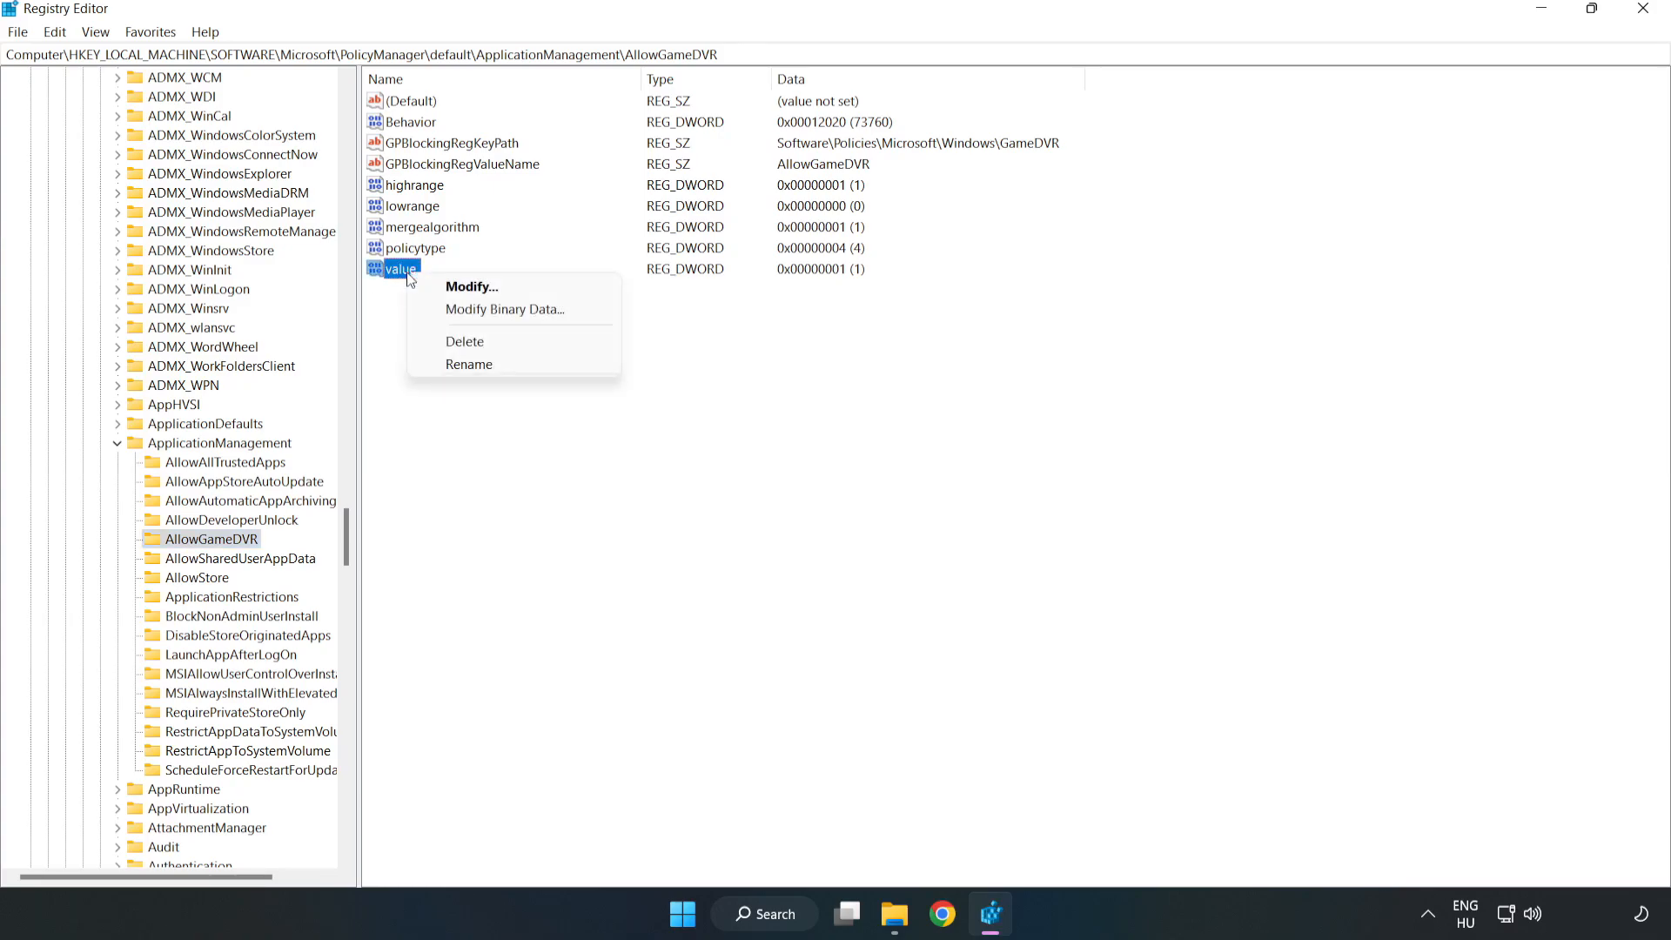
{"action": "mouse_move", "coordinate": [480, 294]}
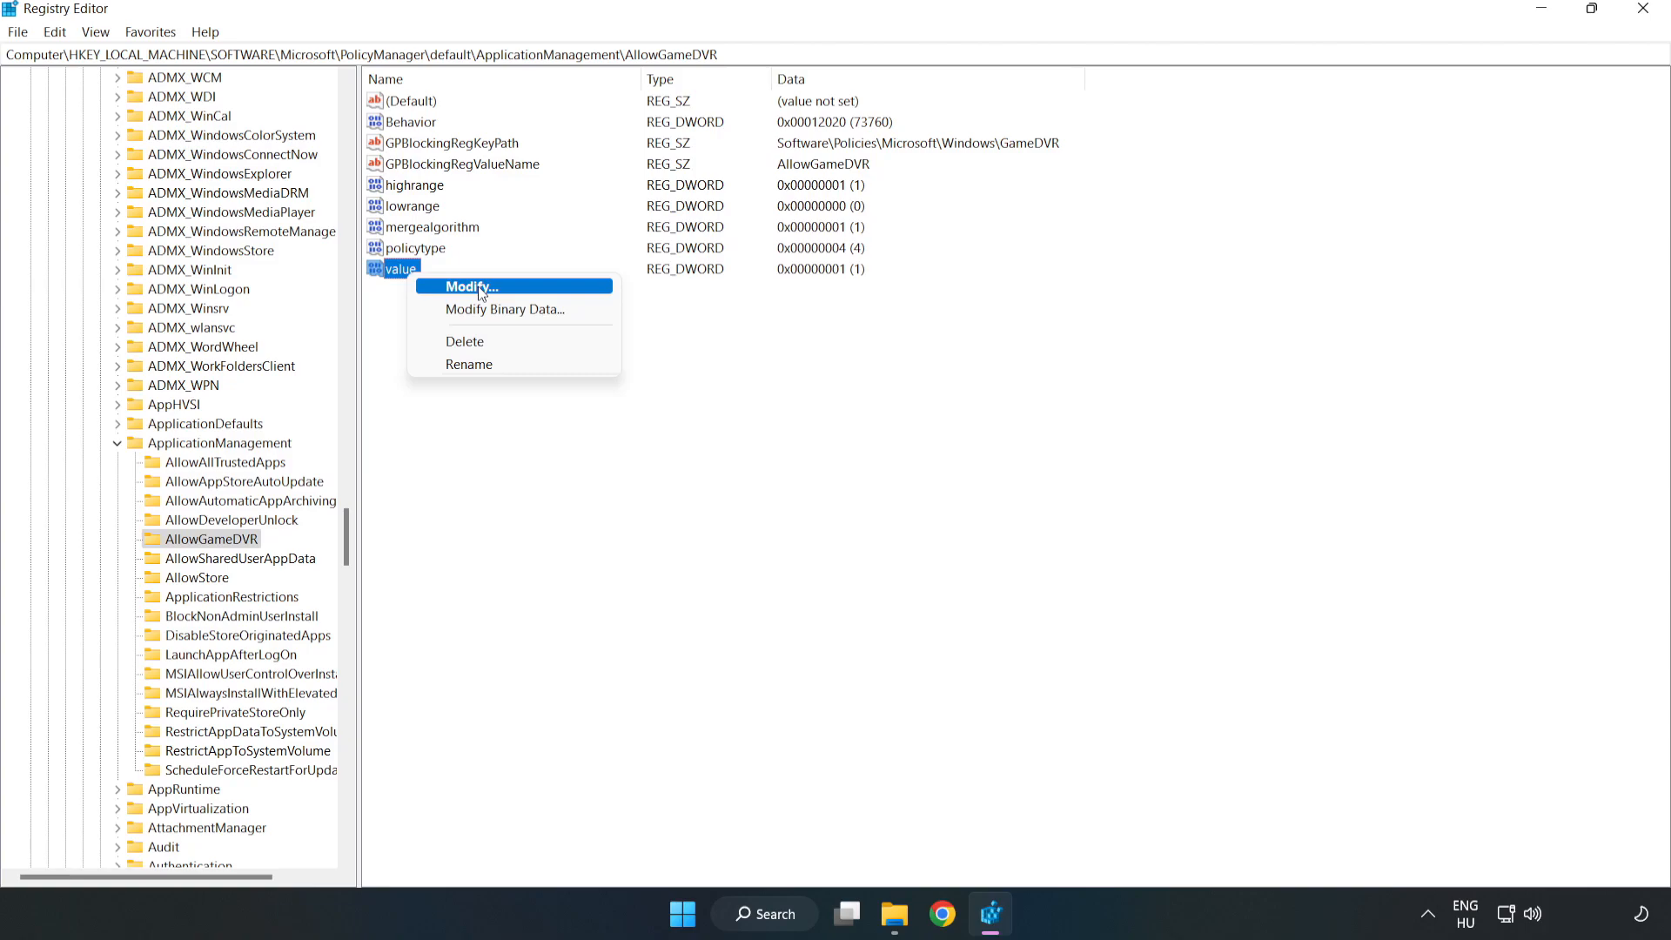
{"action": "left_click", "coordinate": [471, 286]}
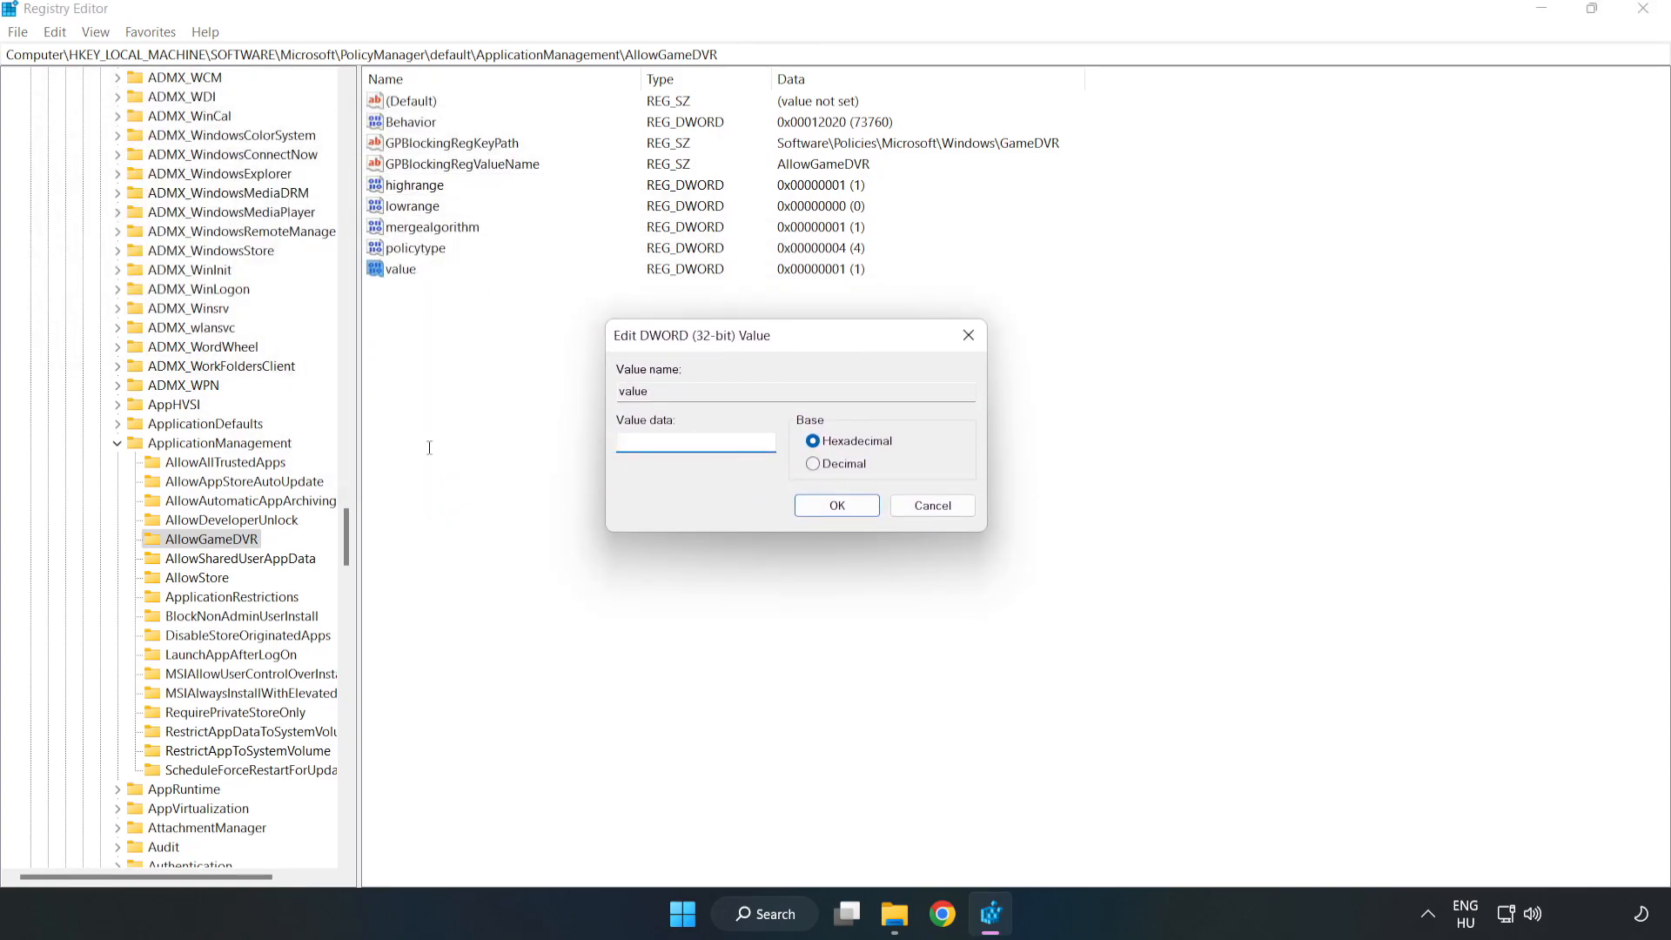
{"action": "type", "text": "0"}
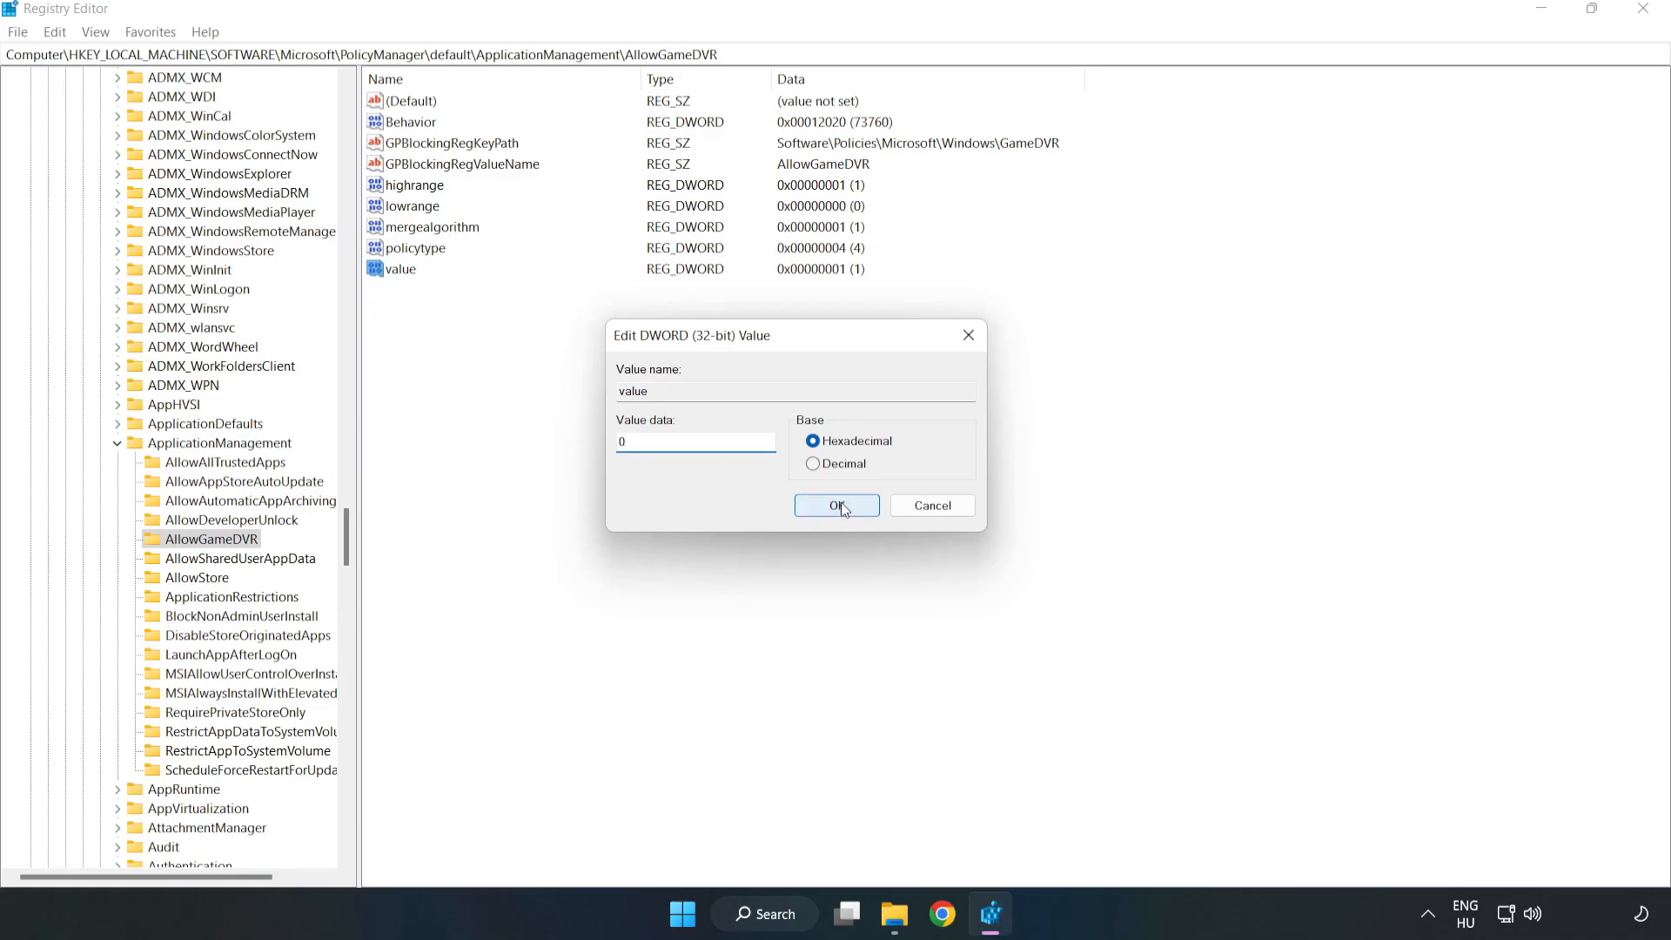
{"action": "left_click", "coordinate": [837, 504]}
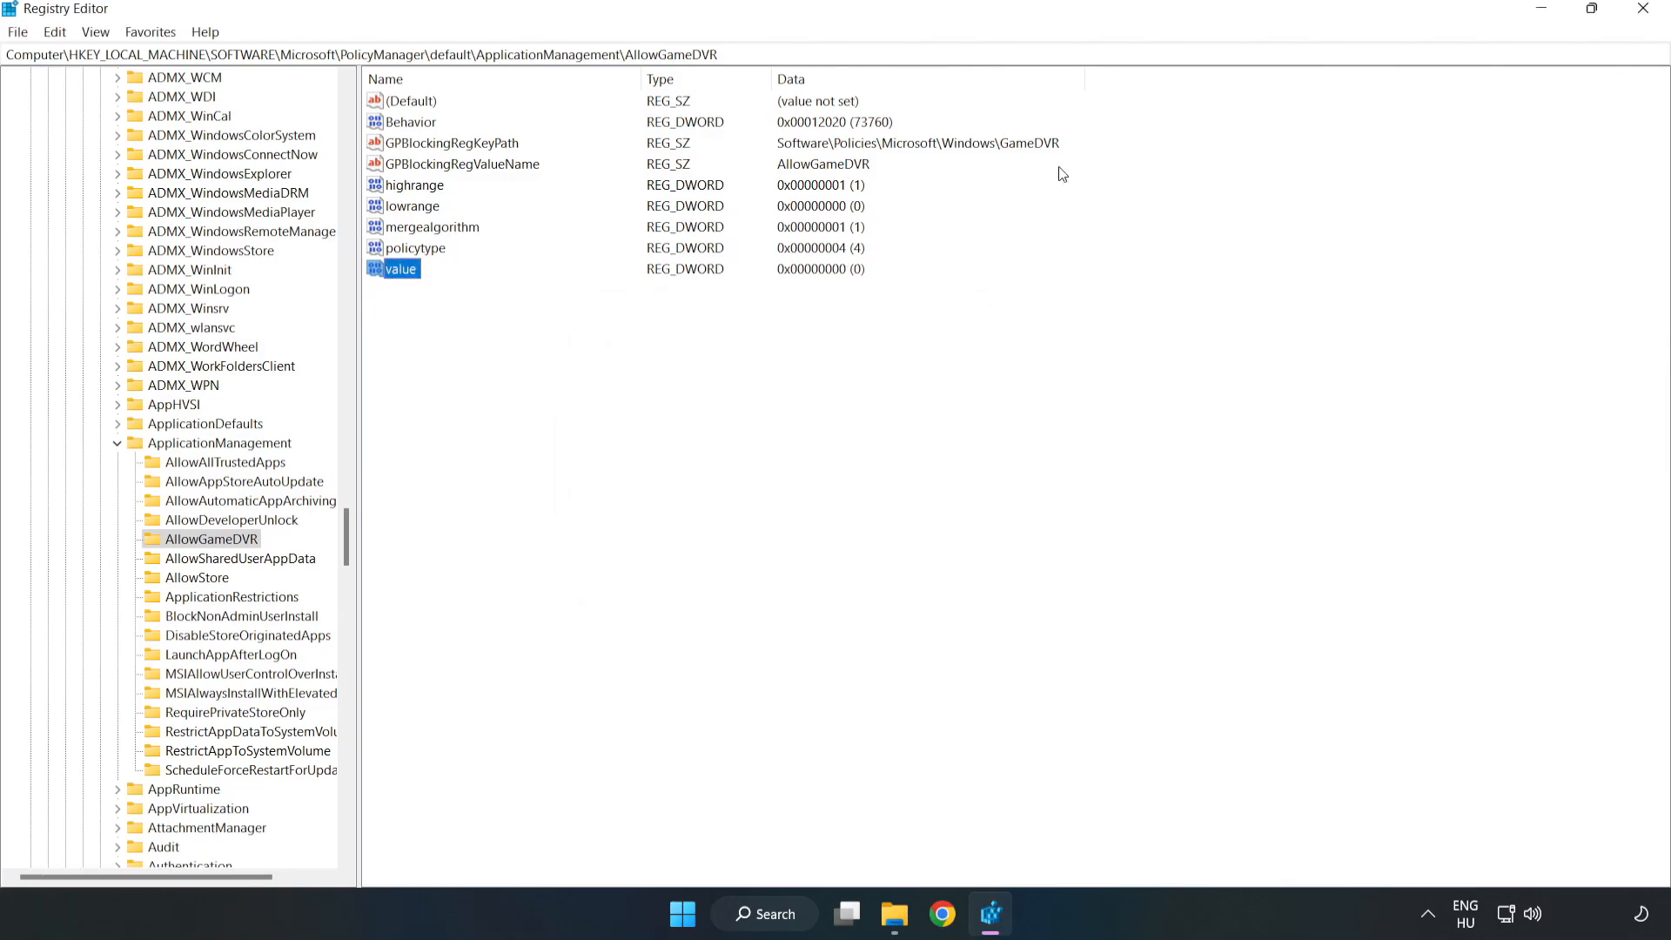
{"action": "mouse_move", "coordinate": [1641, 12]}
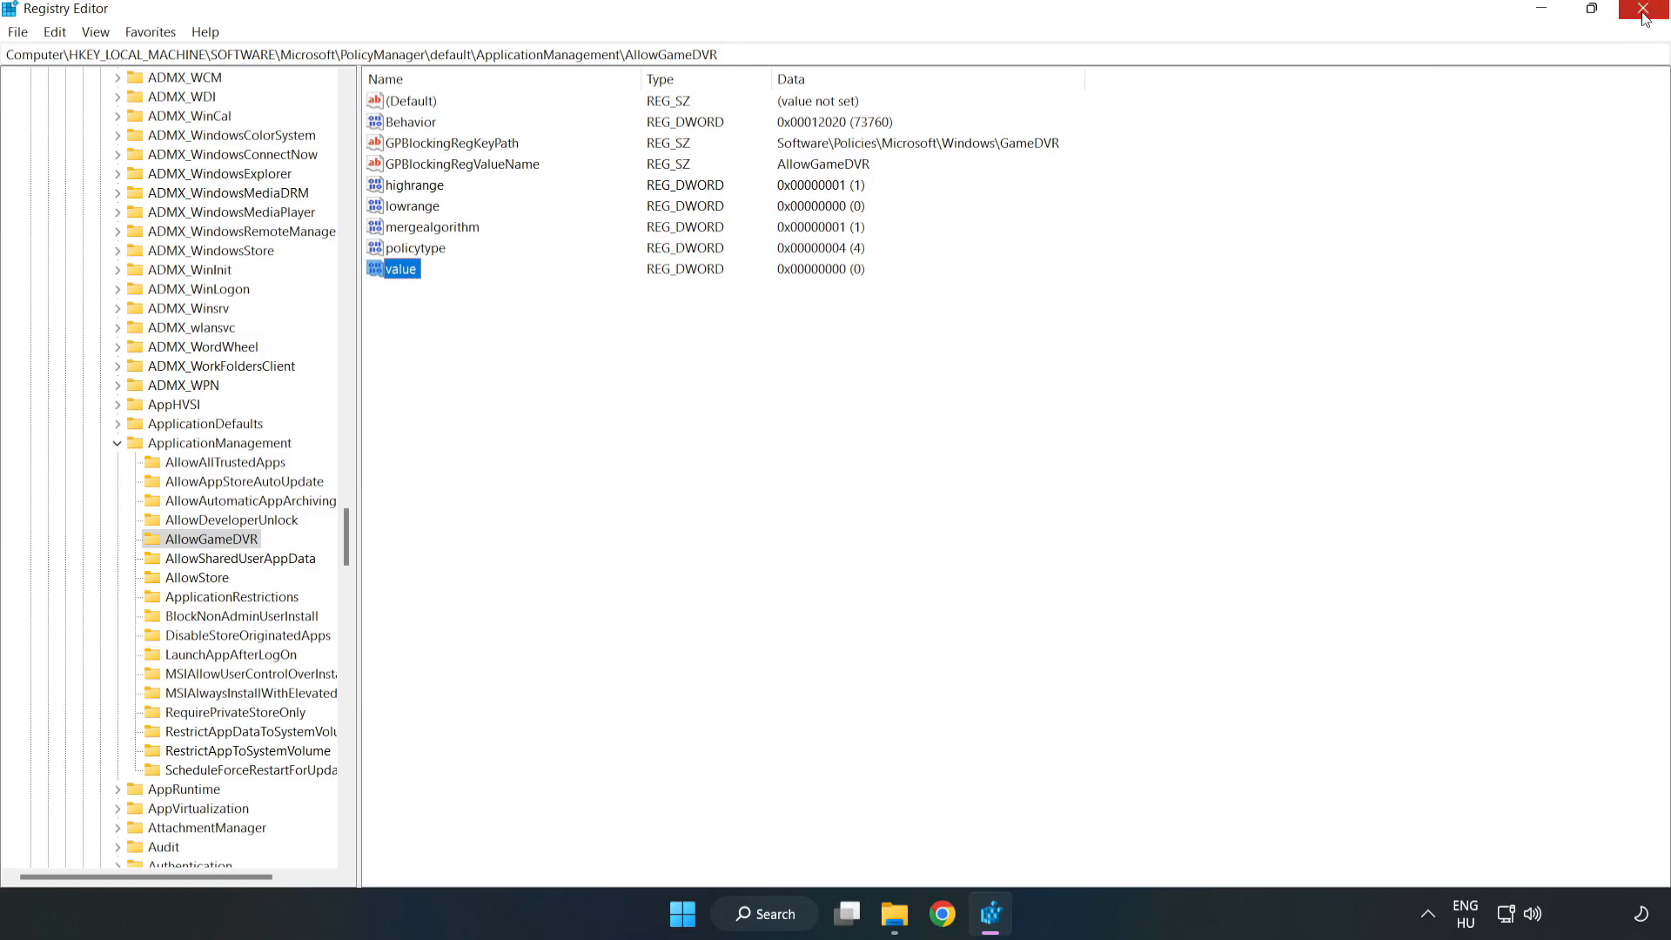
Close Registry Editor and download dxwebsetup.exe from the DirectX End-User Runtime page in Chrome
{"action": "left_click", "coordinate": [1640, 10]}
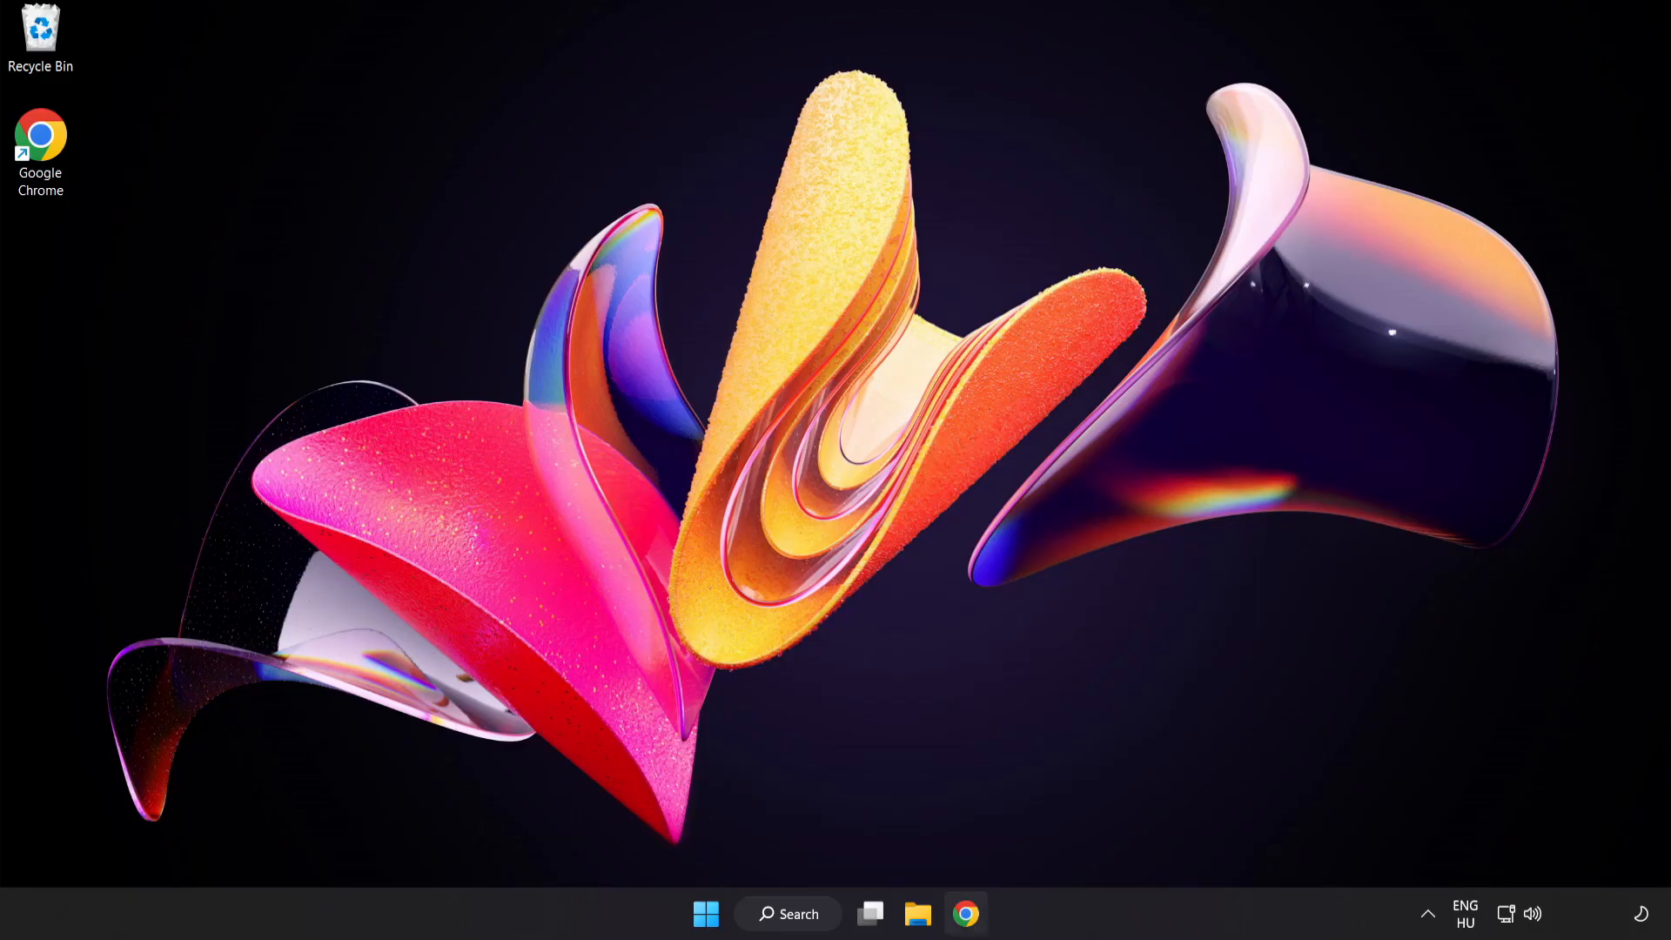
{"action": "mouse_move", "coordinate": [964, 914]}
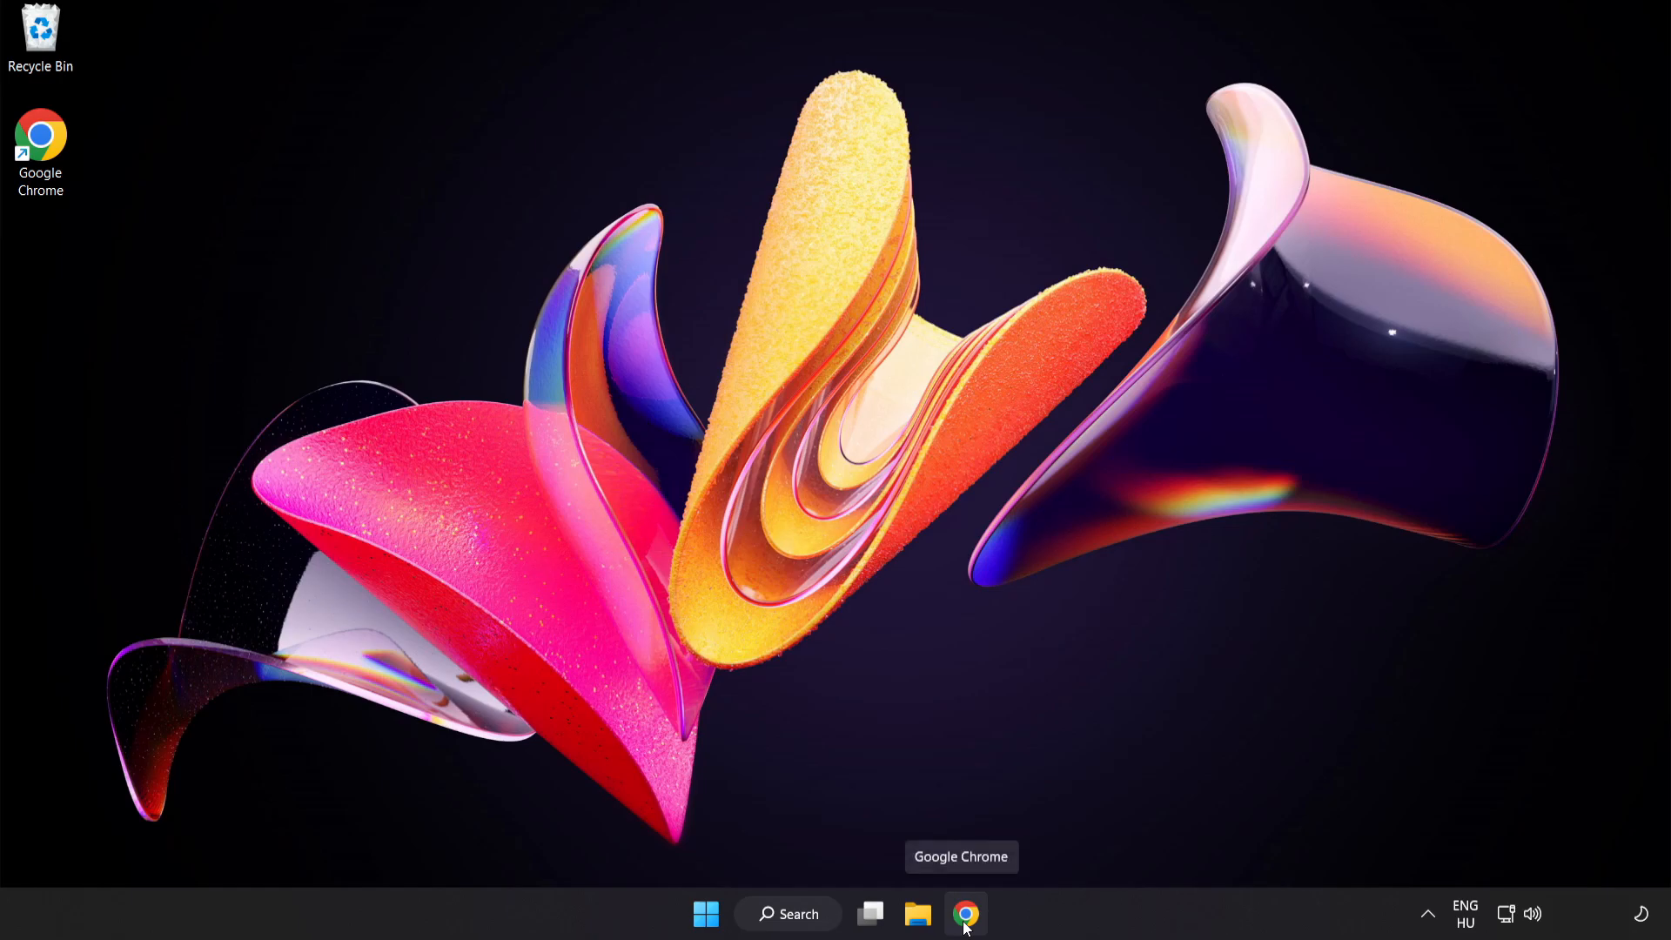
{"action": "left_click", "coordinate": [965, 914]}
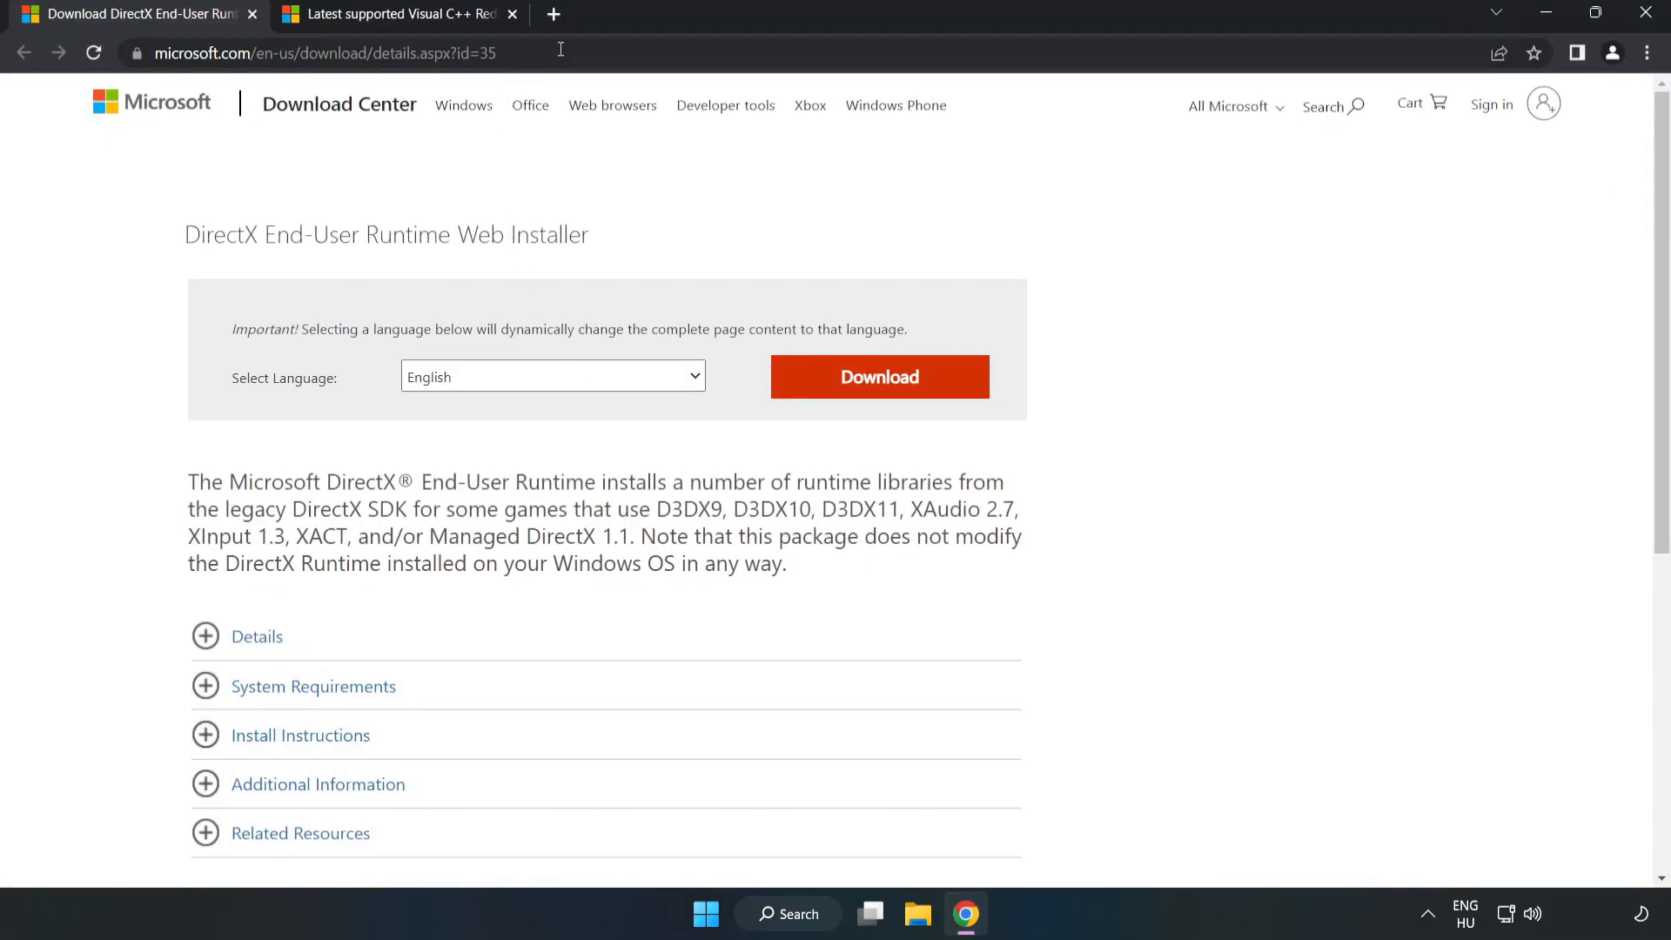
{"action": "left_click", "coordinate": [328, 52]}
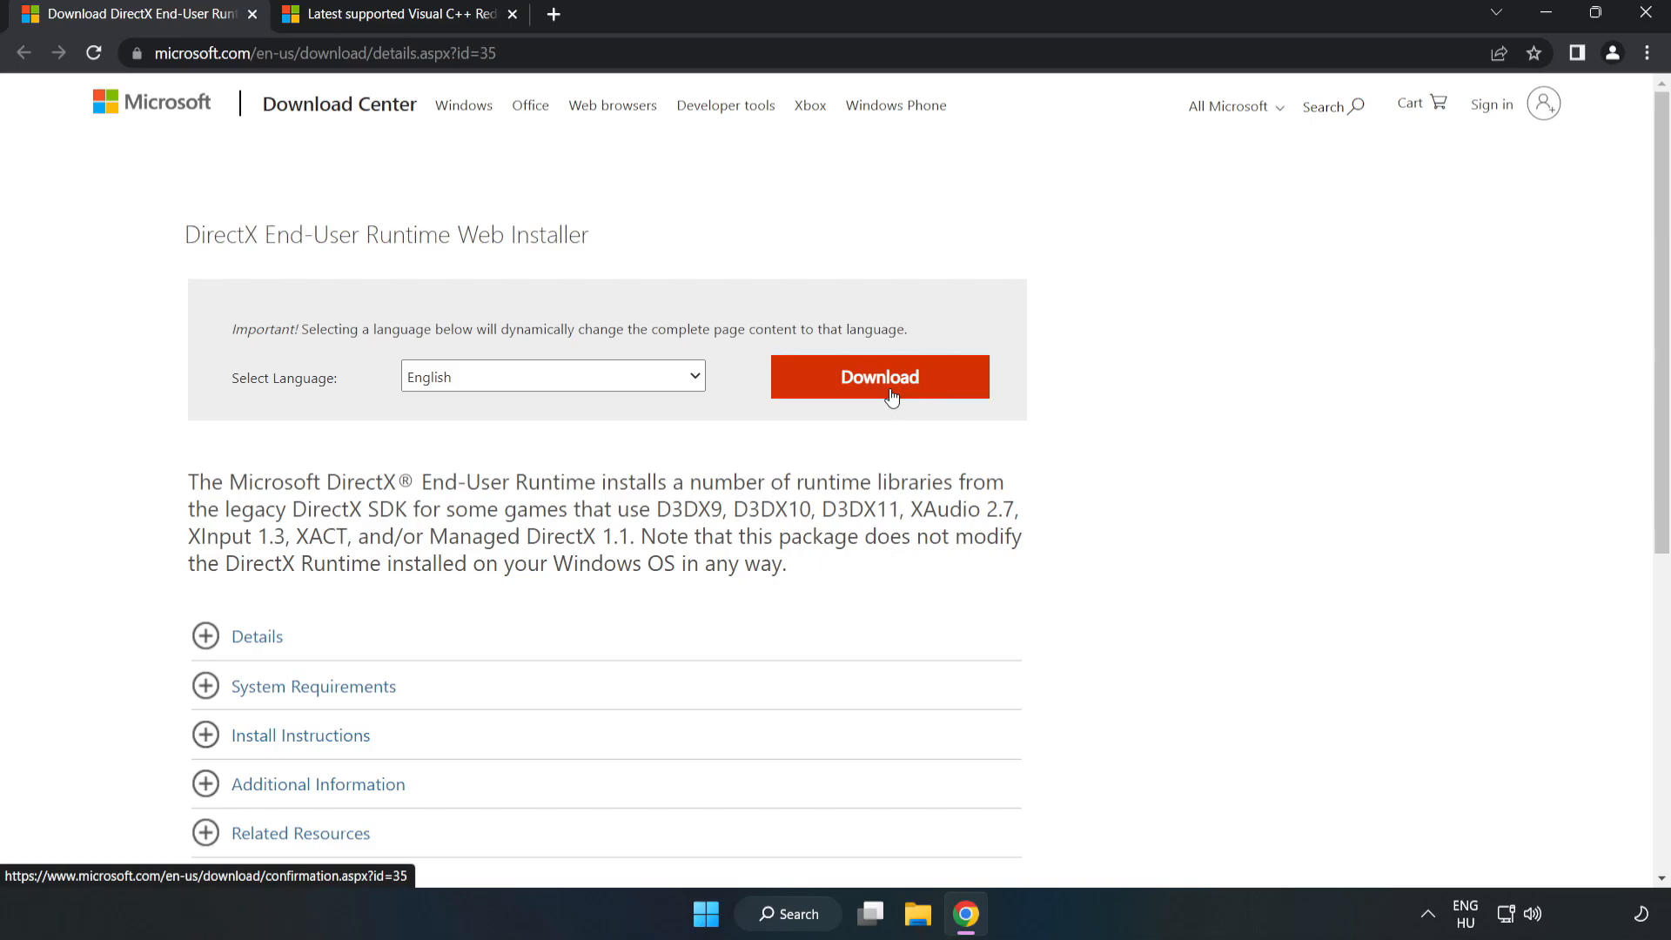
{"action": "left_click", "coordinate": [880, 377]}
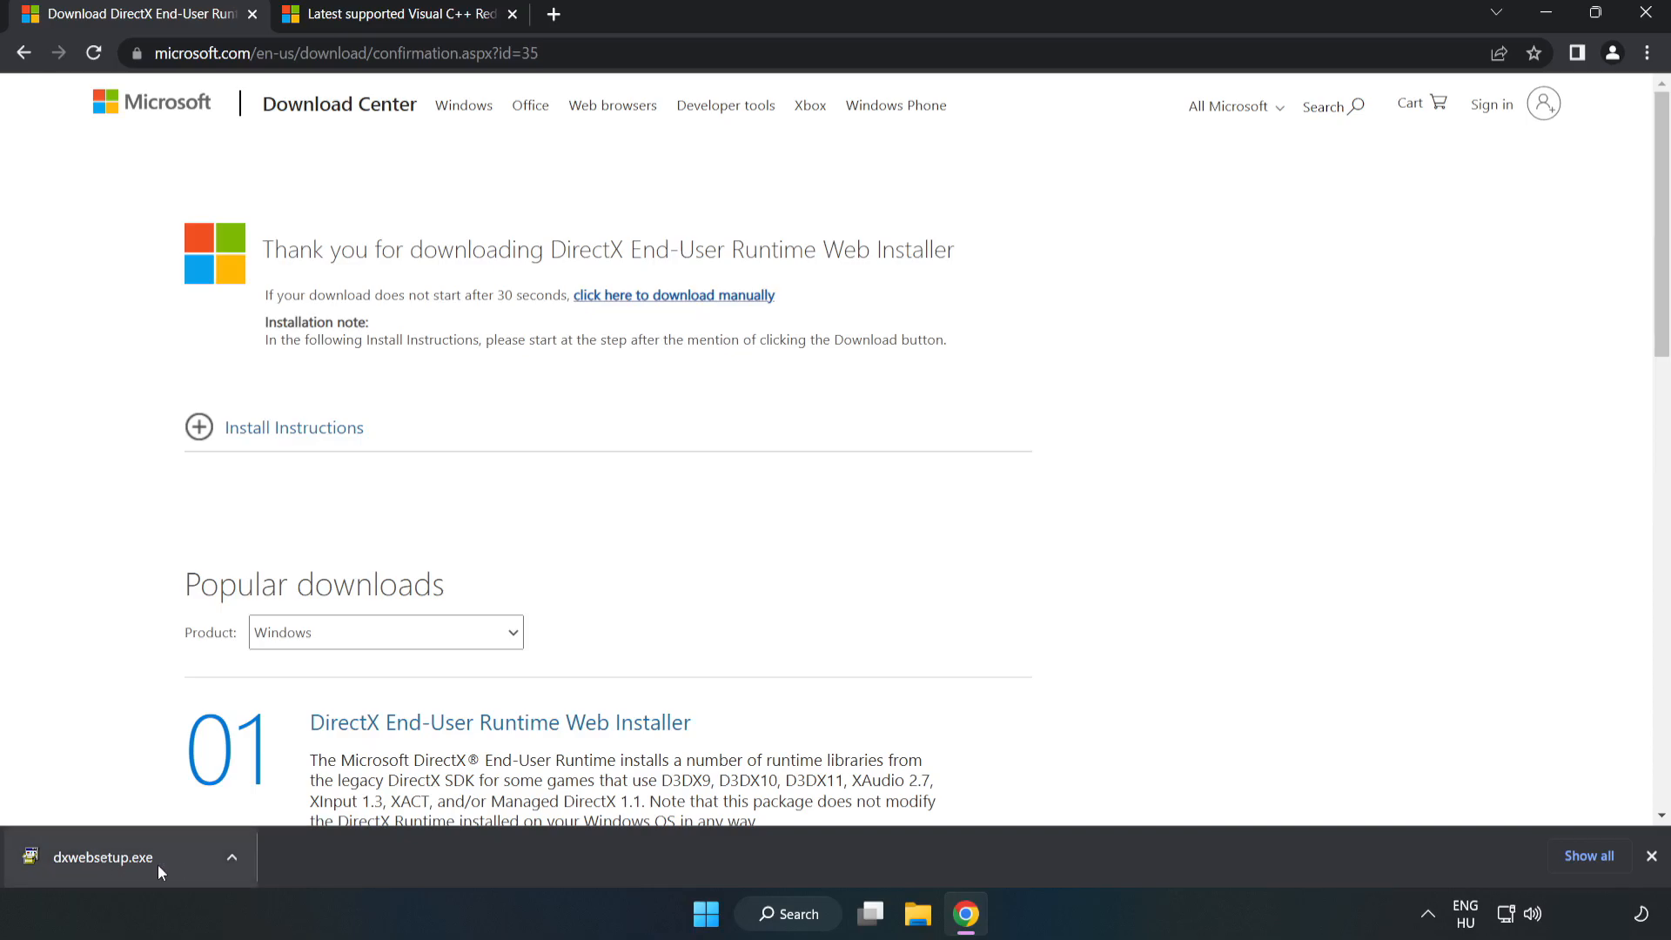
Run dxwebsetup.exe, accept the license, decline the Bing Bar, and finish DirectX setup
{"action": "left_click", "coordinate": [103, 858]}
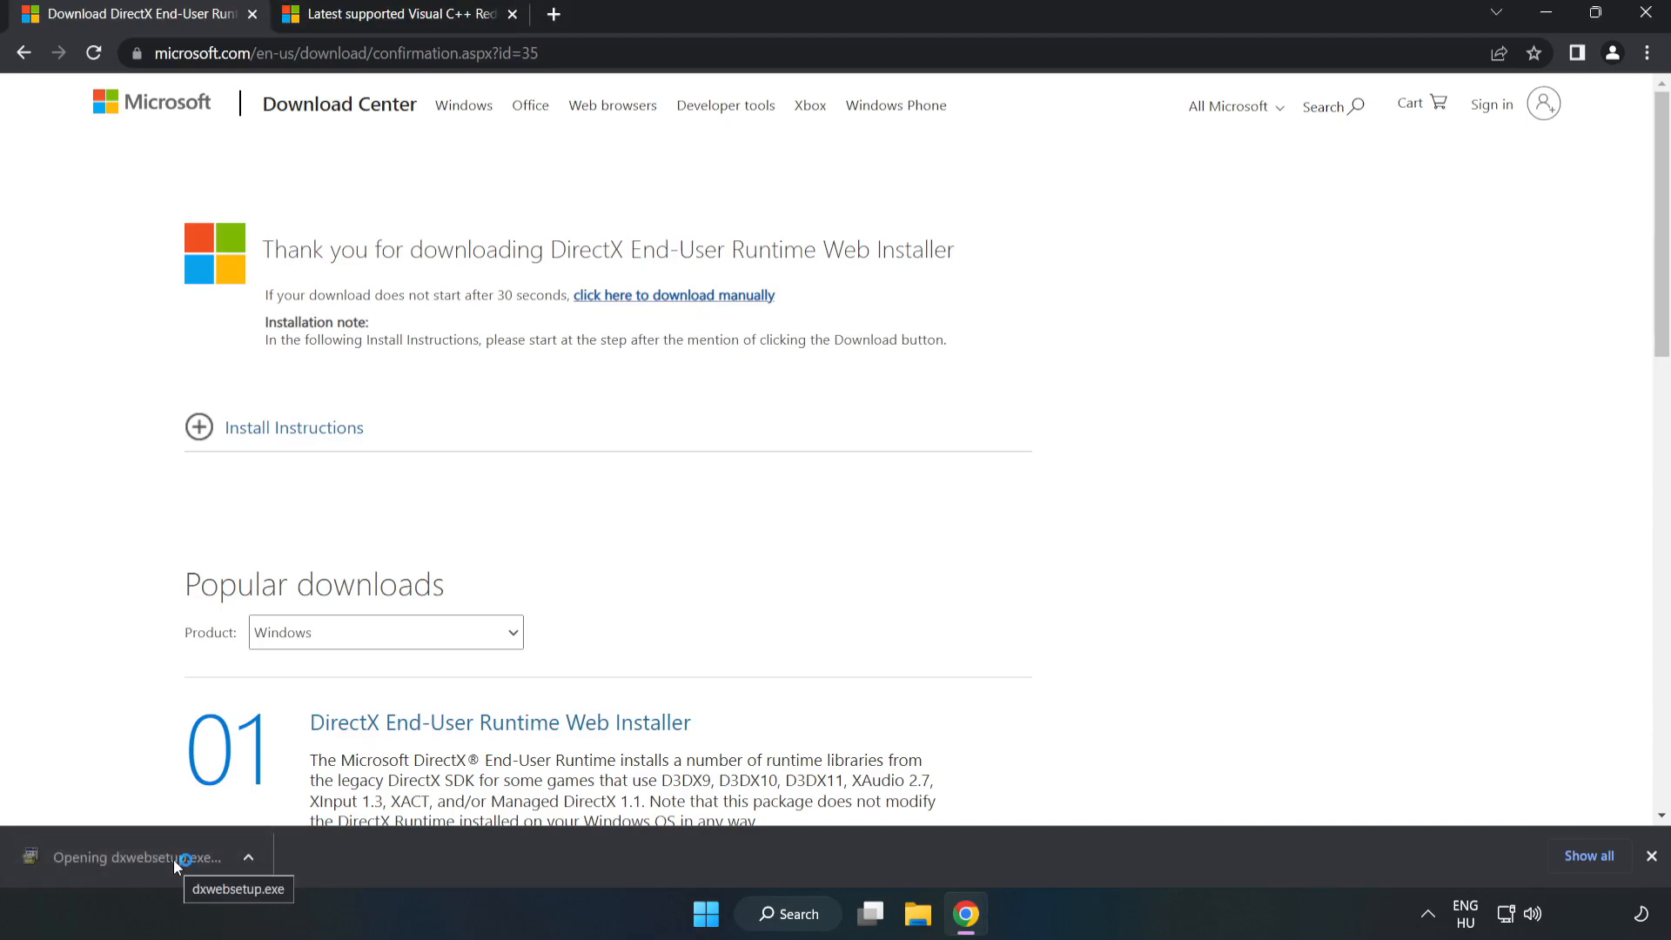
{"action": "left_click", "coordinate": [139, 857]}
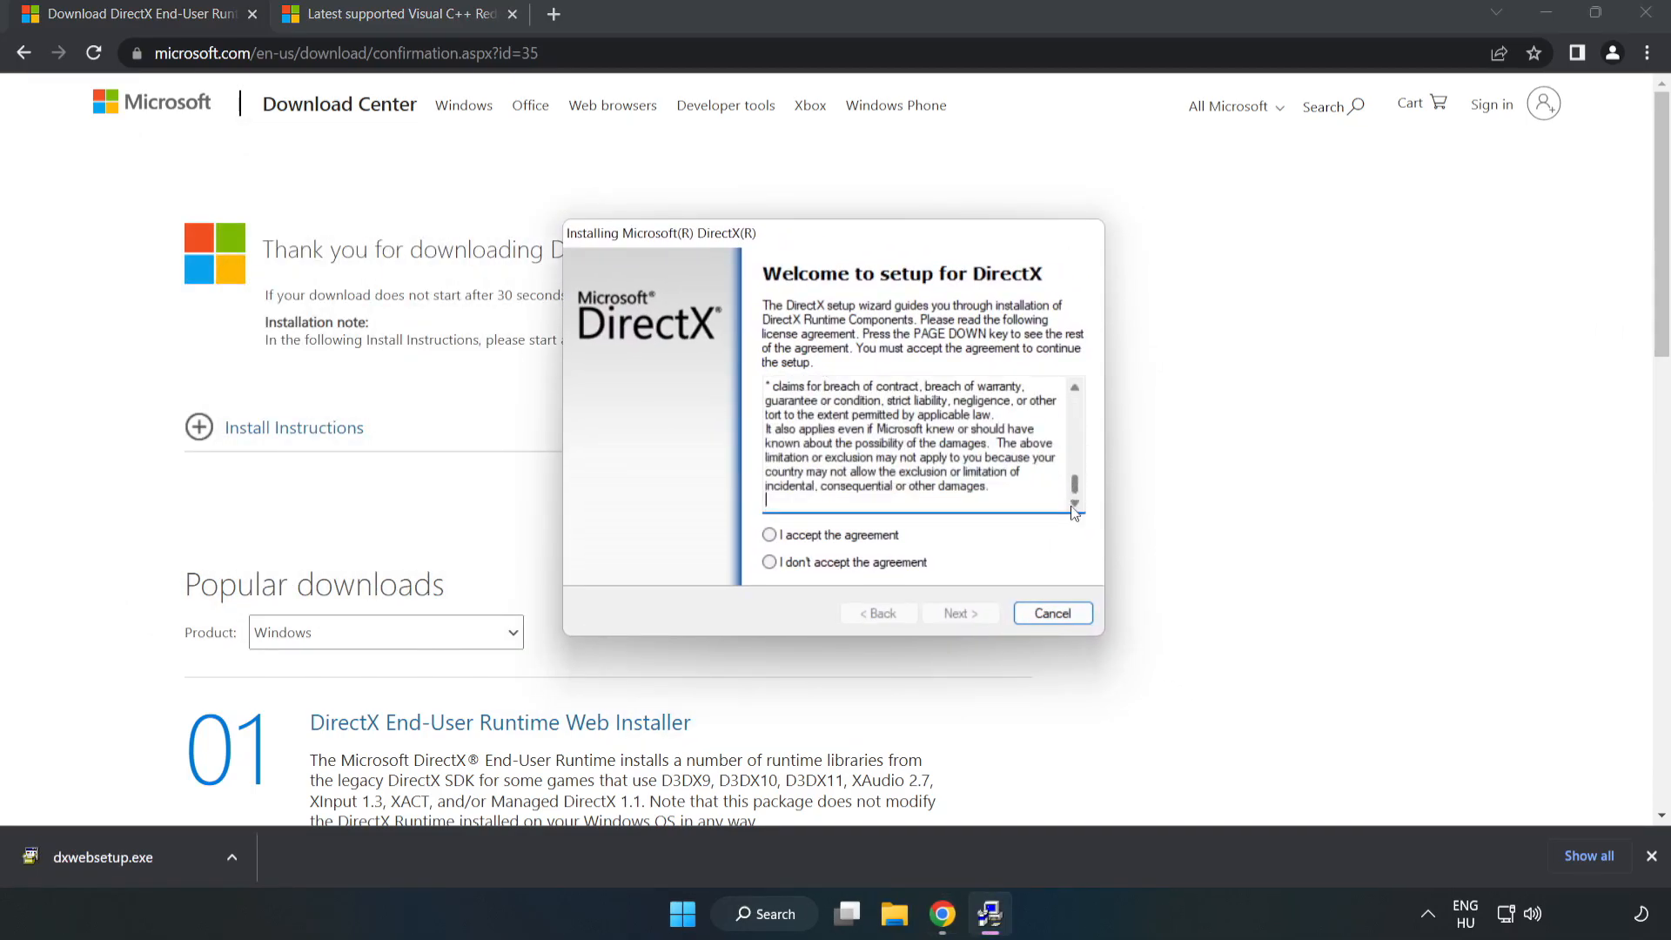
{"action": "left_click", "coordinate": [768, 535]}
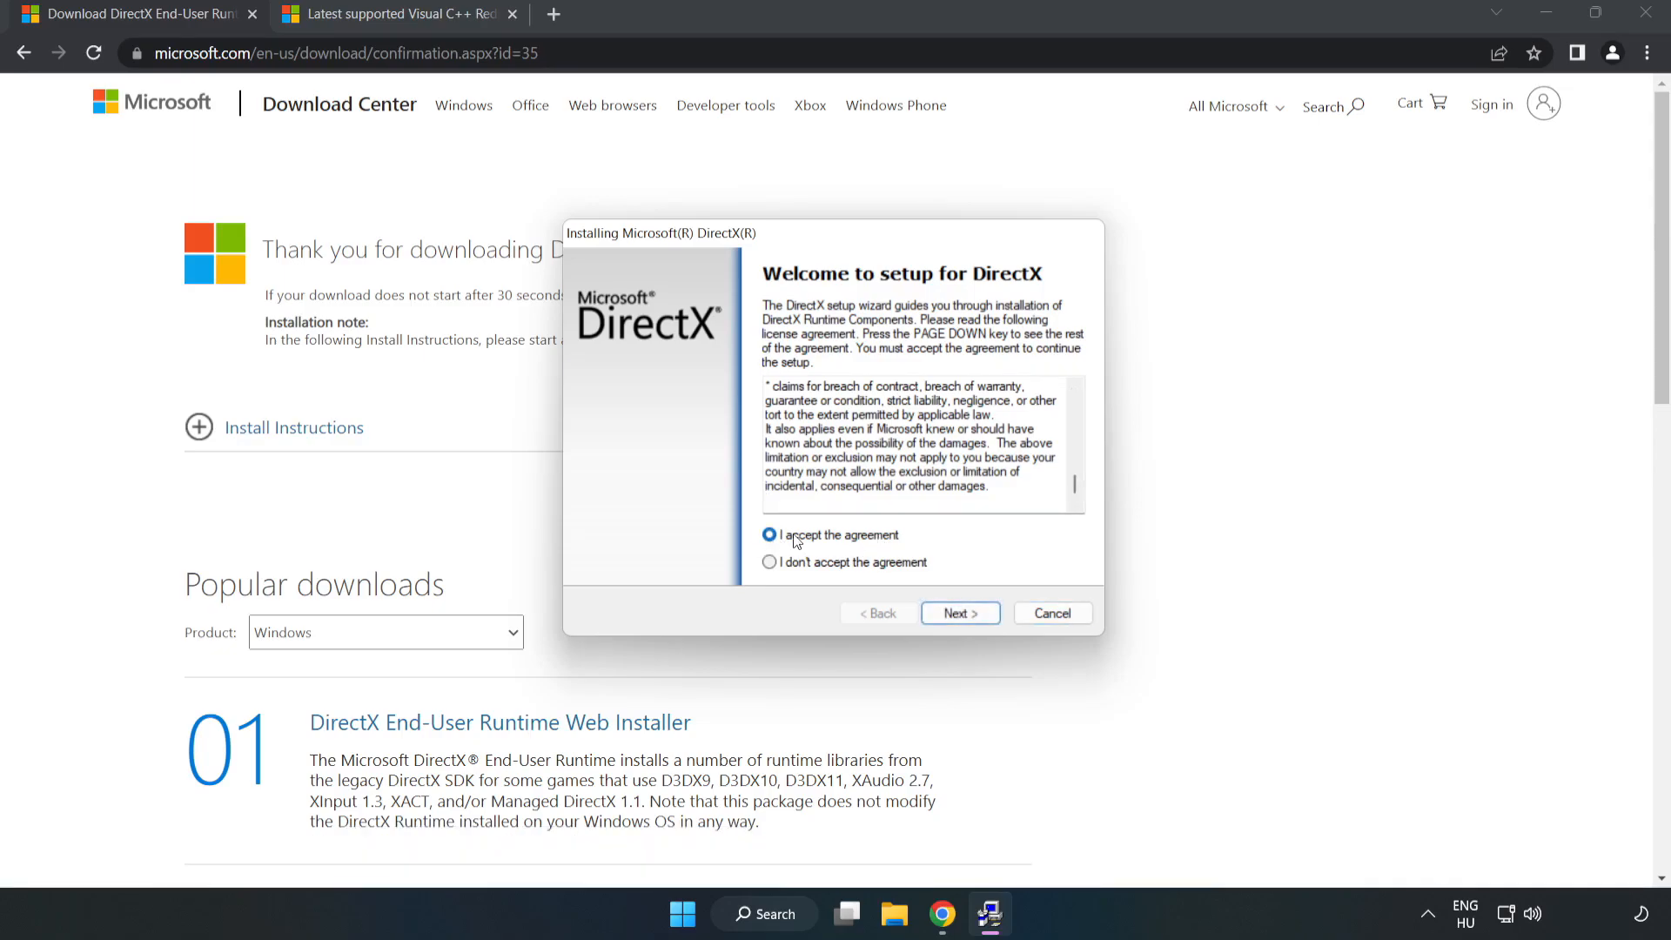
{"action": "left_click", "coordinate": [960, 612]}
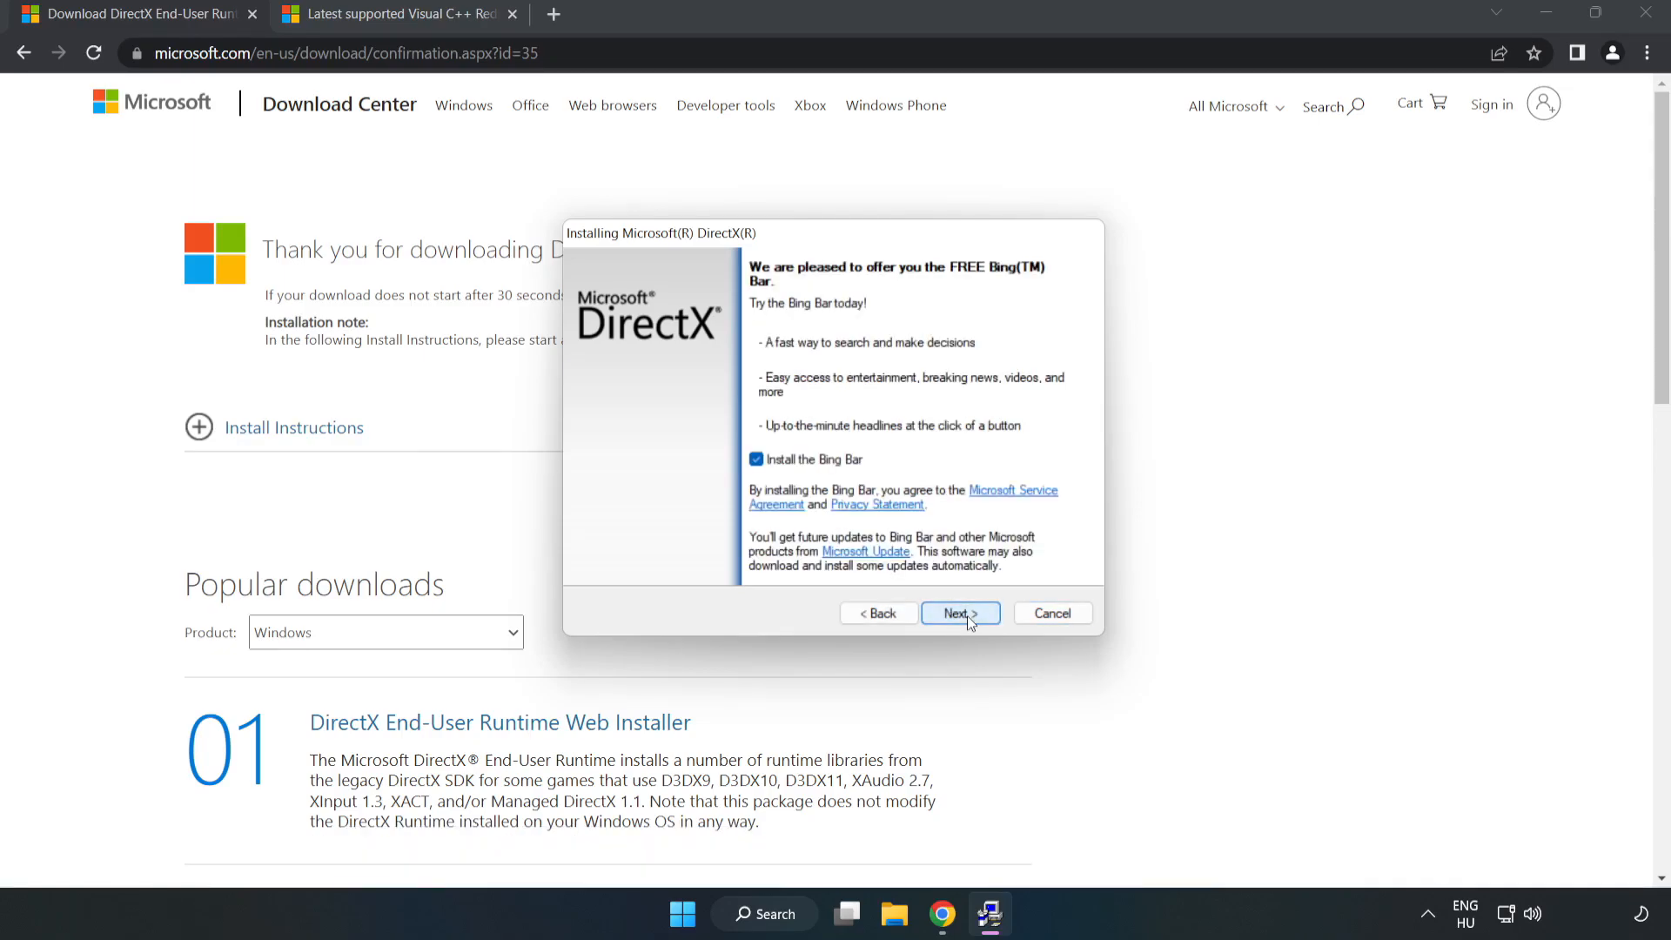
{"action": "left_click", "coordinate": [756, 458]}
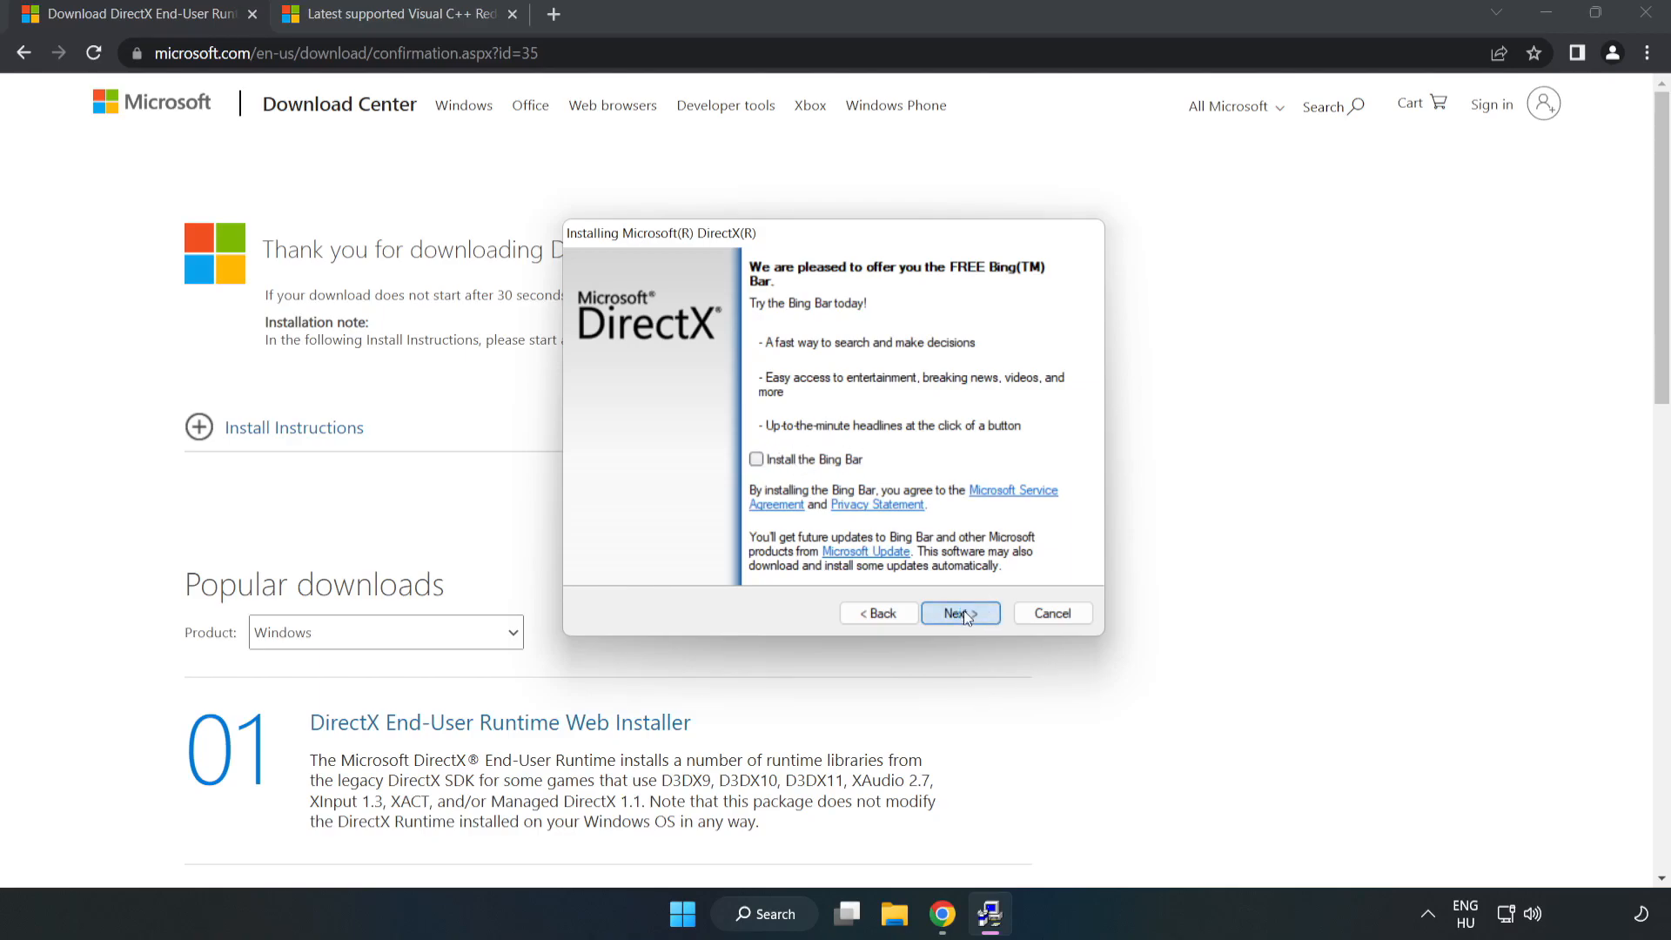
{"action": "left_click", "coordinate": [961, 613]}
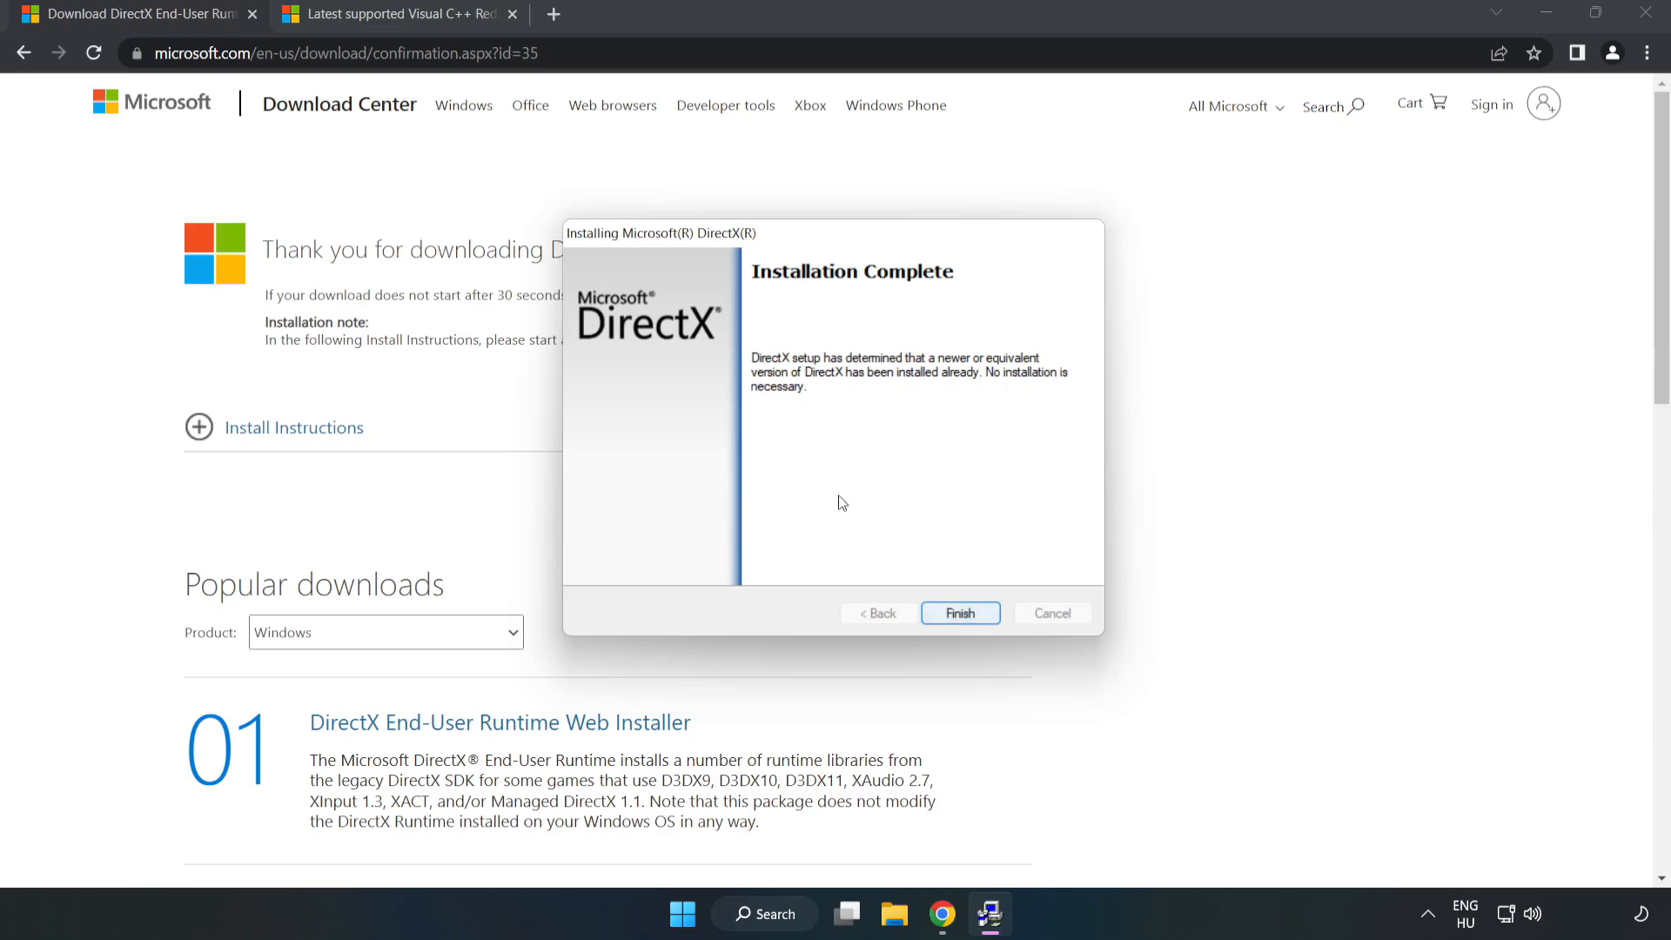
{"action": "left_click", "coordinate": [960, 612]}
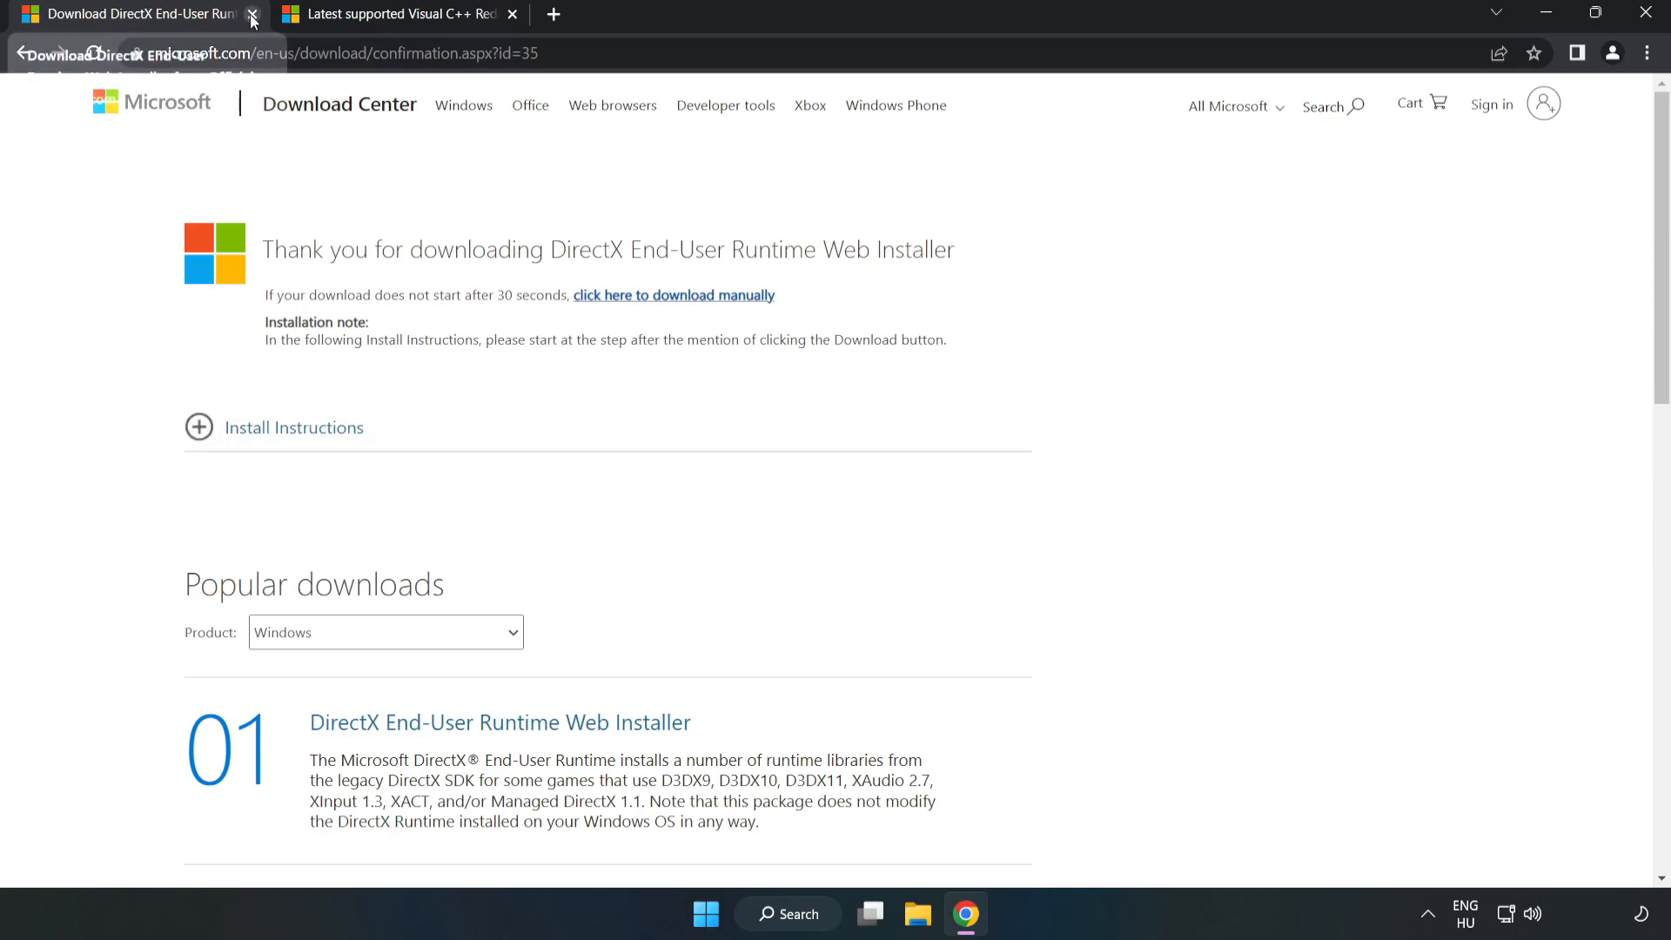
Close the DirectX tab, allow multiple Visual C++ downloads, and launch VC_redist.arm64.exe
{"action": "left_click", "coordinate": [254, 14]}
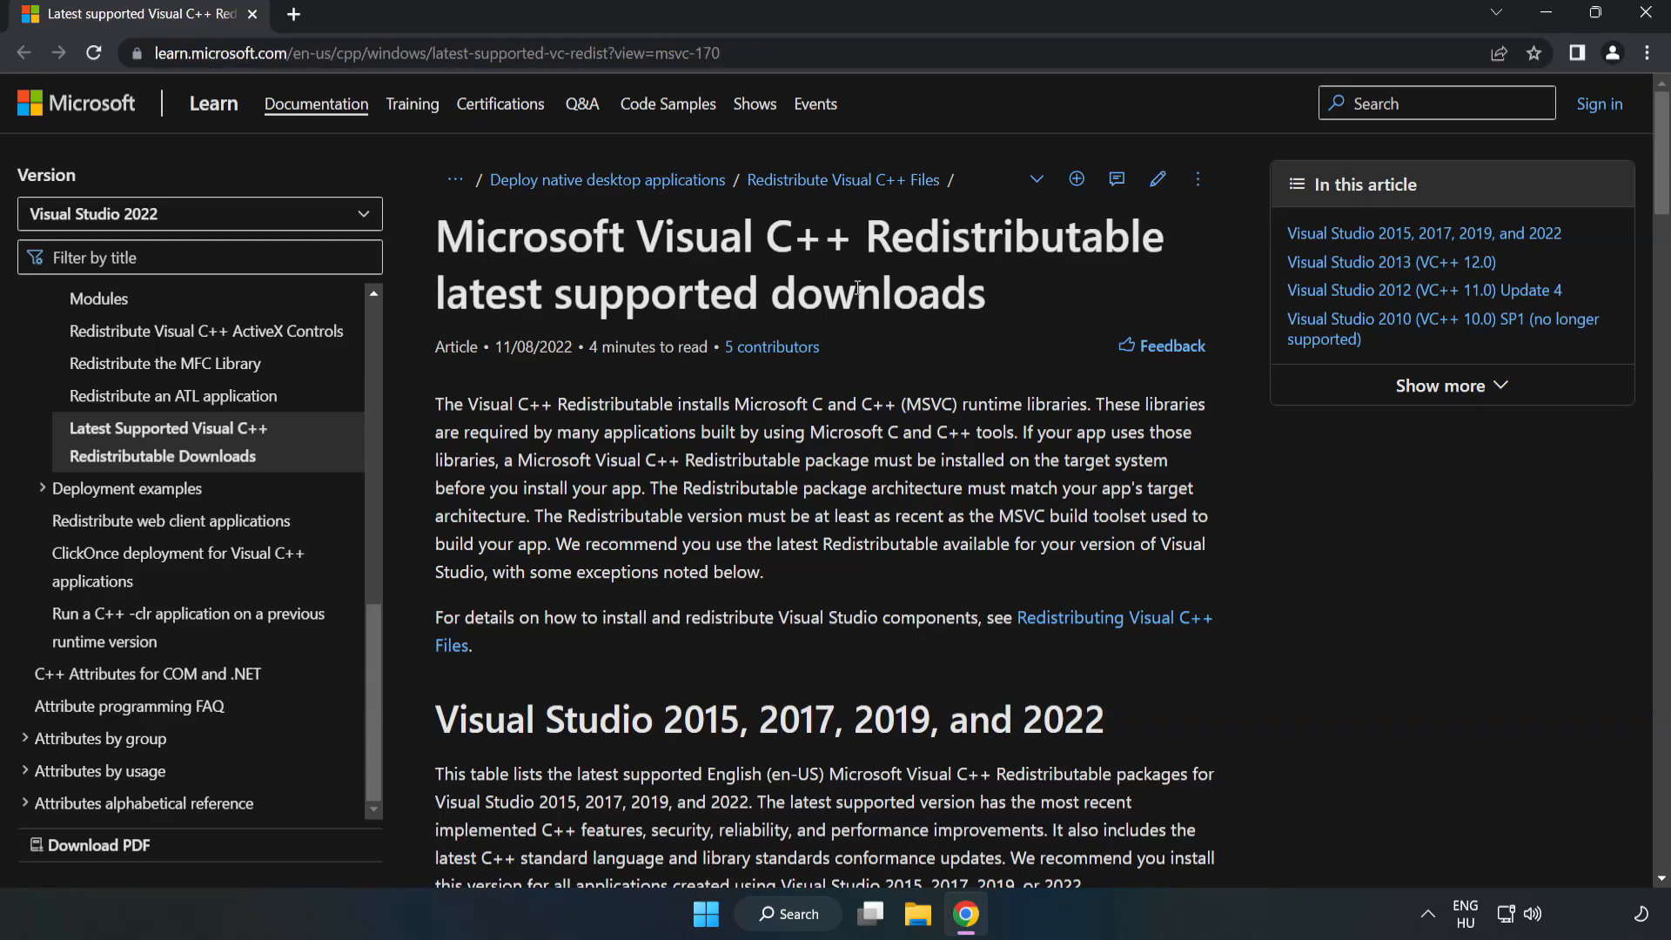
{"action": "scroll", "scroll_direction": "down", "scroll_amount": 3}
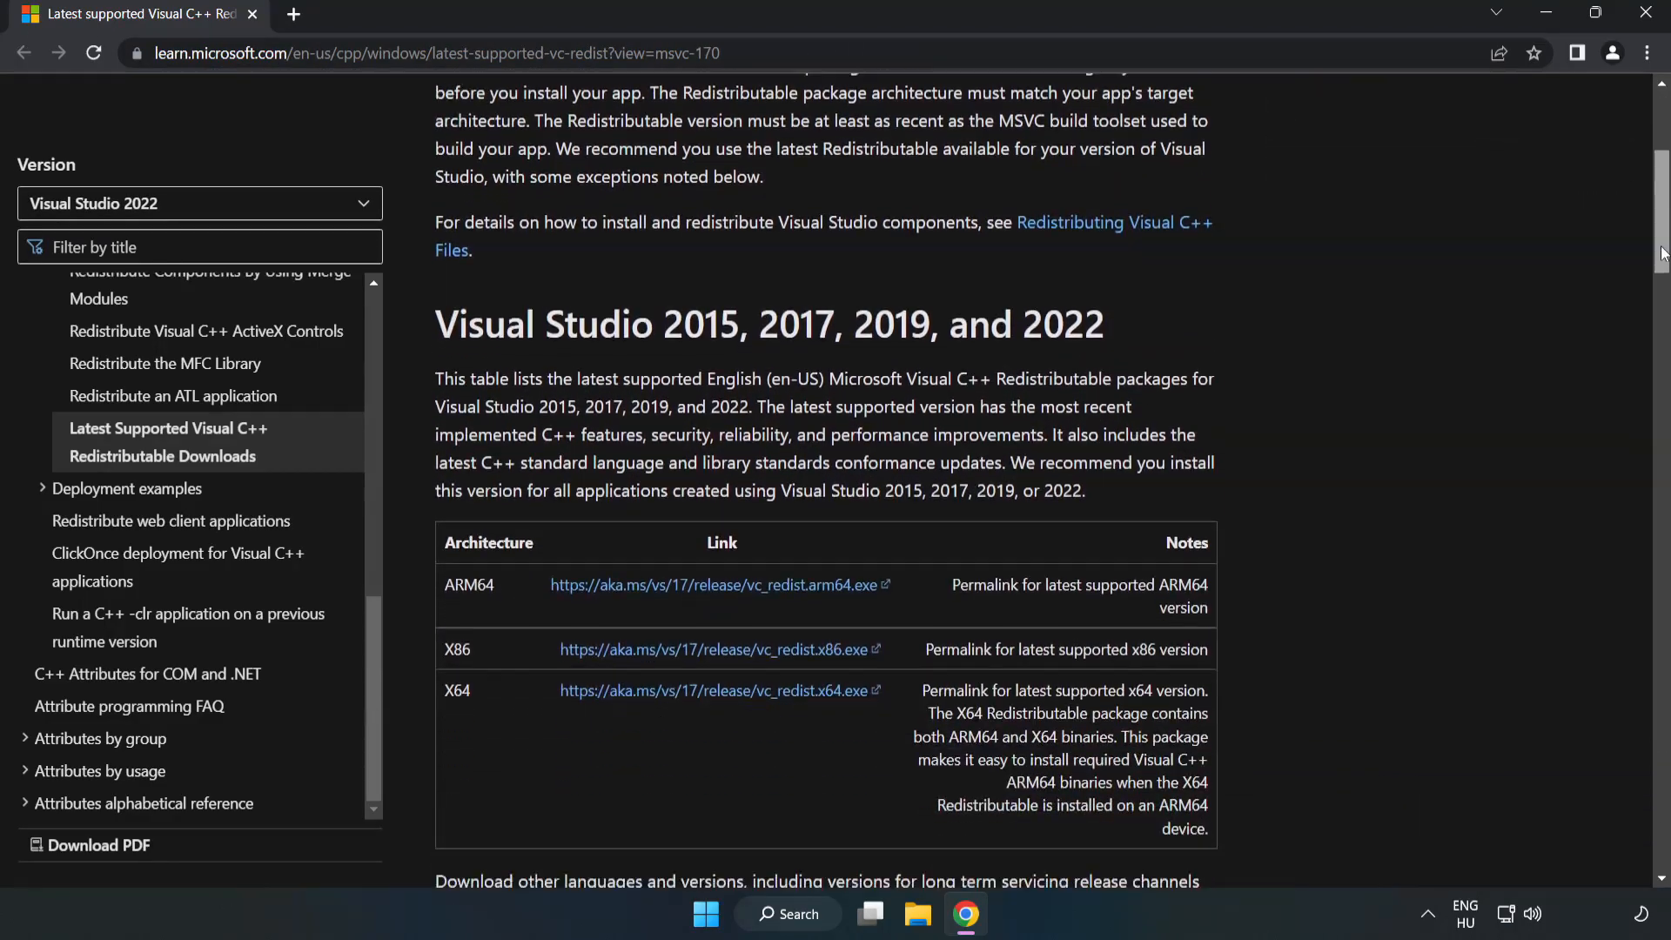
{"action": "scroll", "scroll_direction": "down", "scroll_amount": 3}
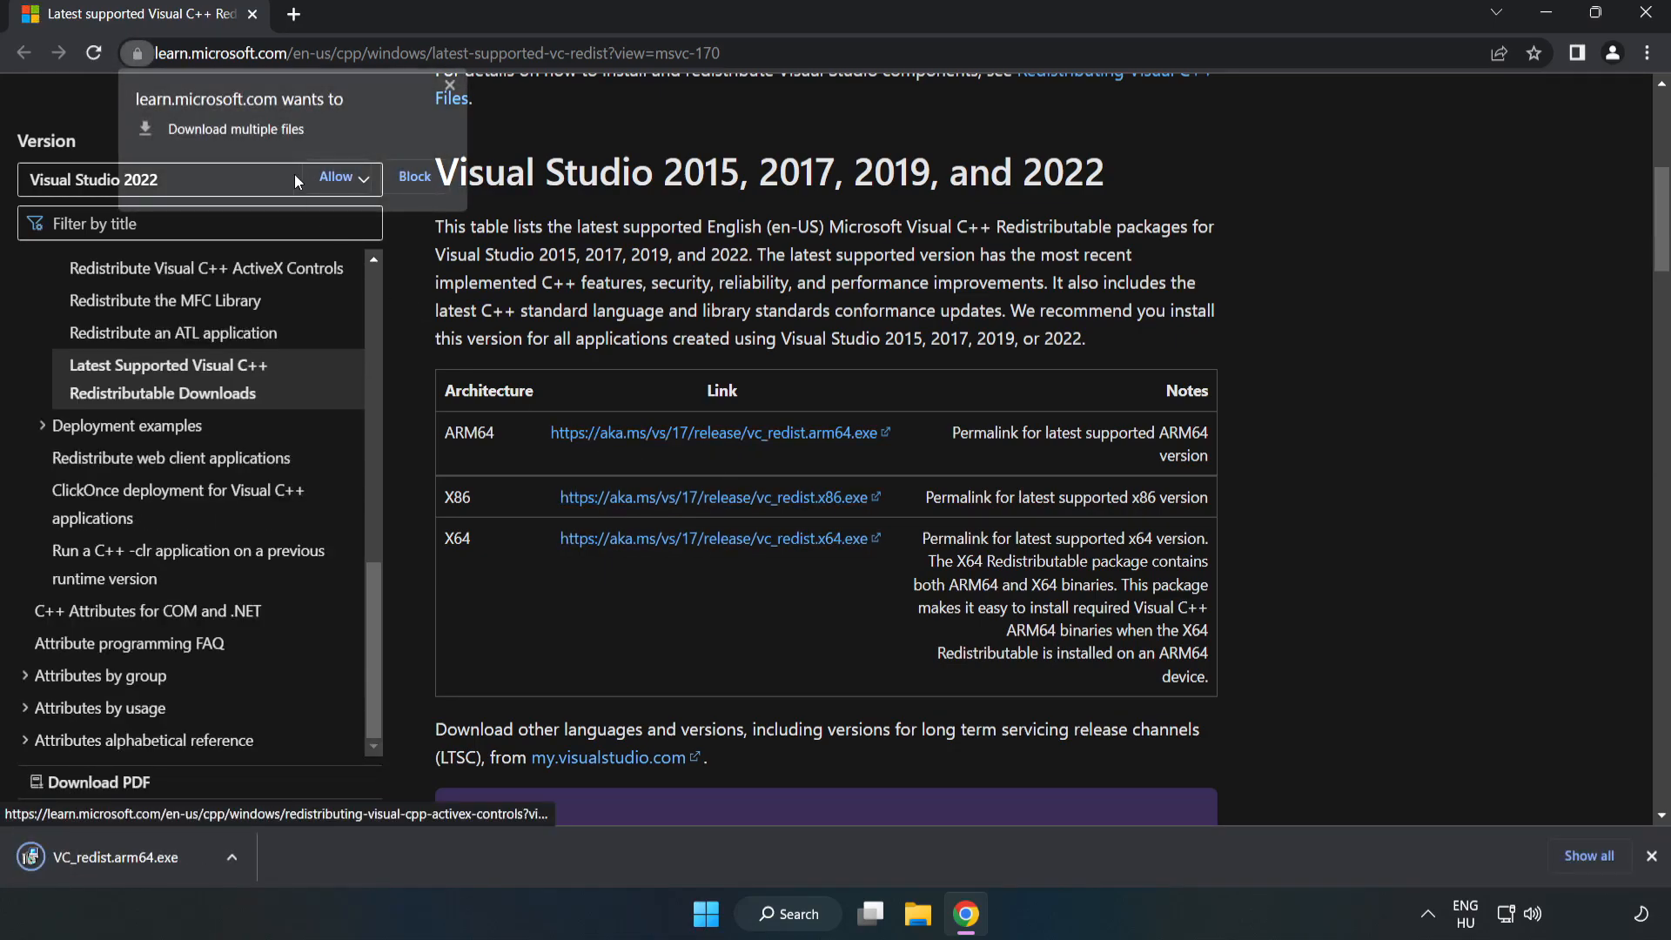
{"action": "left_click", "coordinate": [335, 177]}
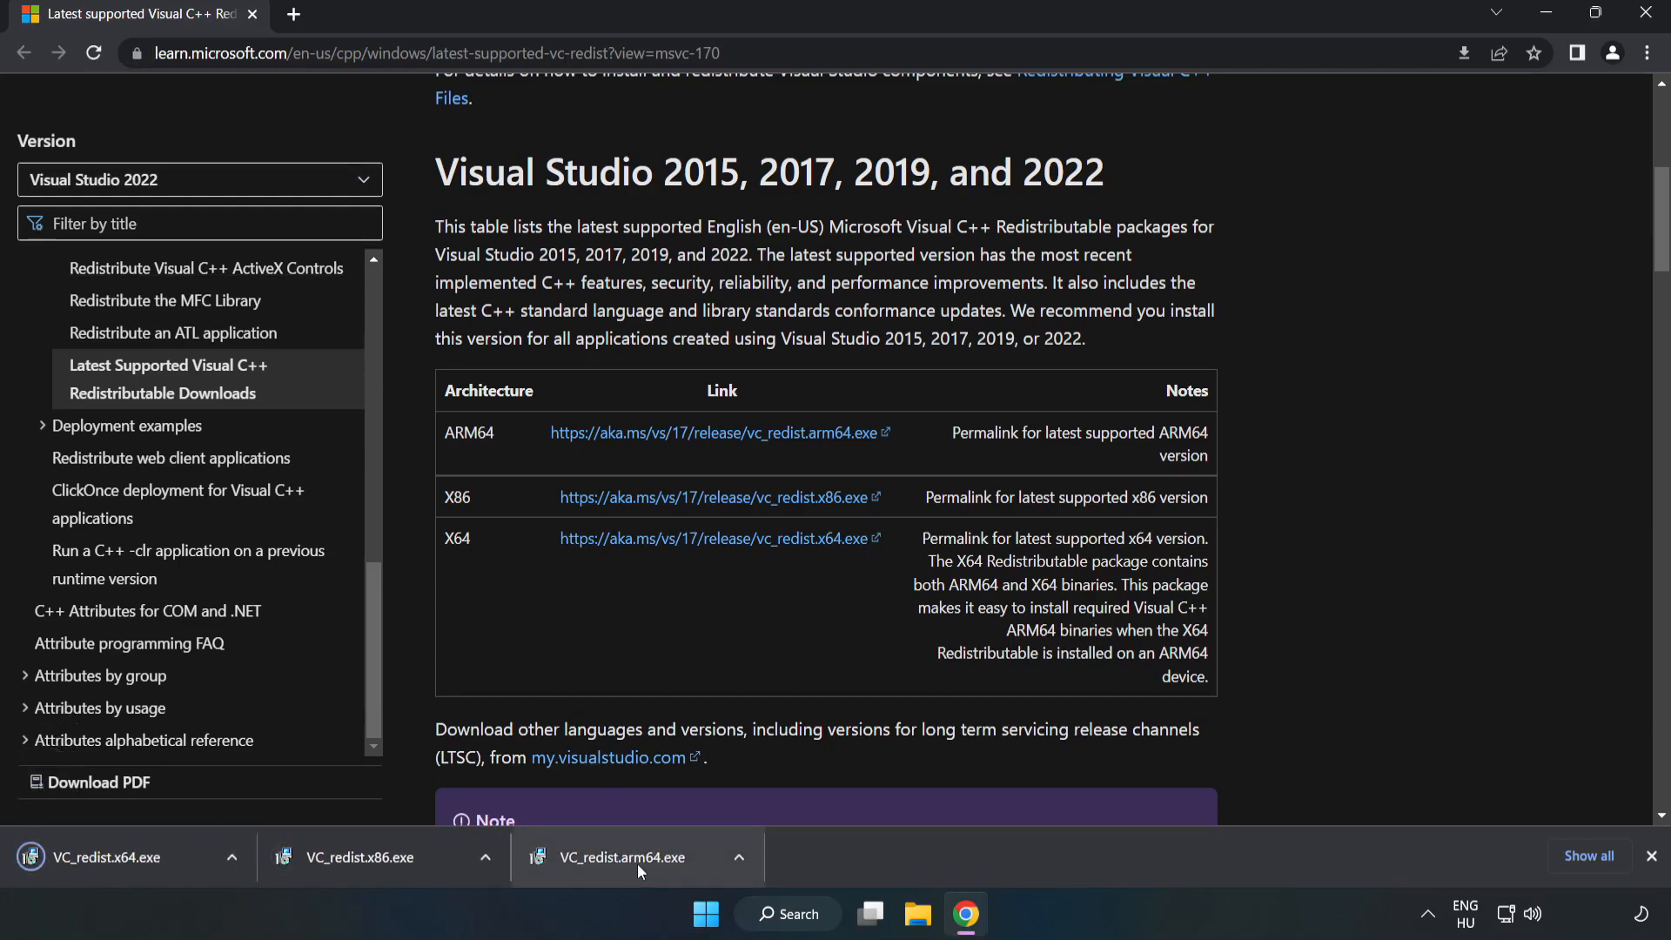
{"action": "left_click", "coordinate": [642, 858]}
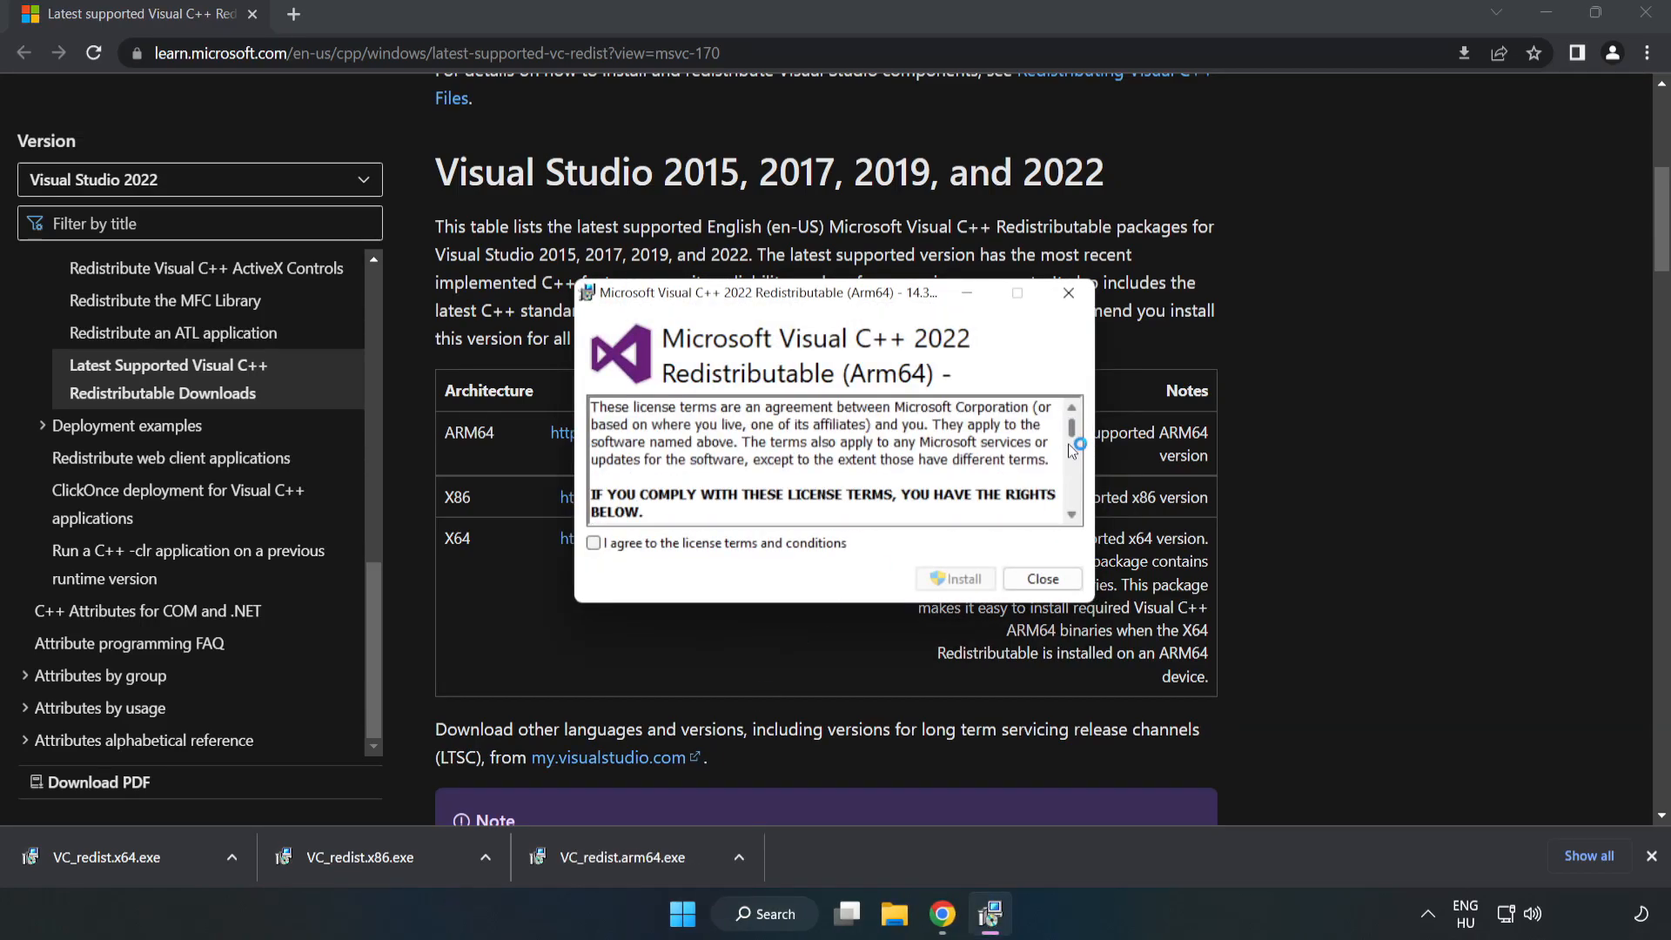
Accept the license and install each VC_redist package, closing the ARM64, x86 and x64 results
{"action": "left_click", "coordinate": [593, 543]}
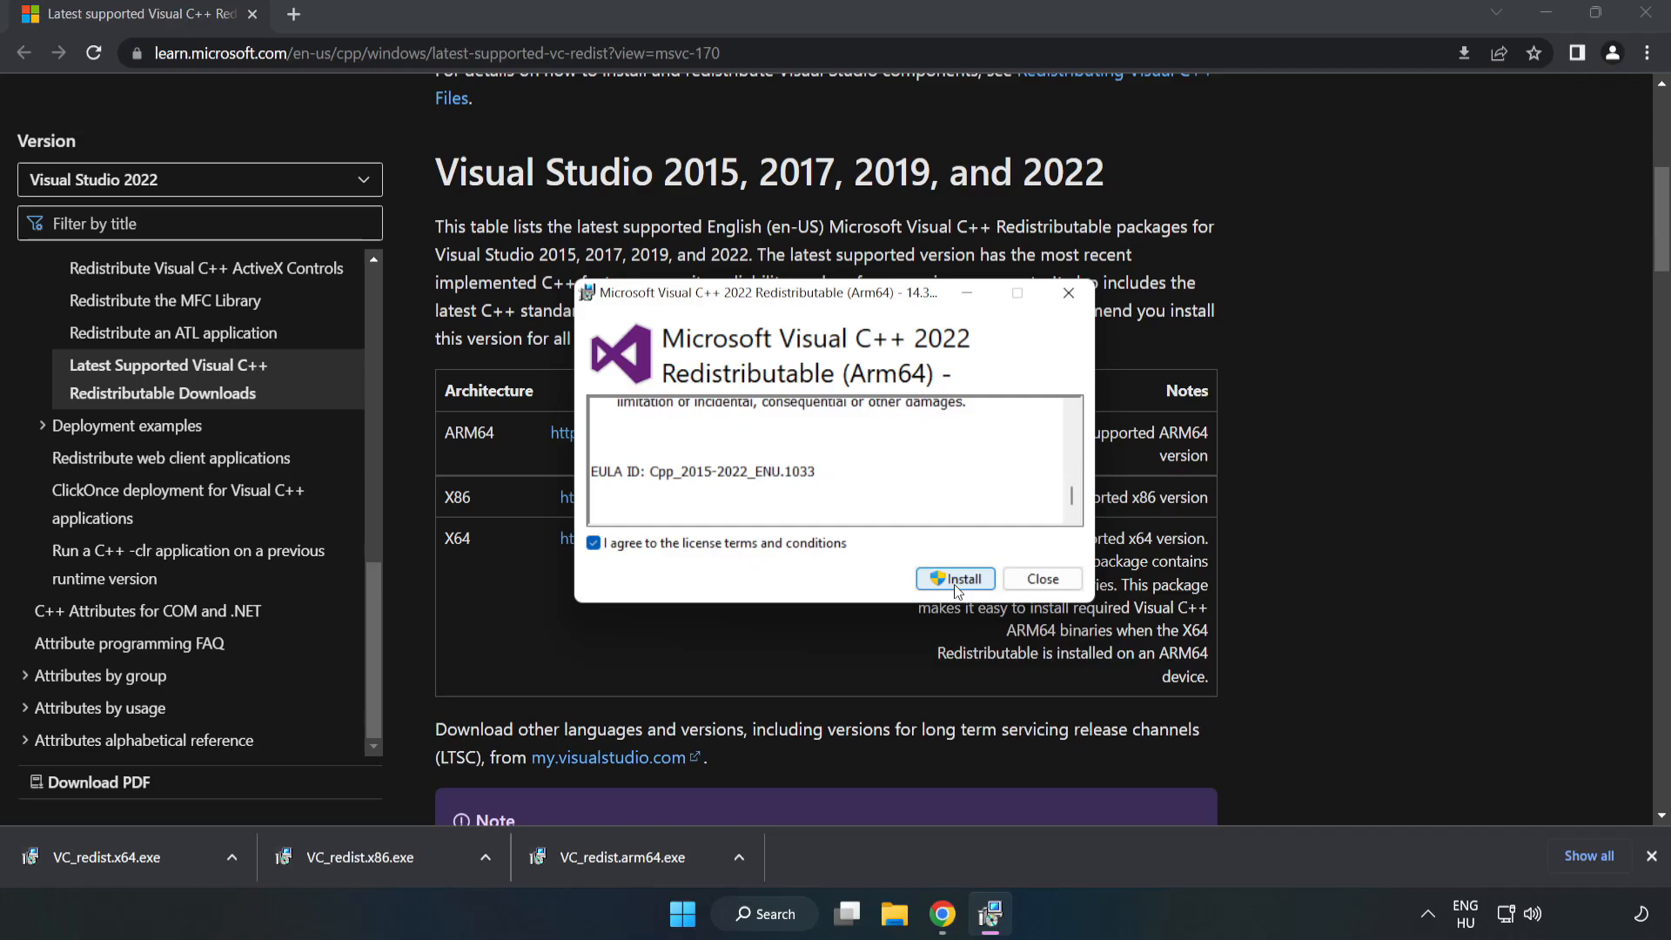
{"action": "left_click", "coordinate": [956, 579]}
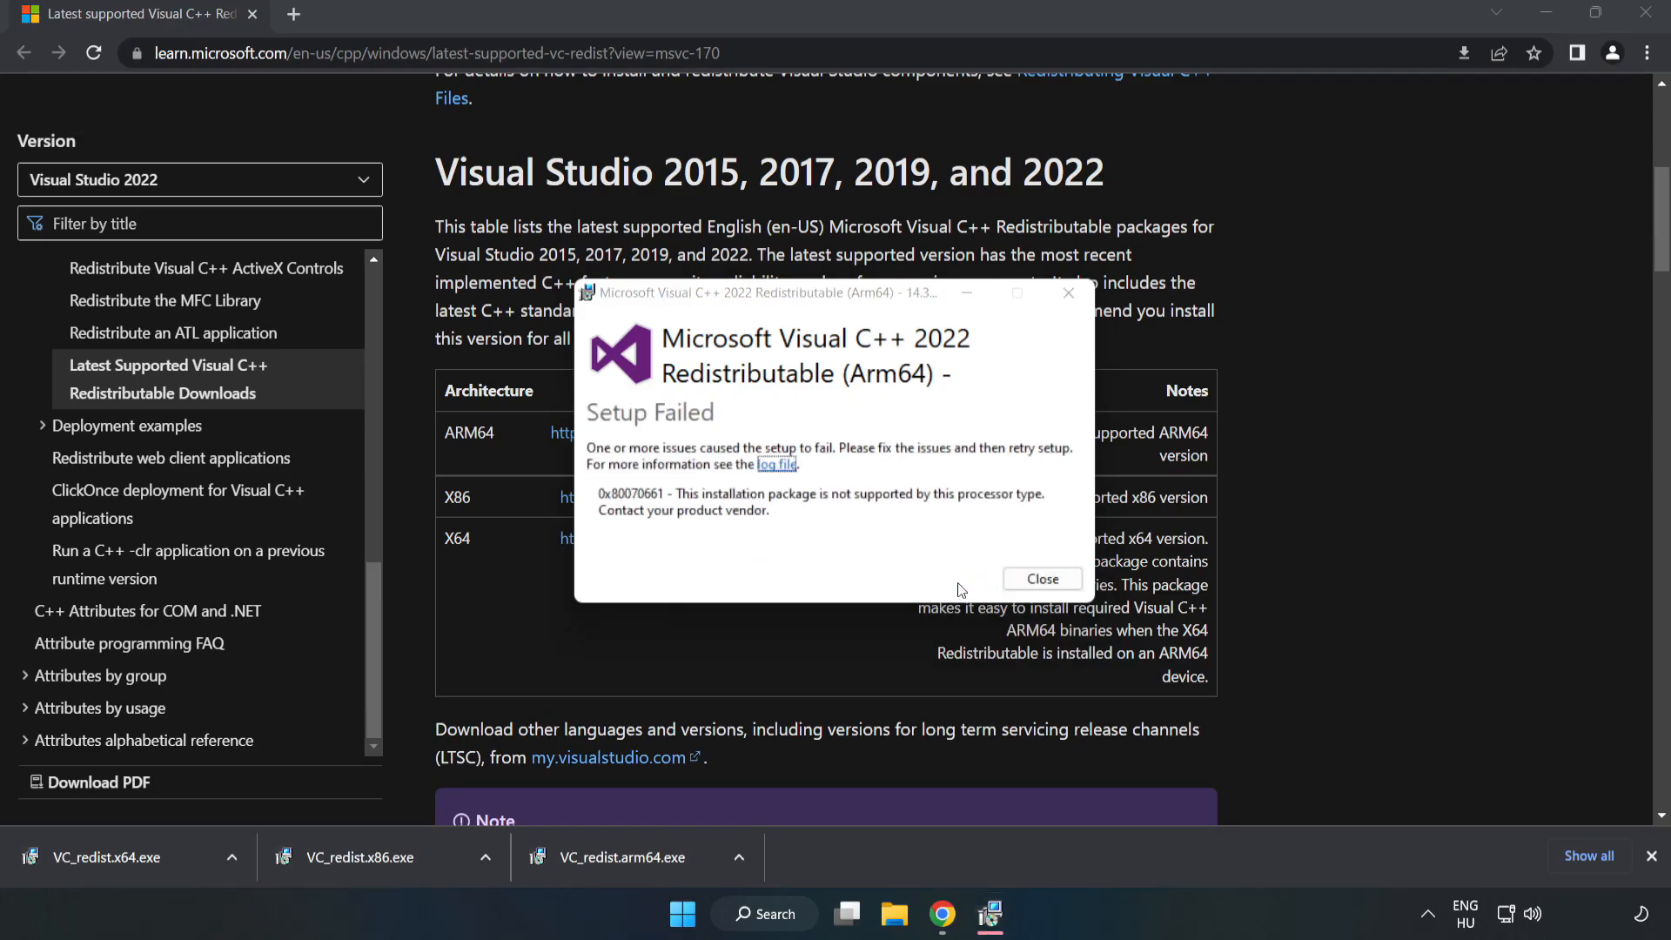
{"action": "mouse_move", "coordinate": [800, 496]}
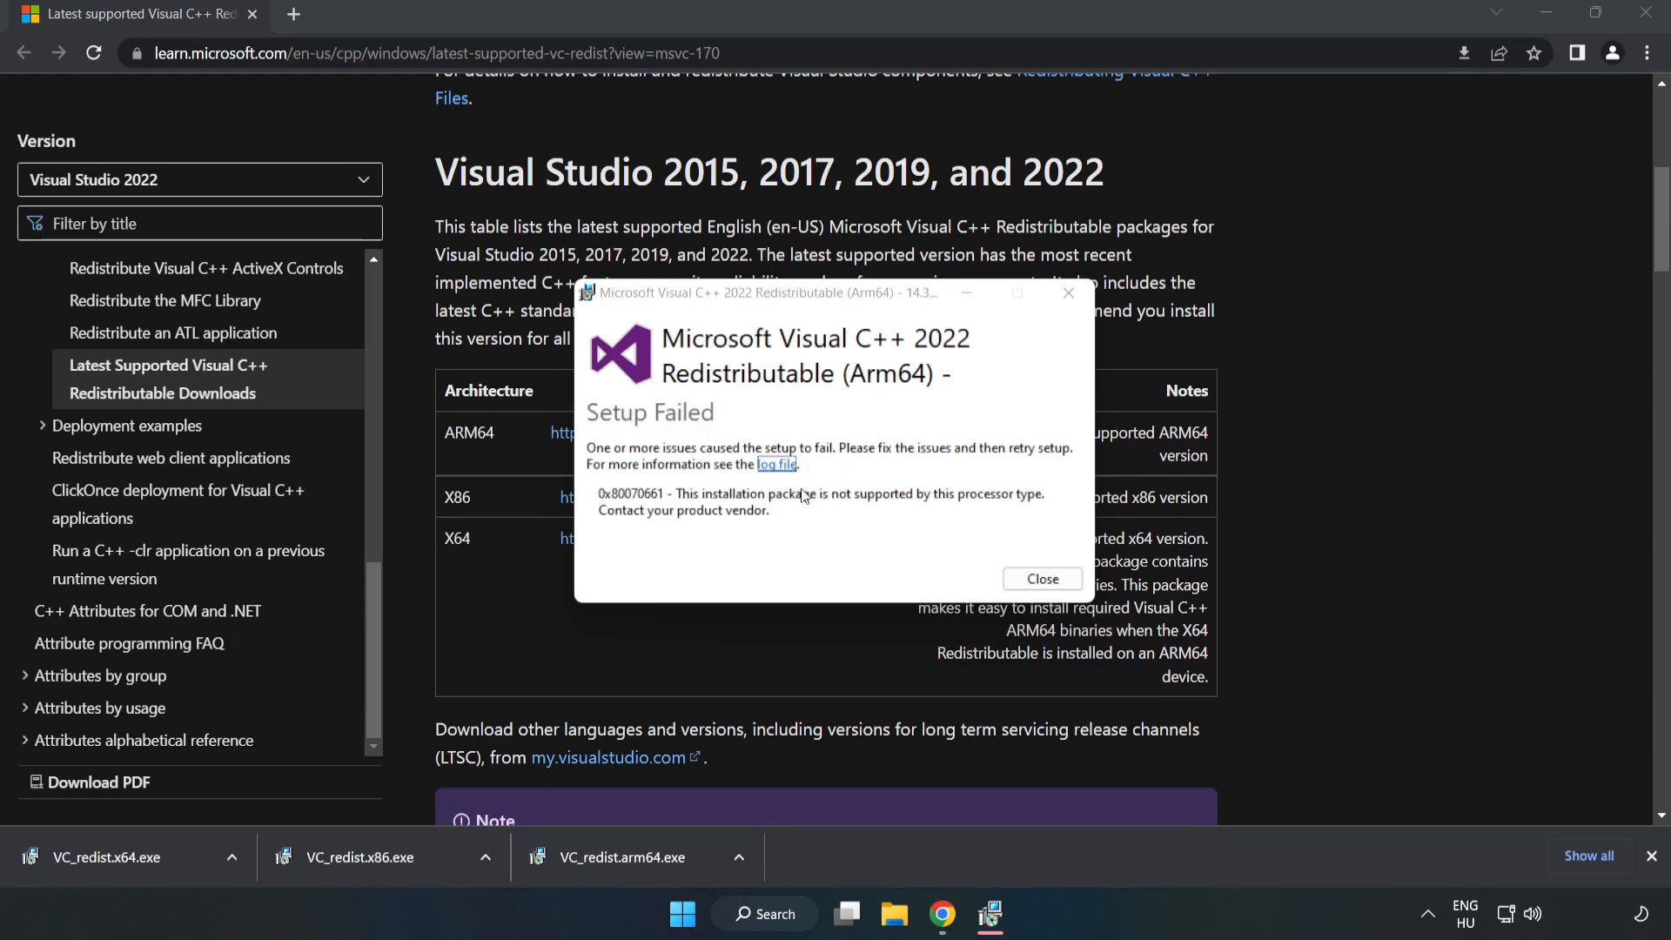
{"action": "left_click", "coordinate": [1043, 579]}
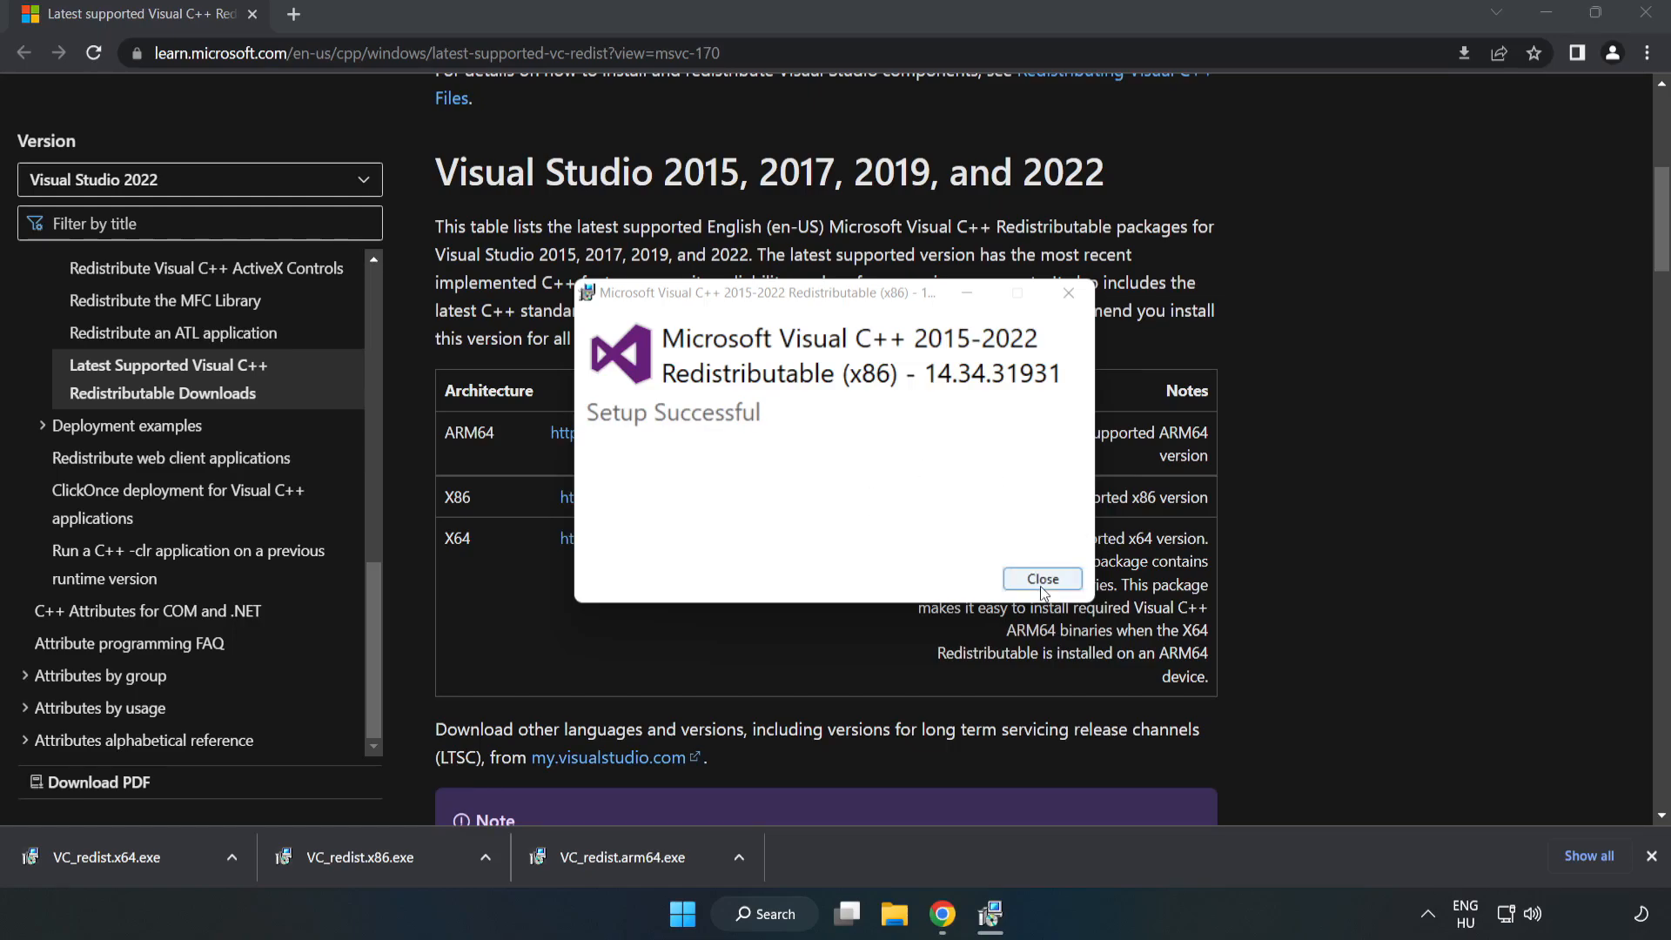
{"action": "left_click", "coordinate": [1043, 579]}
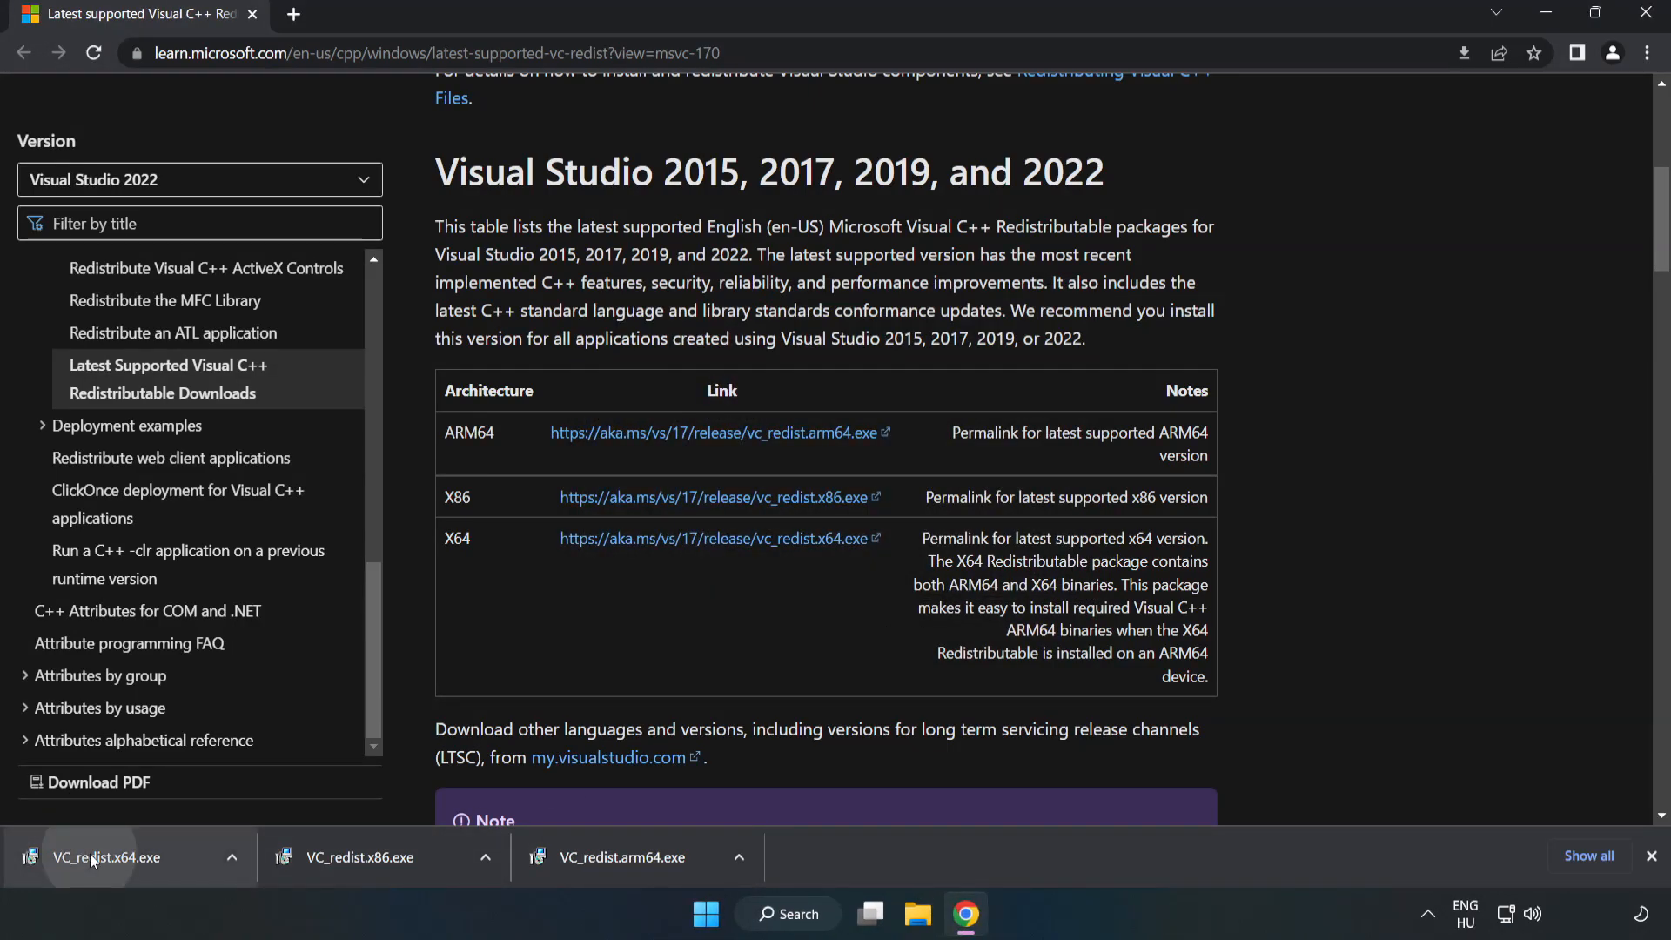
{"action": "left_click", "coordinate": [102, 858]}
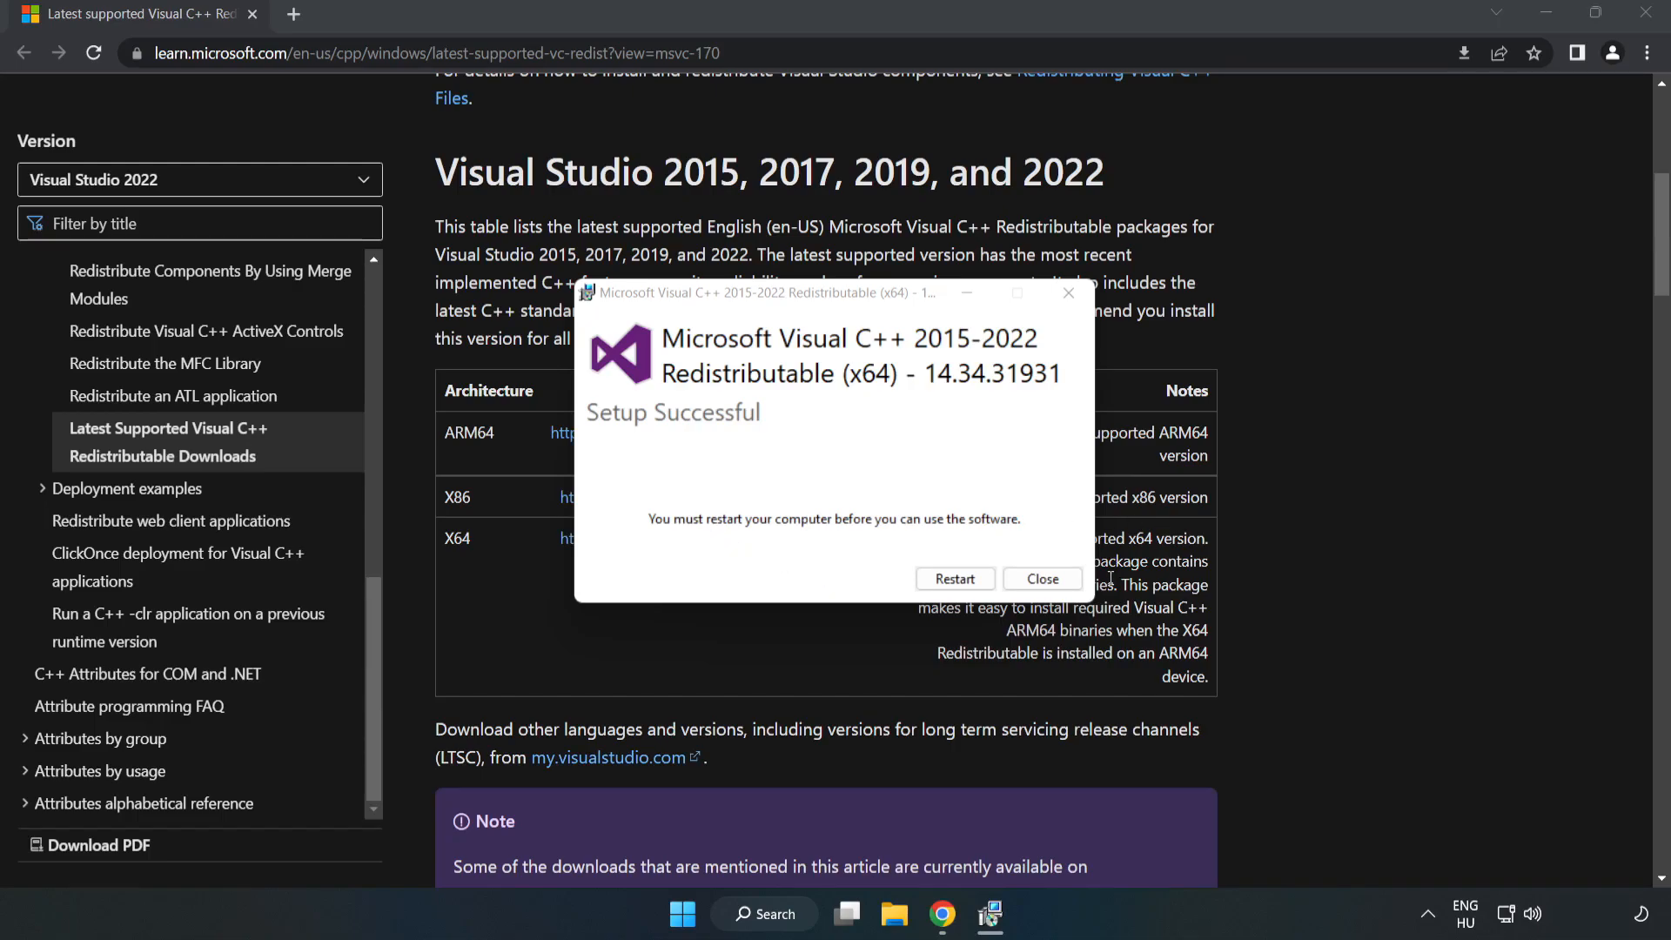
{"action": "left_click", "coordinate": [1042, 579]}
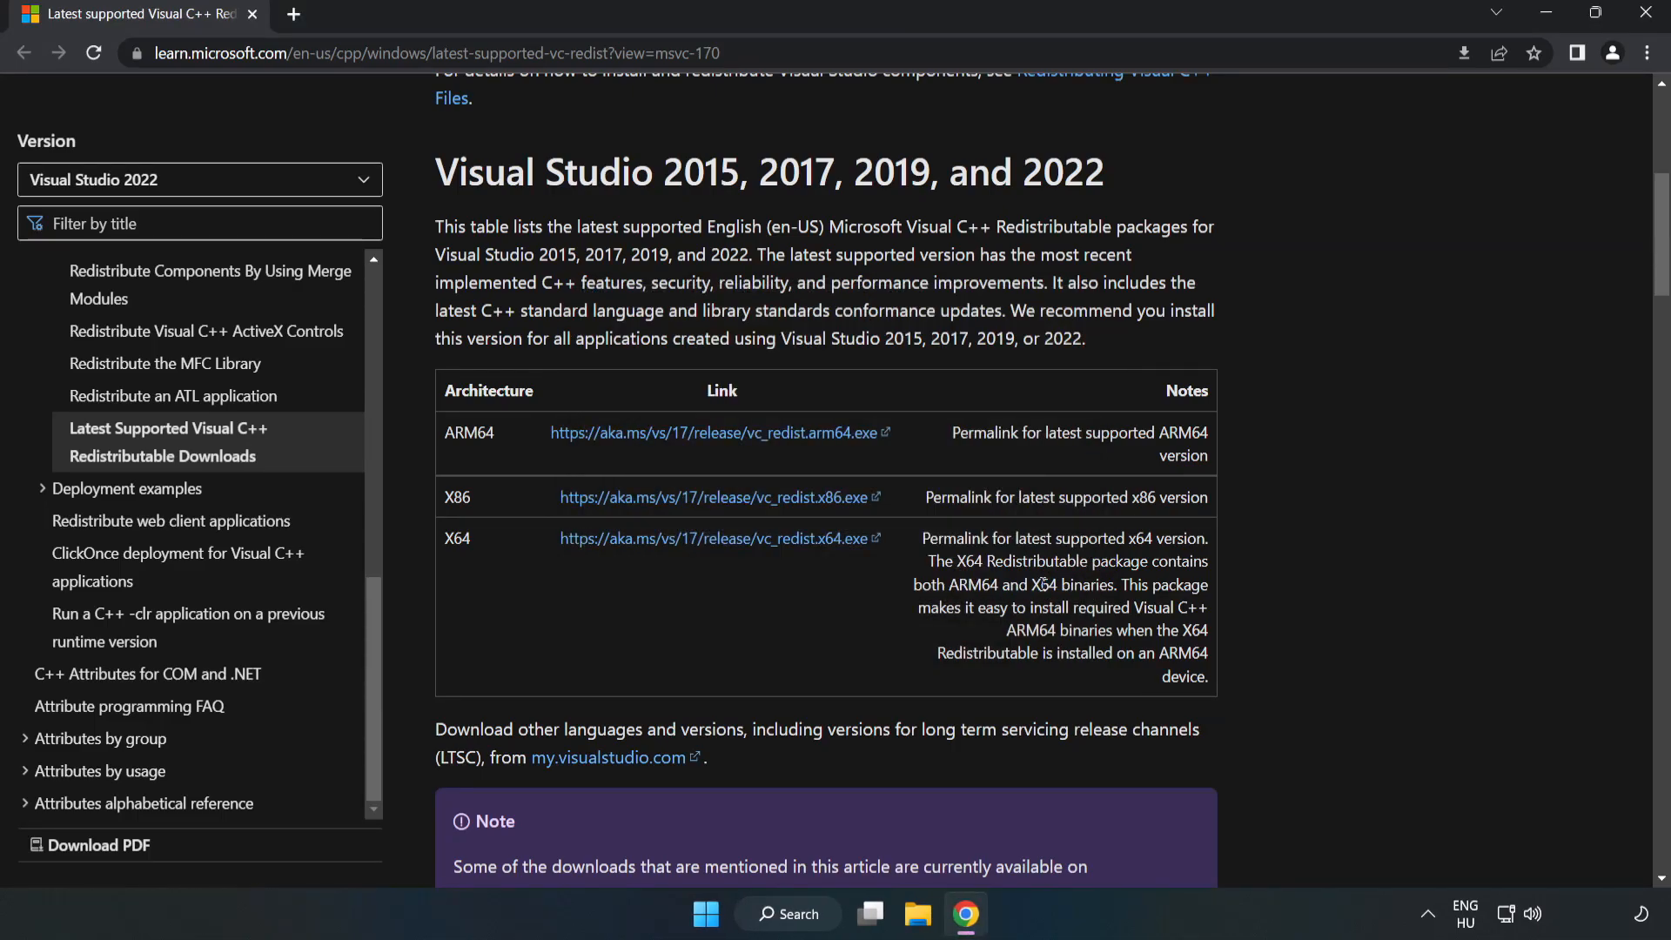
{"action": "mouse_move", "coordinate": [1625, 40]}
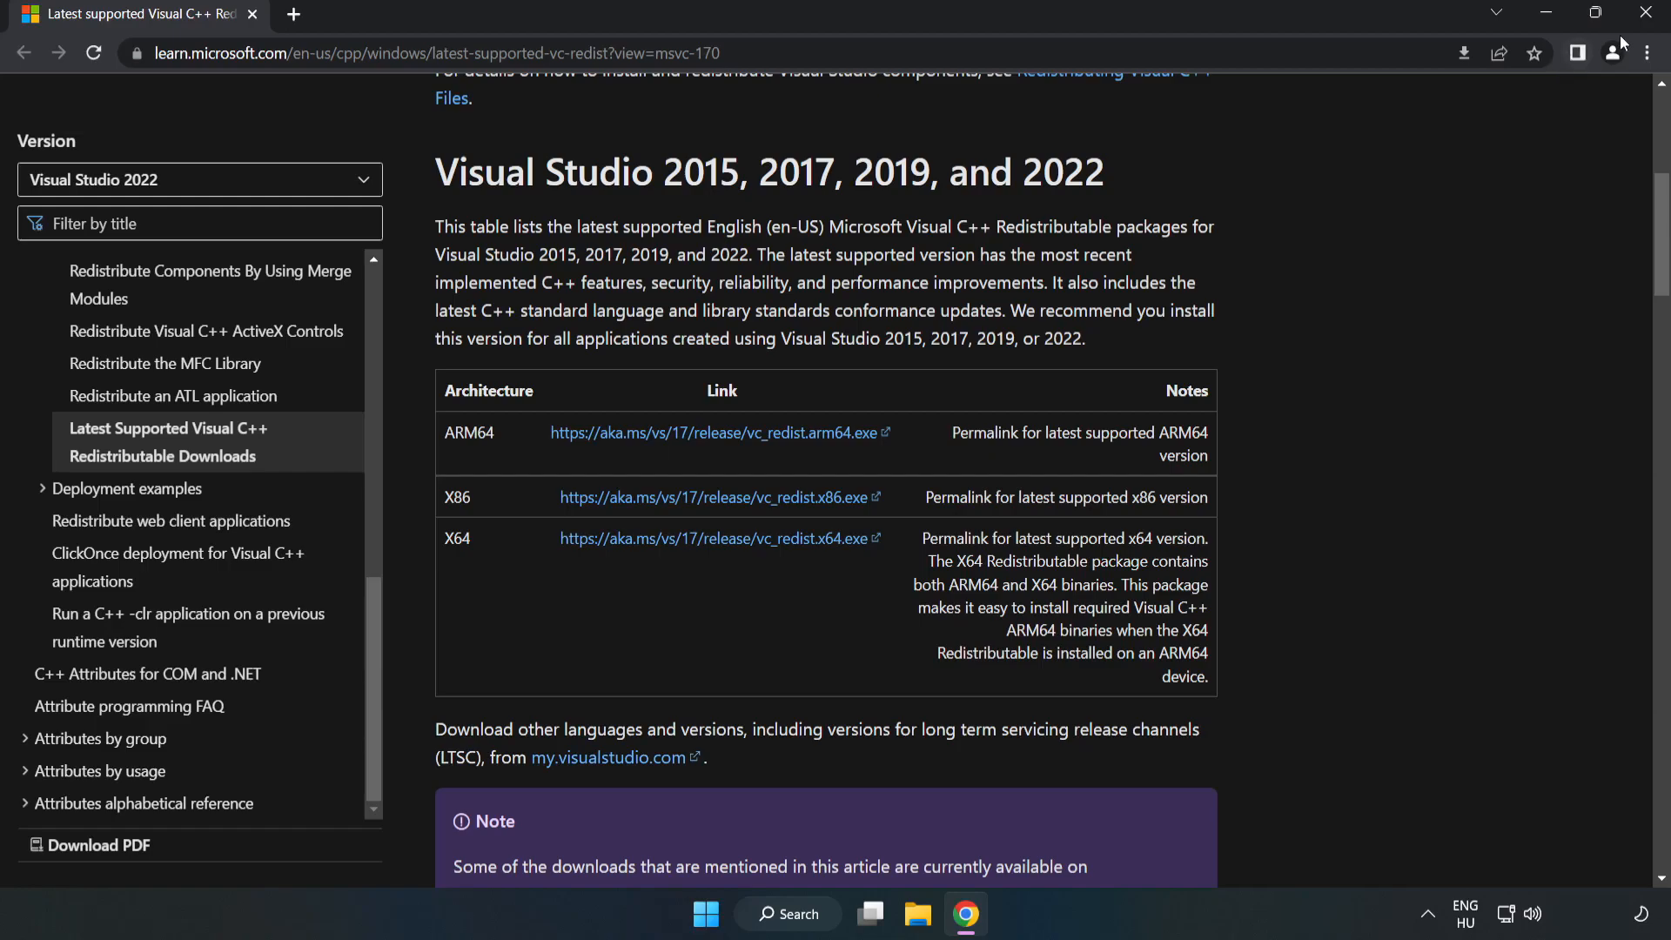
{"action": "mouse_move", "coordinate": [1646, 12]}
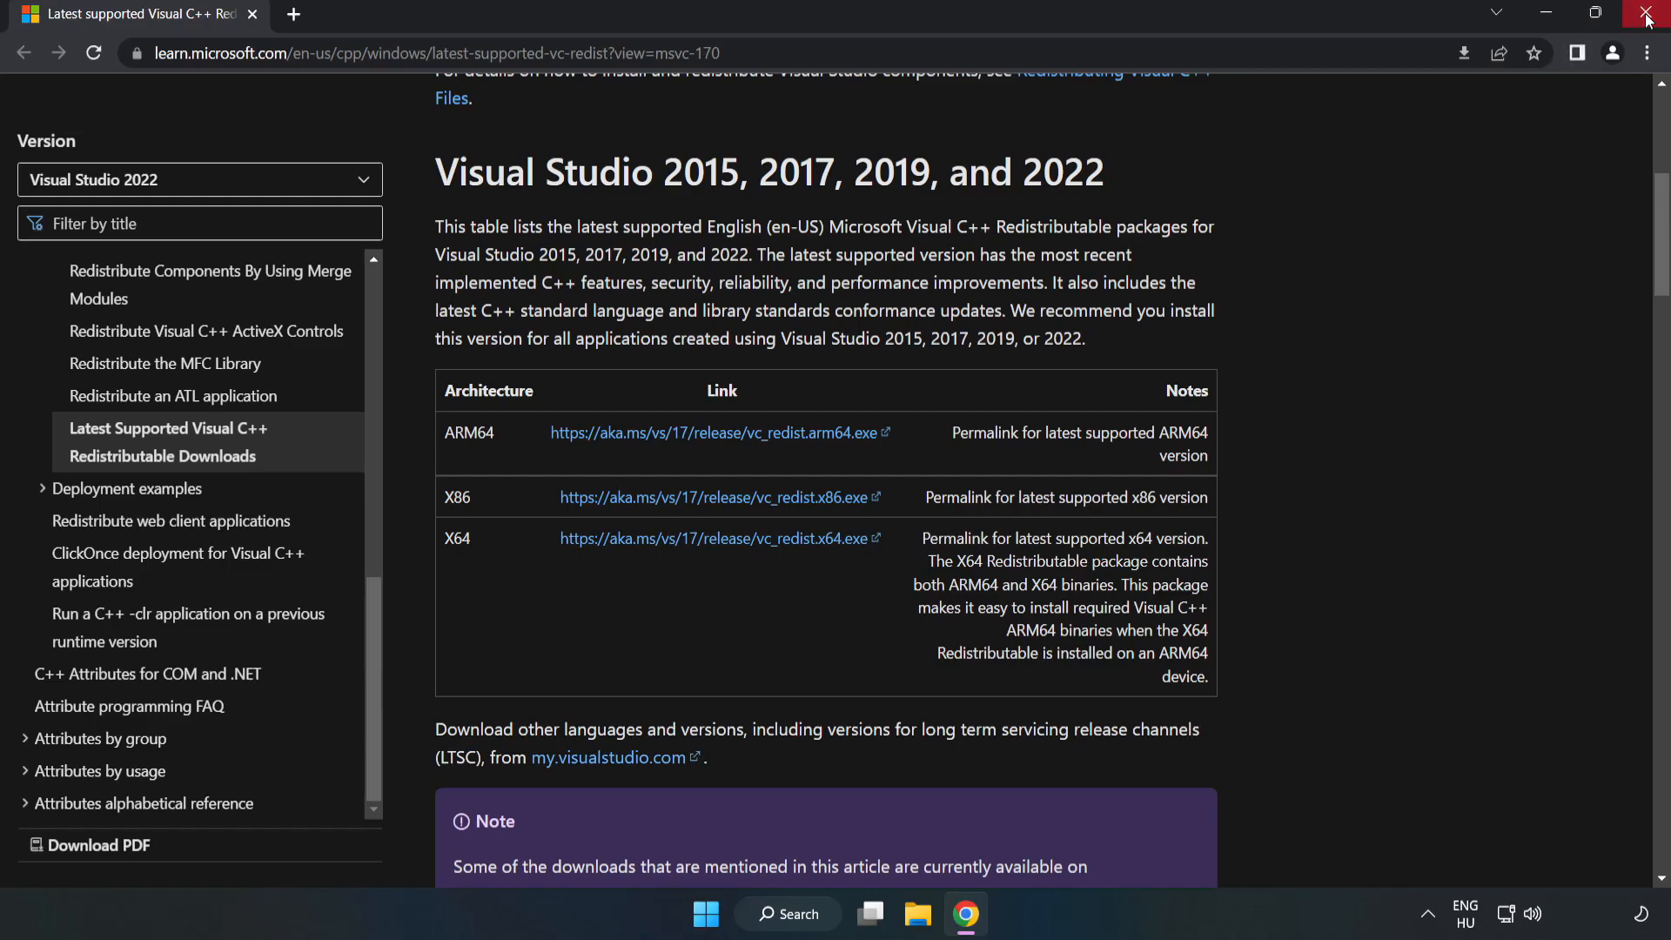
Close Chrome and open the Start menu's Power options to reveal Restart
{"action": "left_click", "coordinate": [1643, 13]}
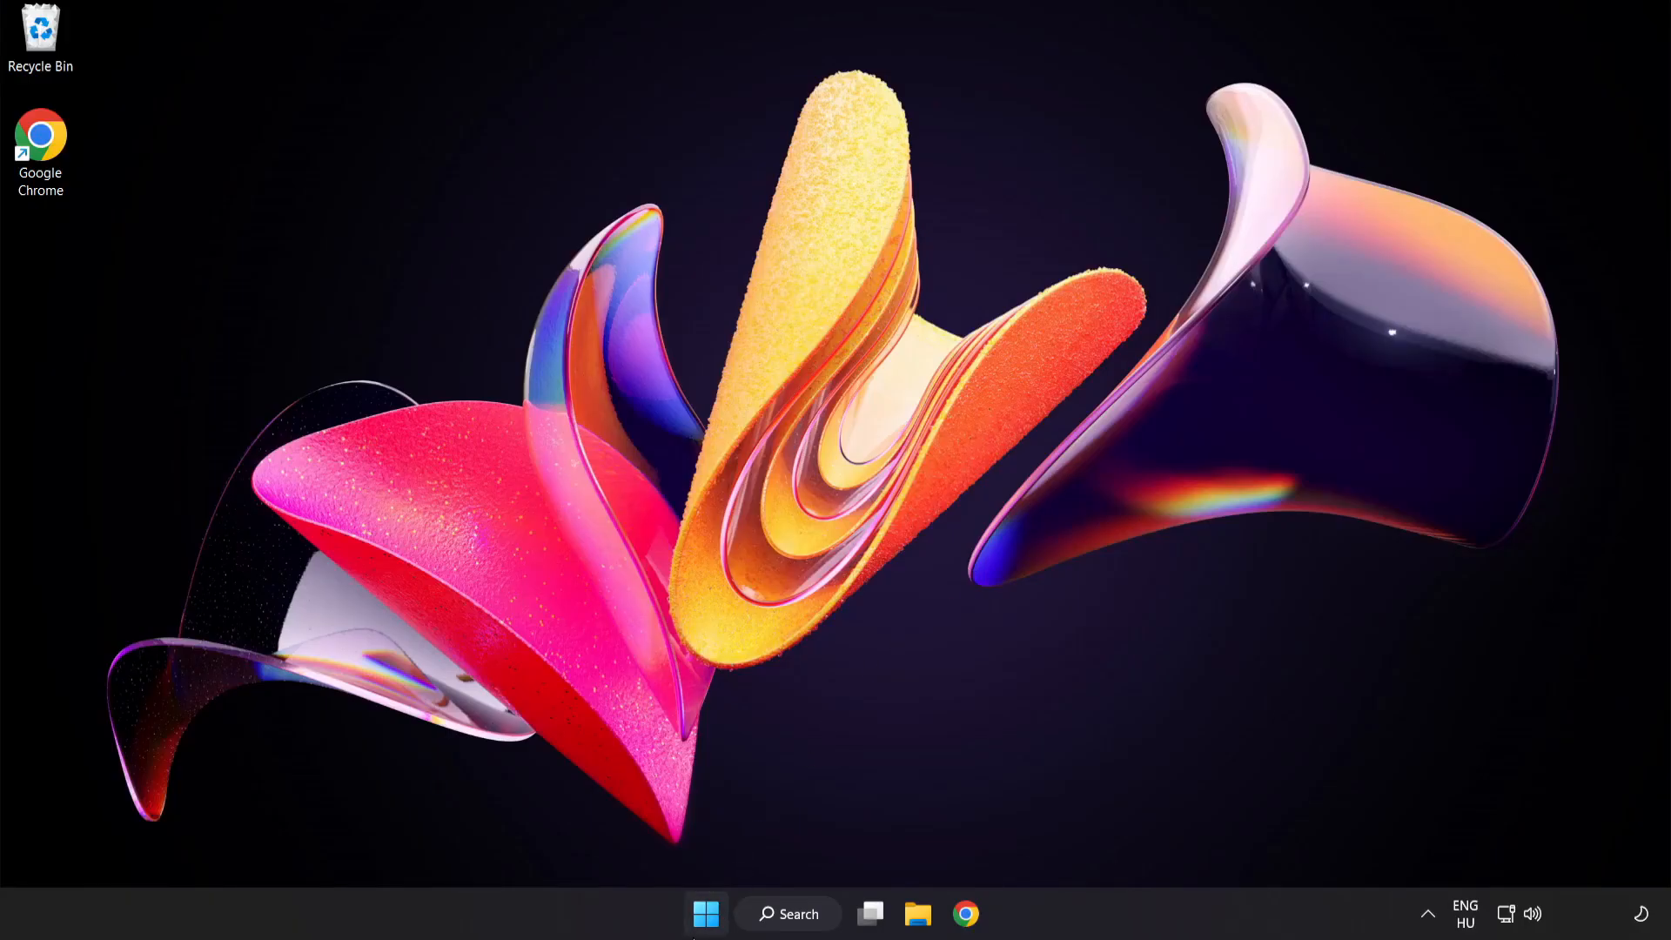
{"action": "left_click", "coordinate": [705, 913]}
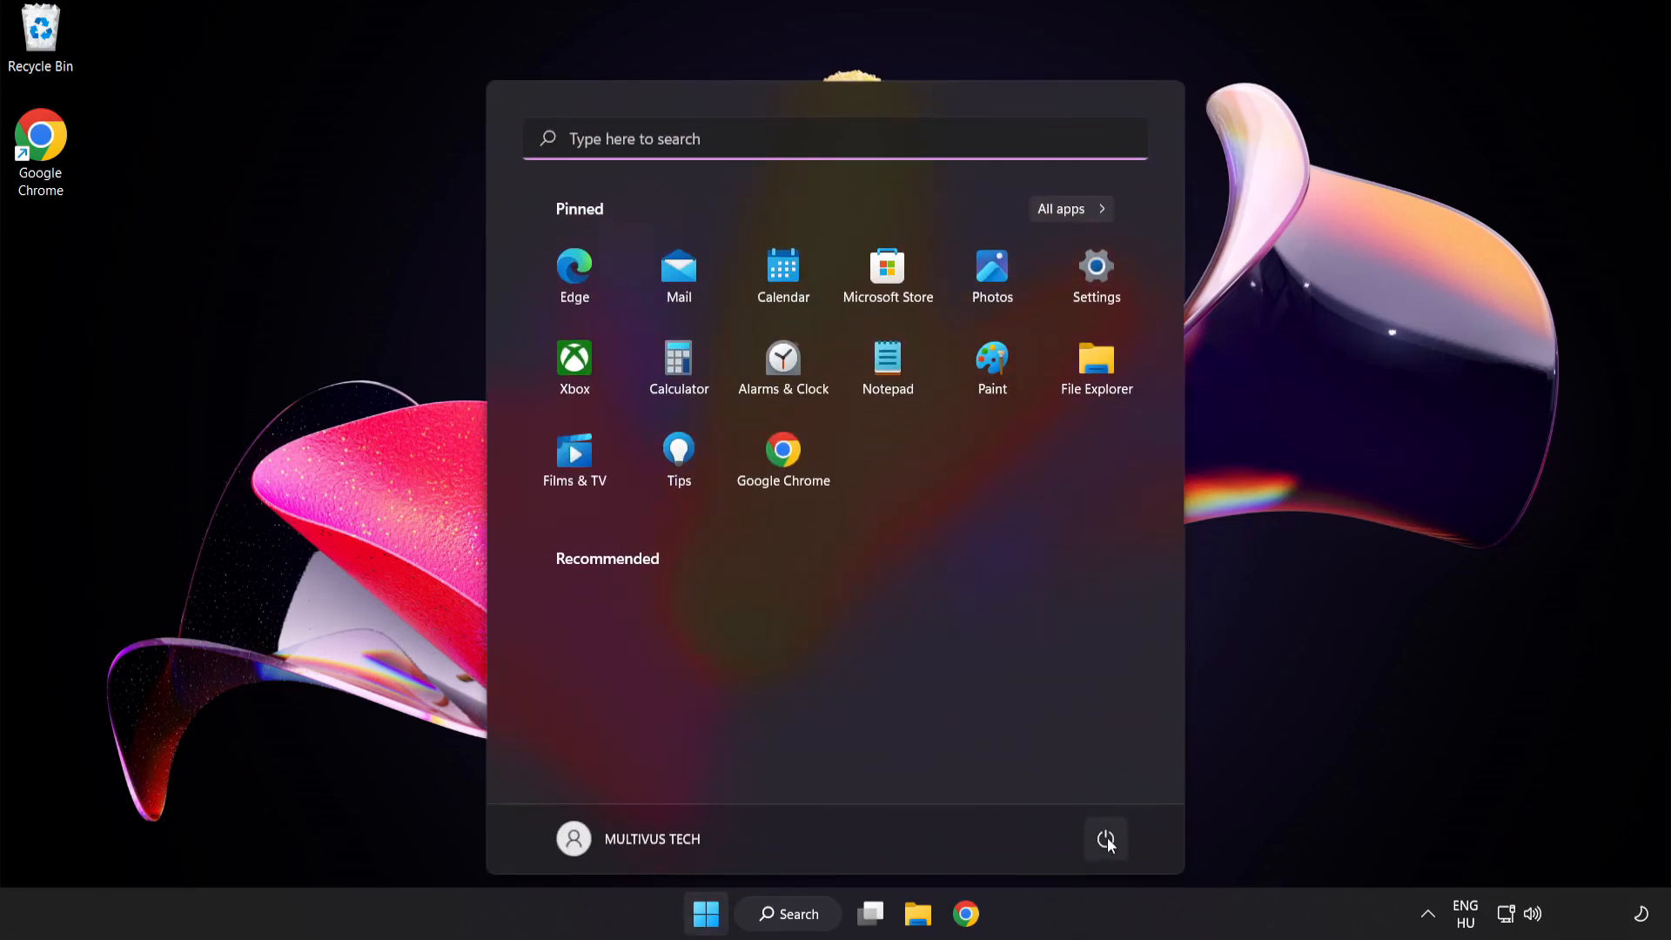
{"action": "left_click", "coordinate": [1105, 839]}
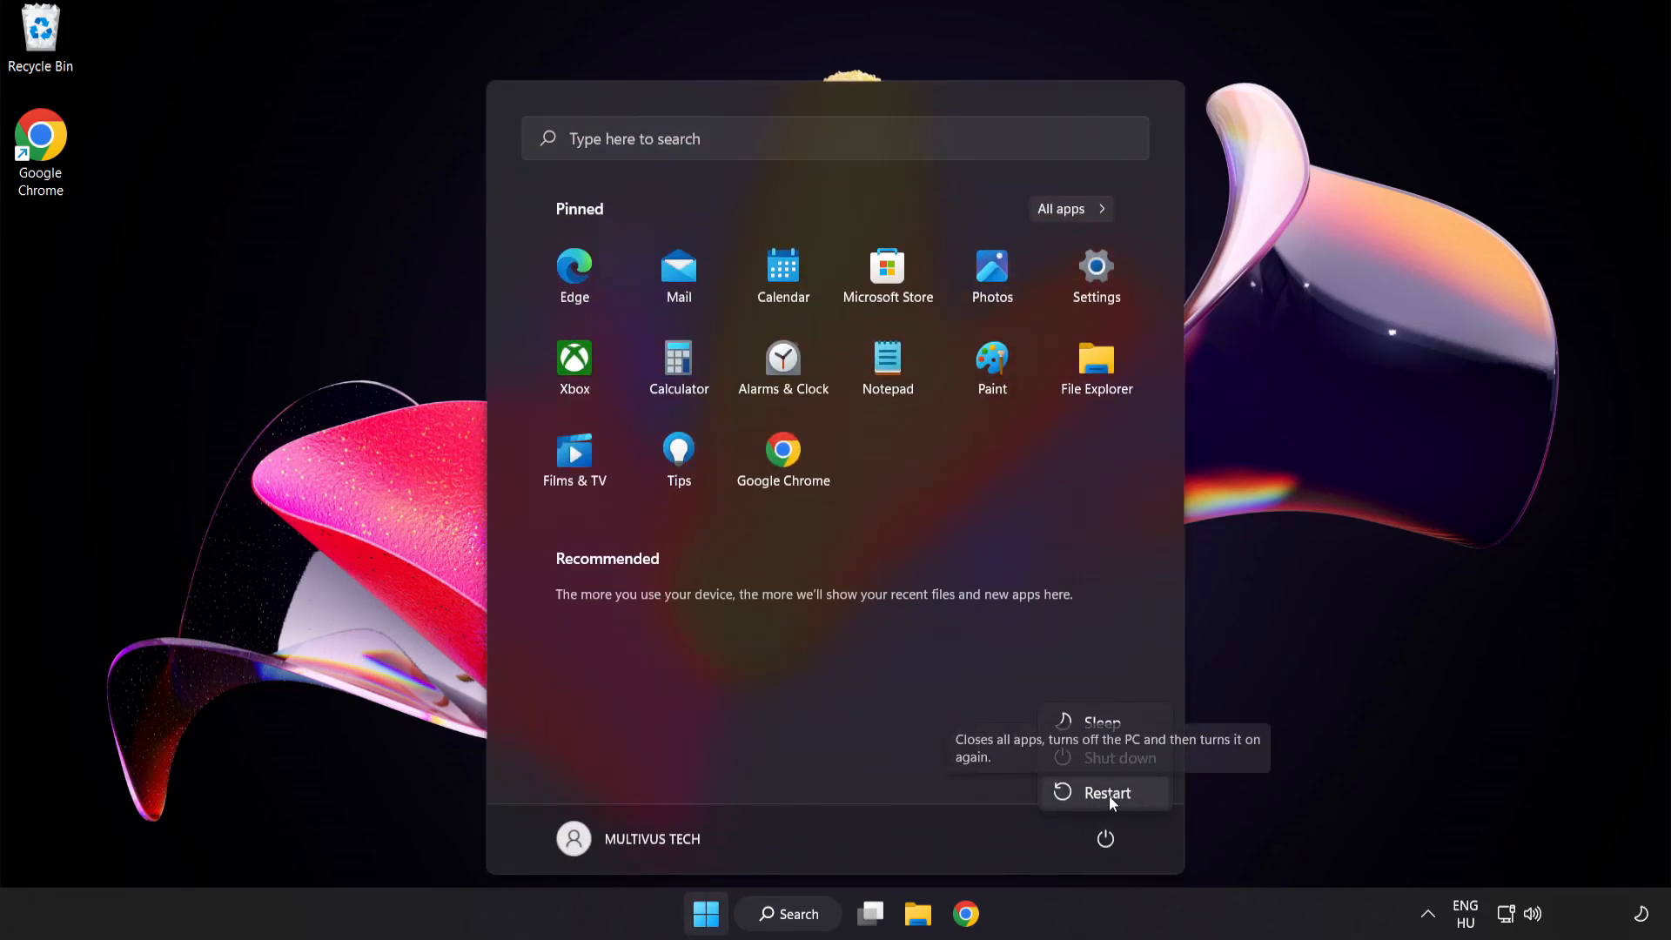